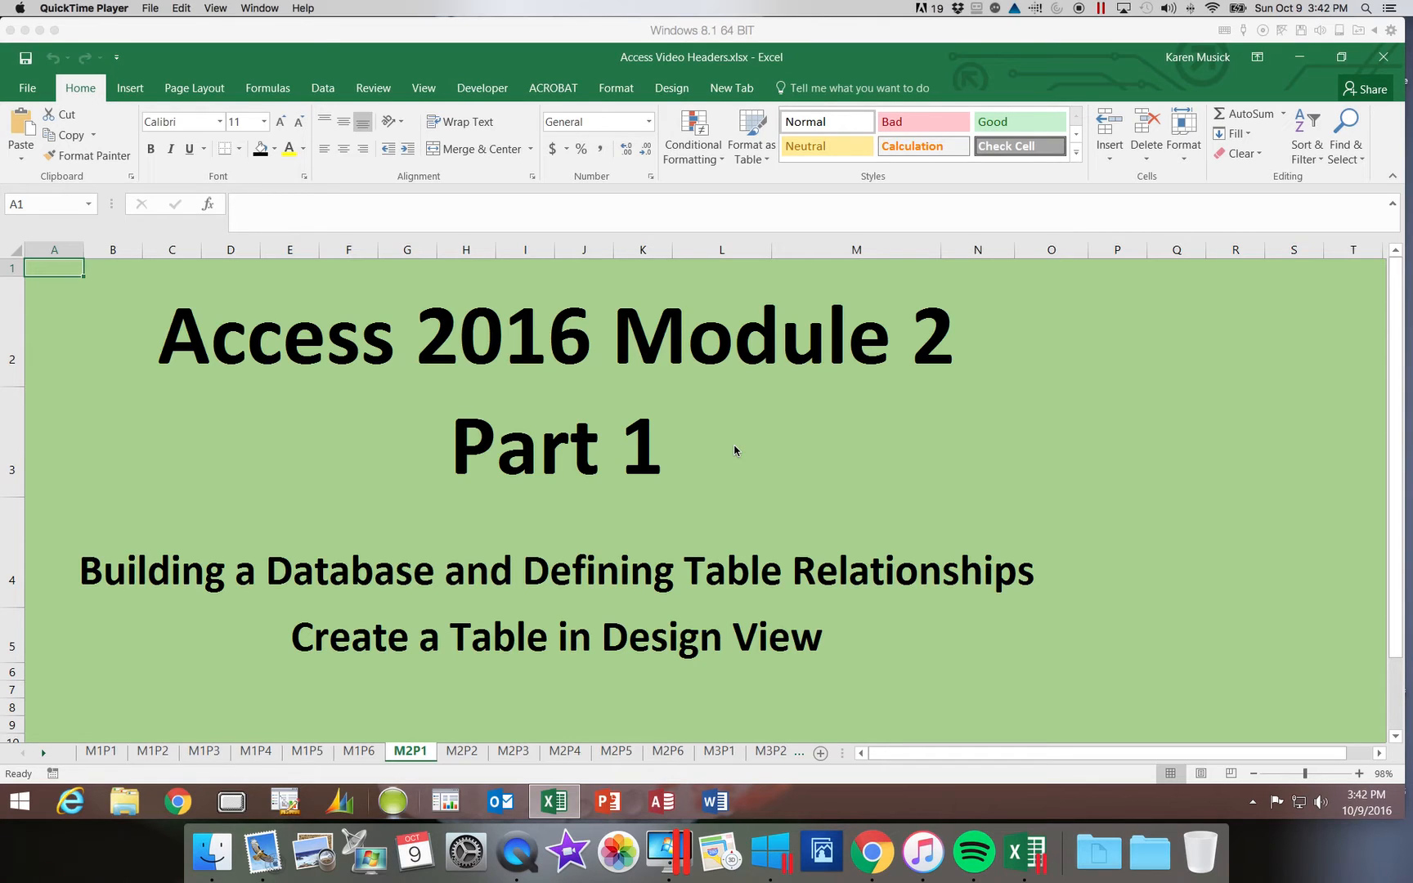
{"action": "mouse_move", "coordinate": [878, 365]}
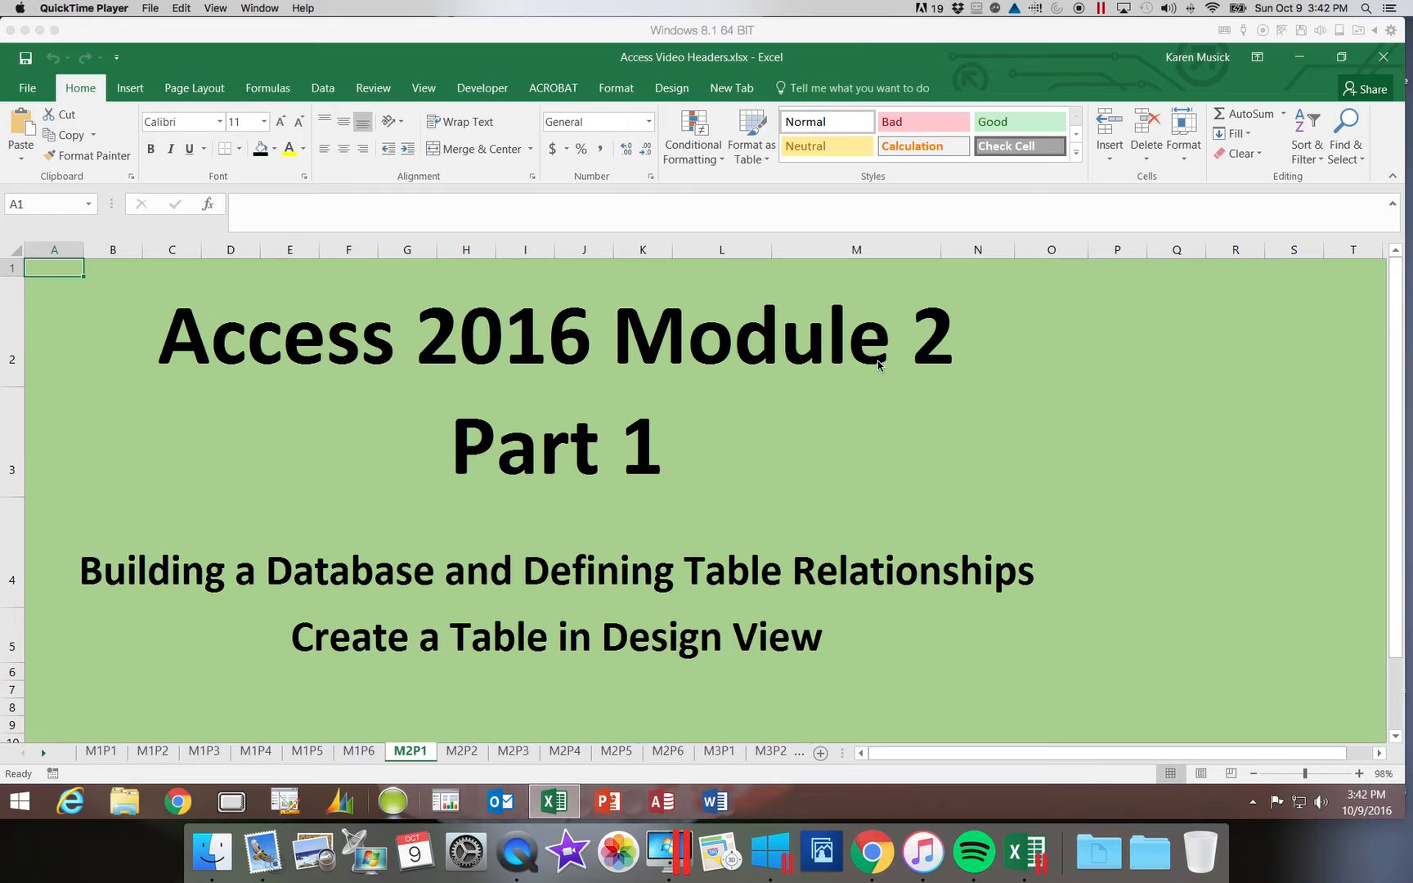
{"action": "mouse_move", "coordinate": [1147, 322]}
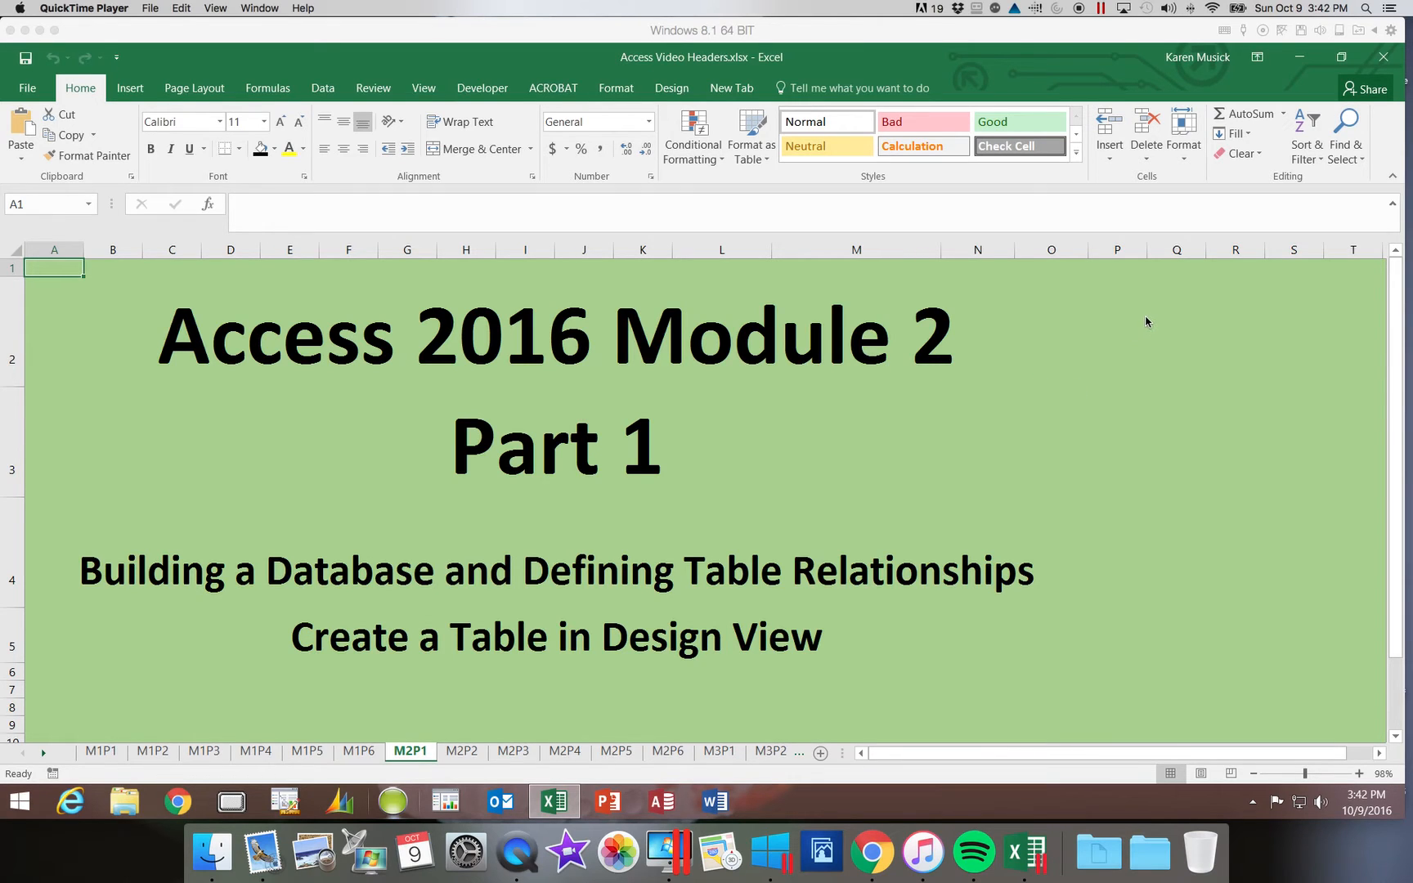
{"action": "mouse_move", "coordinate": [1134, 307]}
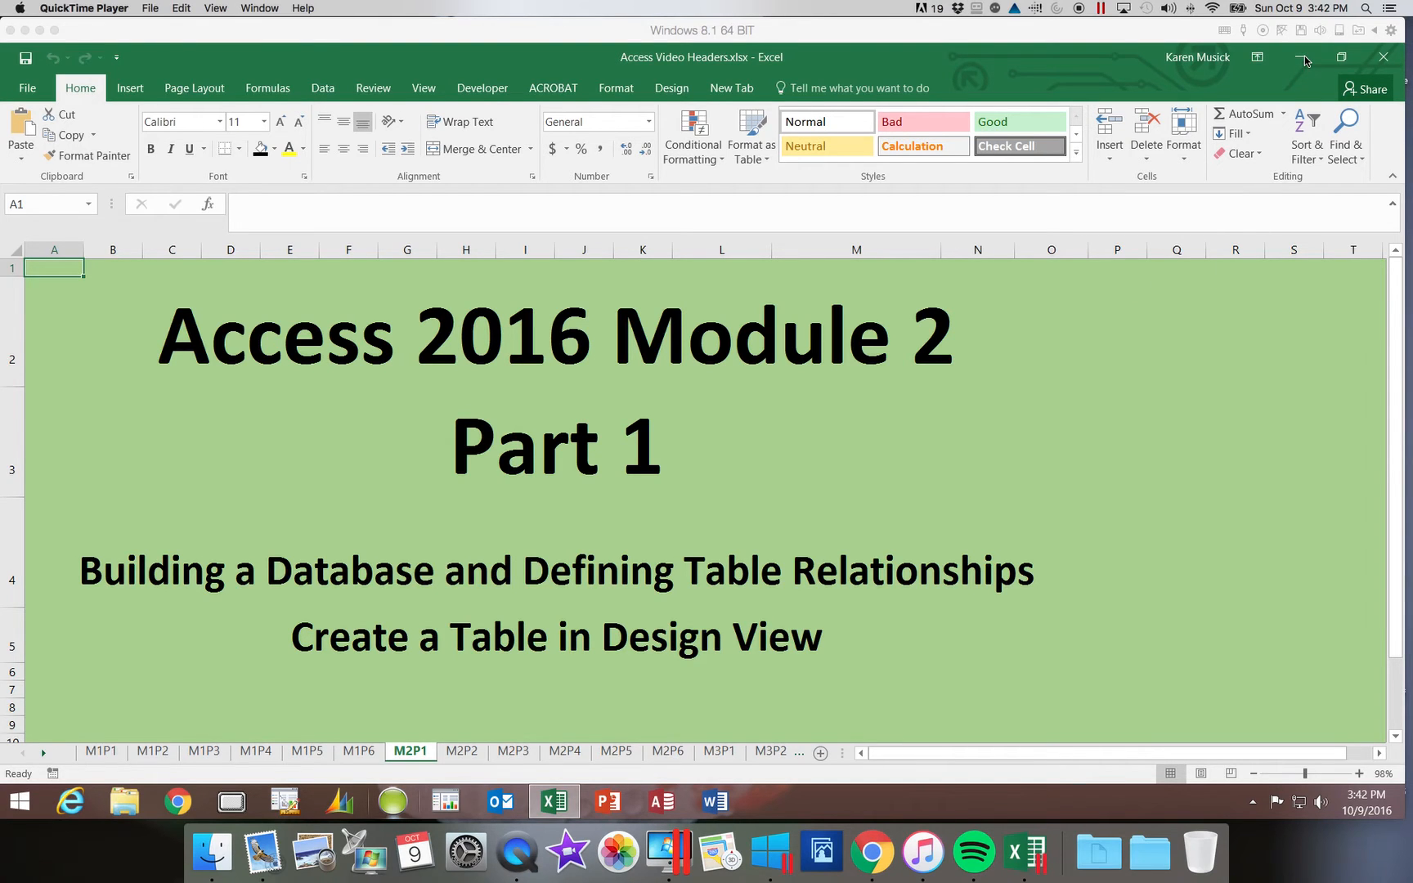
Minimize the Excel title-sheet window to reveal the Windows desktop
{"action": "left_click", "coordinate": [1300, 57]}
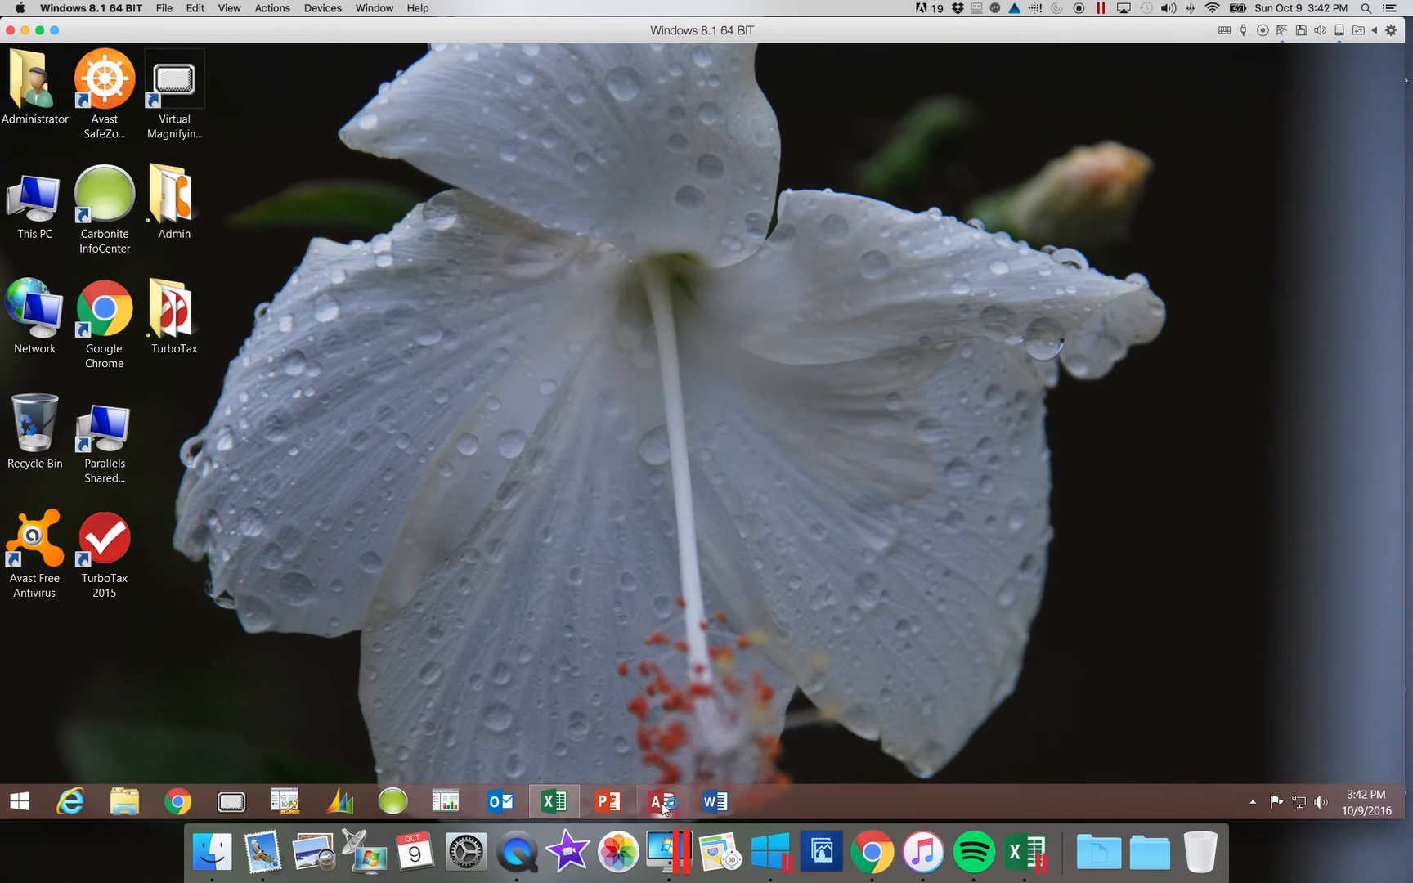
Launch Access and open Riverview.accdb from the Recent list
{"action": "left_click", "coordinate": [661, 800]}
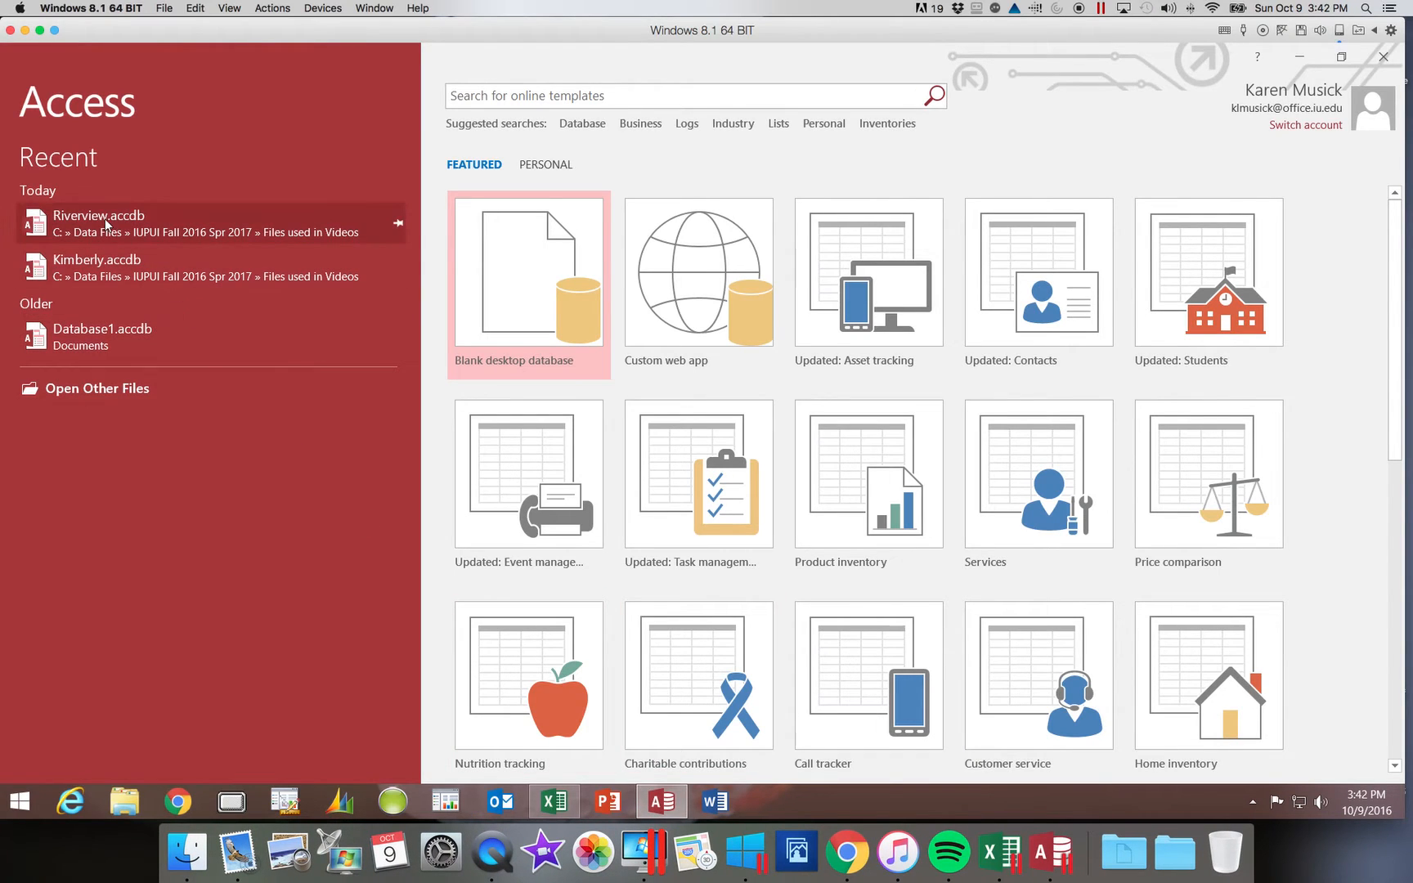
{"action": "left_click", "coordinate": [100, 222]}
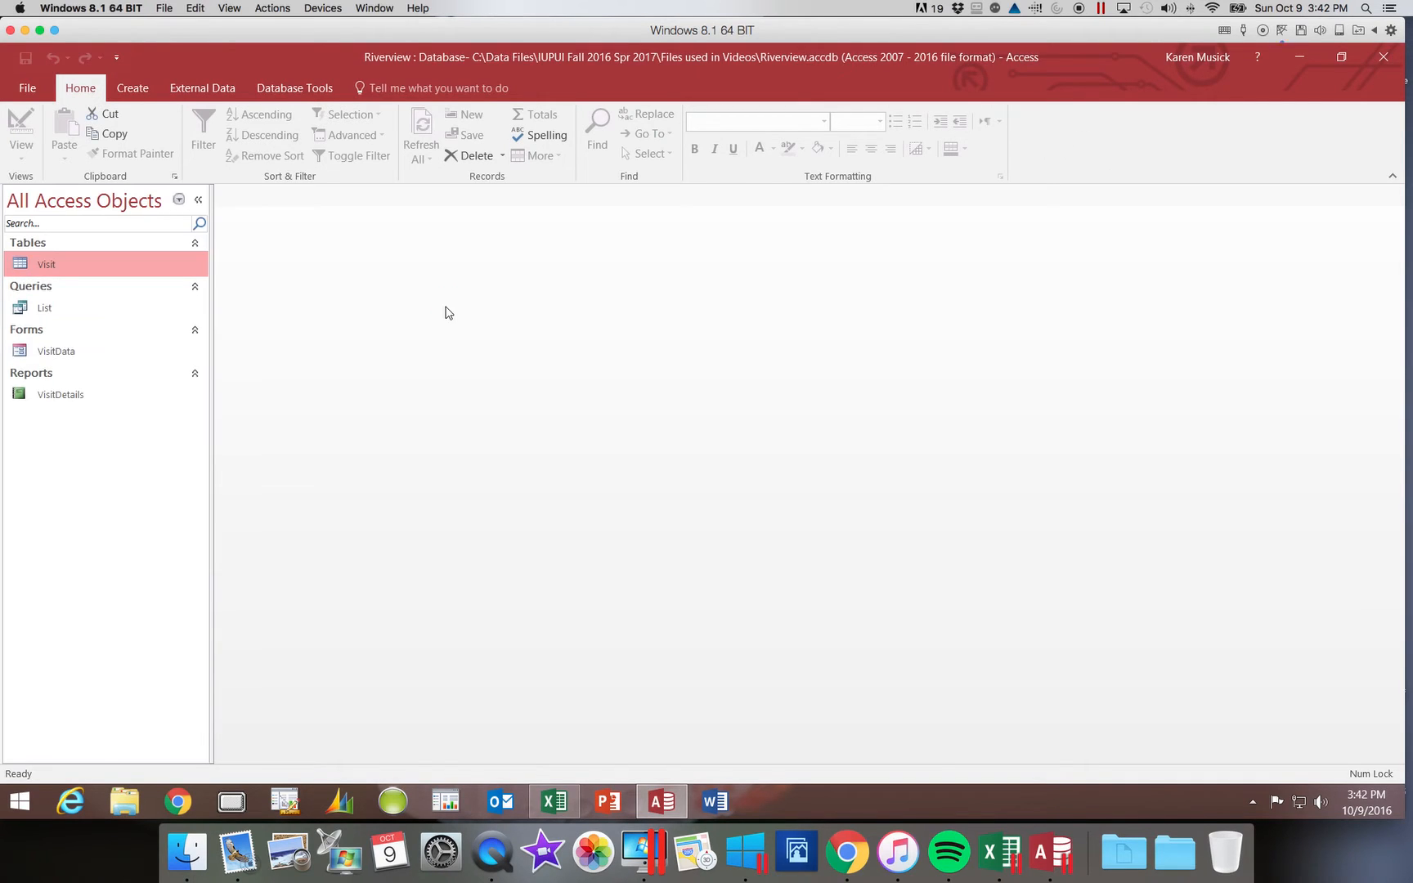
{"action": "mouse_move", "coordinate": [77, 266]}
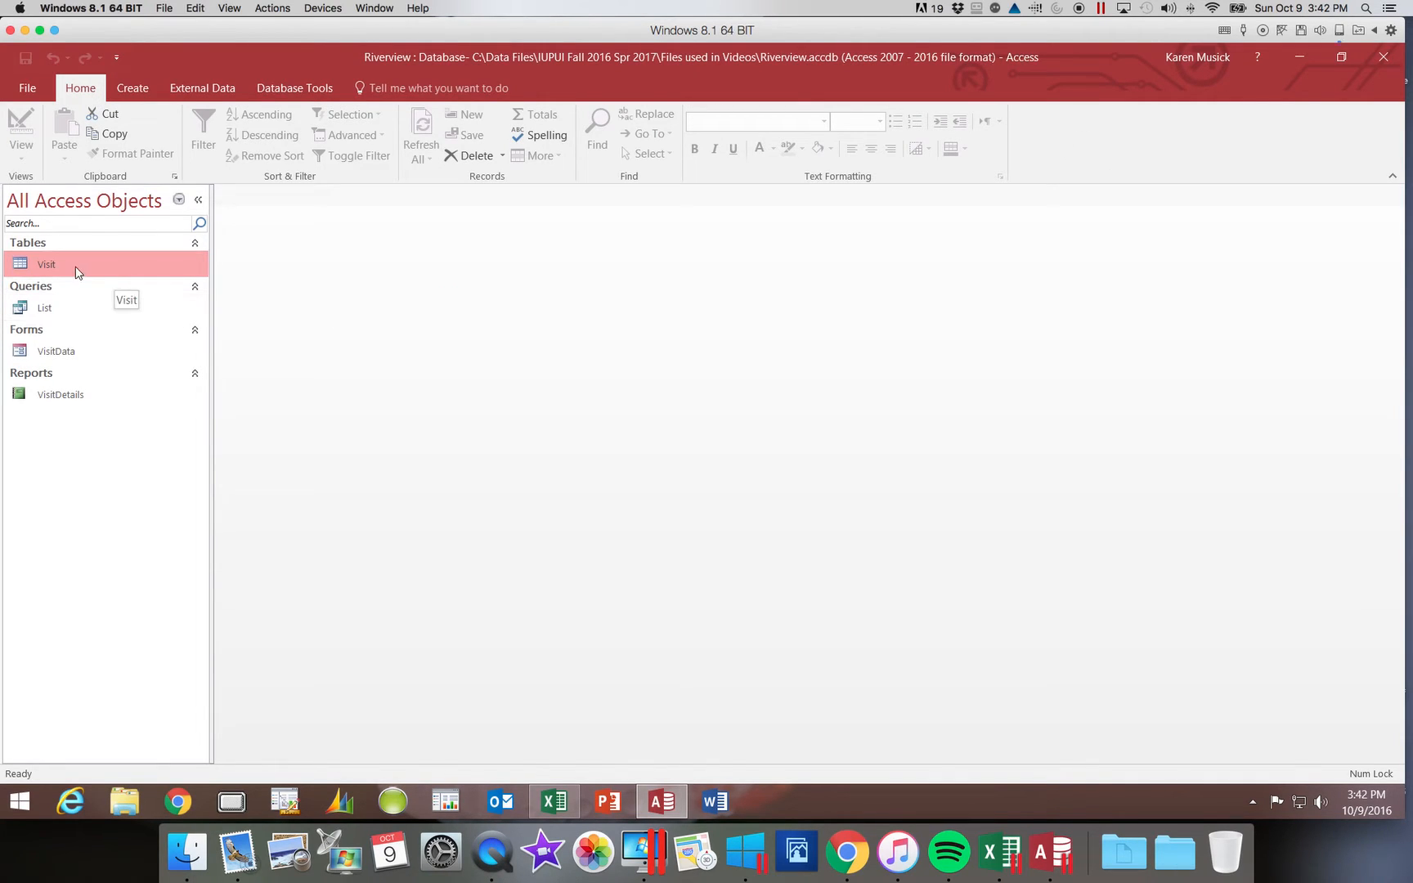
{"action": "mouse_move", "coordinate": [58, 269]}
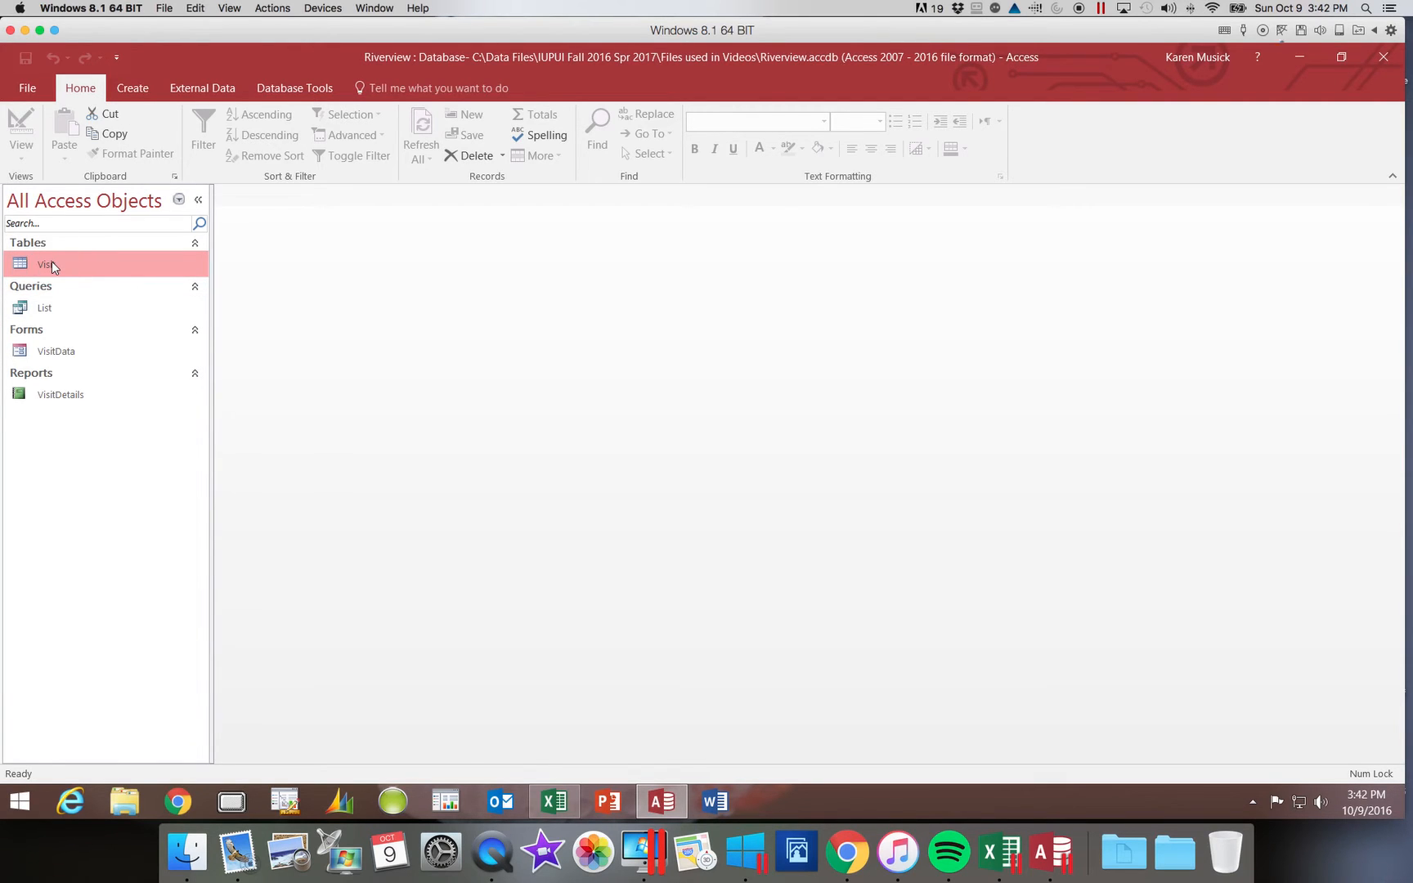
Open the Visit table in Datasheet View to list its 75 visit records
{"action": "double_click", "coordinate": [46, 264]}
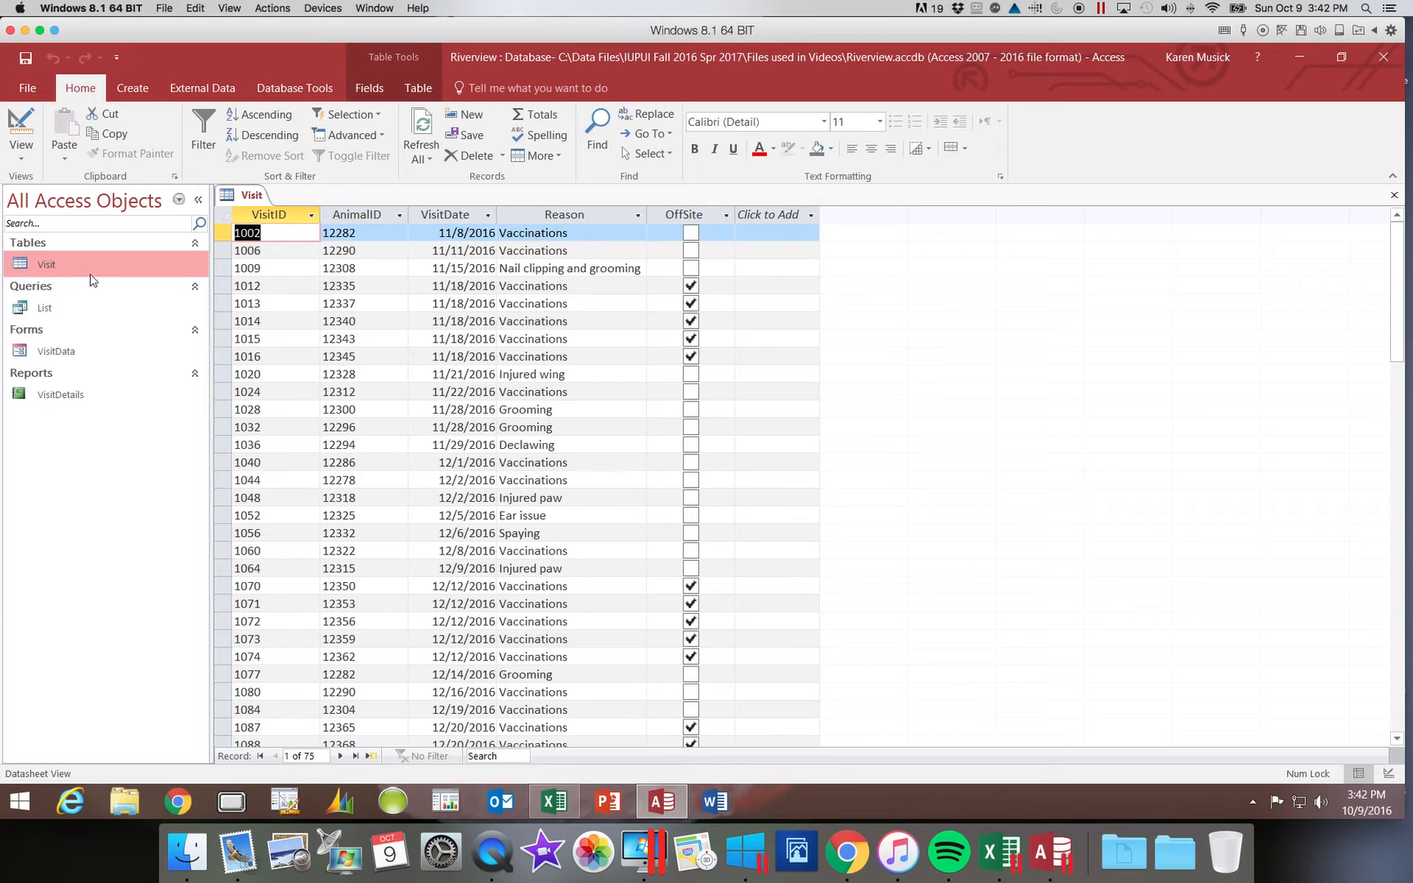
{"action": "mouse_move", "coordinate": [72, 277]}
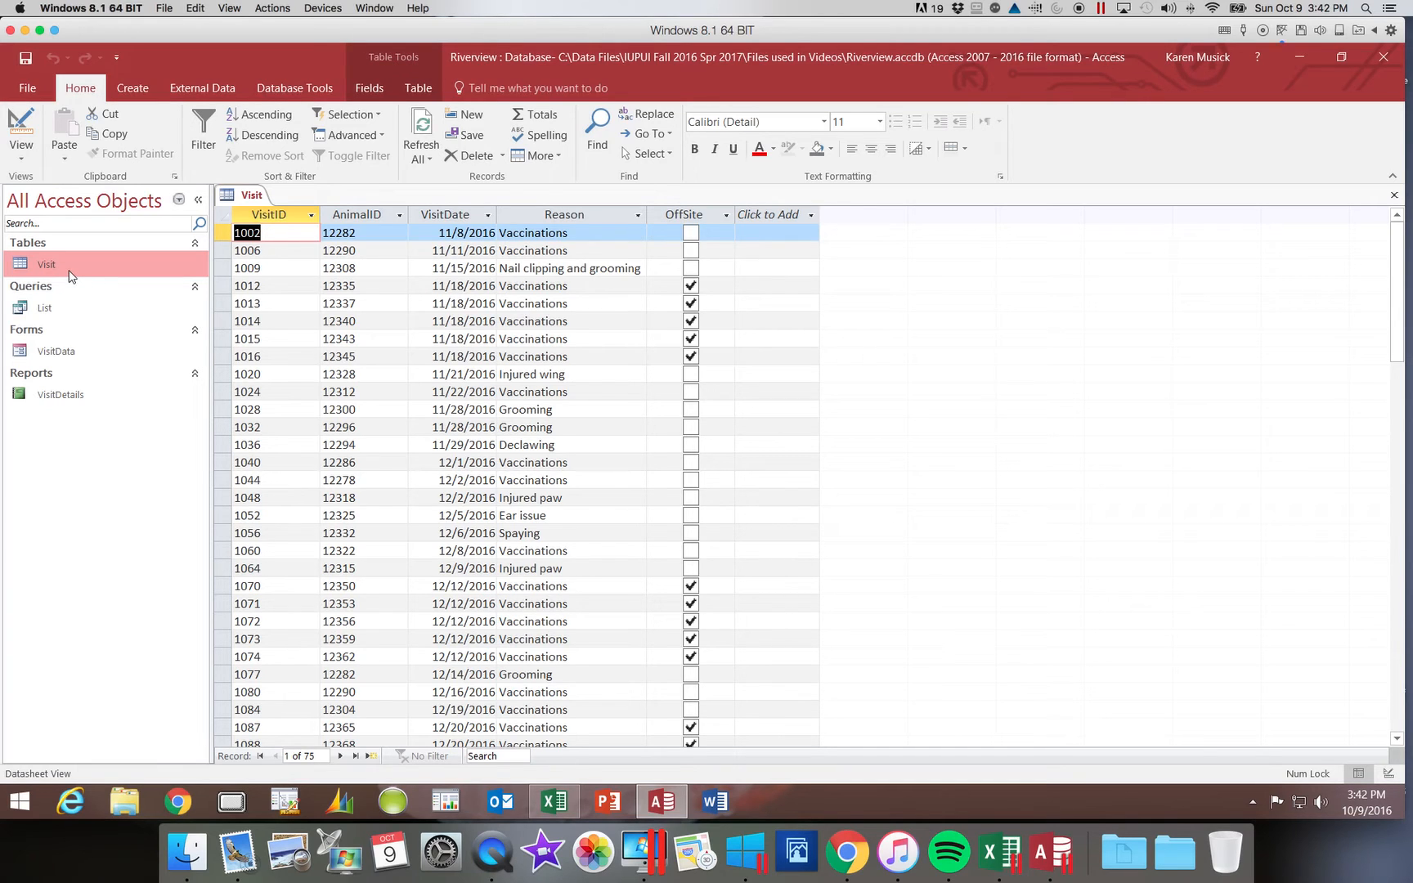
{"action": "mouse_move", "coordinate": [65, 275]}
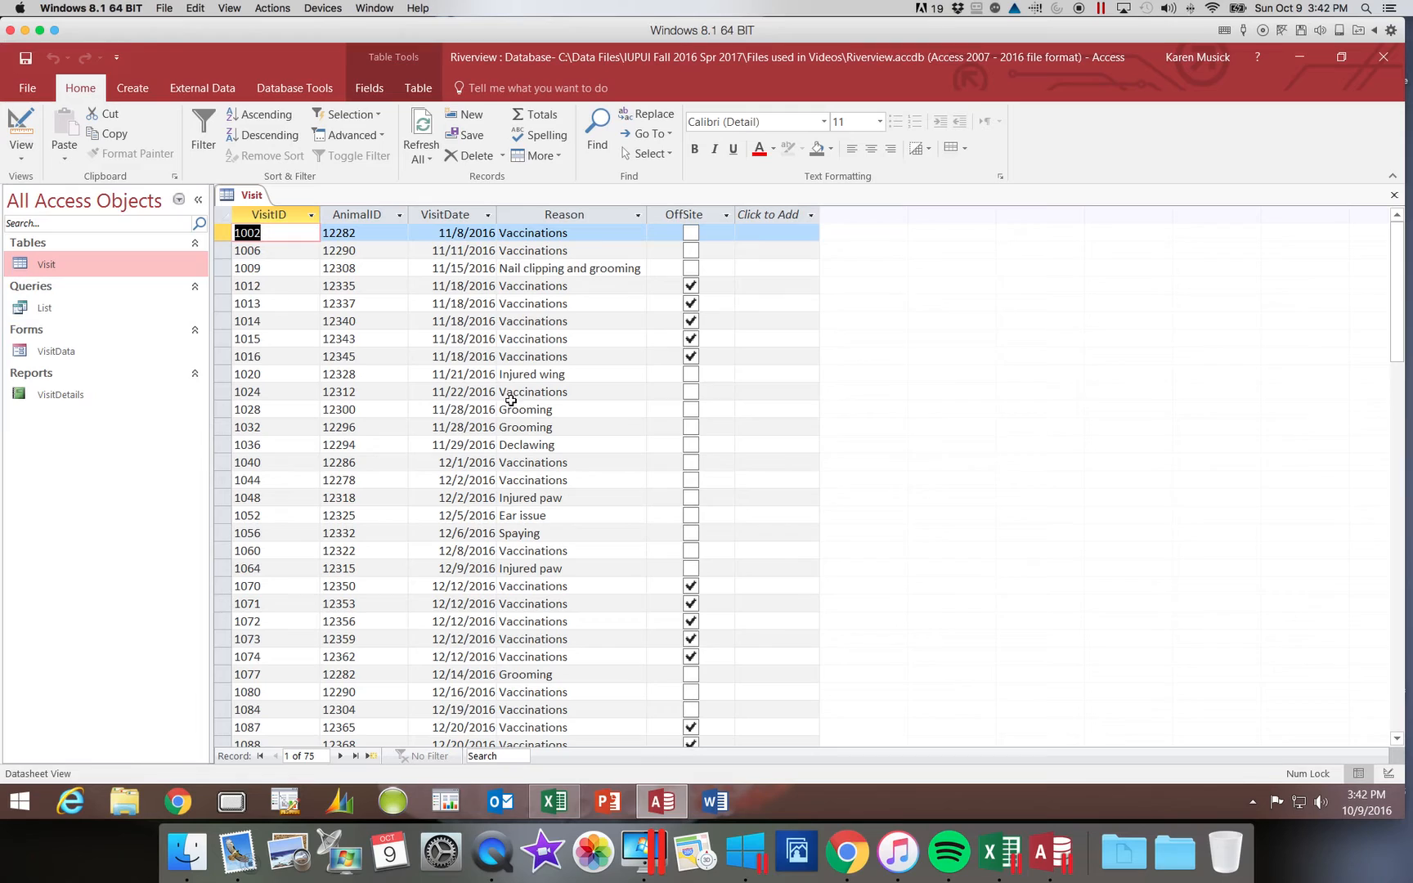
{"action": "mouse_move", "coordinate": [314, 450]}
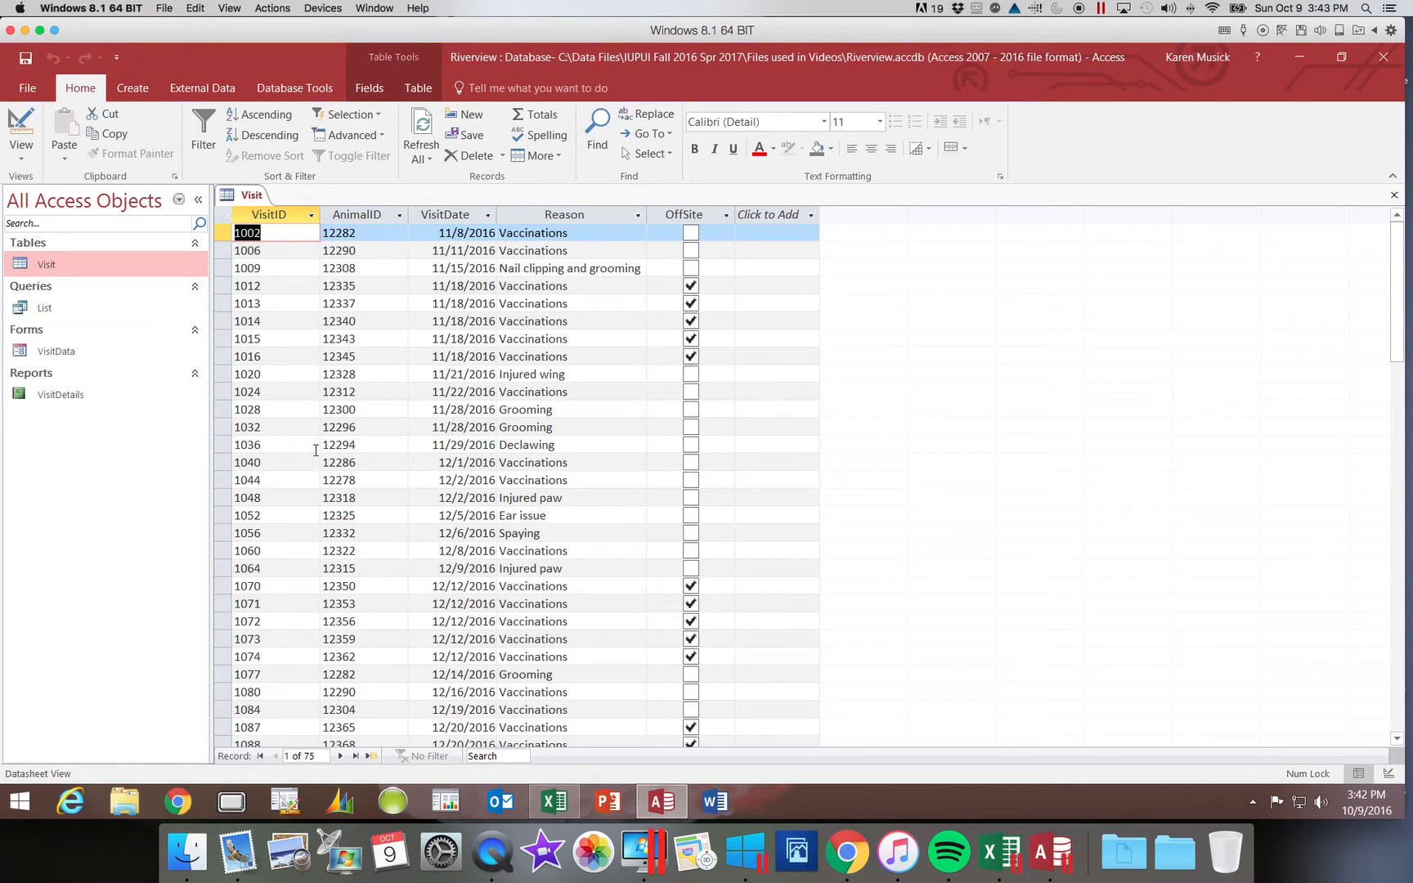
{"action": "mouse_move", "coordinate": [314, 439]}
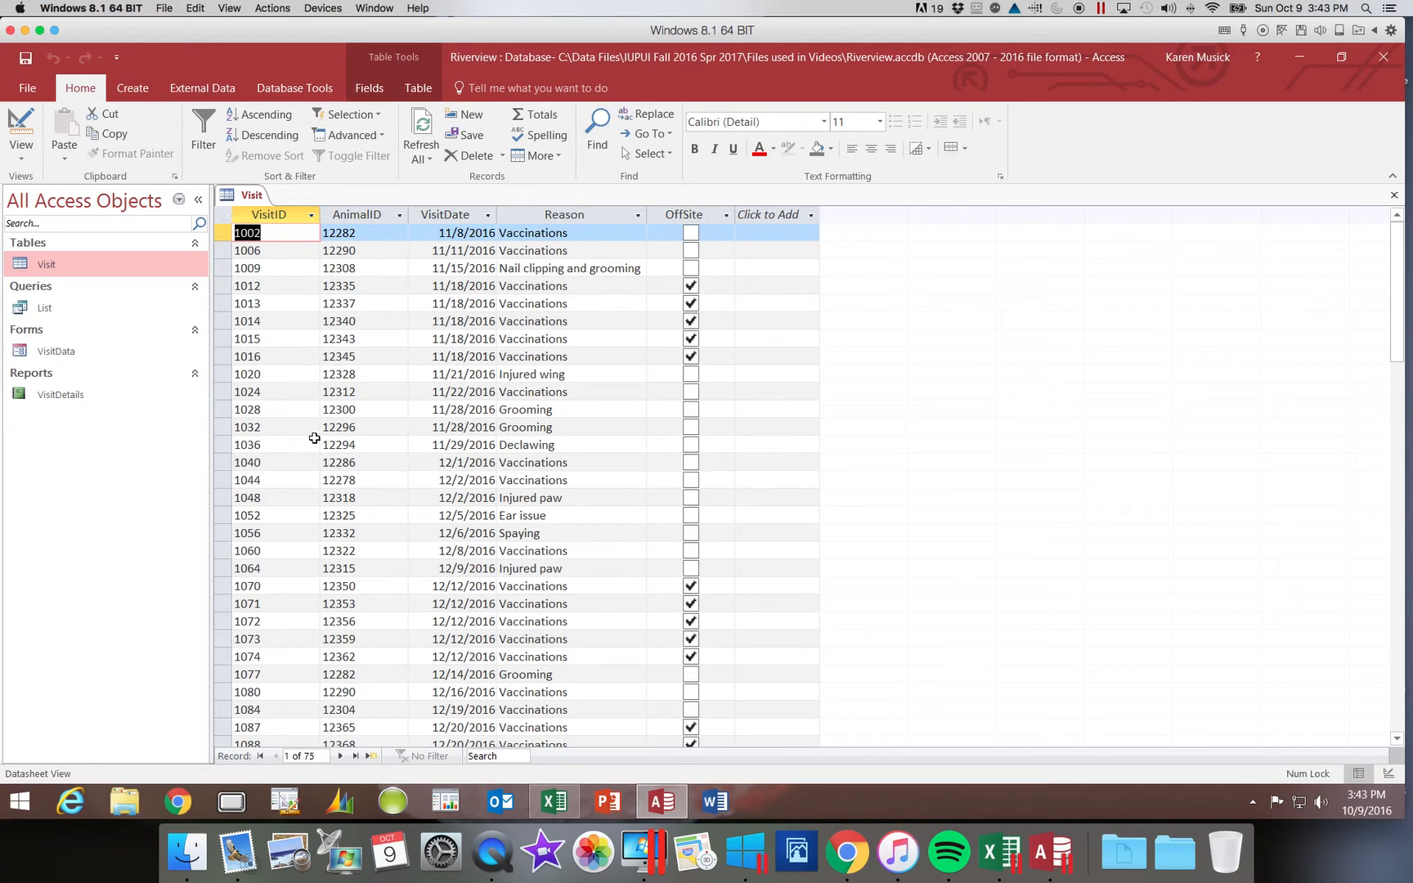
{"action": "mouse_move", "coordinate": [314, 445]}
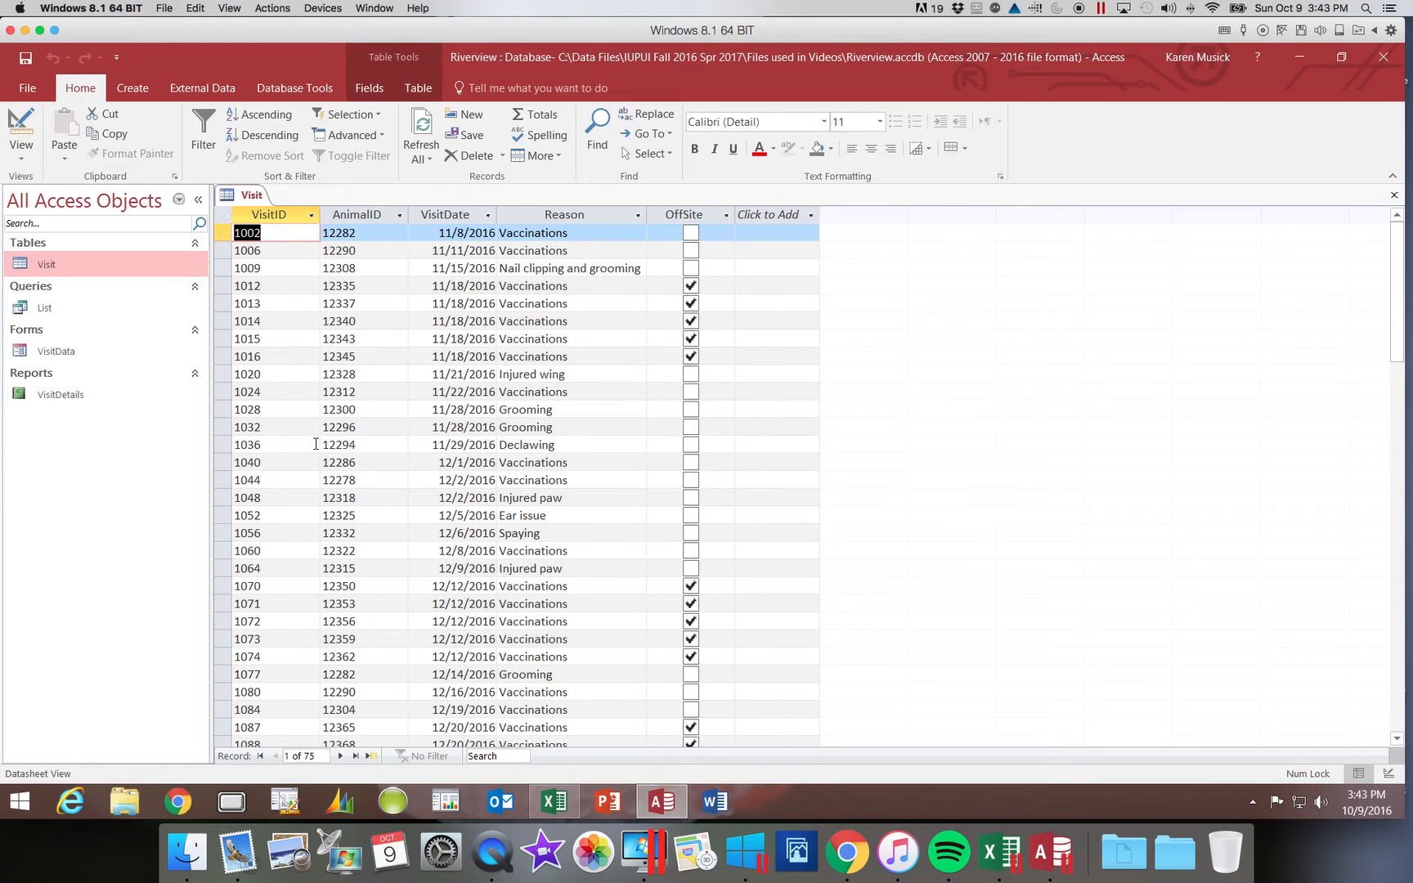
{"action": "mouse_move", "coordinate": [394, 443]}
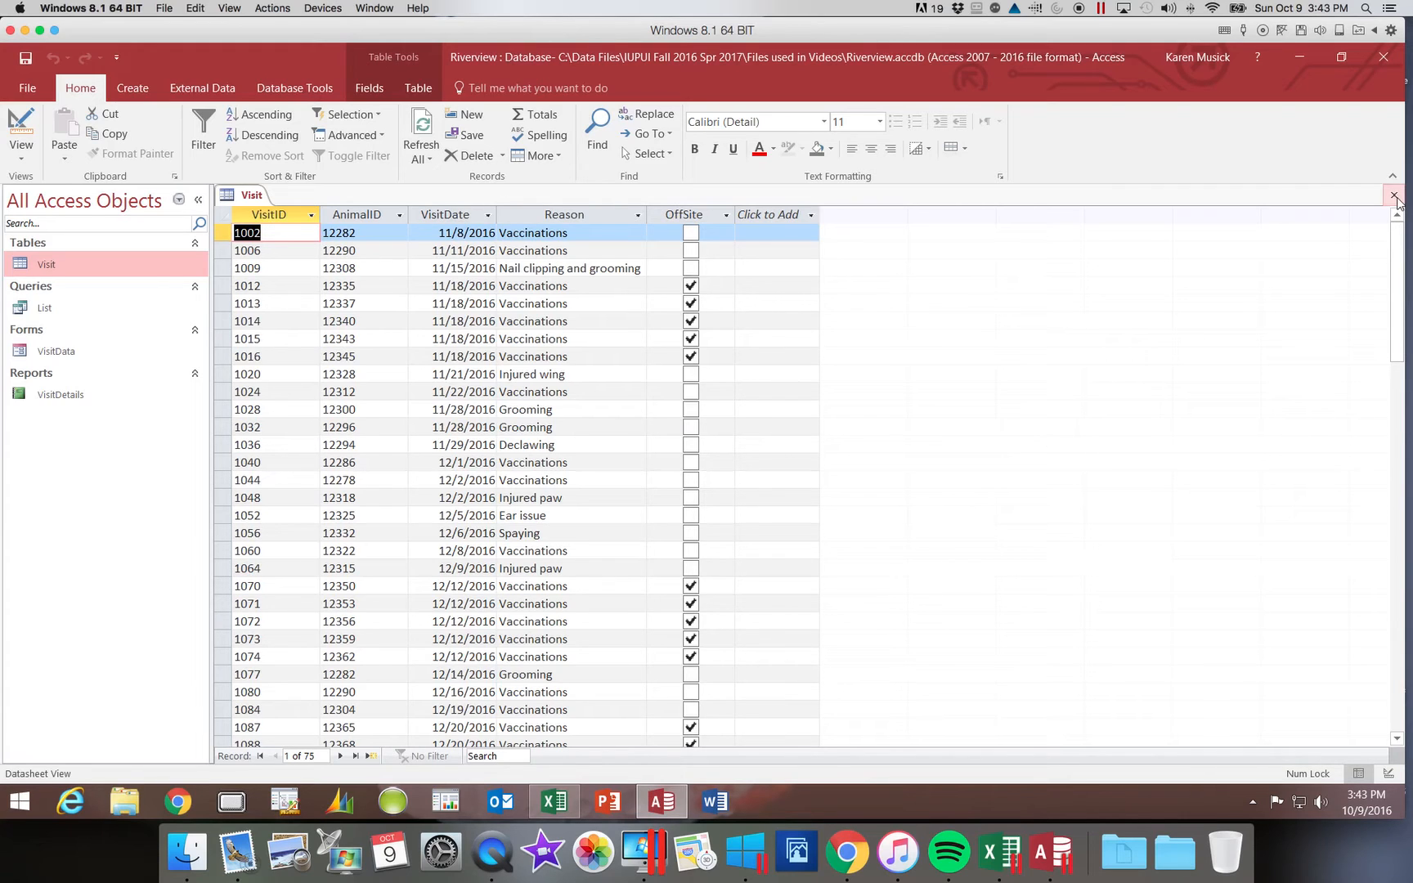
Close the Visit table, leaving no objects open in the Riverview database
{"action": "left_click", "coordinate": [1397, 196]}
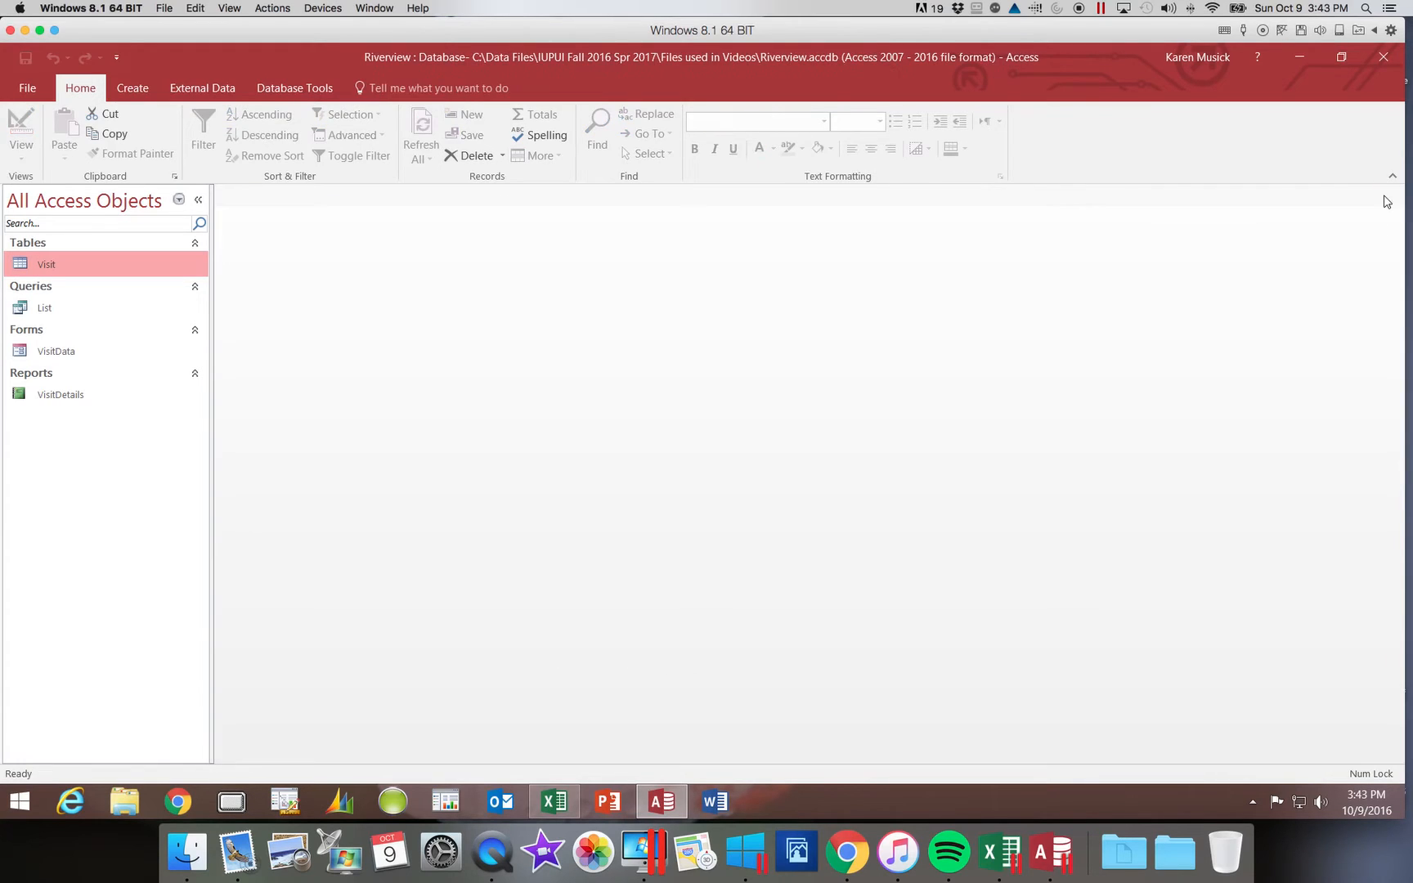
{"action": "mouse_move", "coordinate": [527, 224]}
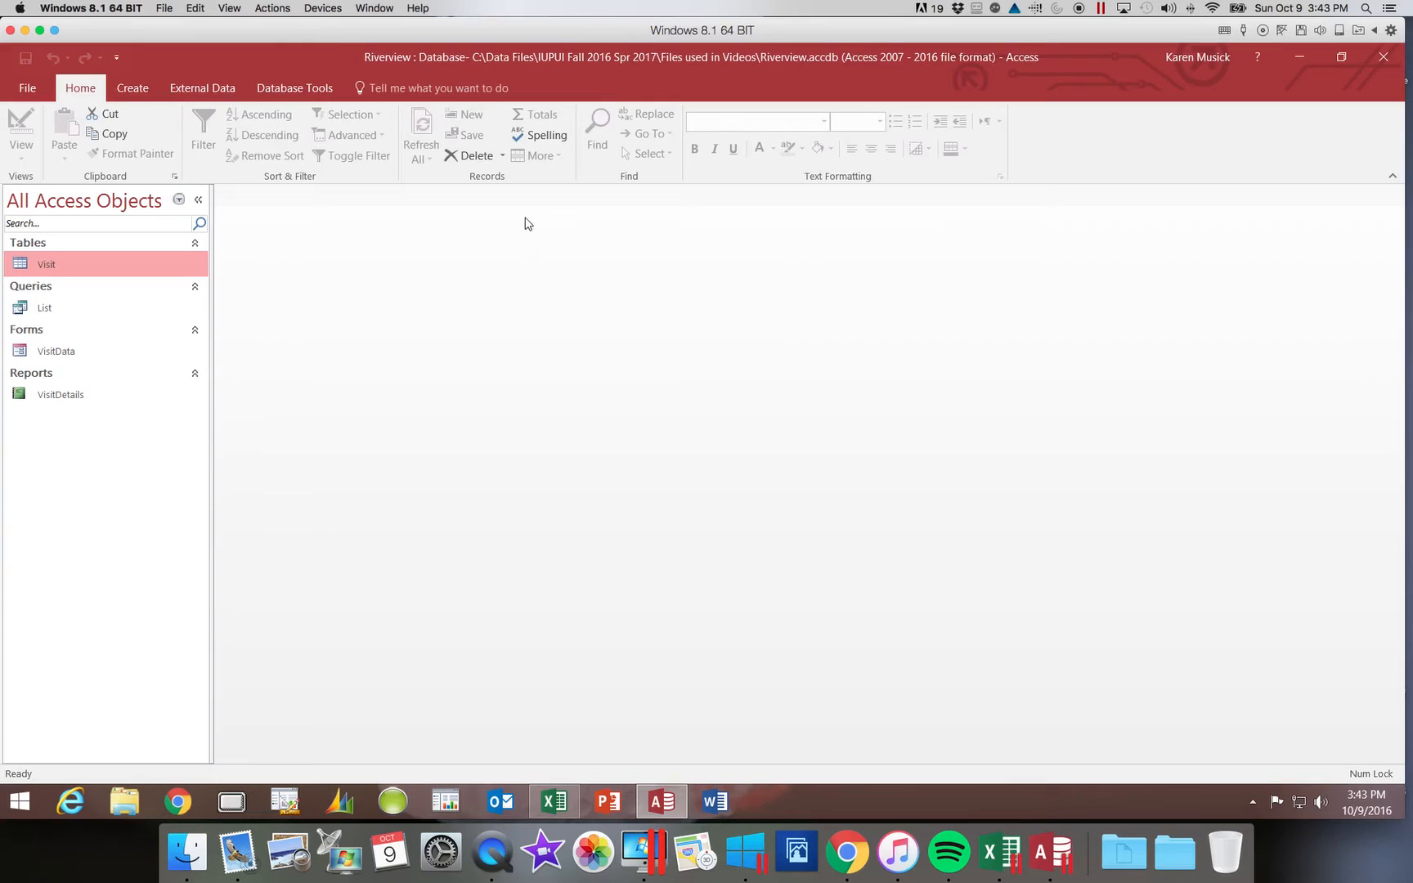
{"action": "mouse_move", "coordinate": [836, 478]}
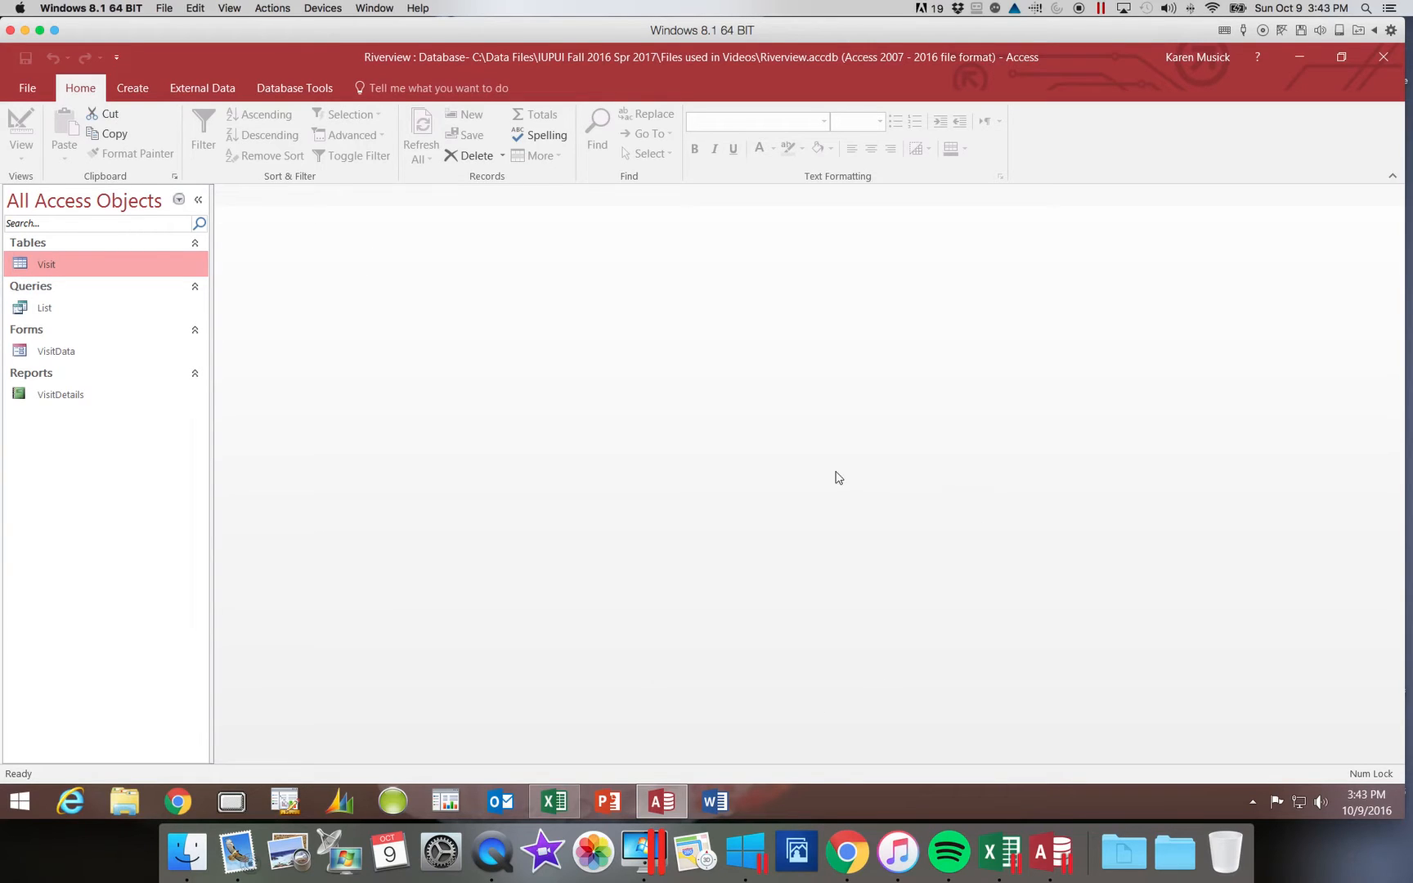
{"action": "mouse_move", "coordinate": [1088, 594]}
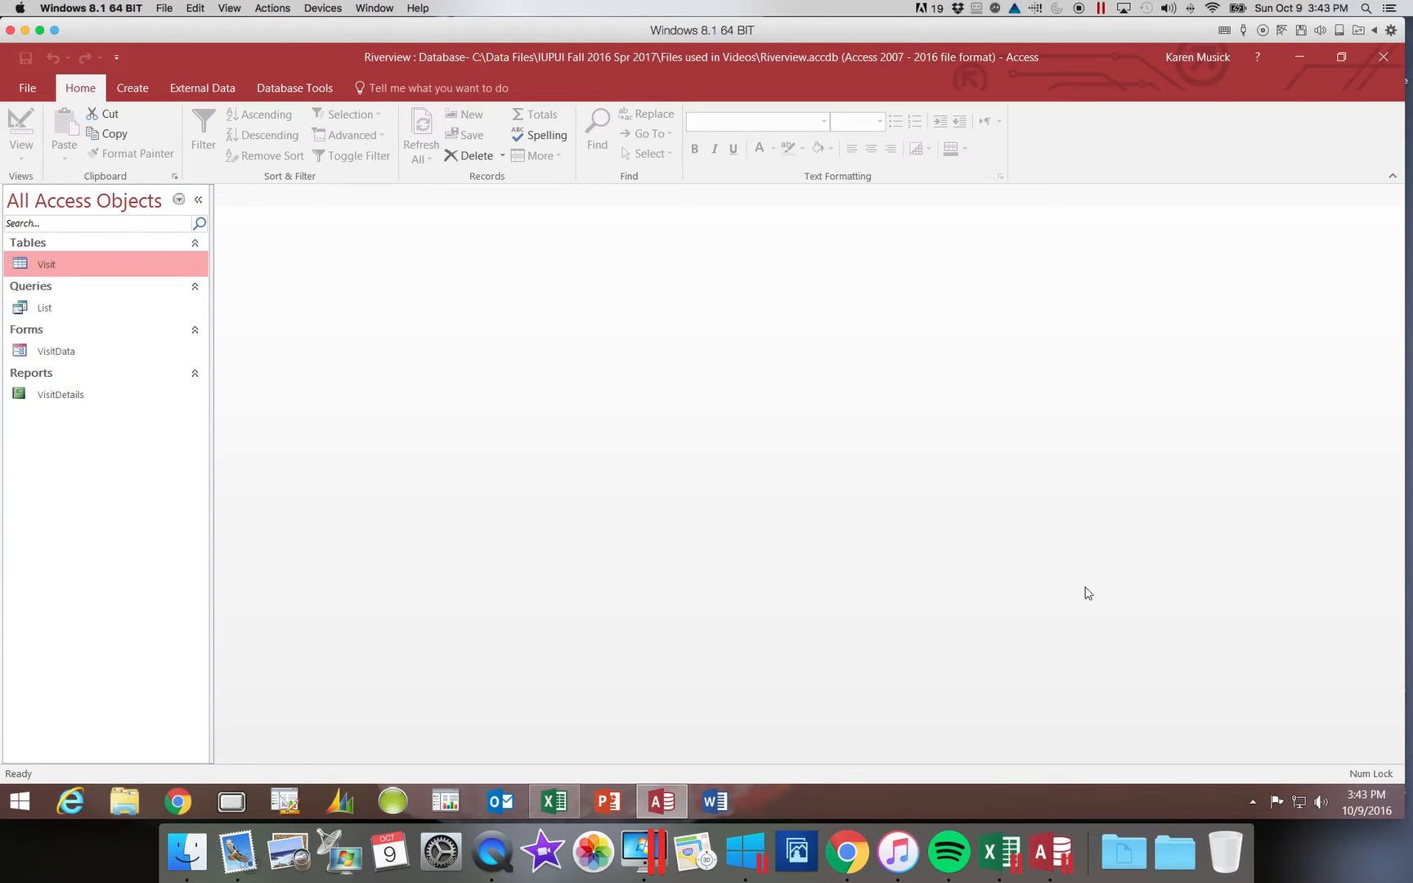
{"action": "mouse_move", "coordinate": [682, 237]}
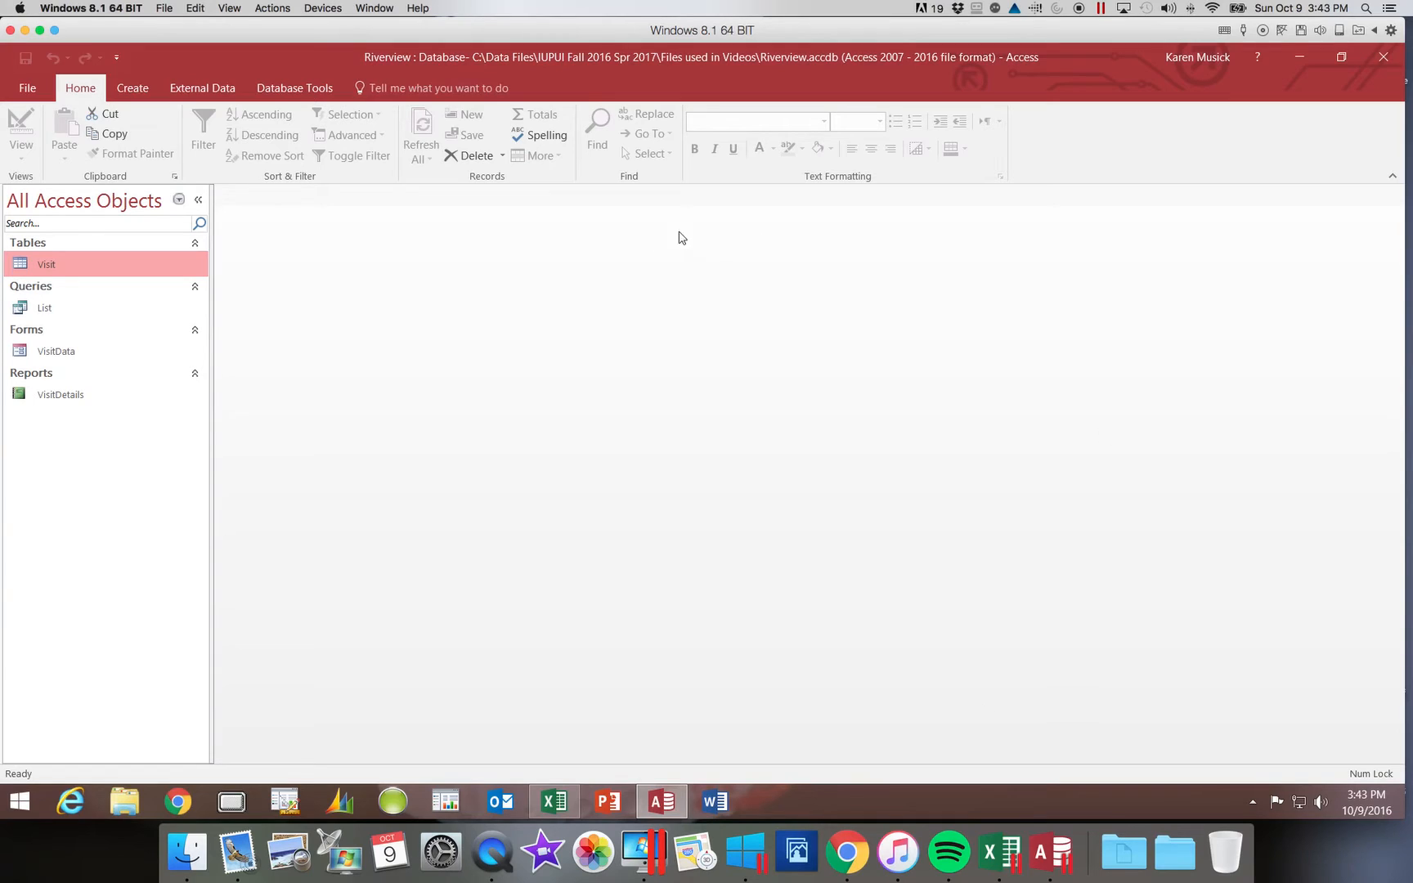
{"action": "mouse_move", "coordinate": [250, 216]}
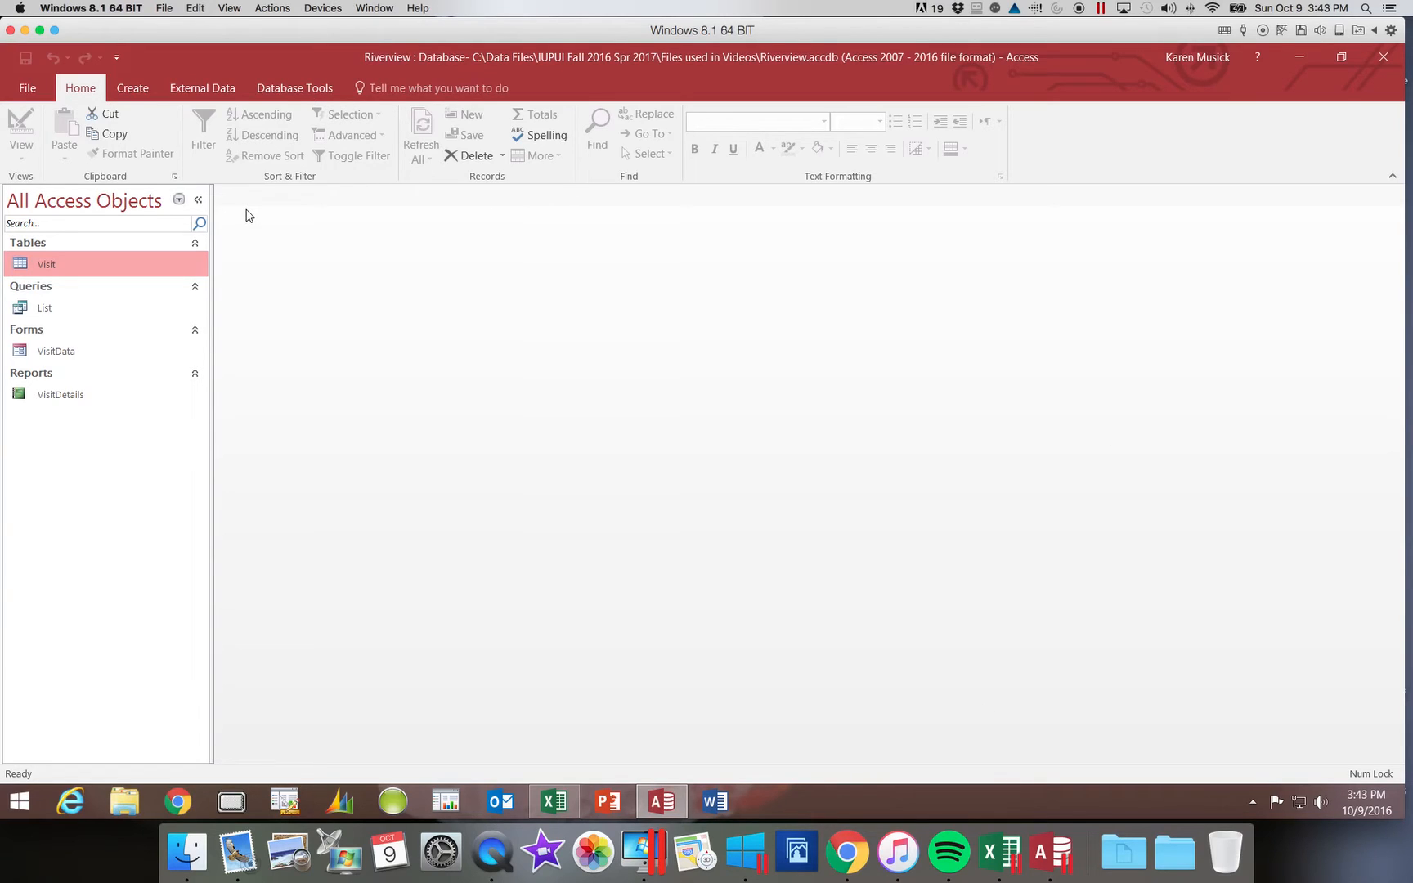
{"action": "mouse_move", "coordinate": [1058, 278]}
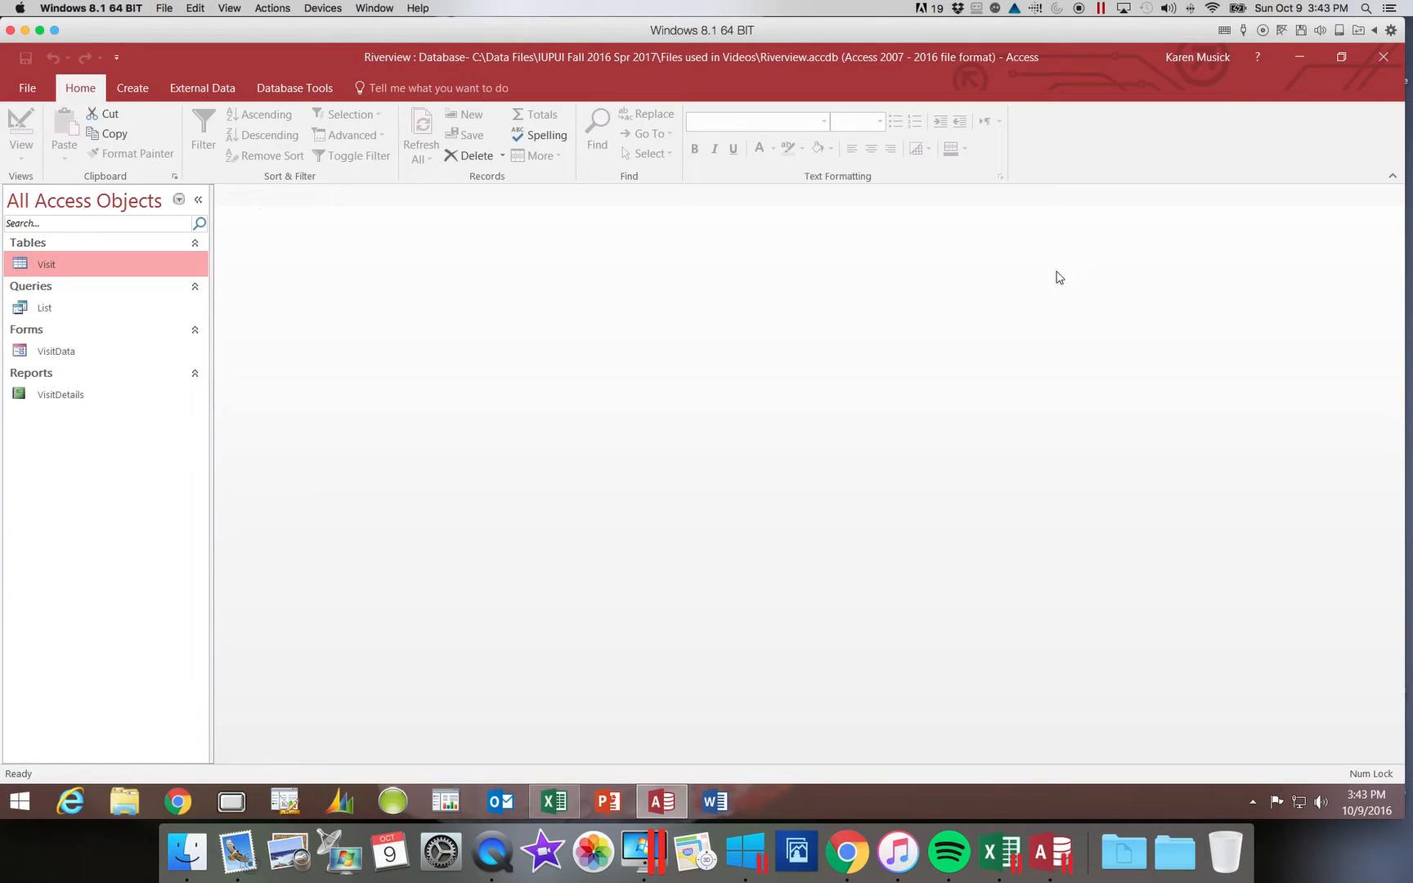
{"action": "mouse_move", "coordinate": [1370, 201]}
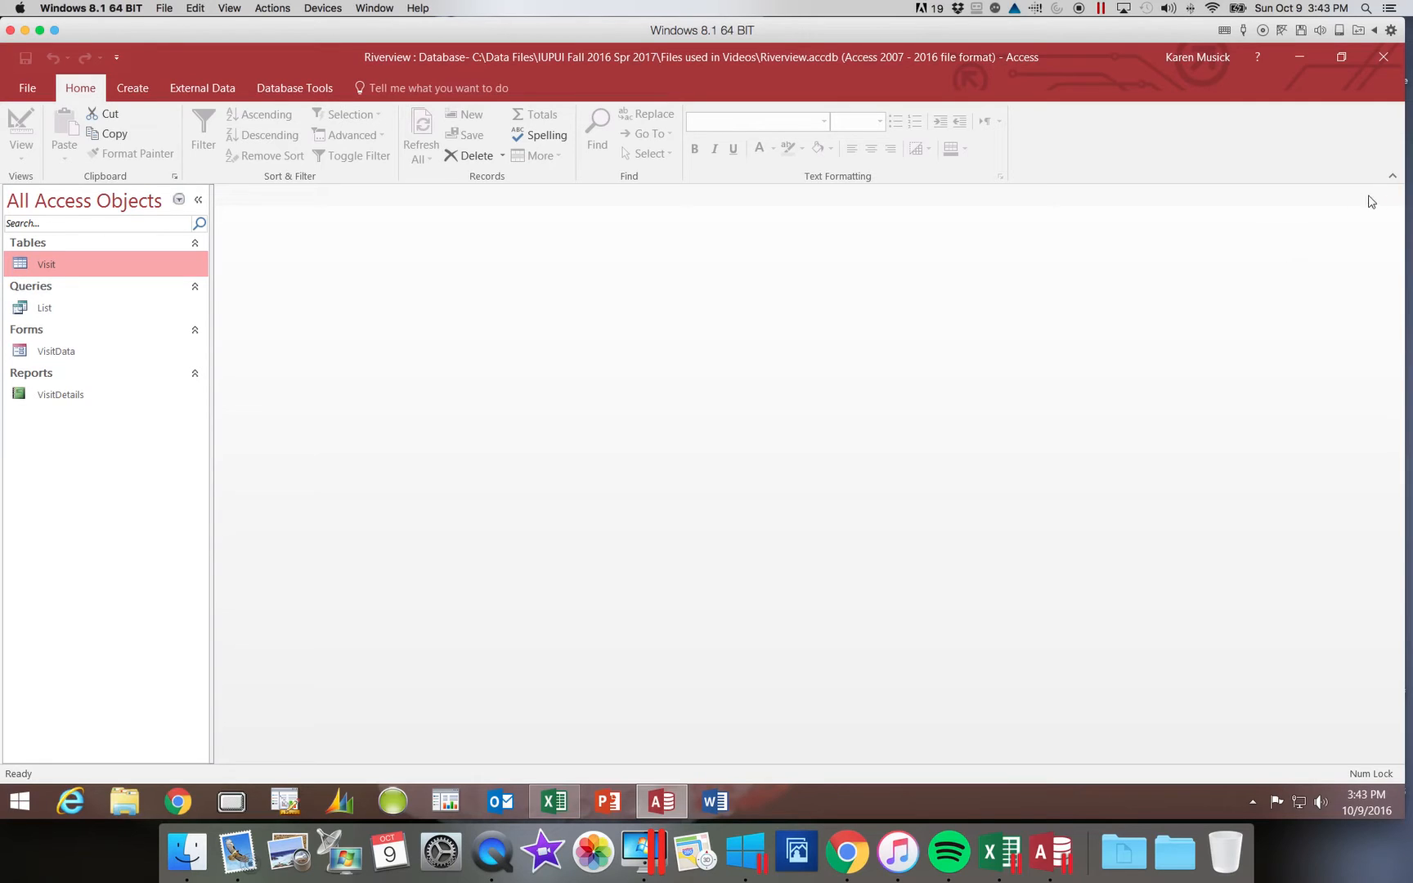
{"action": "mouse_move", "coordinate": [1400, 206]}
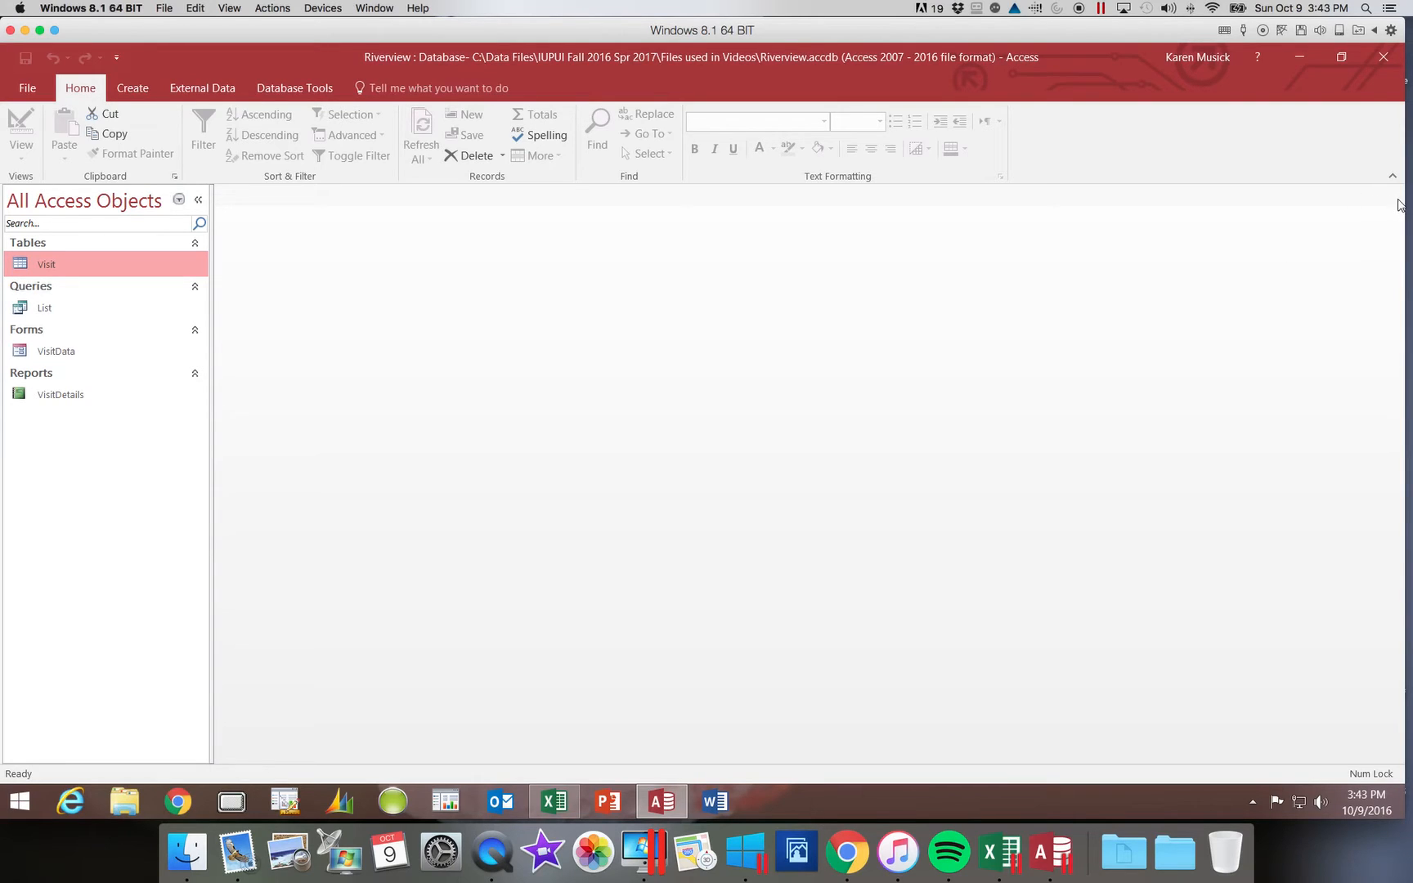
{"action": "mouse_move", "coordinate": [753, 277]}
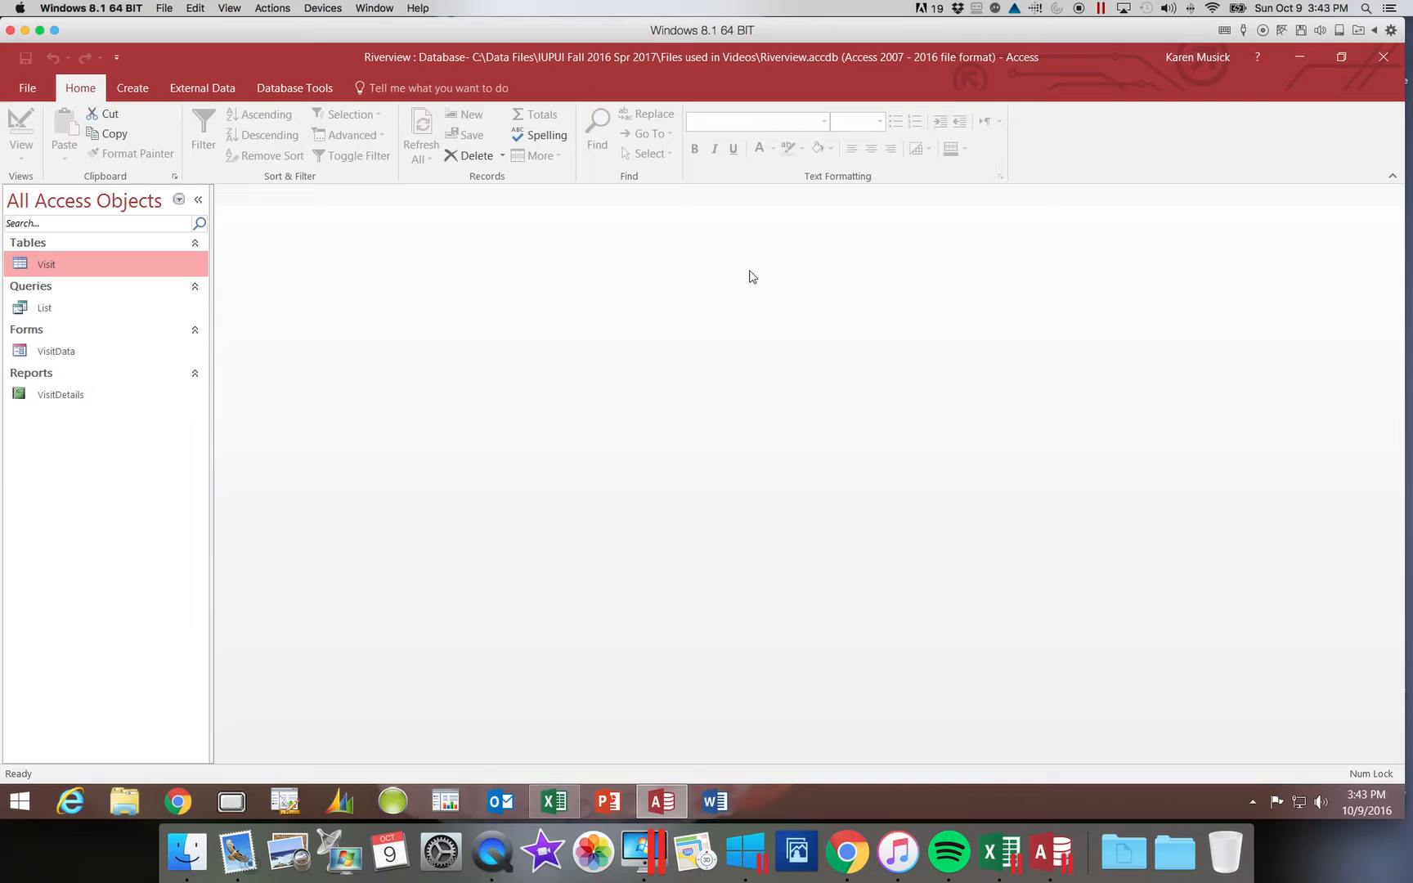
{"action": "mouse_move", "coordinate": [604, 282]}
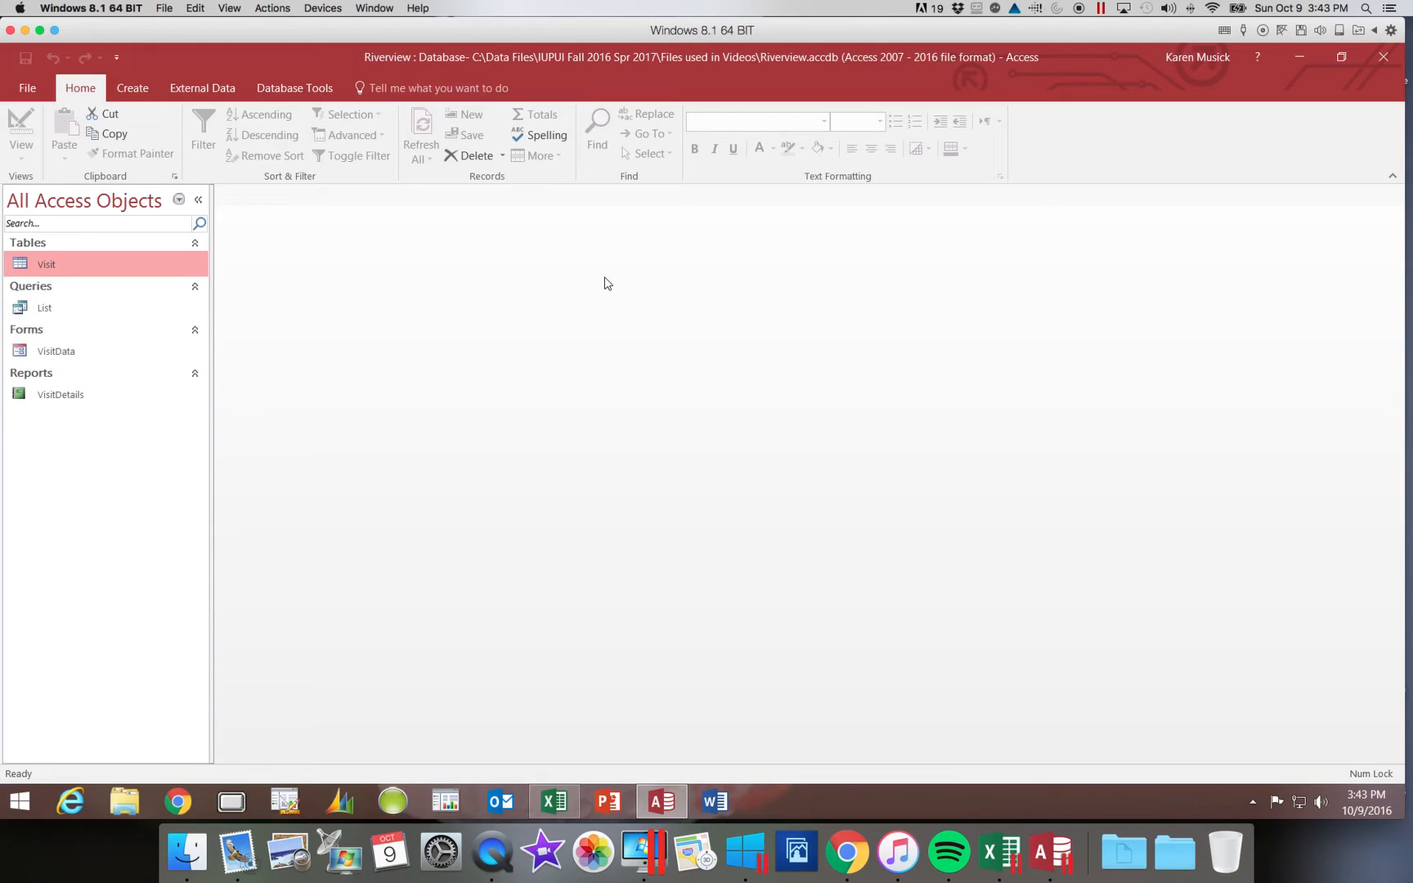
{"action": "mouse_move", "coordinate": [258, 211]}
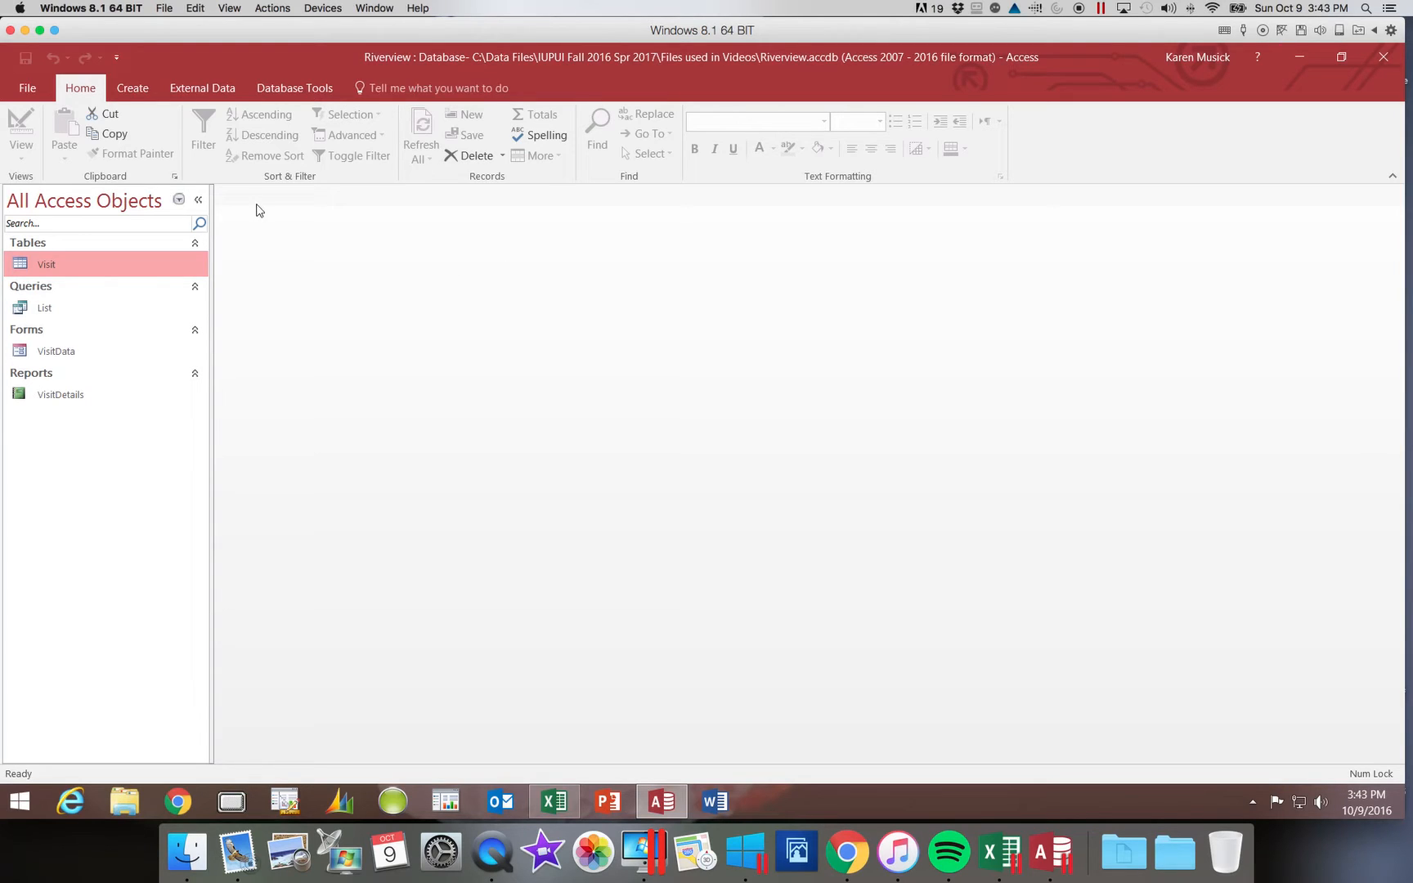
{"action": "mouse_move", "coordinate": [240, 121]}
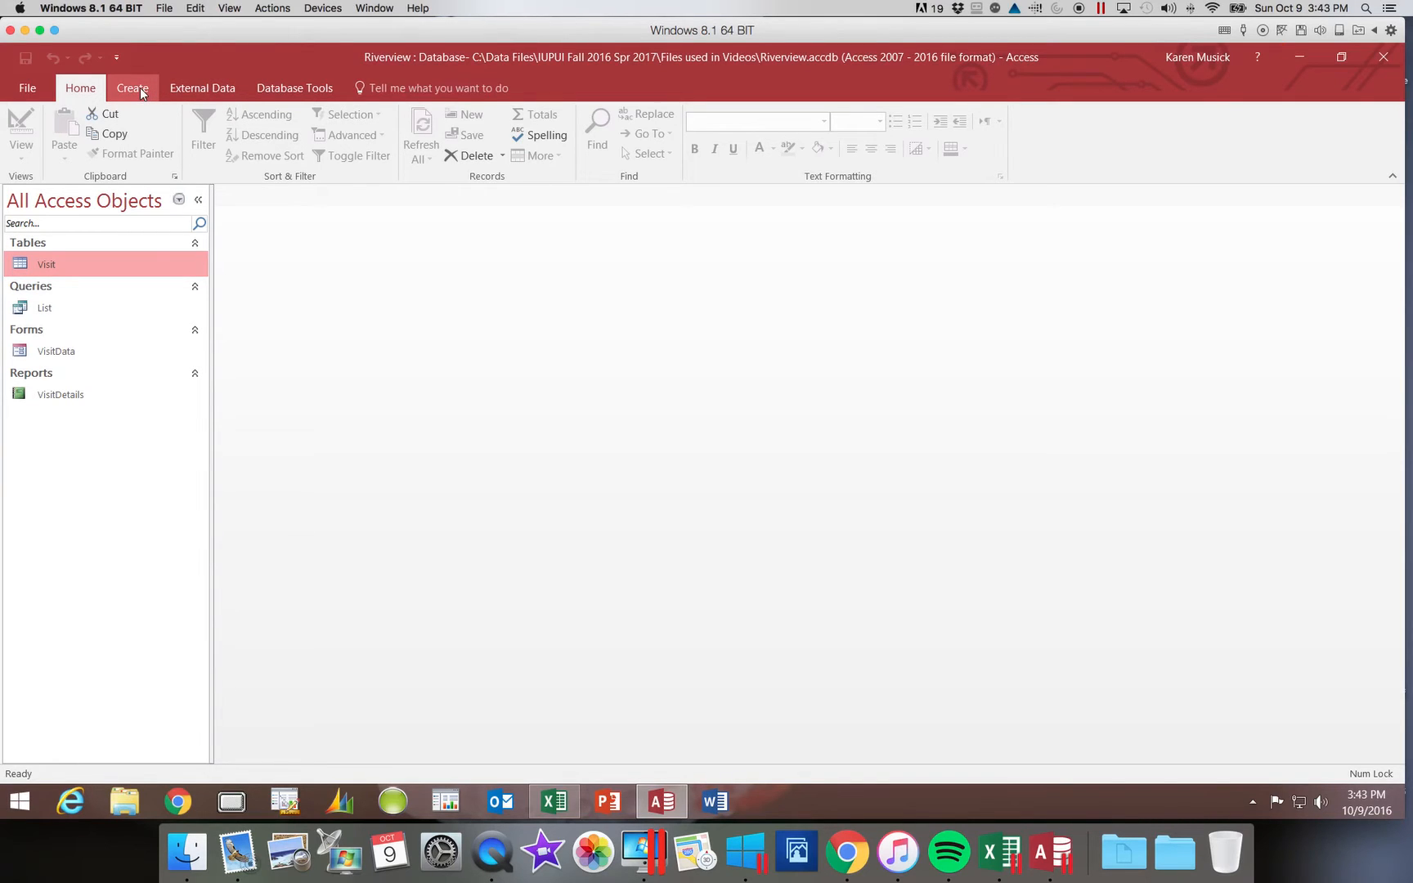
Create a new blank Table1 from the Create tab and return to the Create options
{"action": "left_click", "coordinate": [131, 87]}
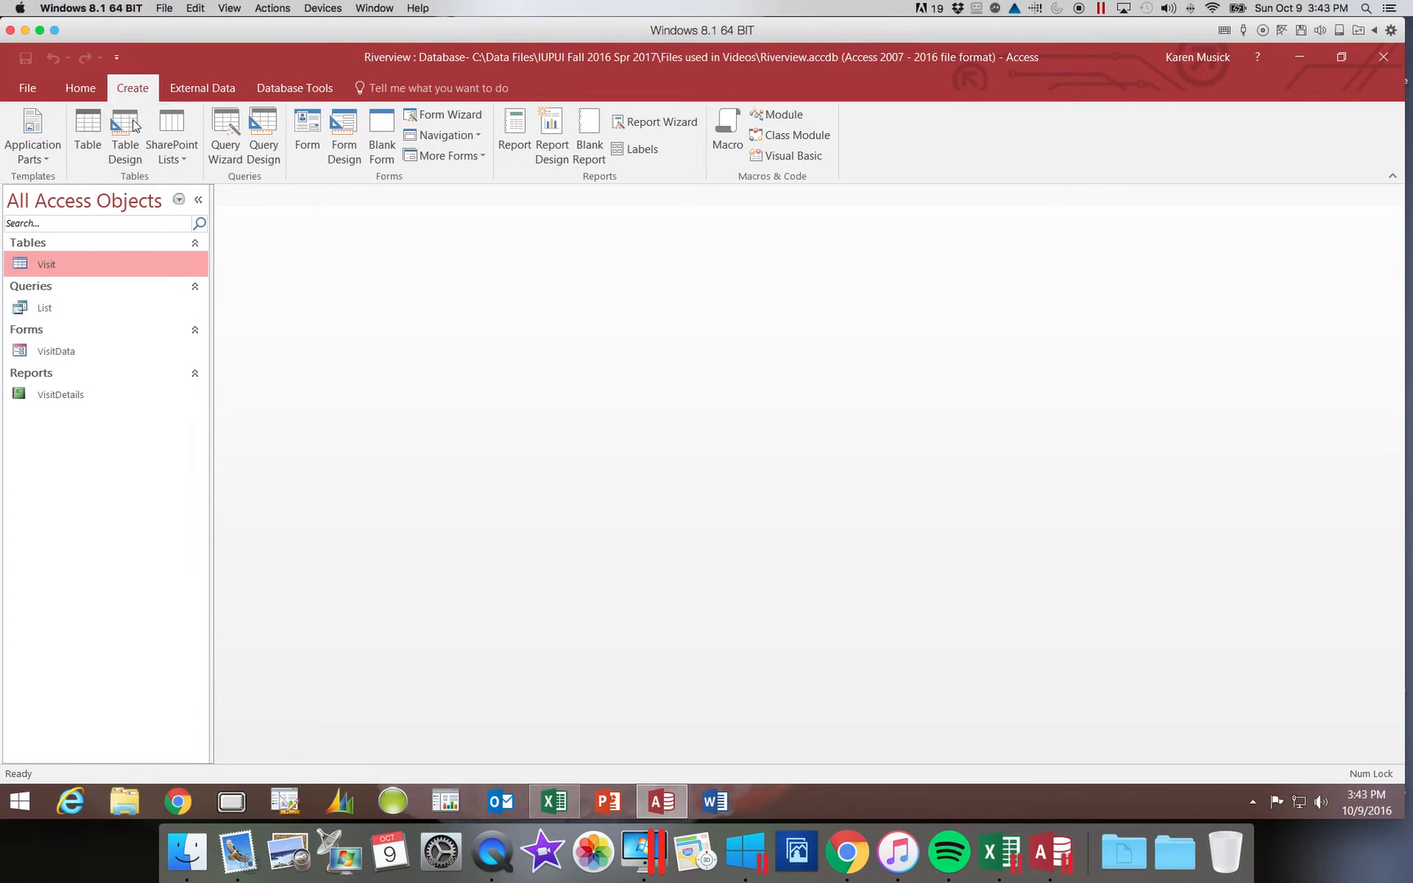
{"action": "mouse_move", "coordinate": [86, 131]}
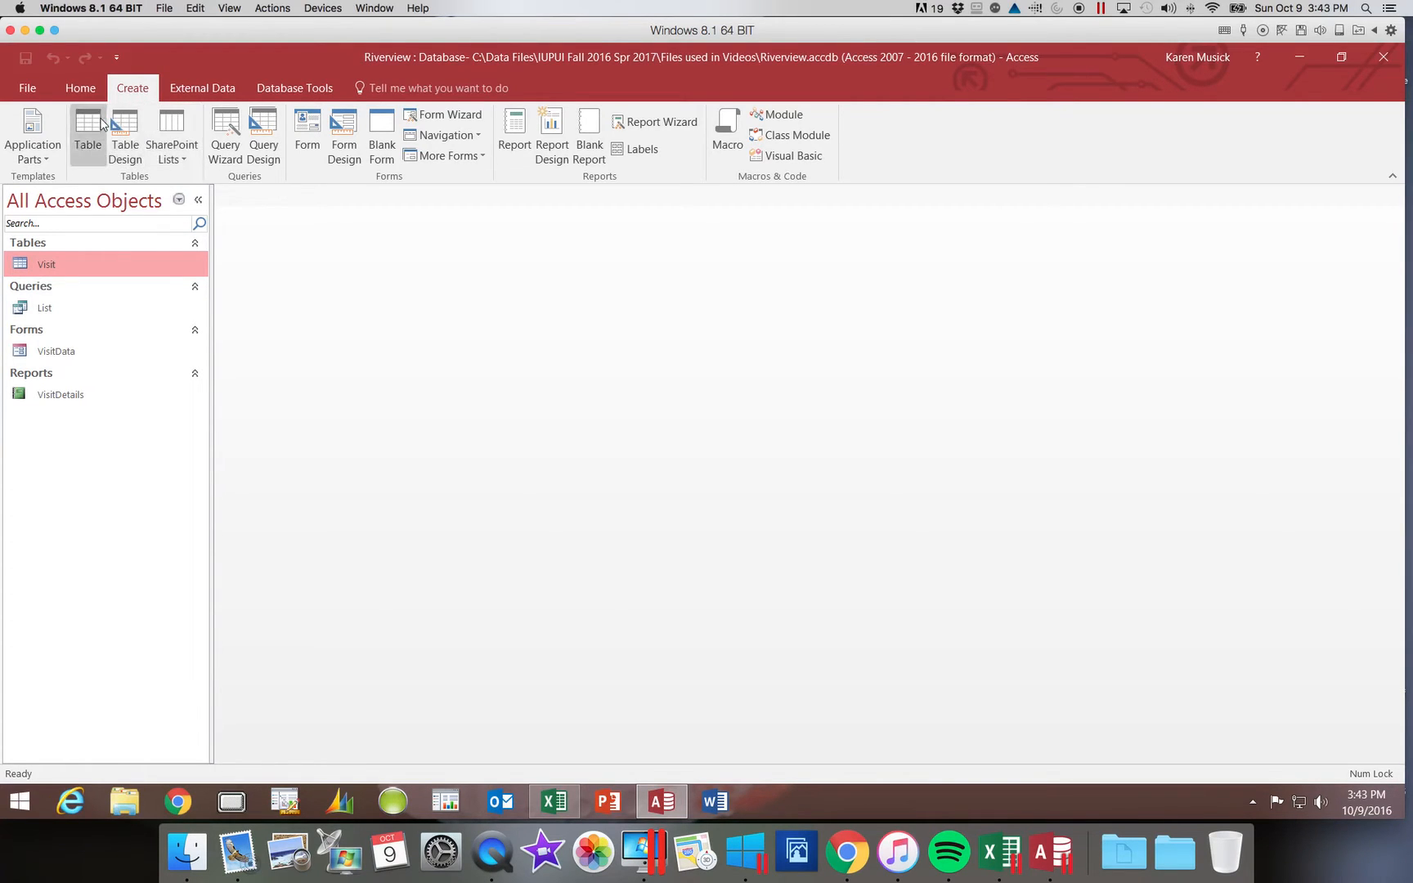
{"action": "mouse_move", "coordinate": [86, 131]}
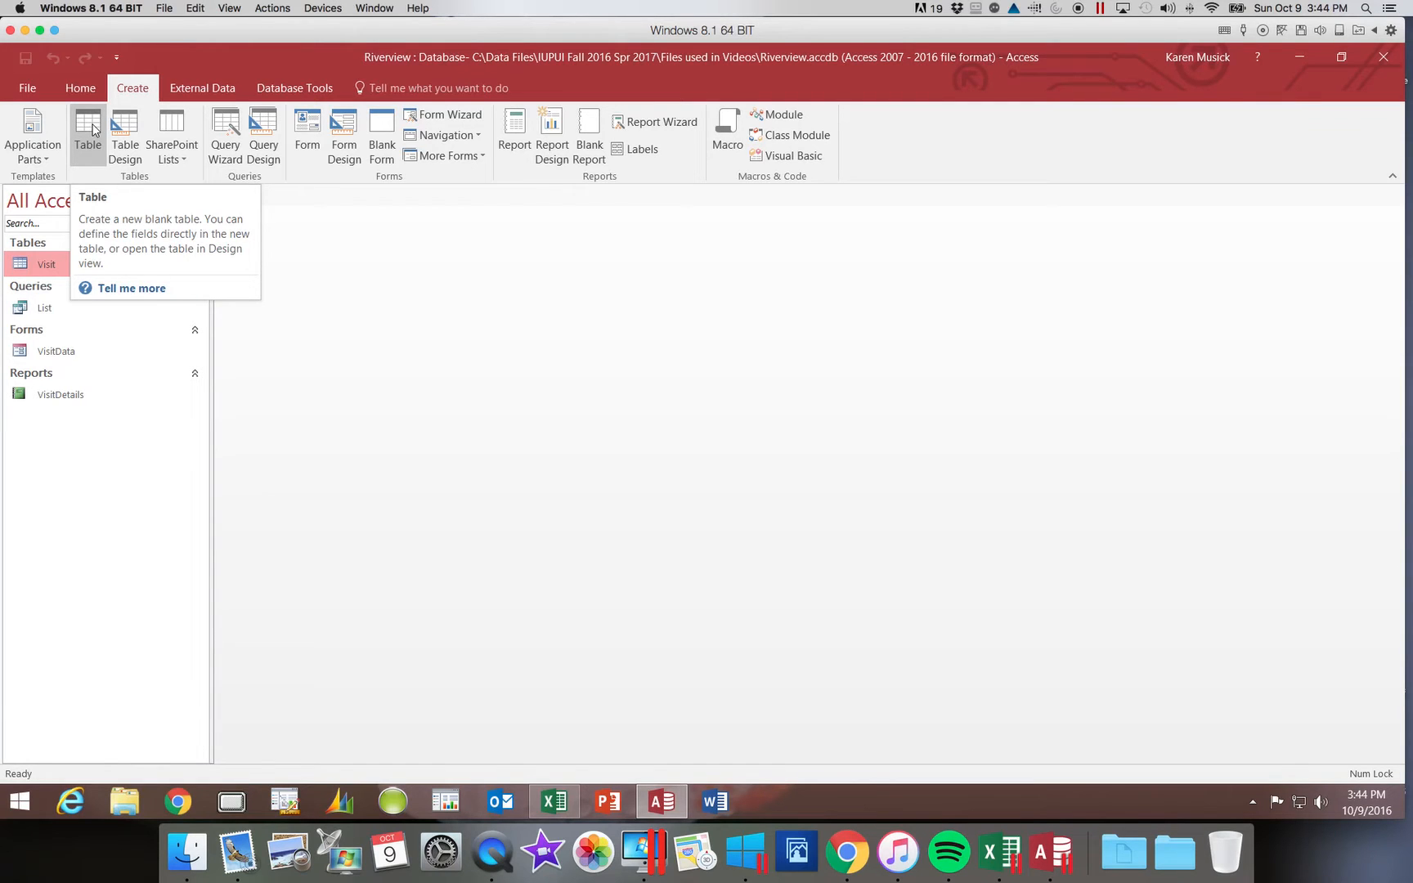
{"action": "left_click", "coordinate": [87, 126]}
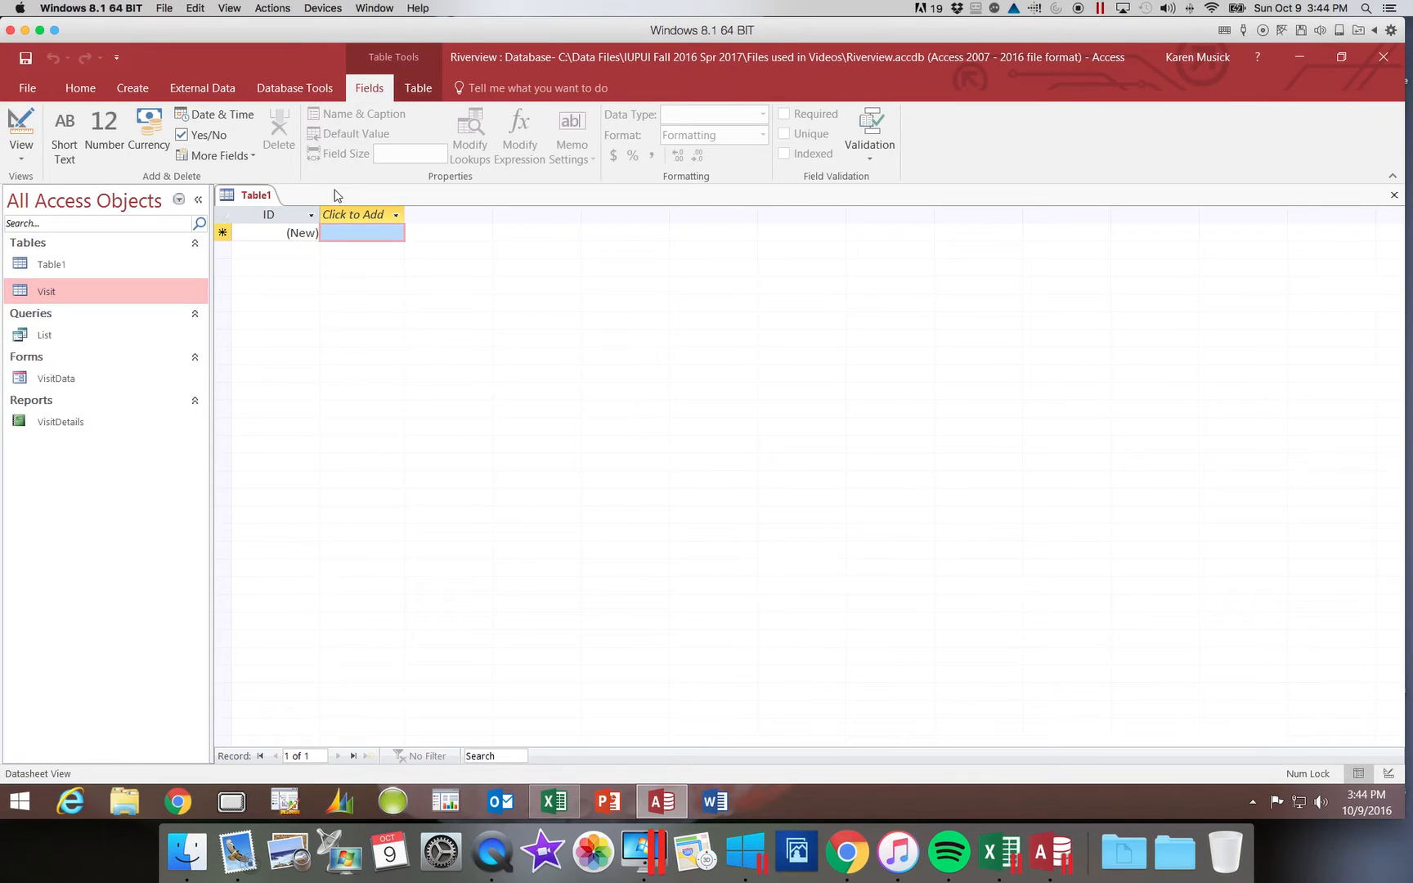
{"action": "left_click", "coordinate": [132, 87]}
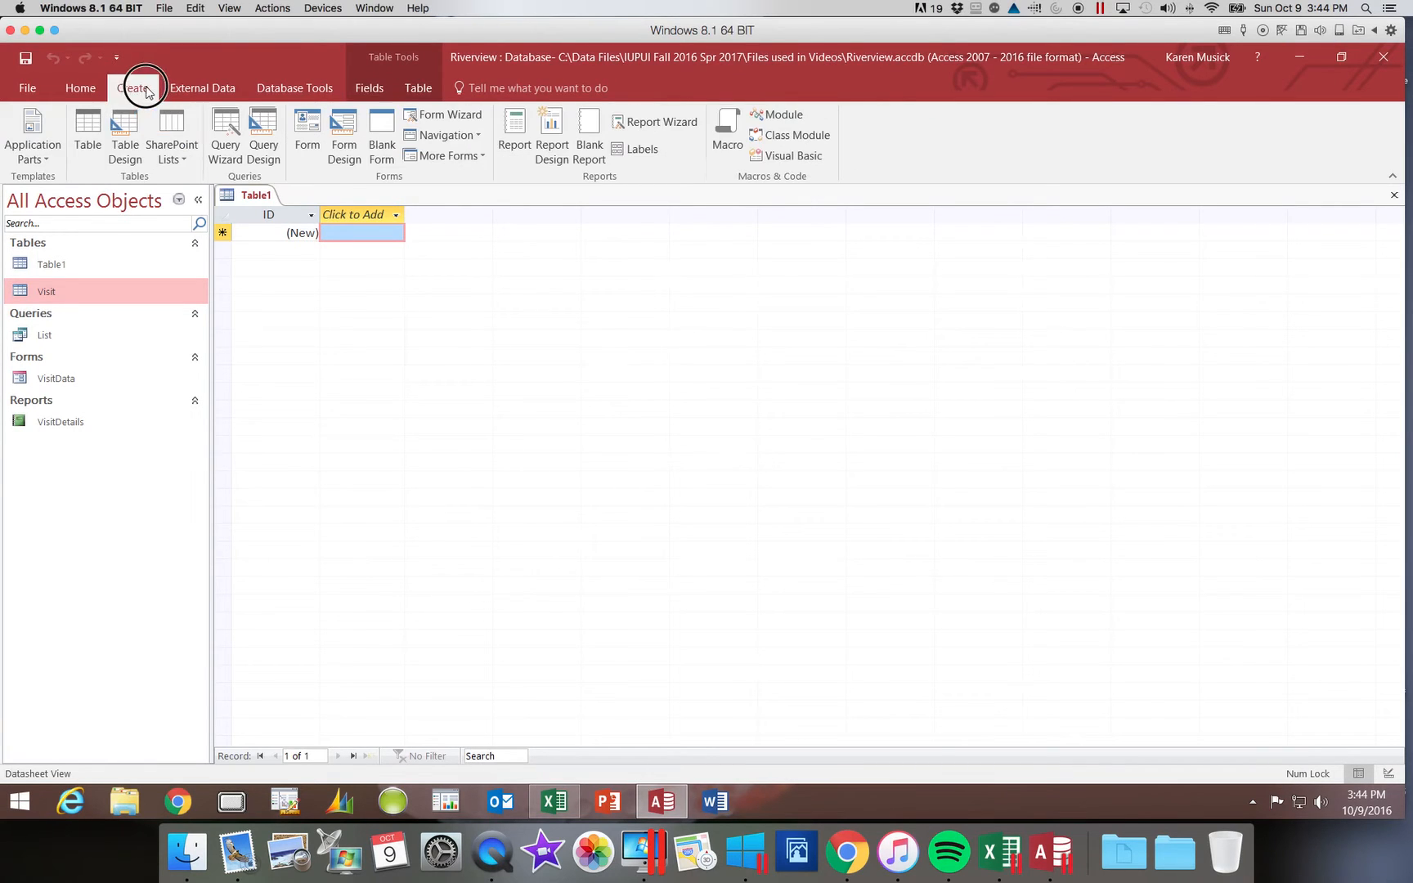
{"action": "mouse_move", "coordinate": [86, 136]}
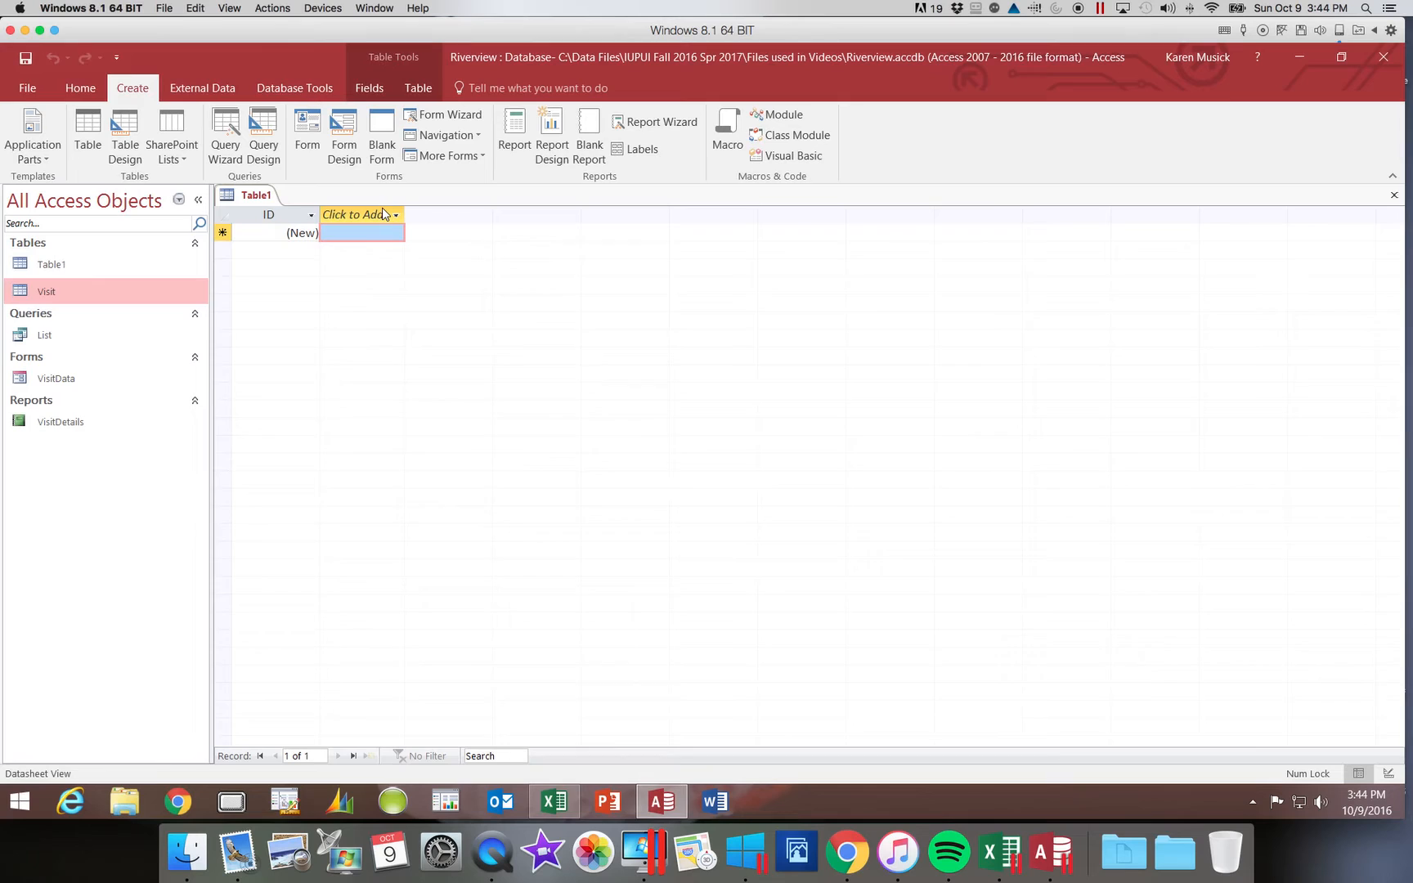
{"action": "mouse_move", "coordinate": [960, 214]}
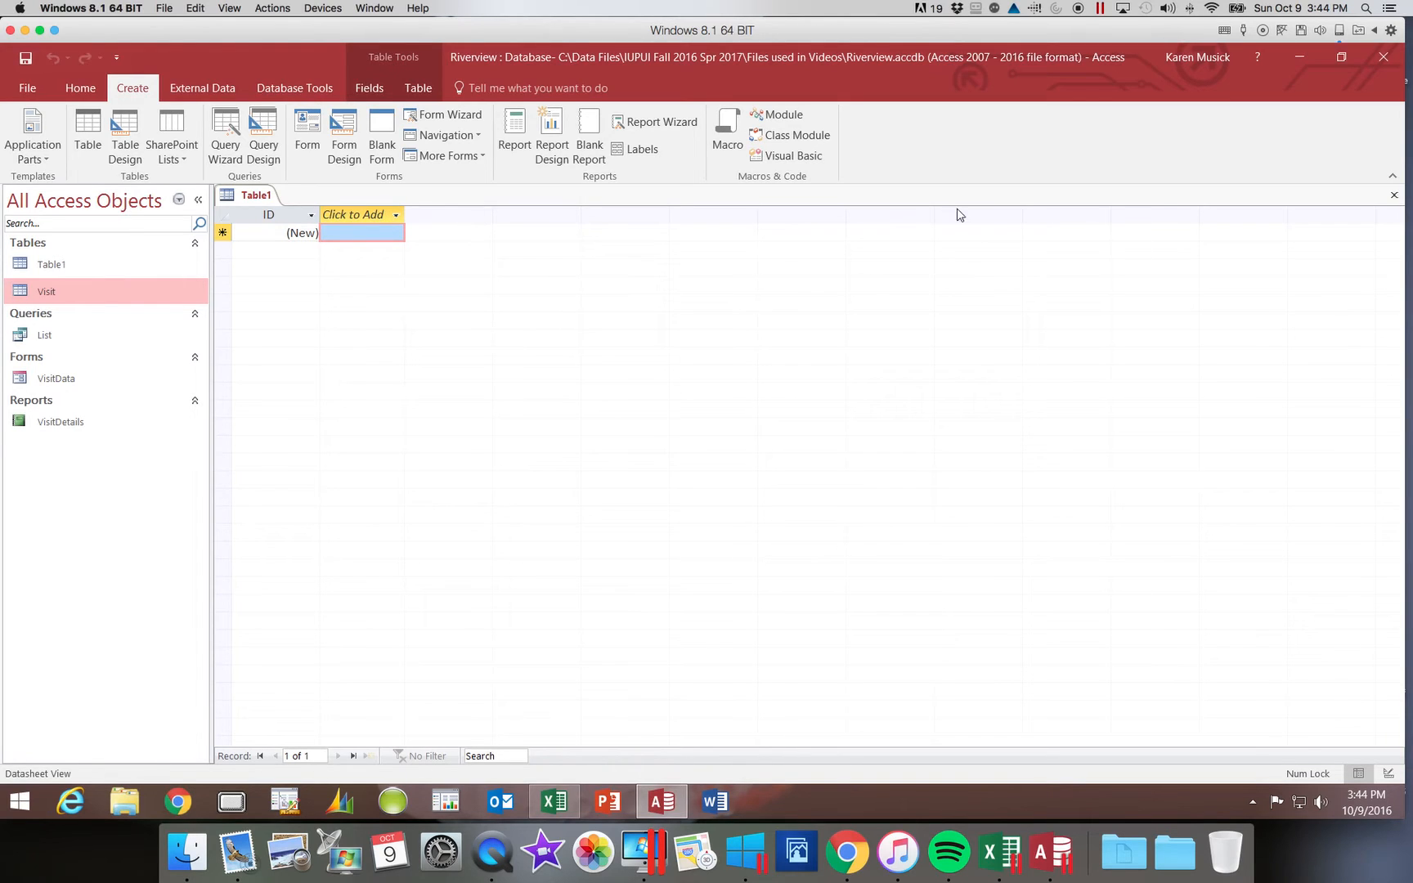
{"action": "mouse_move", "coordinate": [1396, 196]}
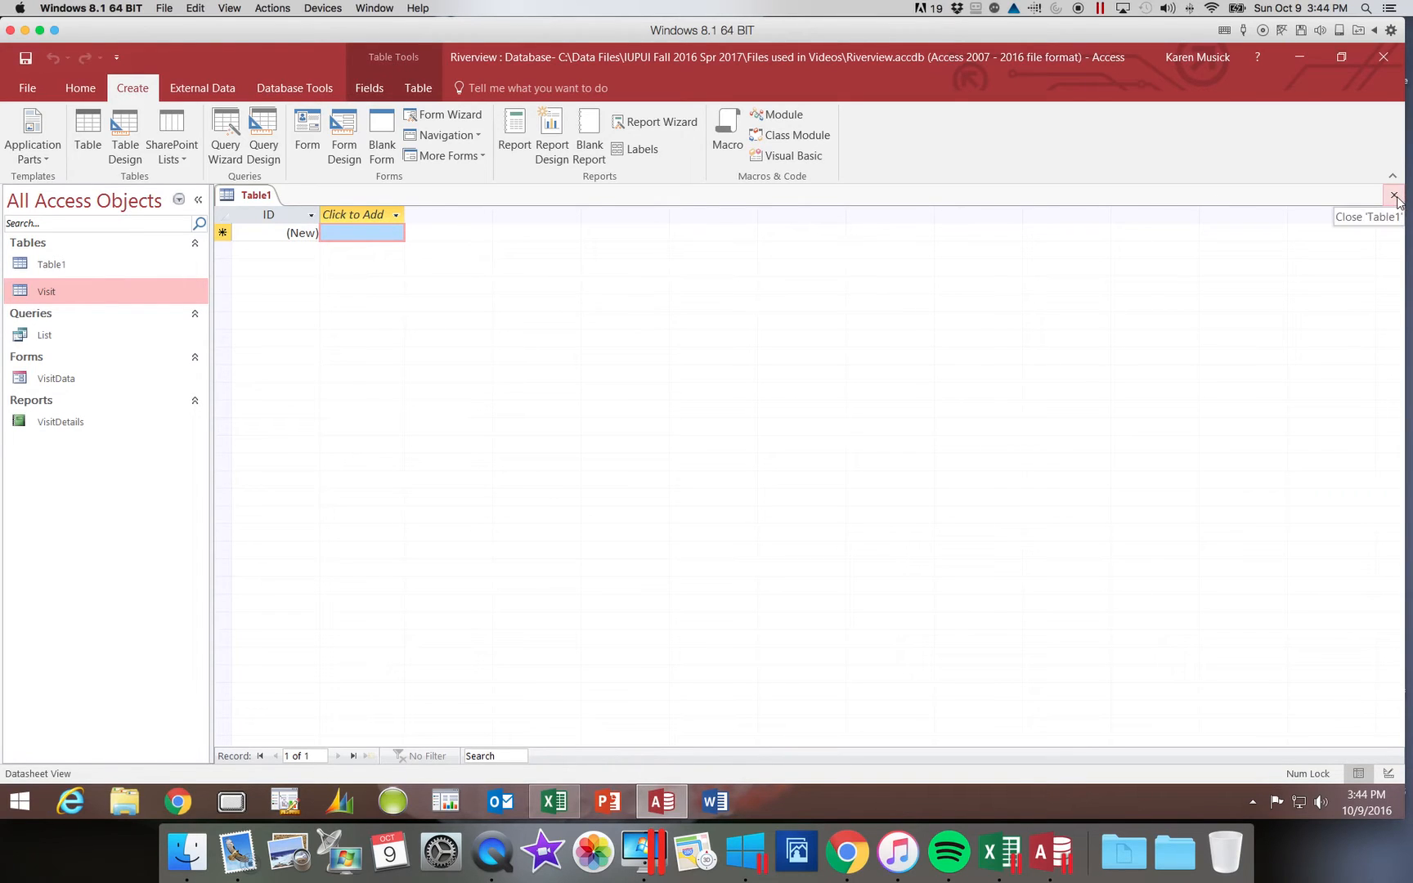
Close the blank Table1 without saving it
{"action": "left_click", "coordinate": [1396, 197]}
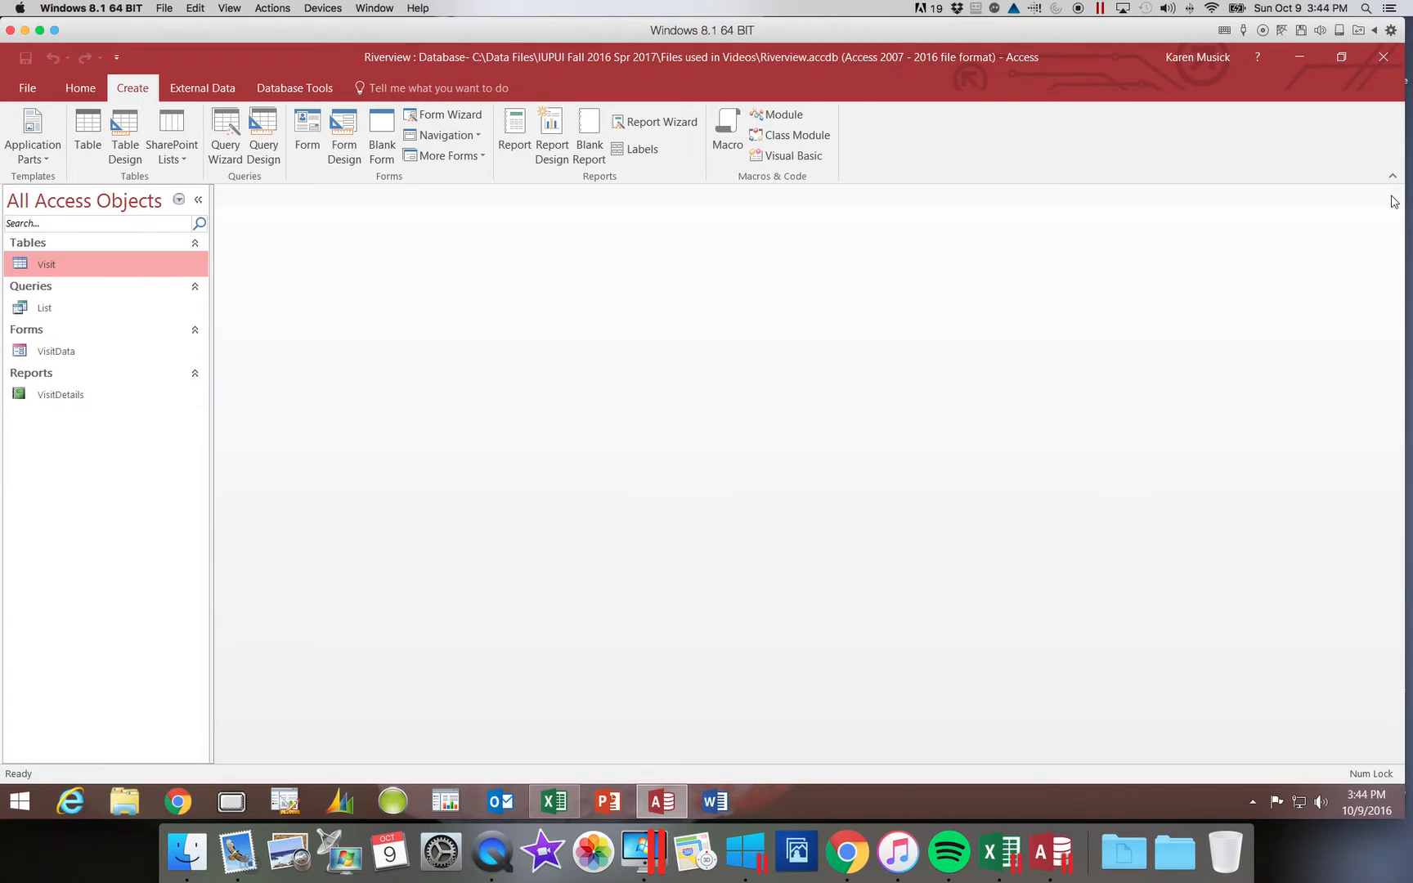
{"action": "mouse_move", "coordinate": [125, 136]}
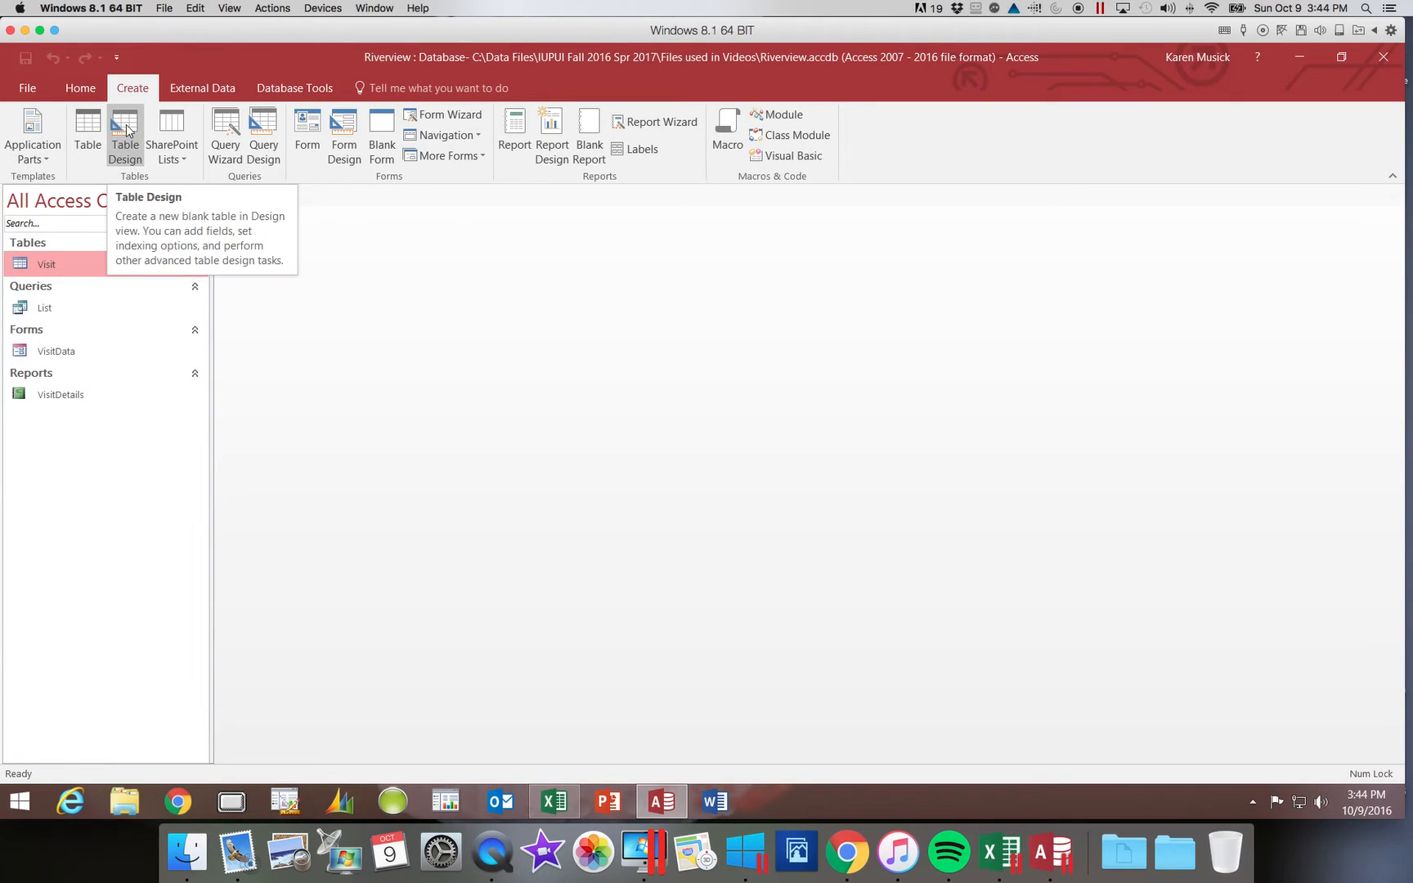
{"action": "mouse_move", "coordinate": [130, 144]}
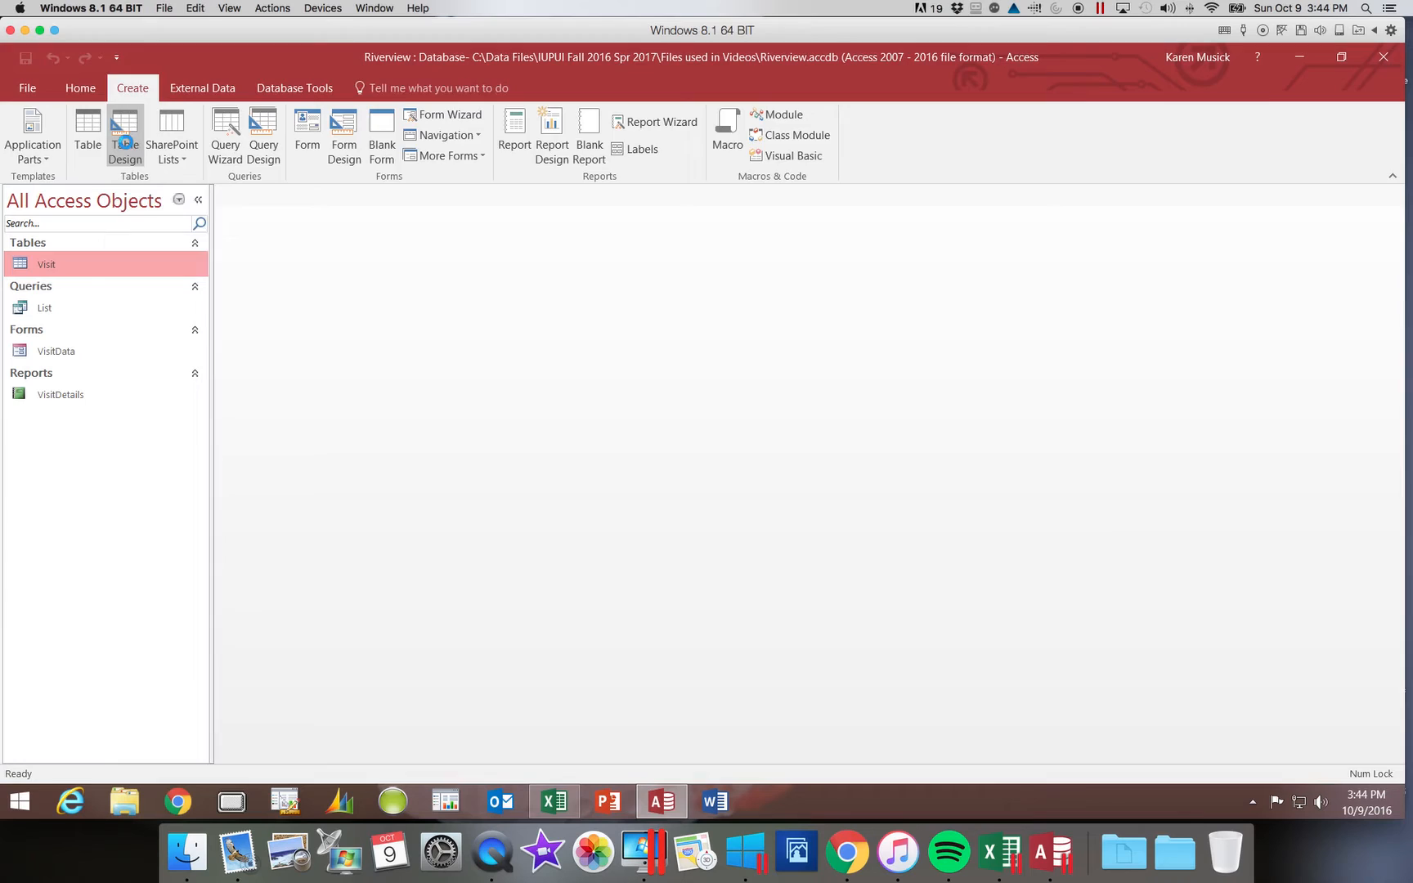
Start a new blank Table1 in Design View via Table Design
{"action": "left_click", "coordinate": [126, 135]}
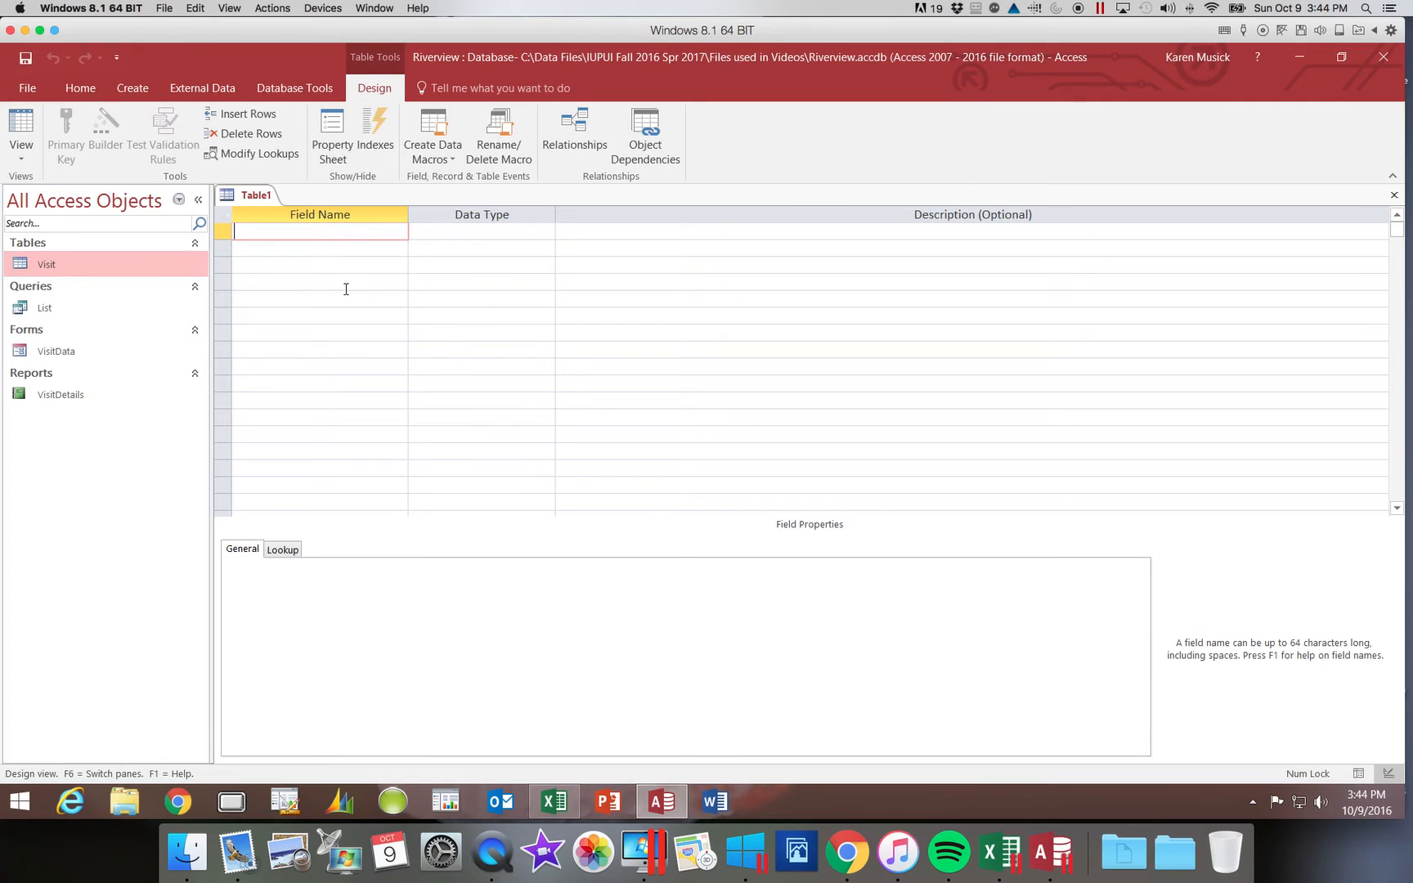
{"action": "mouse_move", "coordinate": [341, 251]}
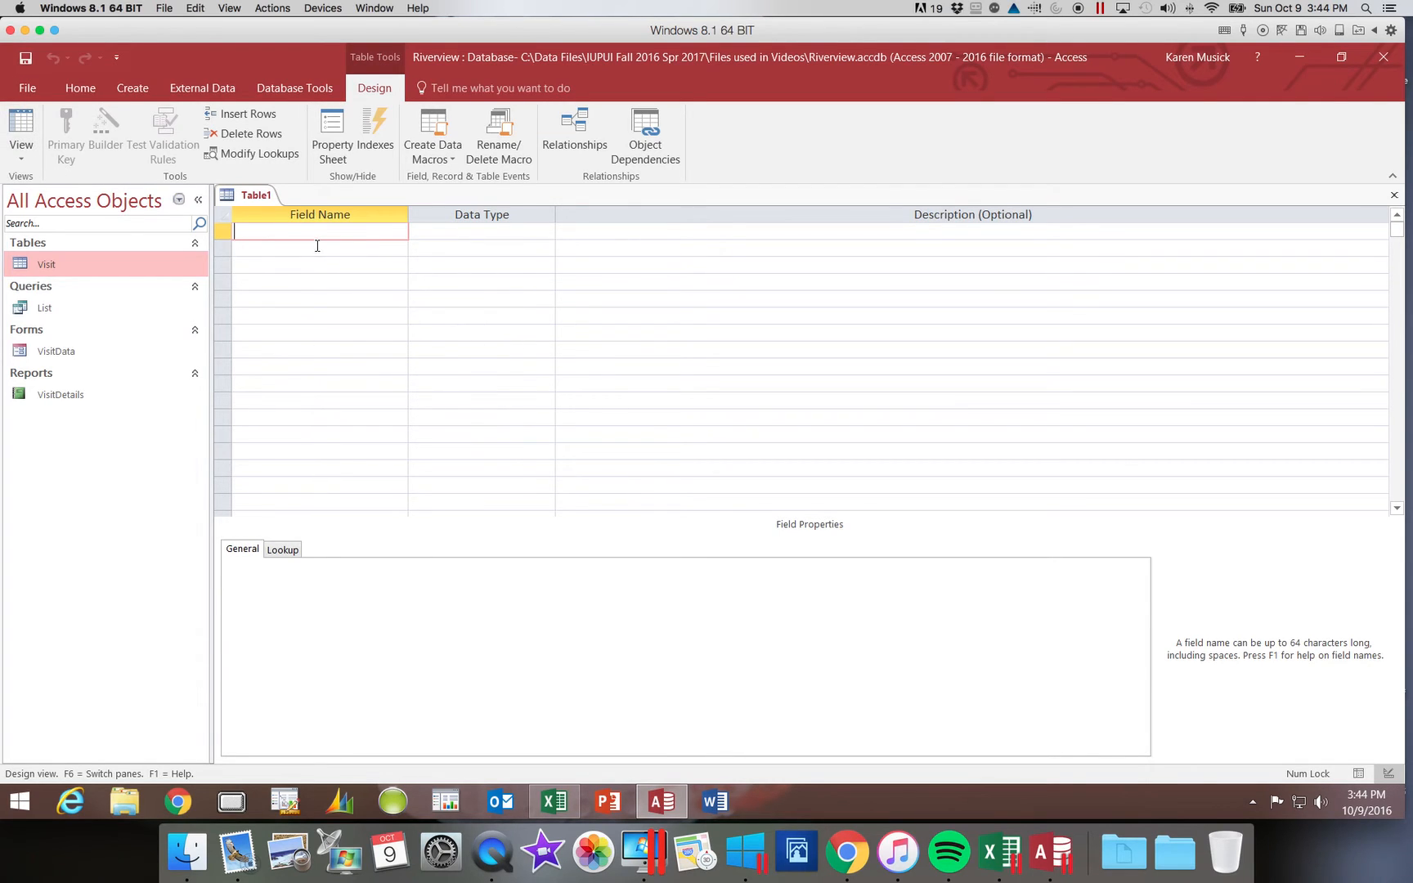
{"action": "mouse_move", "coordinate": [288, 237]}
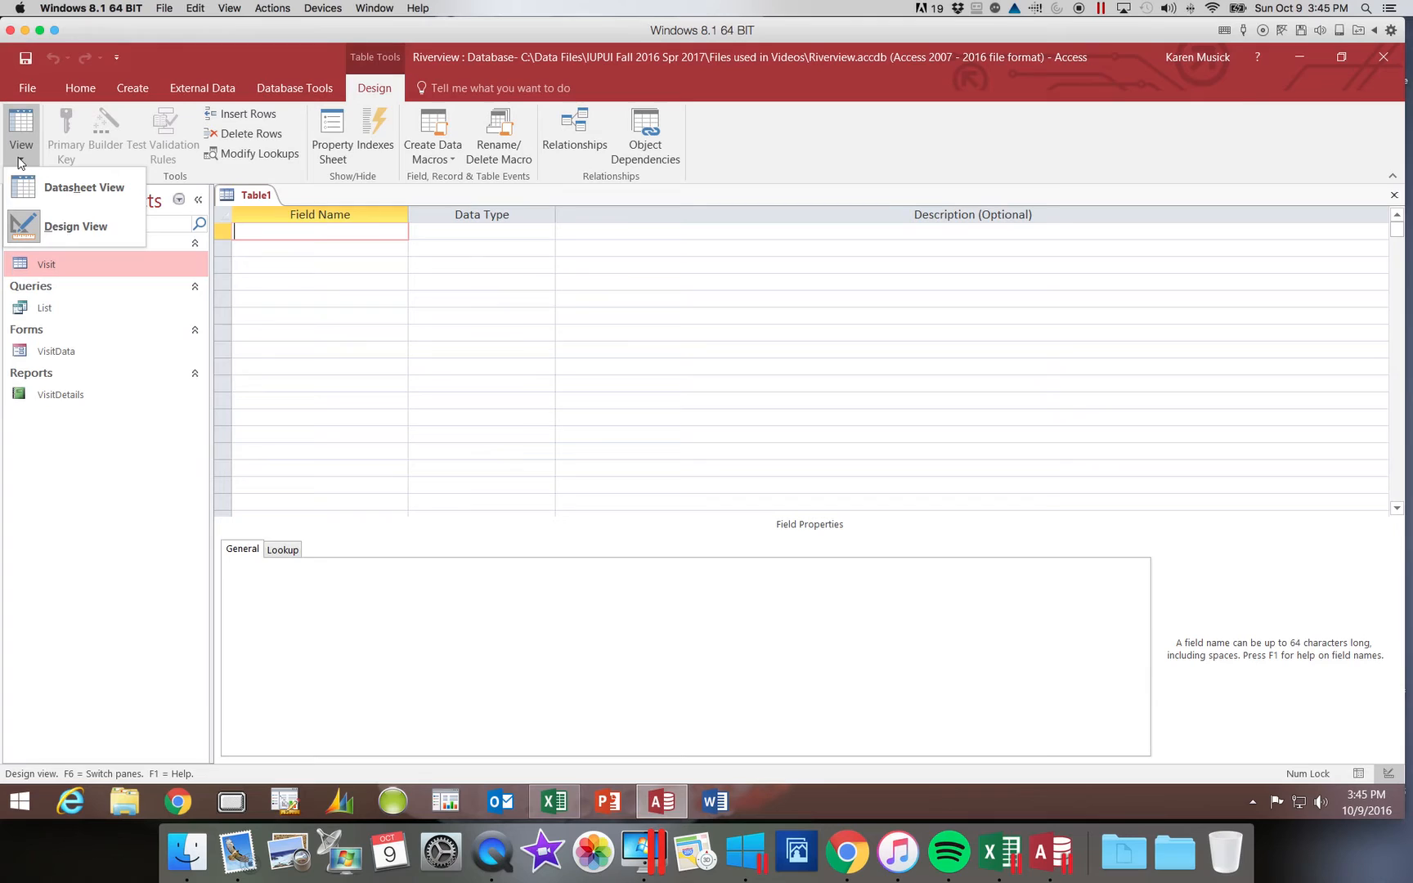
{"action": "mouse_move", "coordinate": [84, 187]}
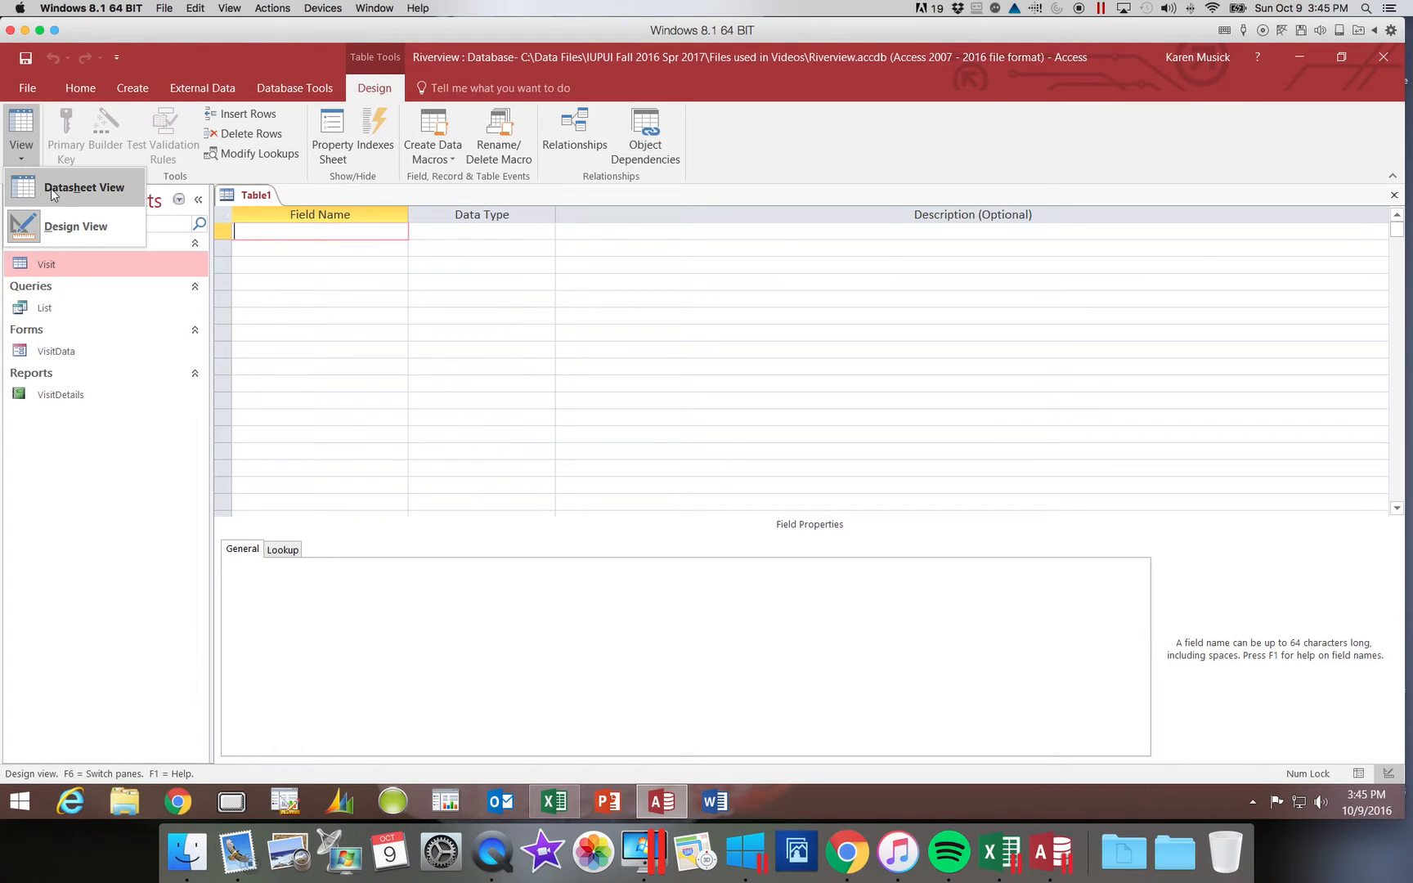
{"action": "mouse_move", "coordinate": [60, 196]}
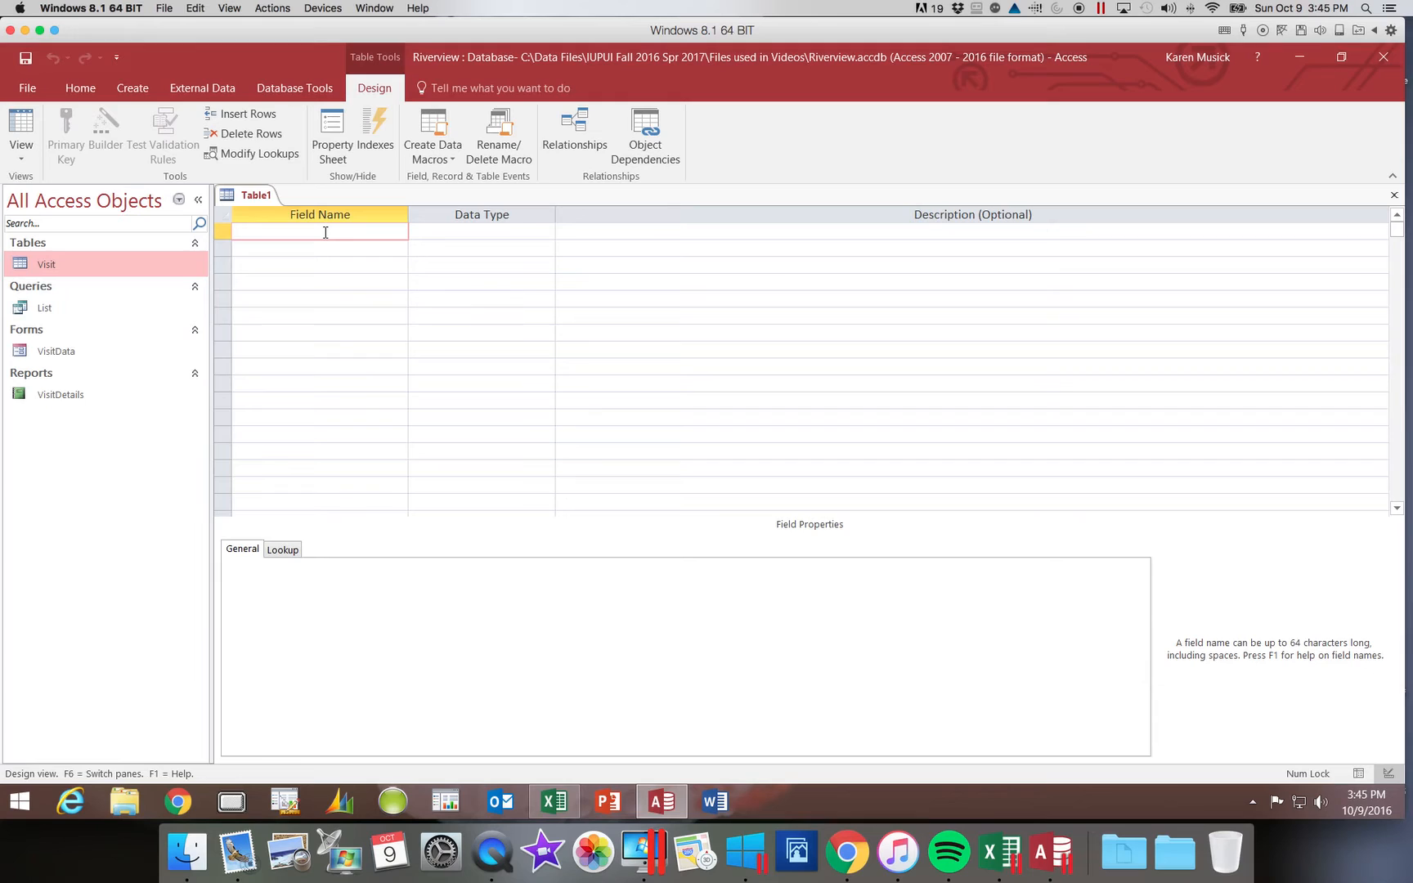
Enter InvoiceNum as the first field name and keep Short Text as its data type
{"action": "type", "text": "InvoiceN"}
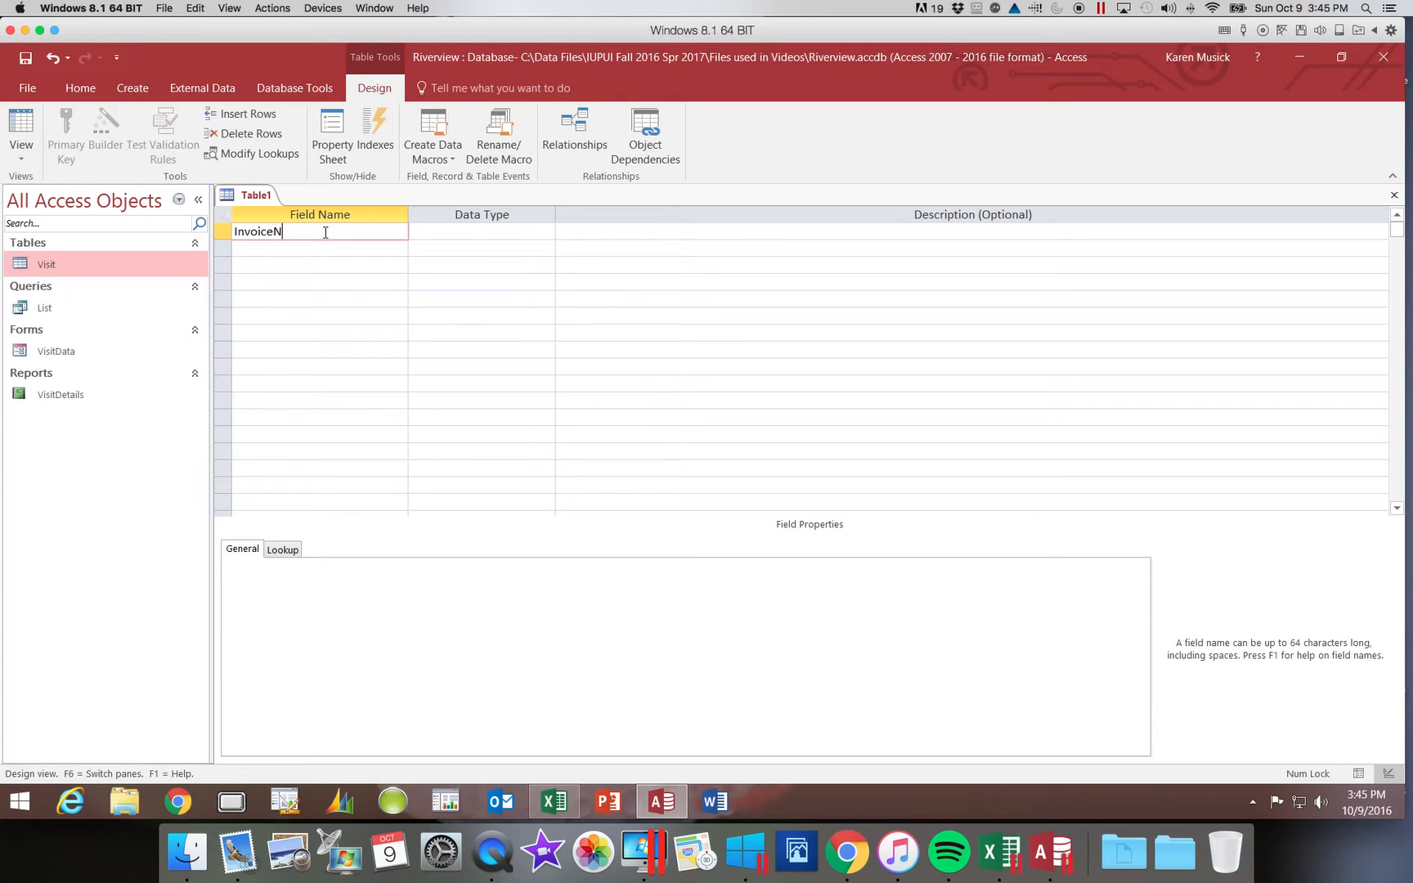
{"action": "type", "text": "um"}
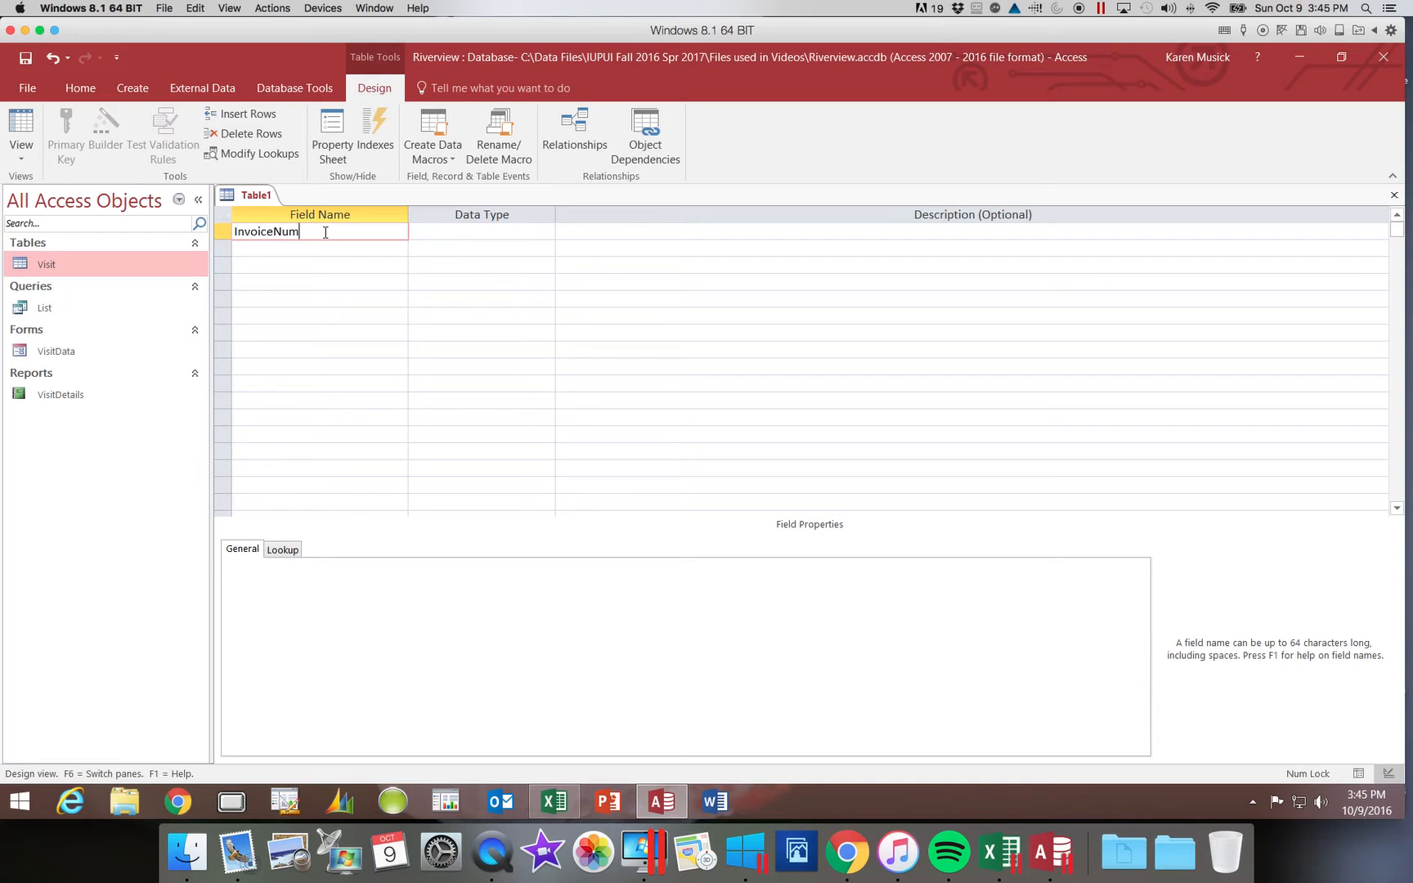
{"action": "left_click", "coordinate": [481, 233]}
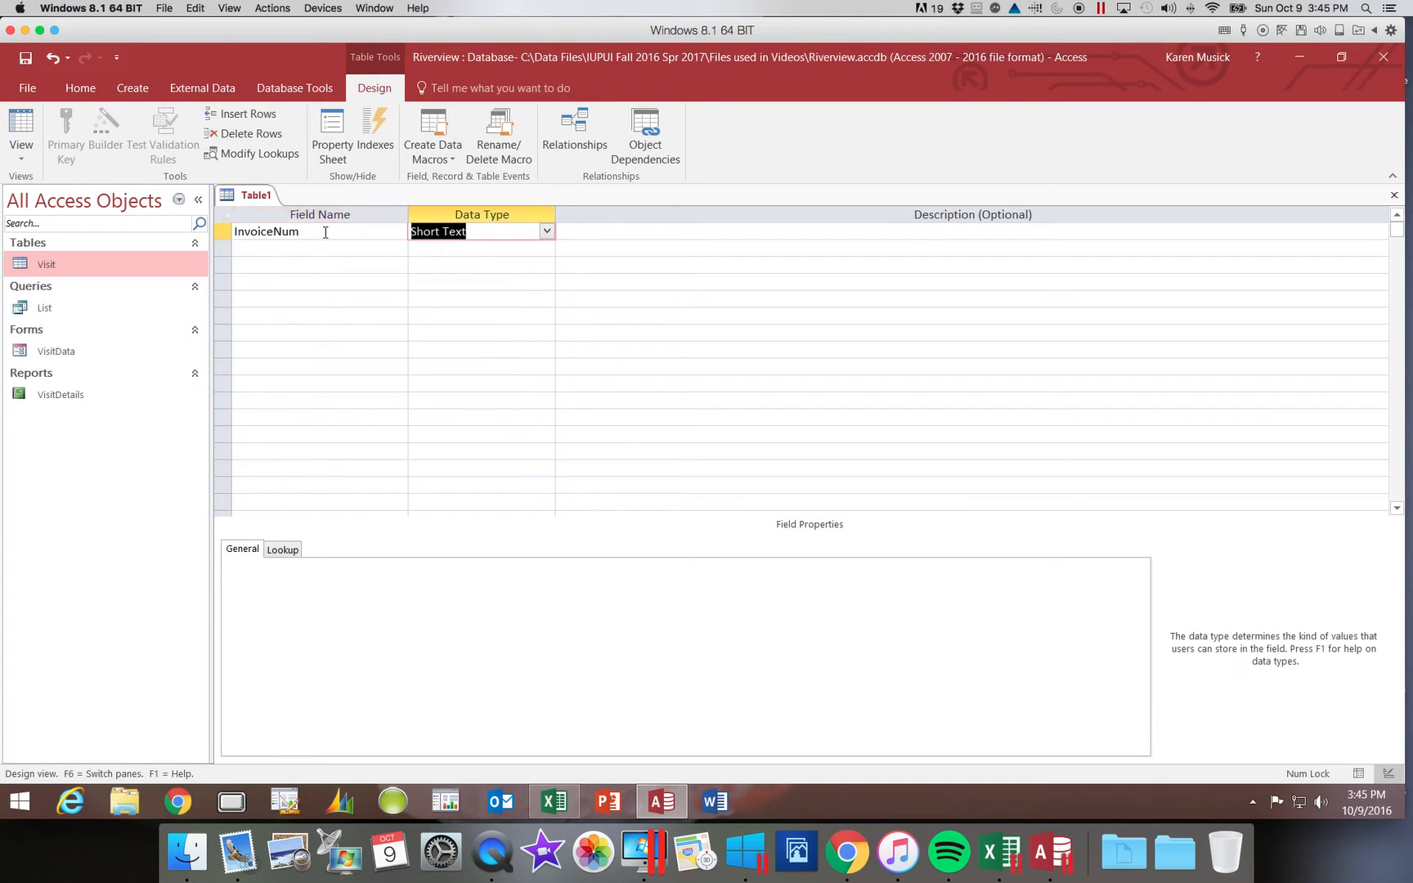
{"action": "left_click", "coordinate": [266, 232]}
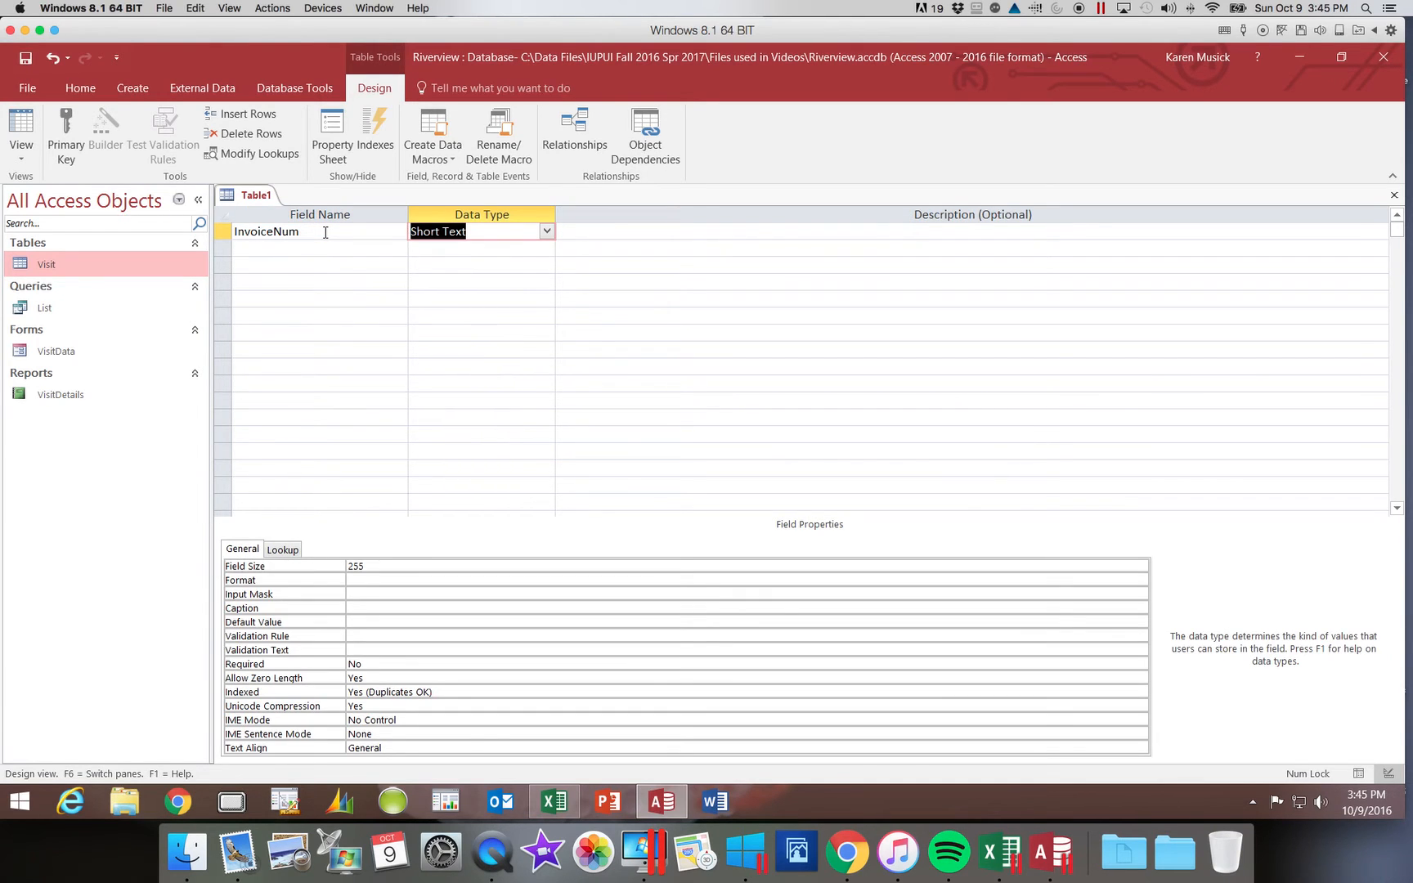
{"action": "mouse_move", "coordinate": [350, 227]}
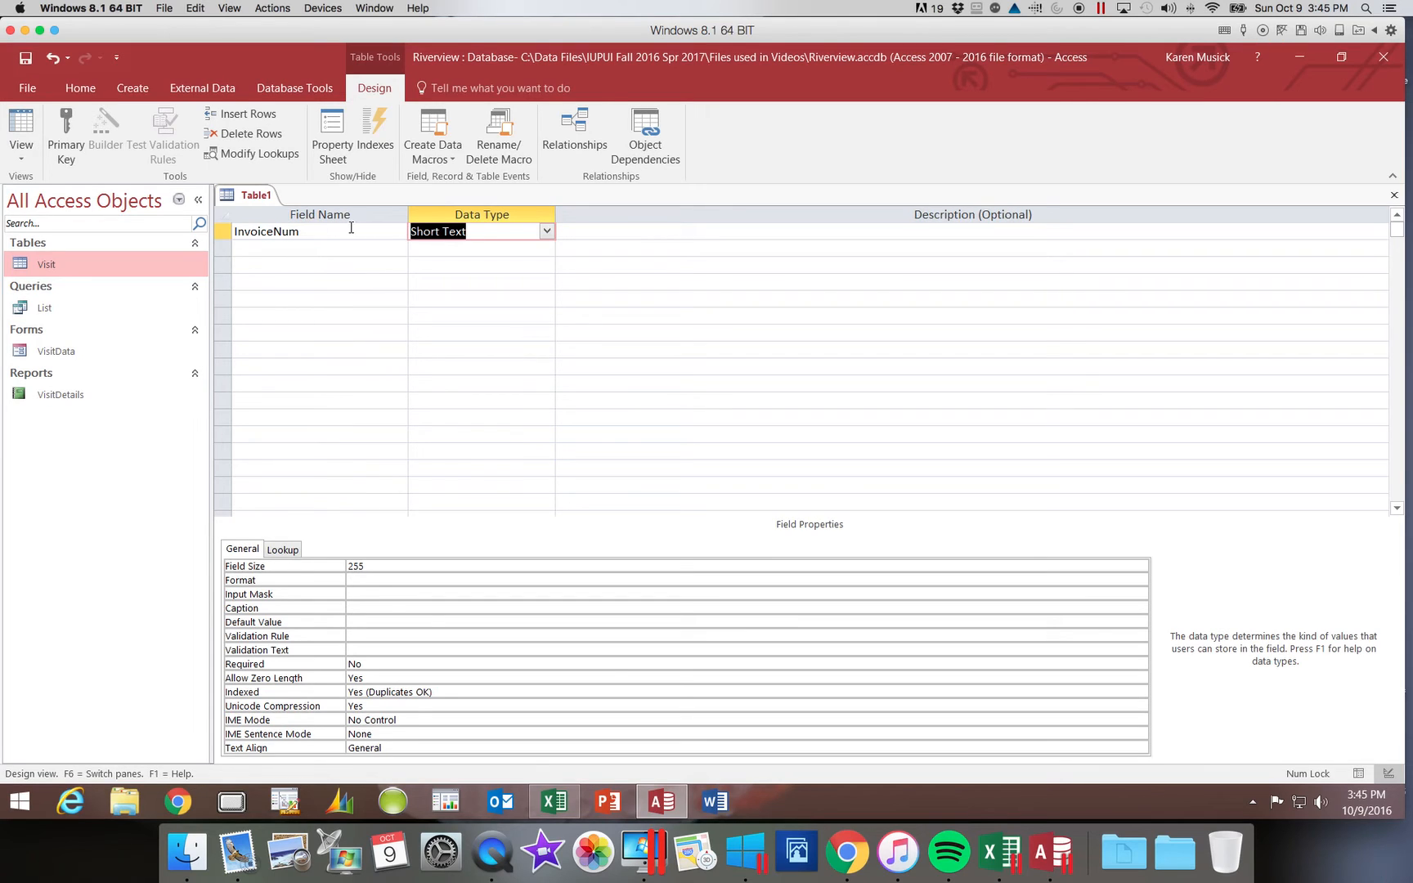
{"action": "left_click", "coordinate": [547, 233]}
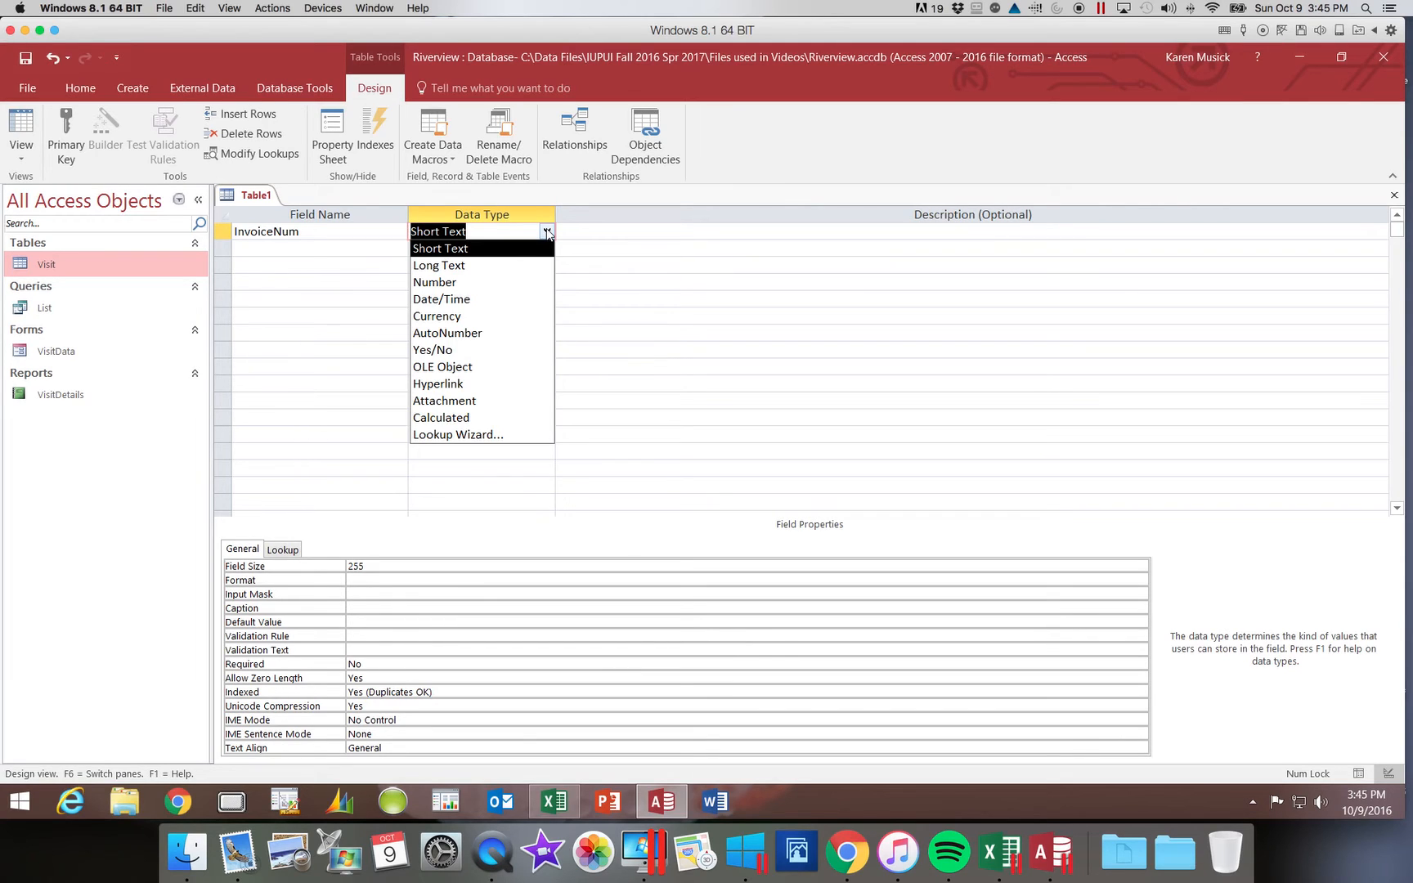
{"action": "mouse_move", "coordinate": [489, 233]}
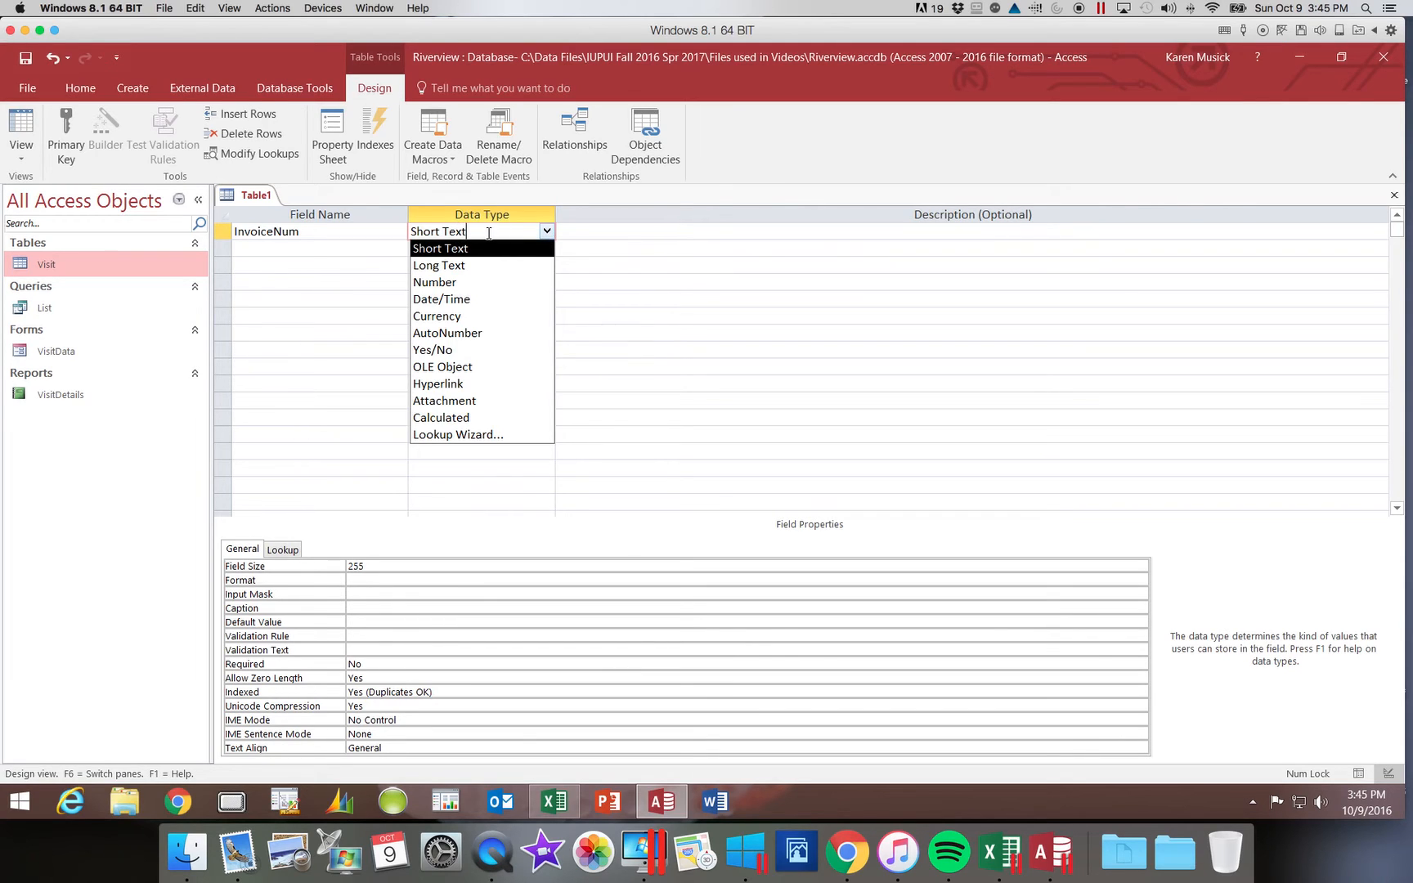
{"action": "left_click", "coordinate": [440, 230]}
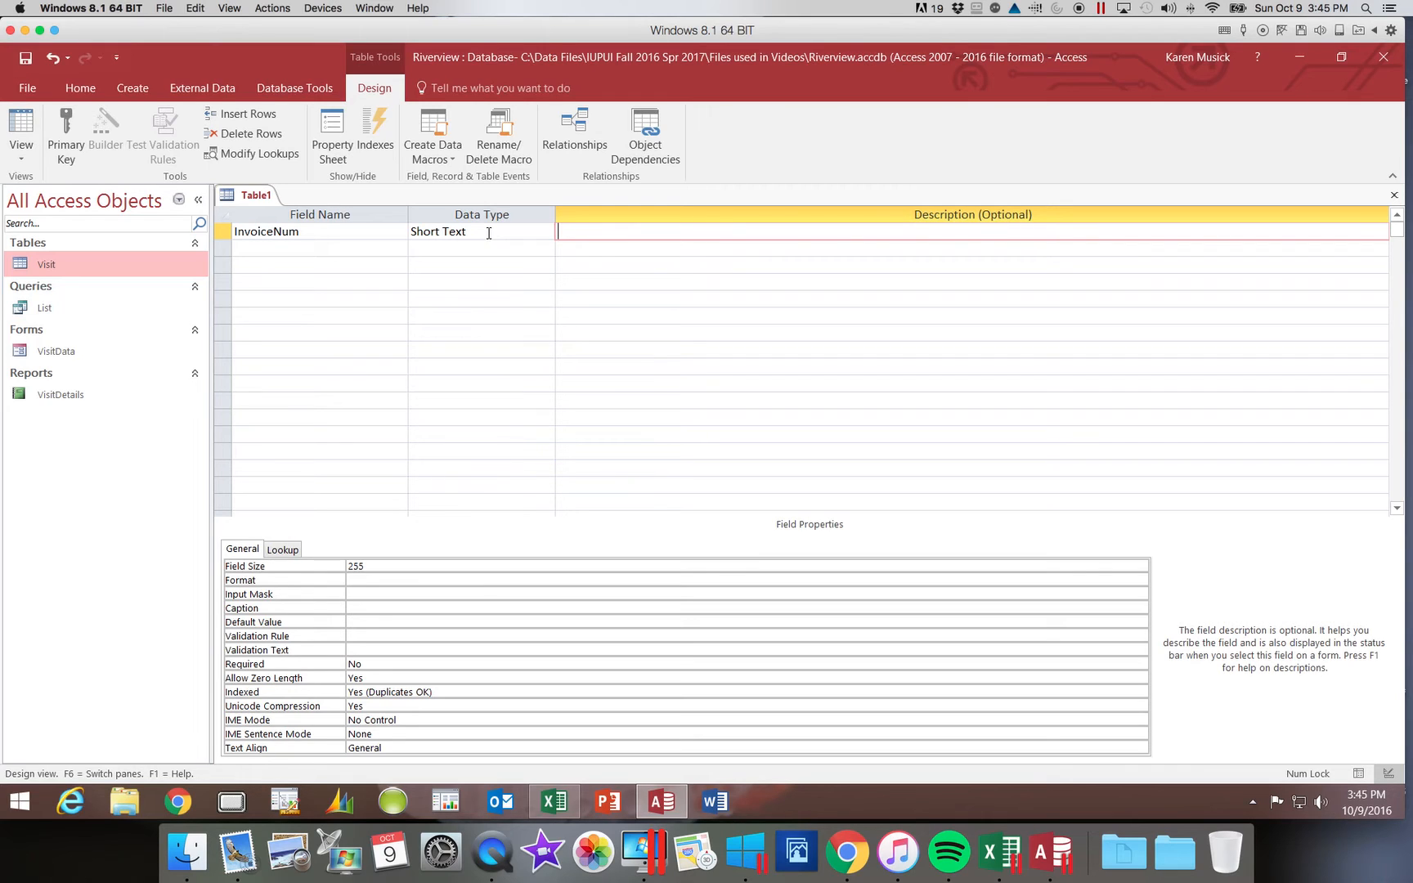
Describe InvoiceNum as 'Primary key', with Field Size 5 and Caption 'Invoice Num'
{"action": "type", "text": "Primary"}
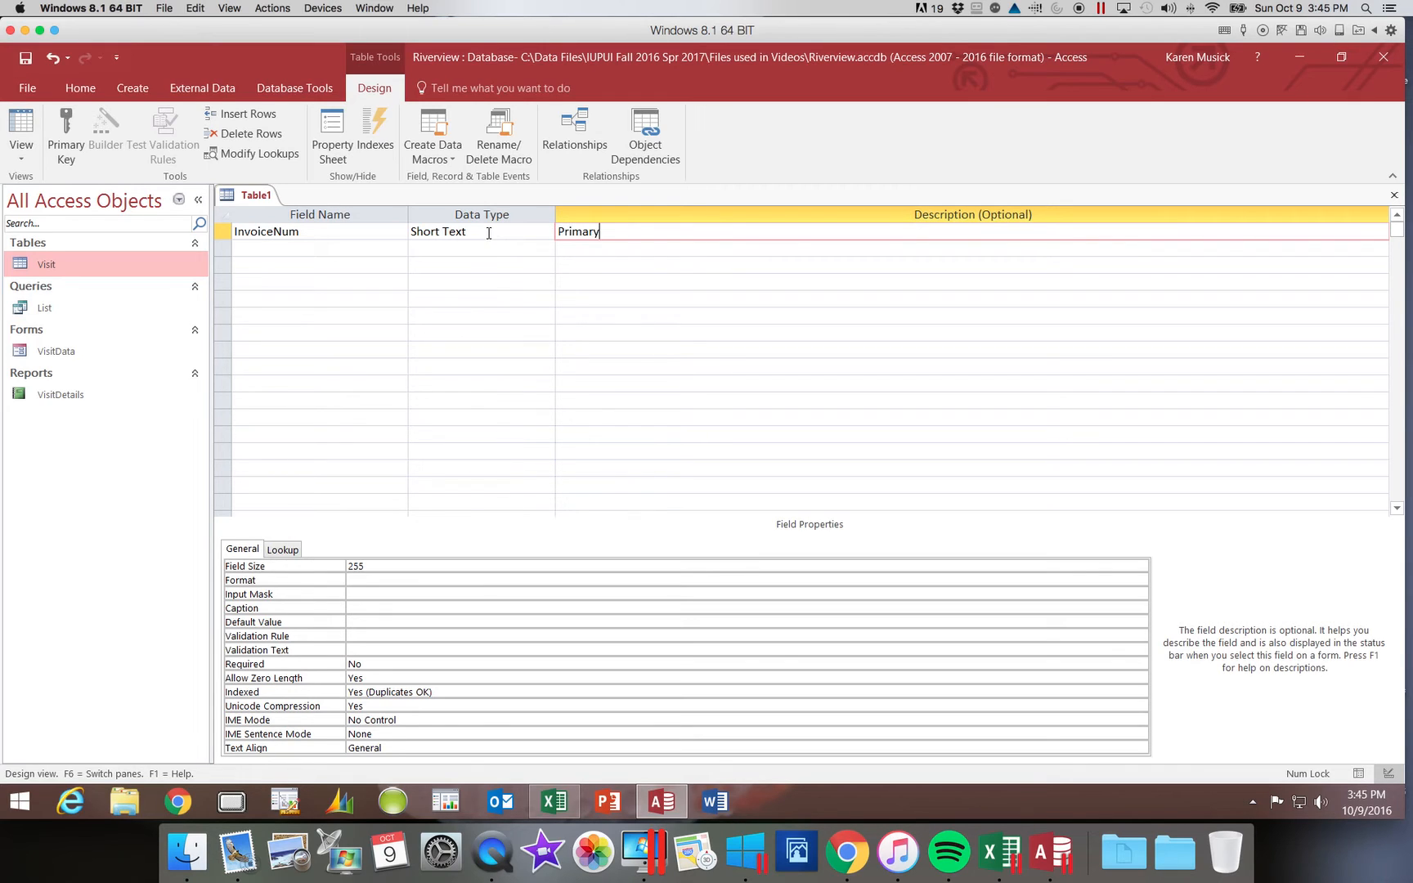
{"action": "type", "text": "key"}
{"action": "left_click", "coordinate": [747, 566]}
{"action": "type", "text": "5"}
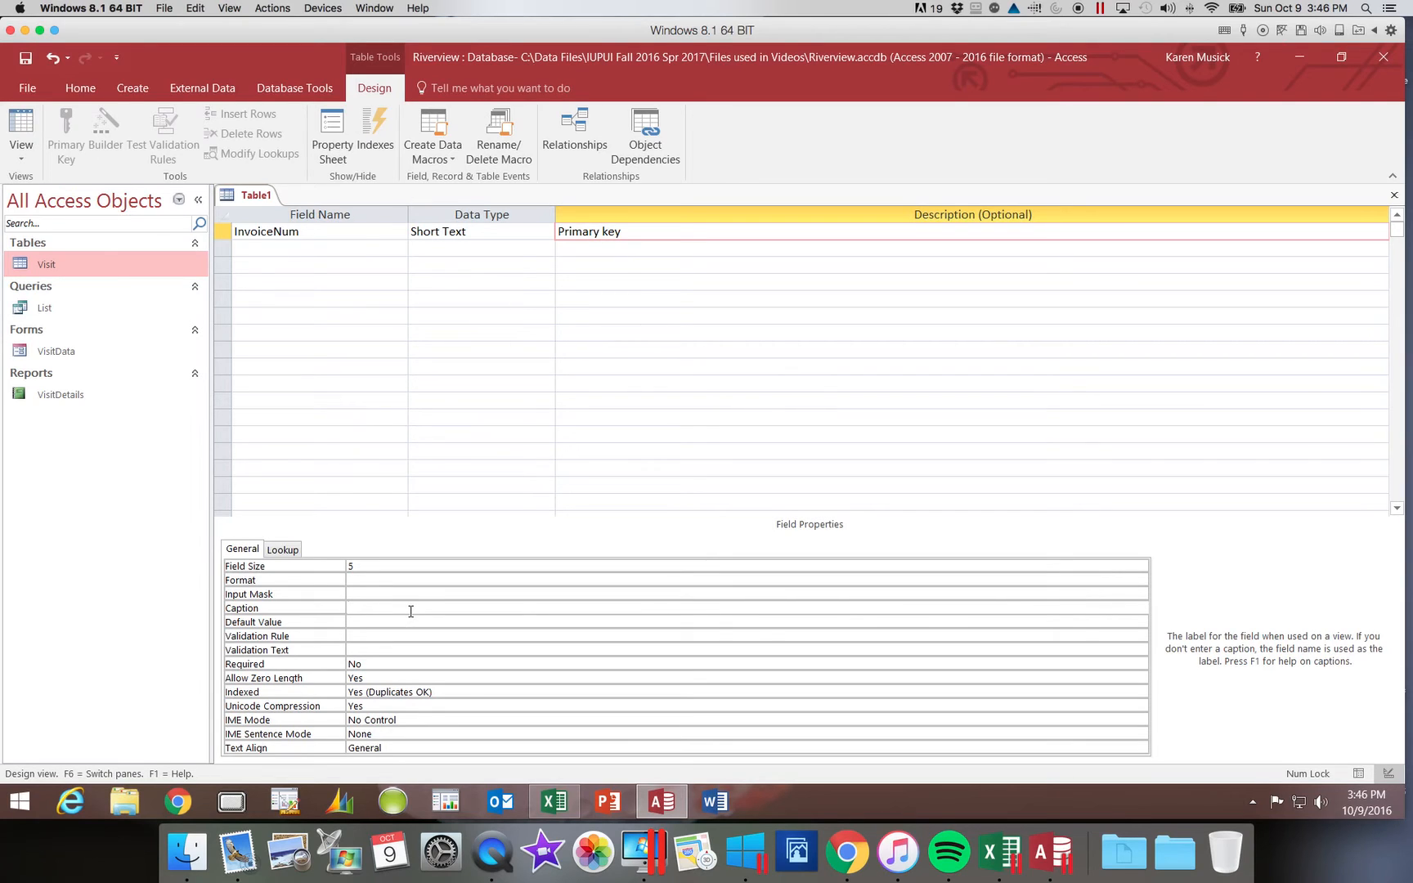
{"action": "type", "text": "Invoid"}
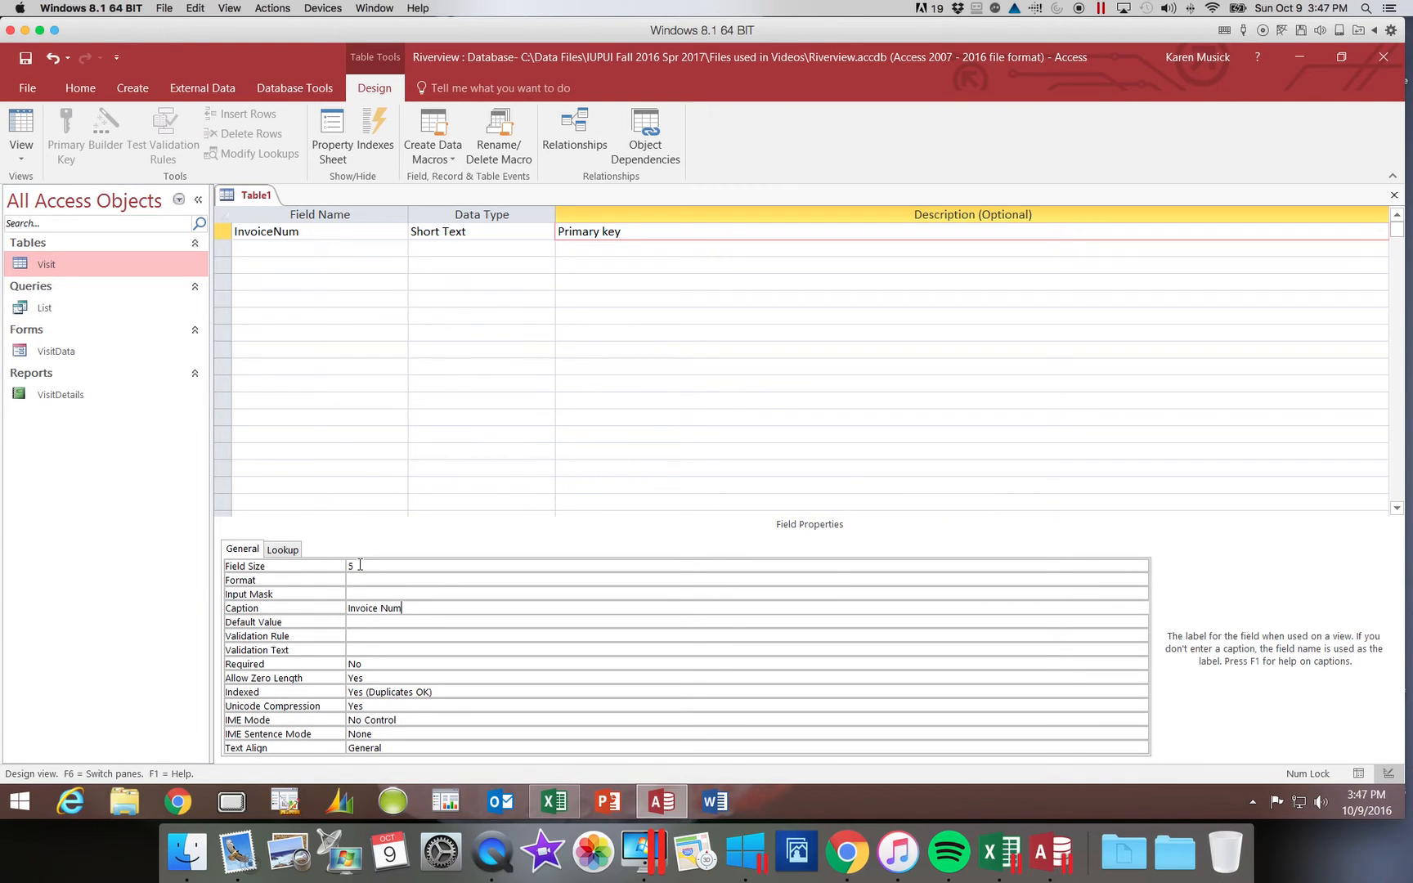
{"action": "mouse_move", "coordinate": [427, 227]}
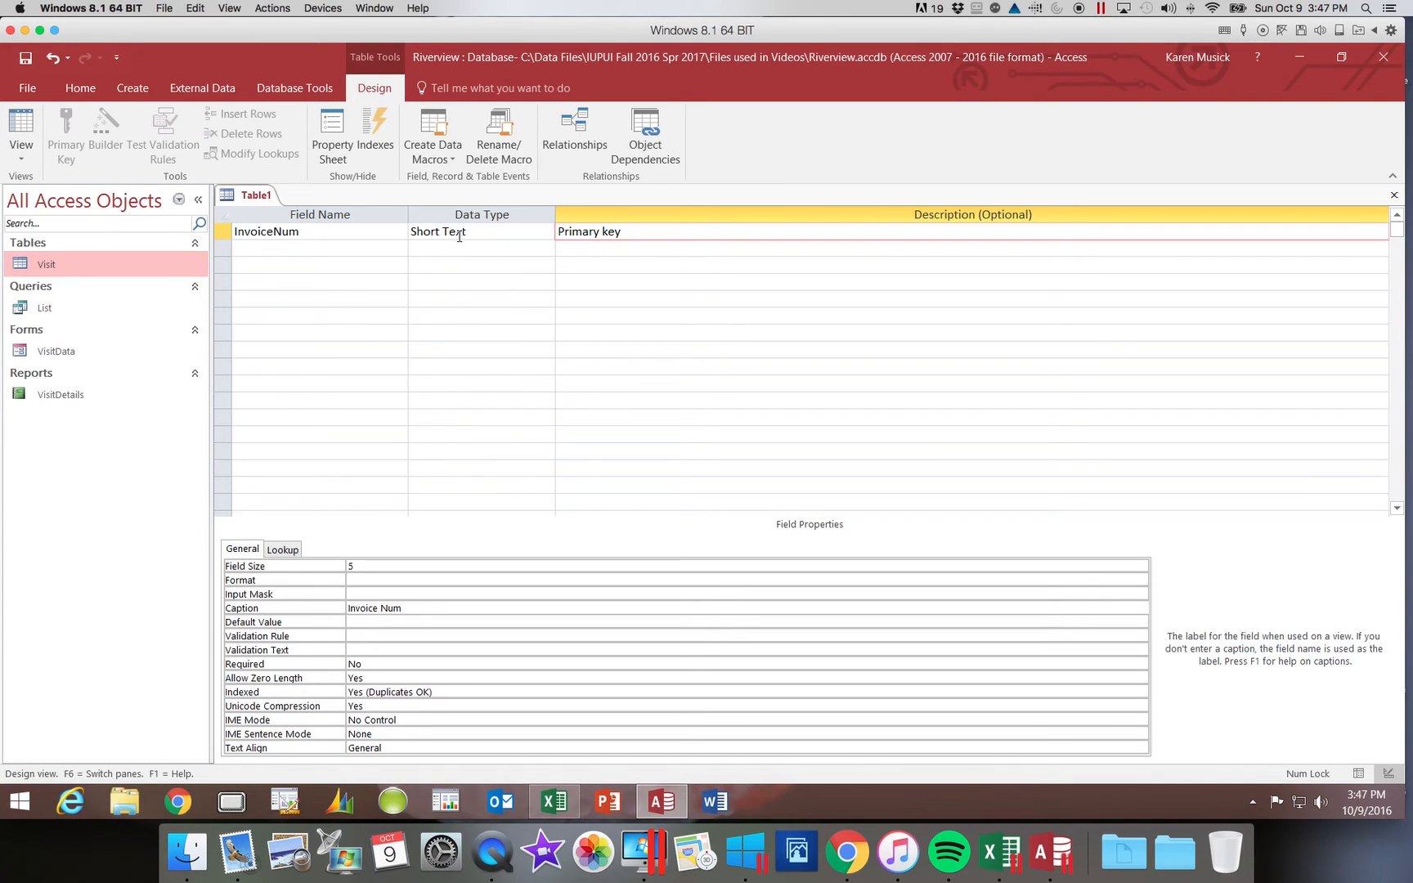
{"action": "mouse_move", "coordinate": [394, 476]}
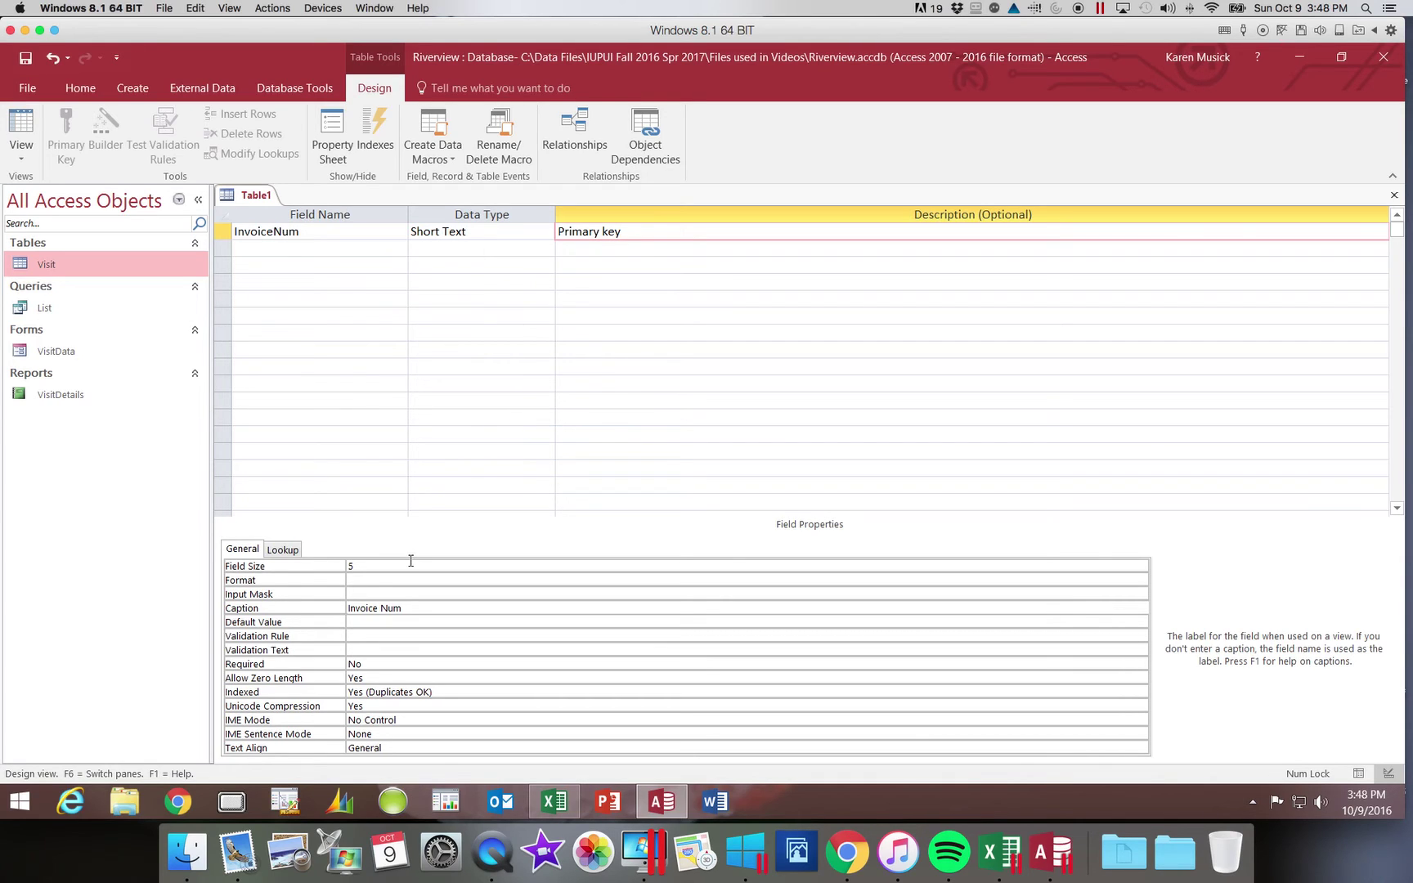
{"action": "left_click", "coordinate": [372, 607]}
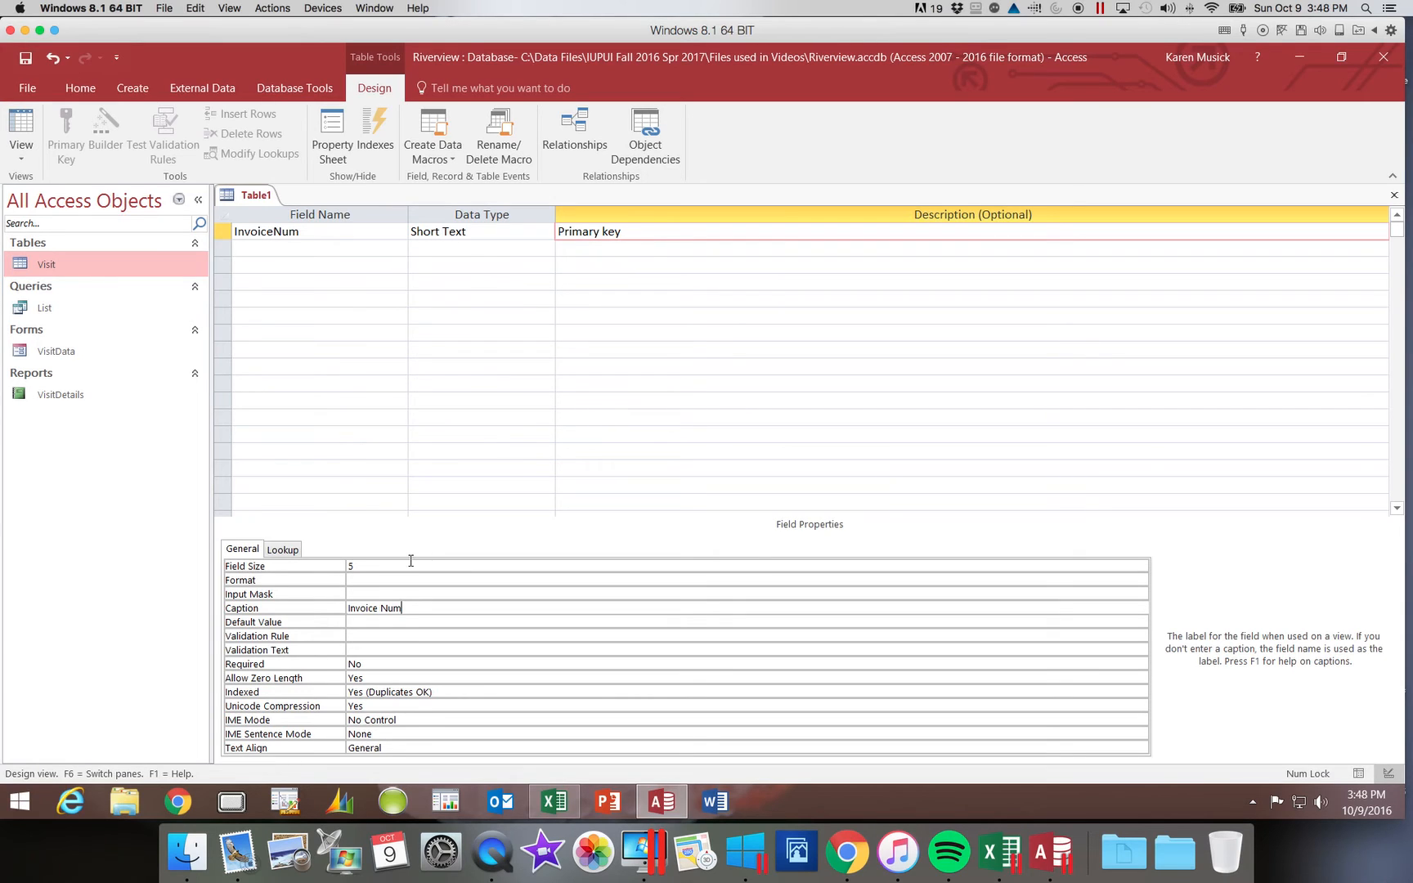
{"action": "mouse_move", "coordinate": [347, 474]}
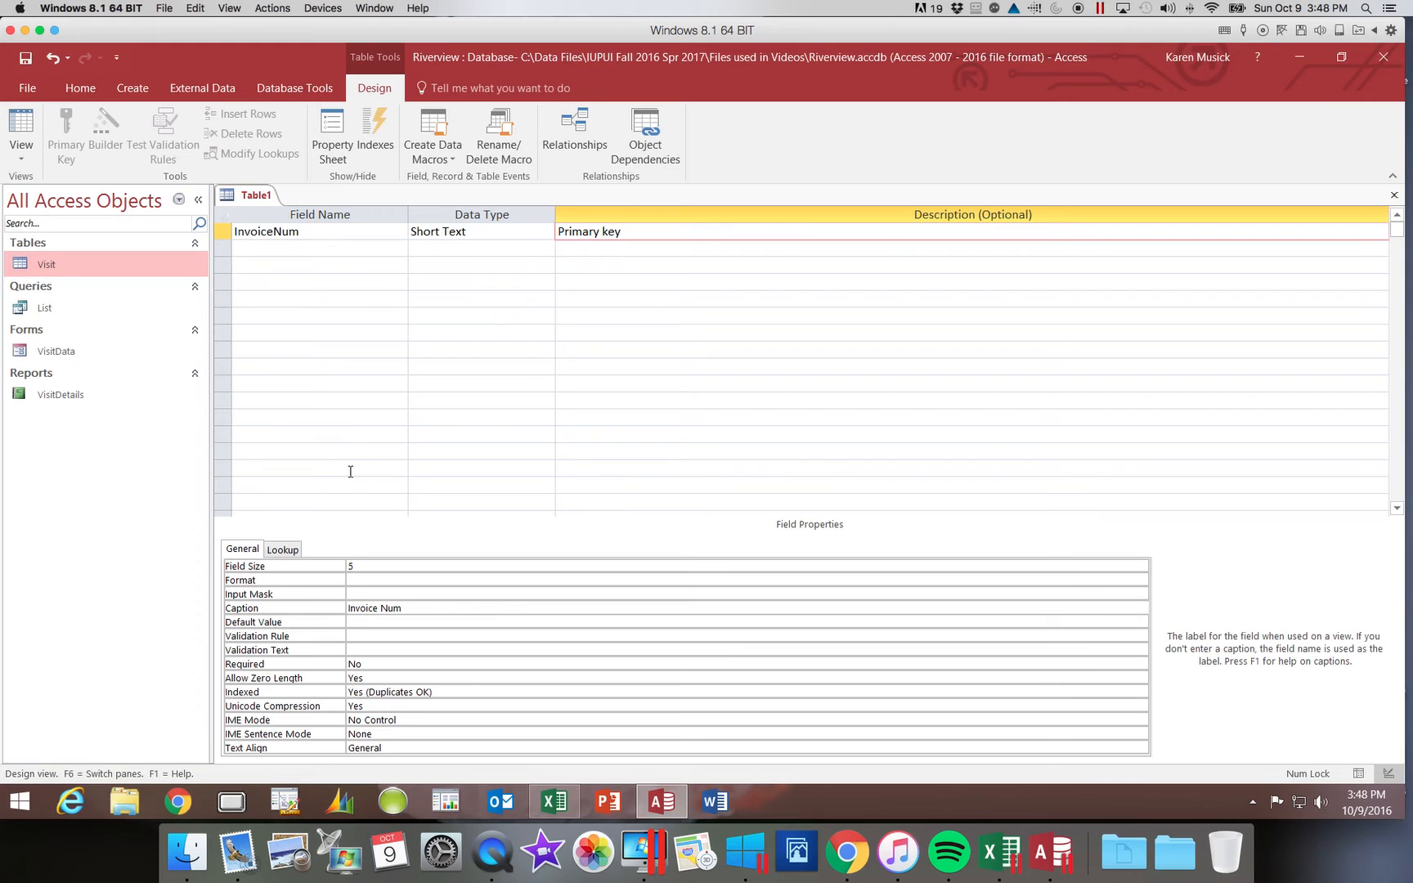
{"action": "mouse_move", "coordinate": [313, 235]}
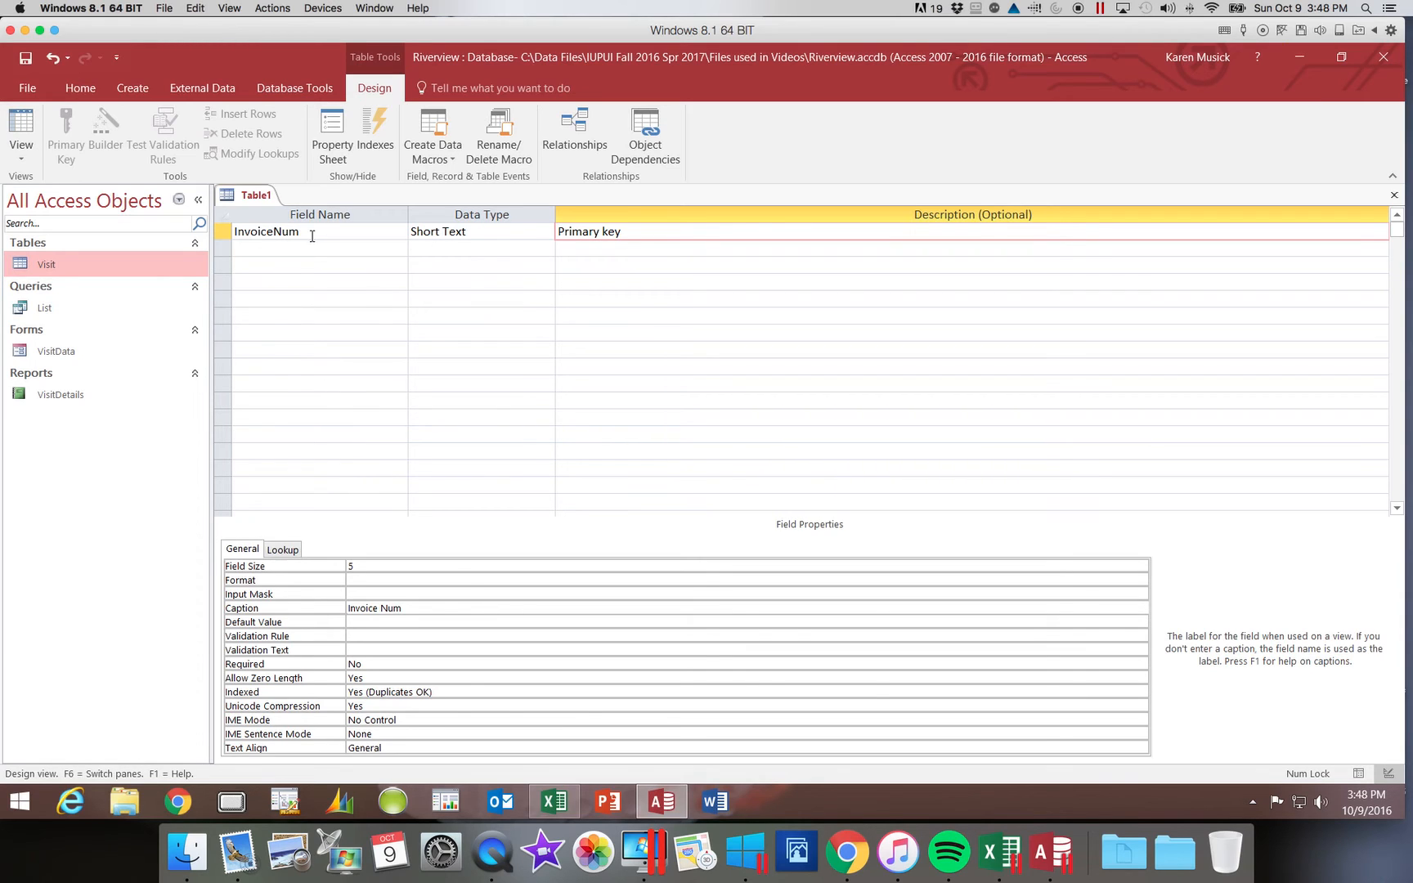
Add a second field VisitID, Short Text, described as 'Foreign key'
{"action": "left_click", "coordinate": [311, 248]}
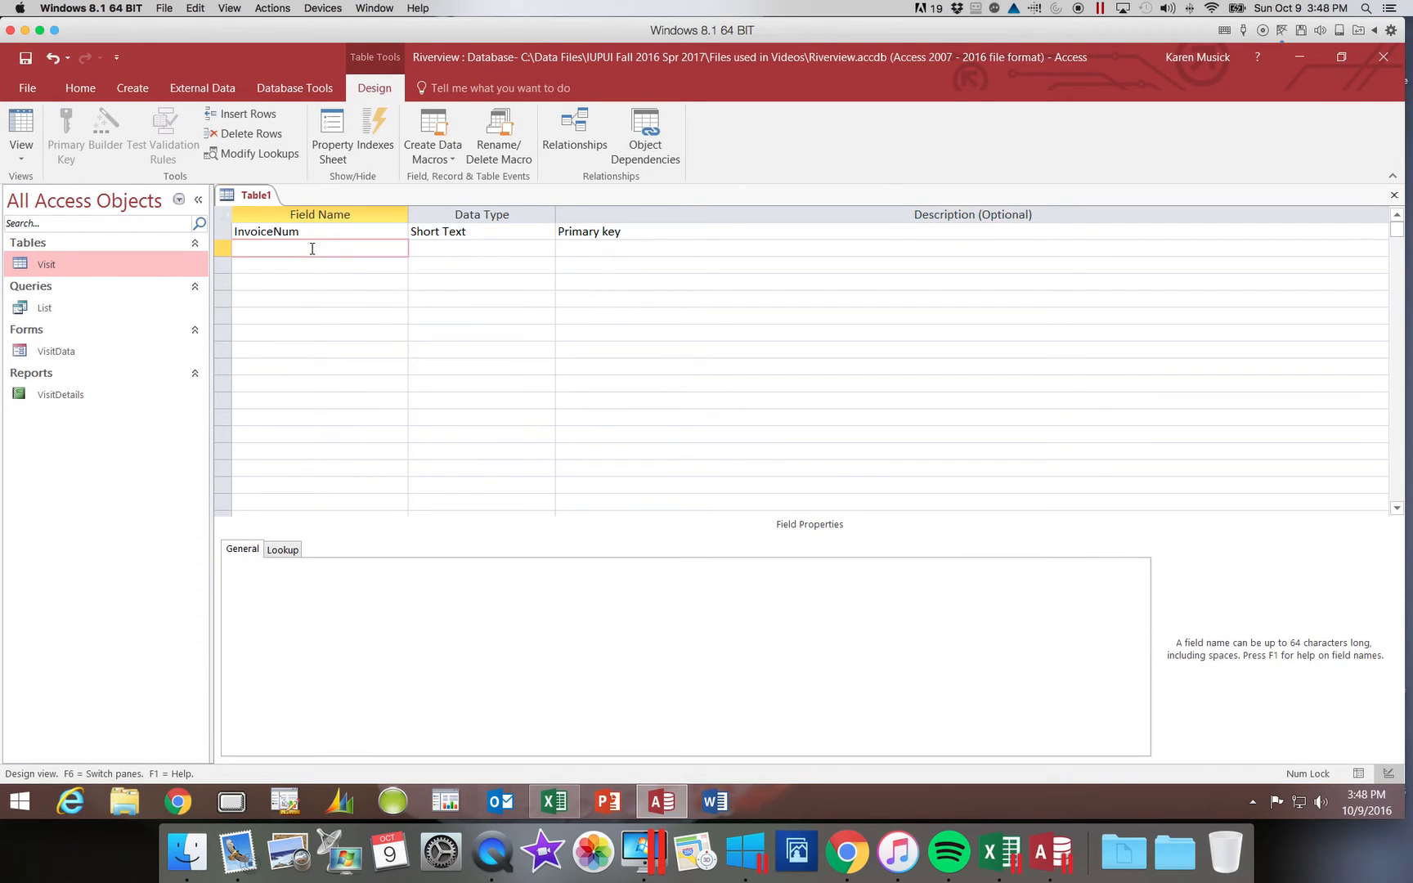
{"action": "type", "text": "Visi"}
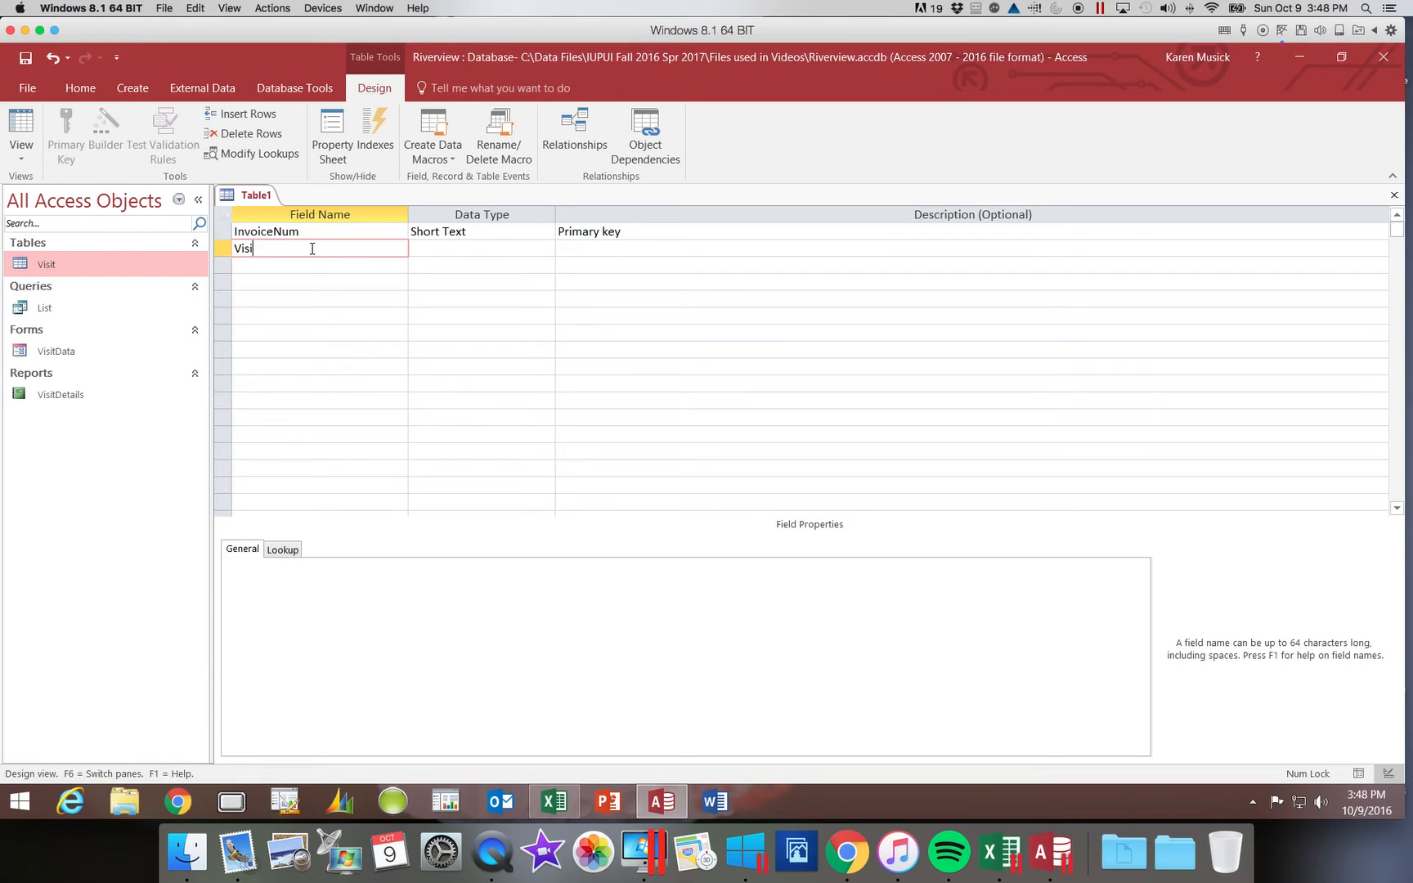
{"action": "type", "text": "tID"}
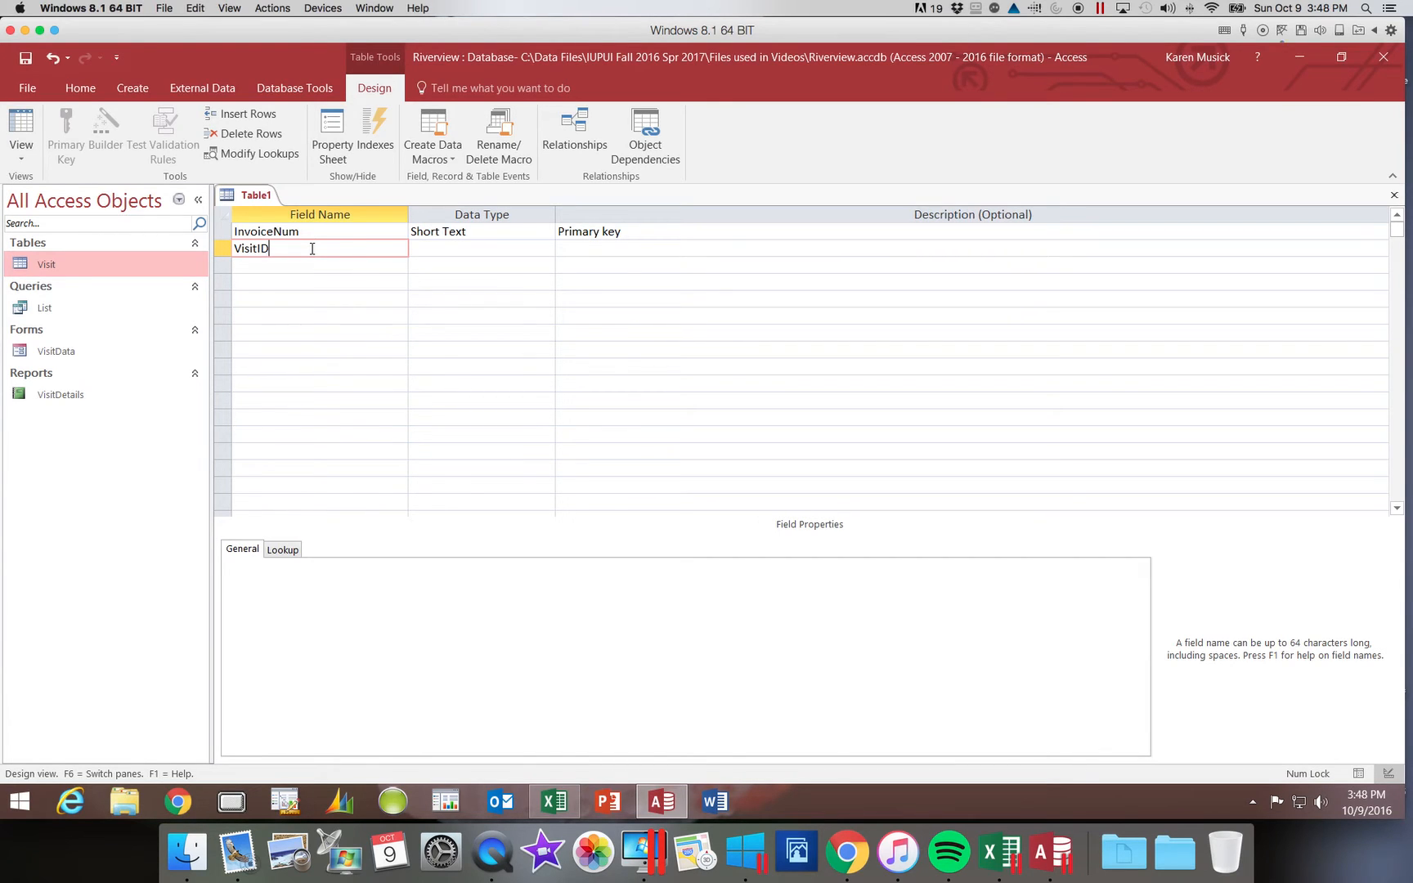
{"action": "left_click", "coordinate": [480, 248]}
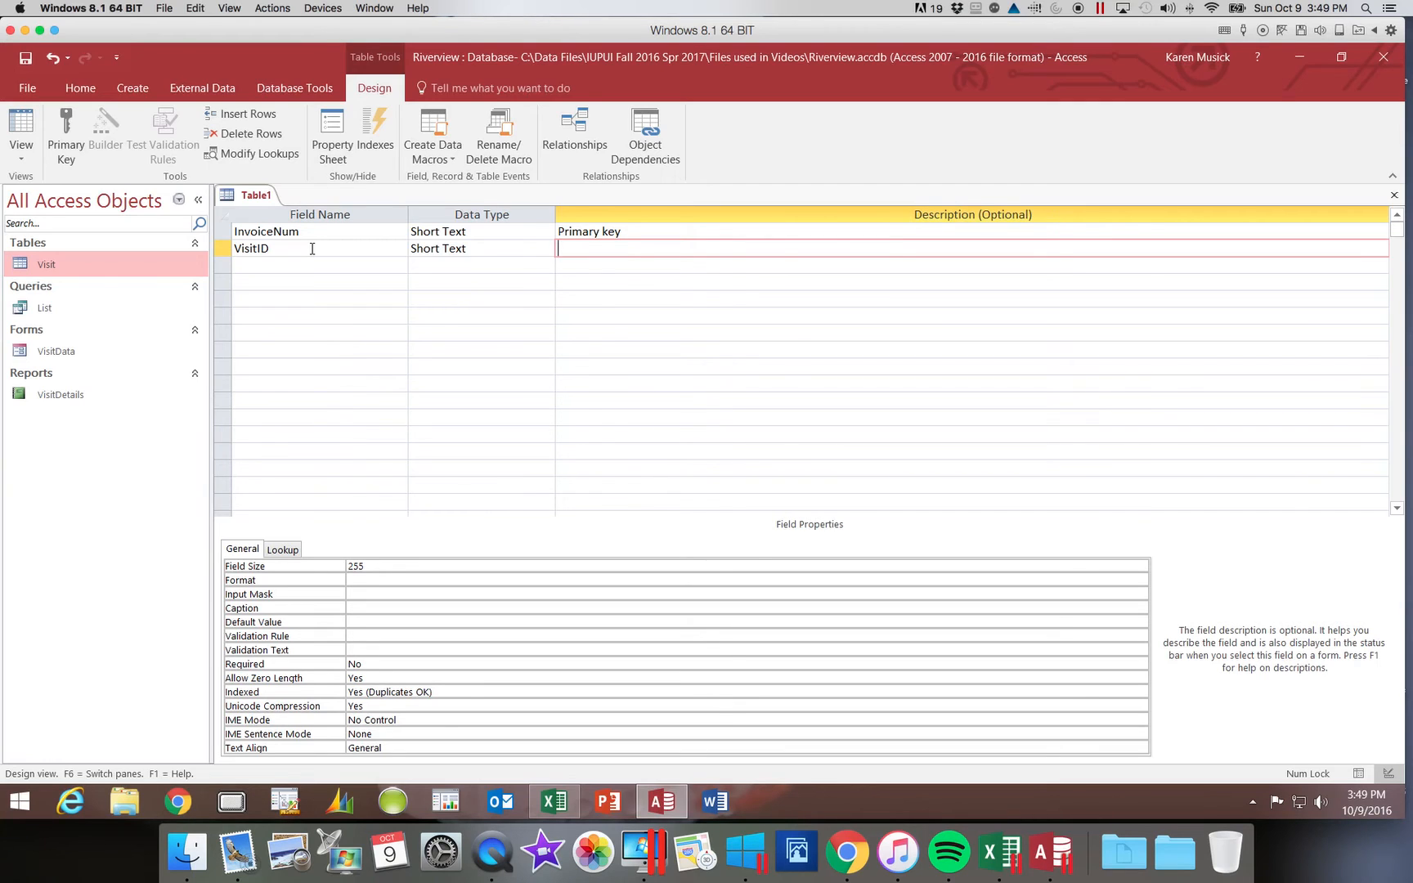
{"action": "type", "text": "For"}
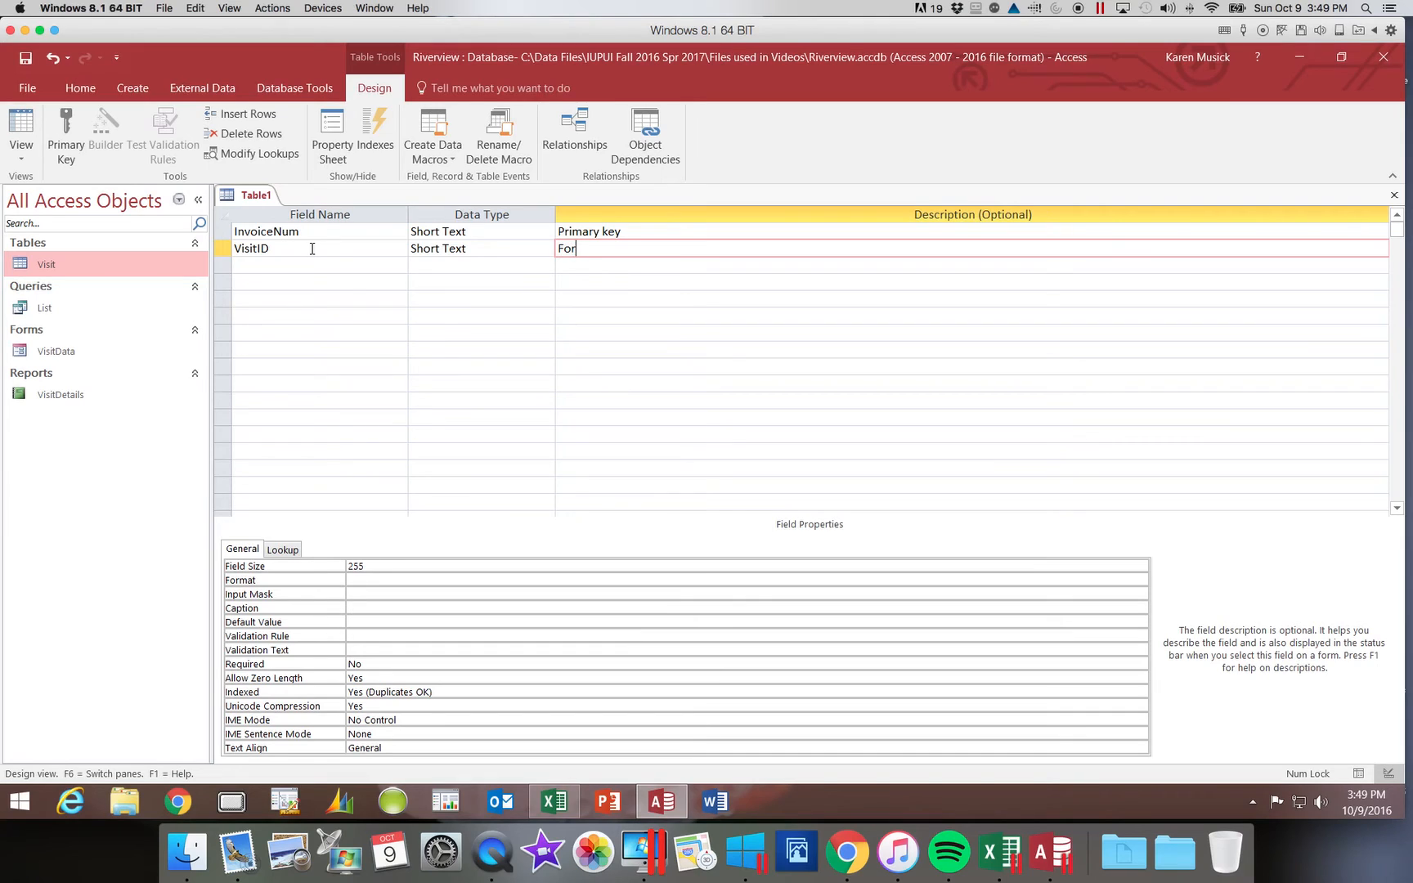
{"action": "type", "text": "eign key"}
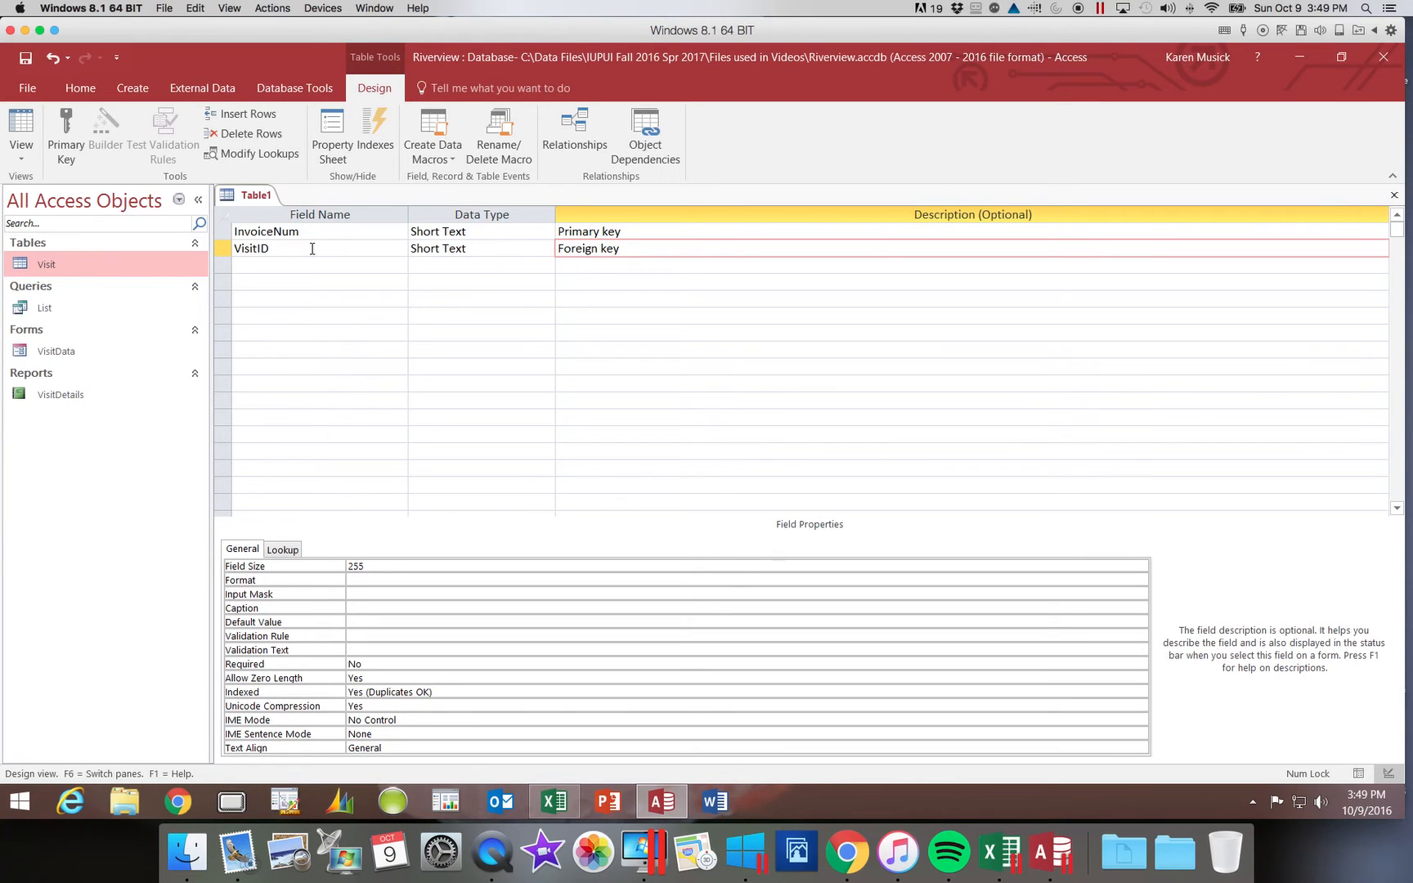
{"action": "left_click", "coordinate": [620, 248]}
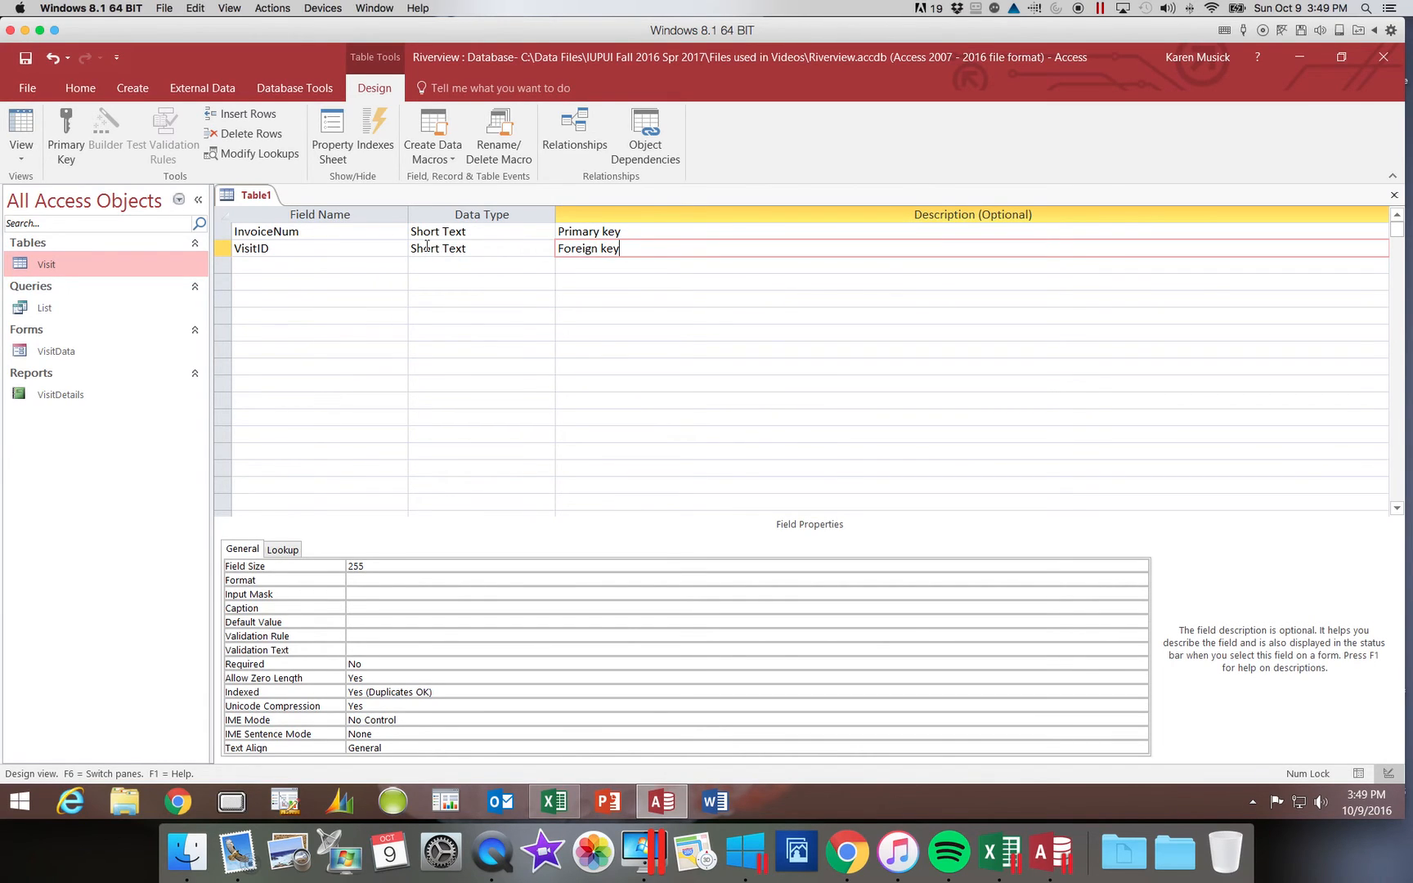
{"action": "mouse_move", "coordinate": [72, 274]}
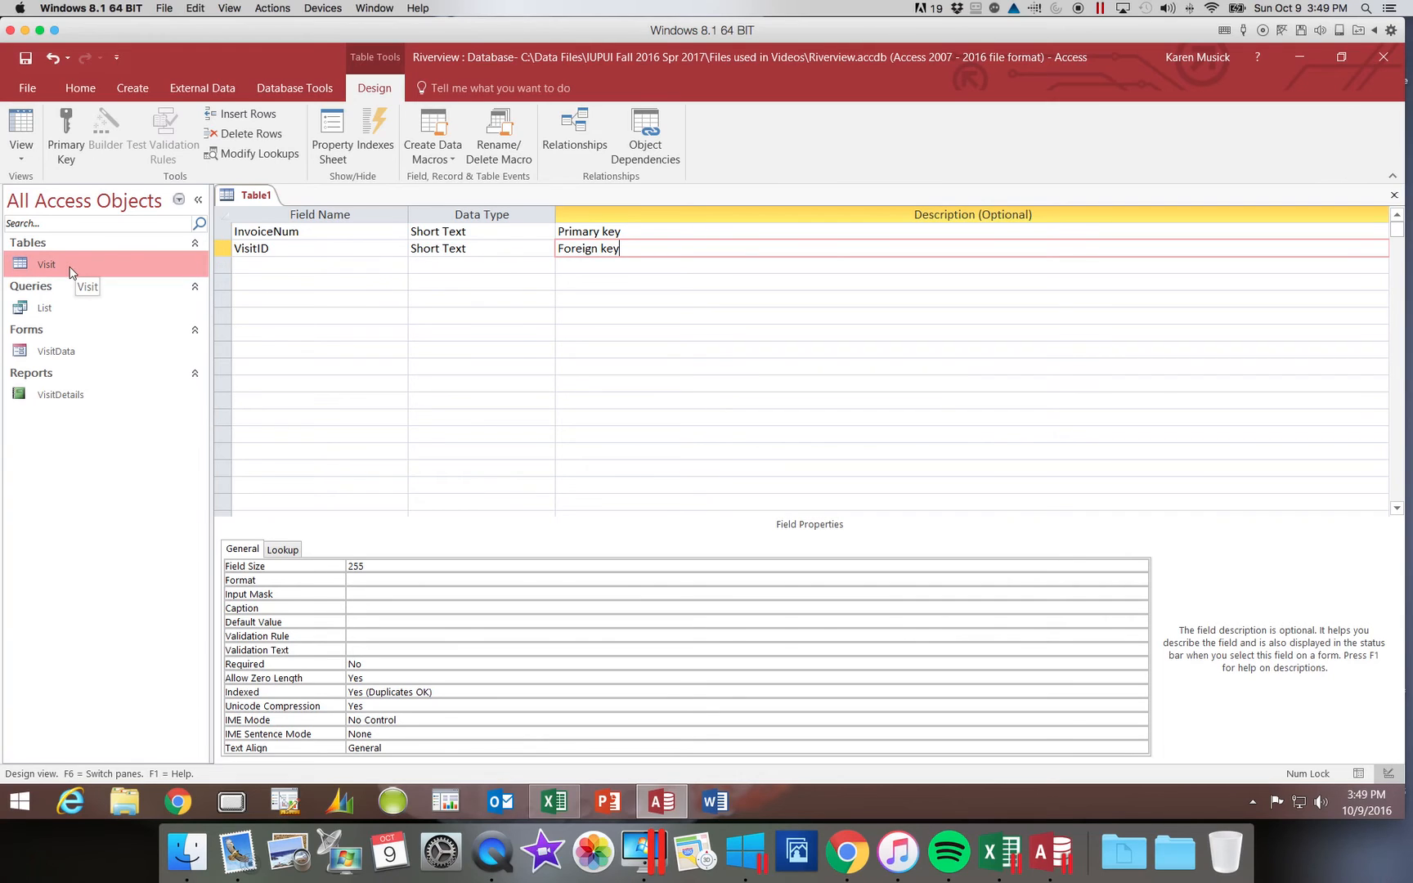
{"action": "mouse_move", "coordinate": [55, 272]}
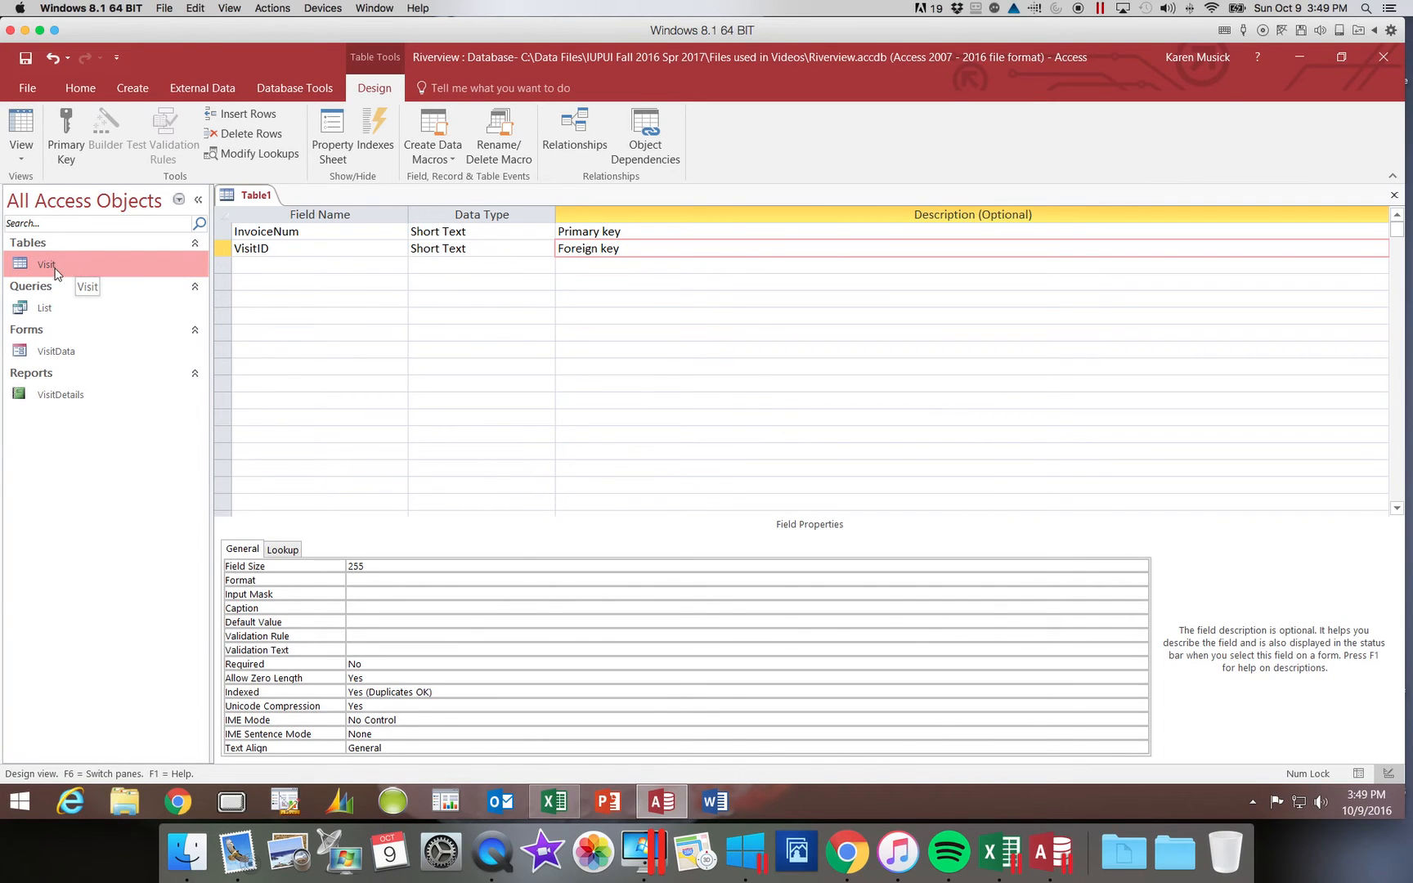
{"action": "mouse_move", "coordinate": [103, 263]}
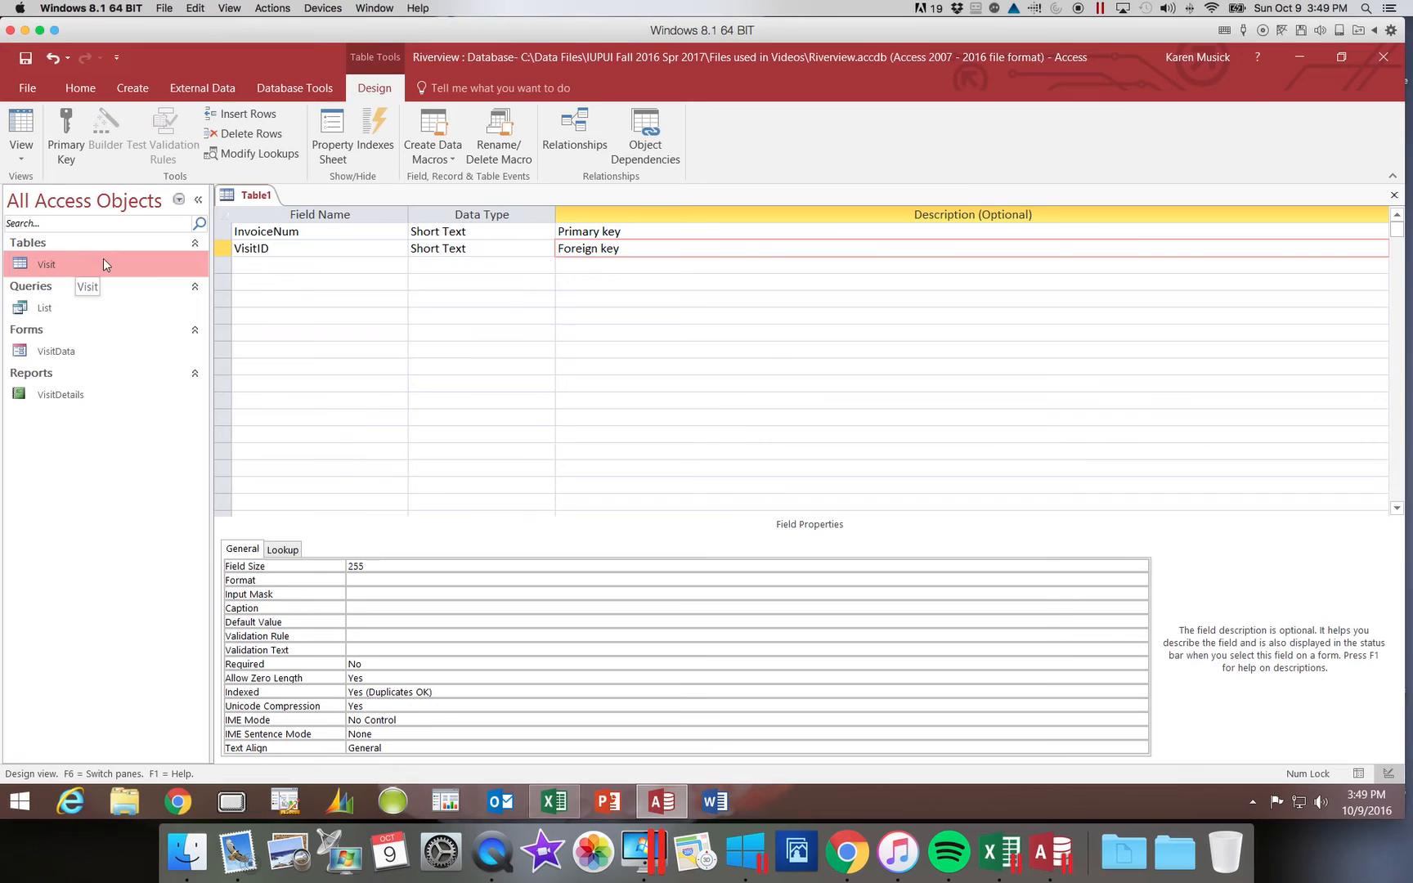
{"action": "mouse_move", "coordinate": [441, 243]}
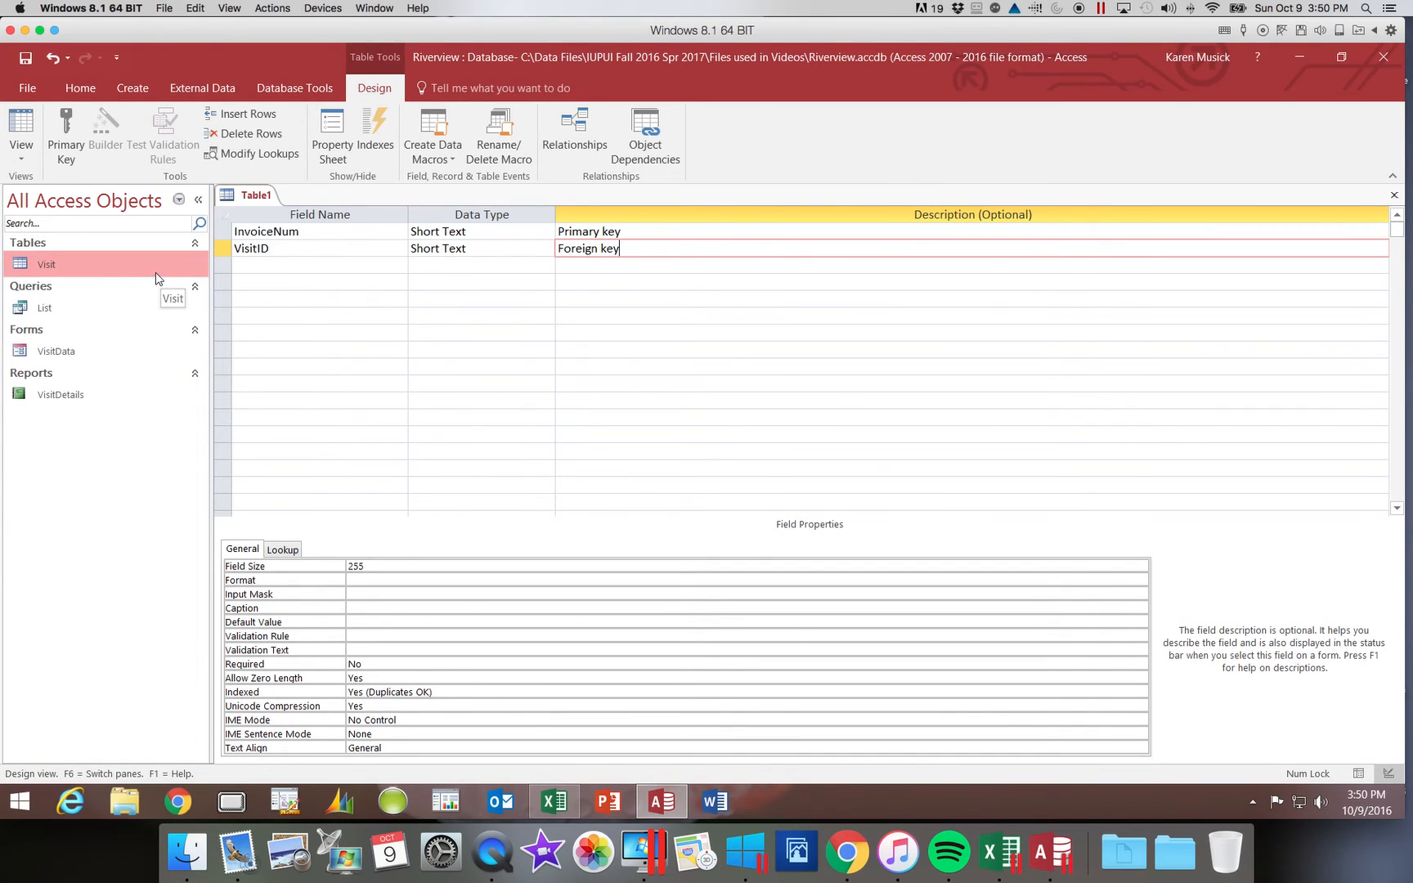
{"action": "mouse_move", "coordinate": [501, 551]}
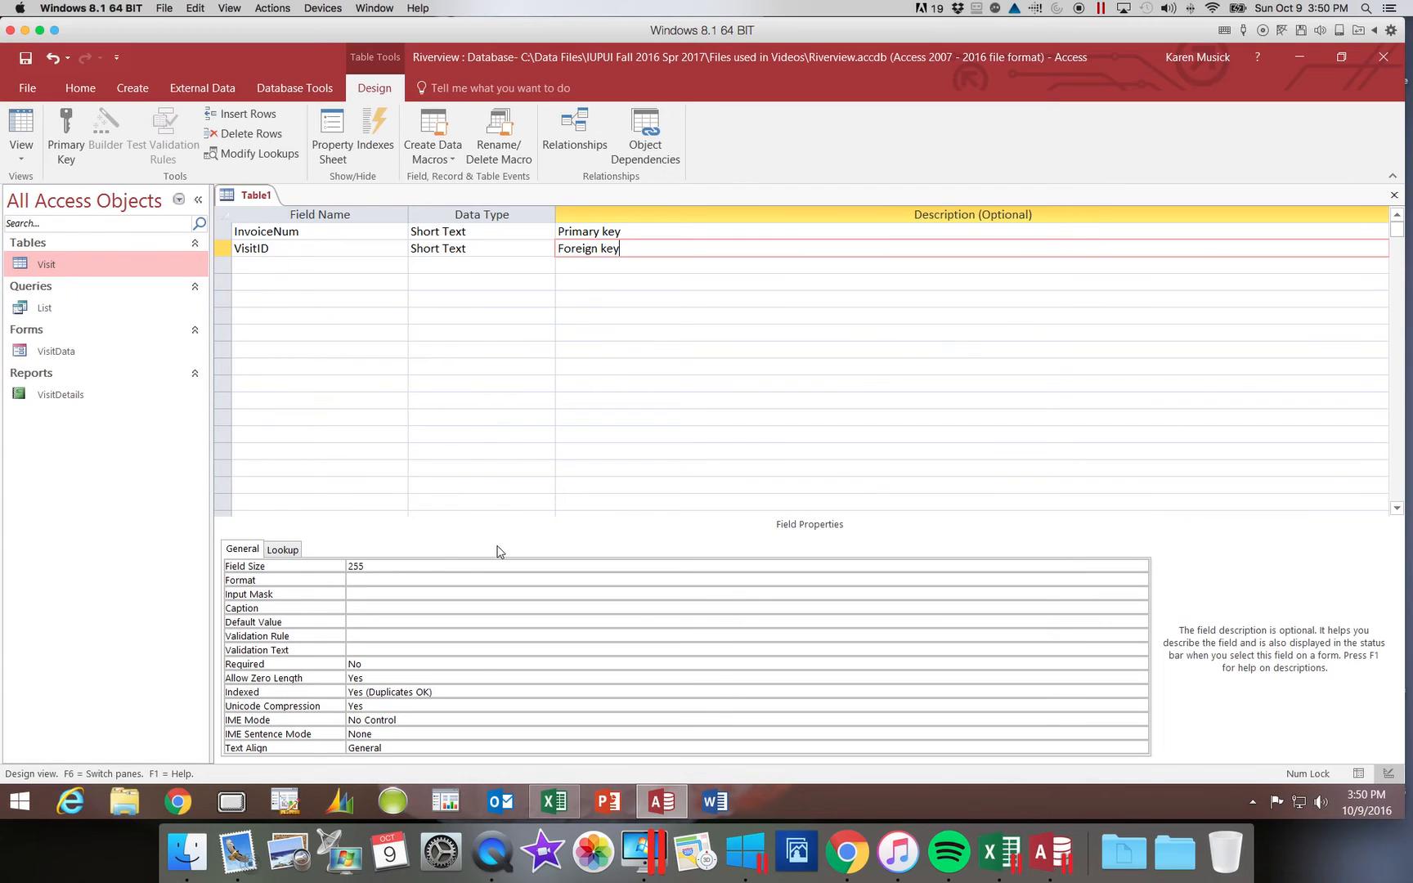
Give VisitID a Field Size of 4 and the caption 'Visit ID'
{"action": "left_click", "coordinate": [355, 566]}
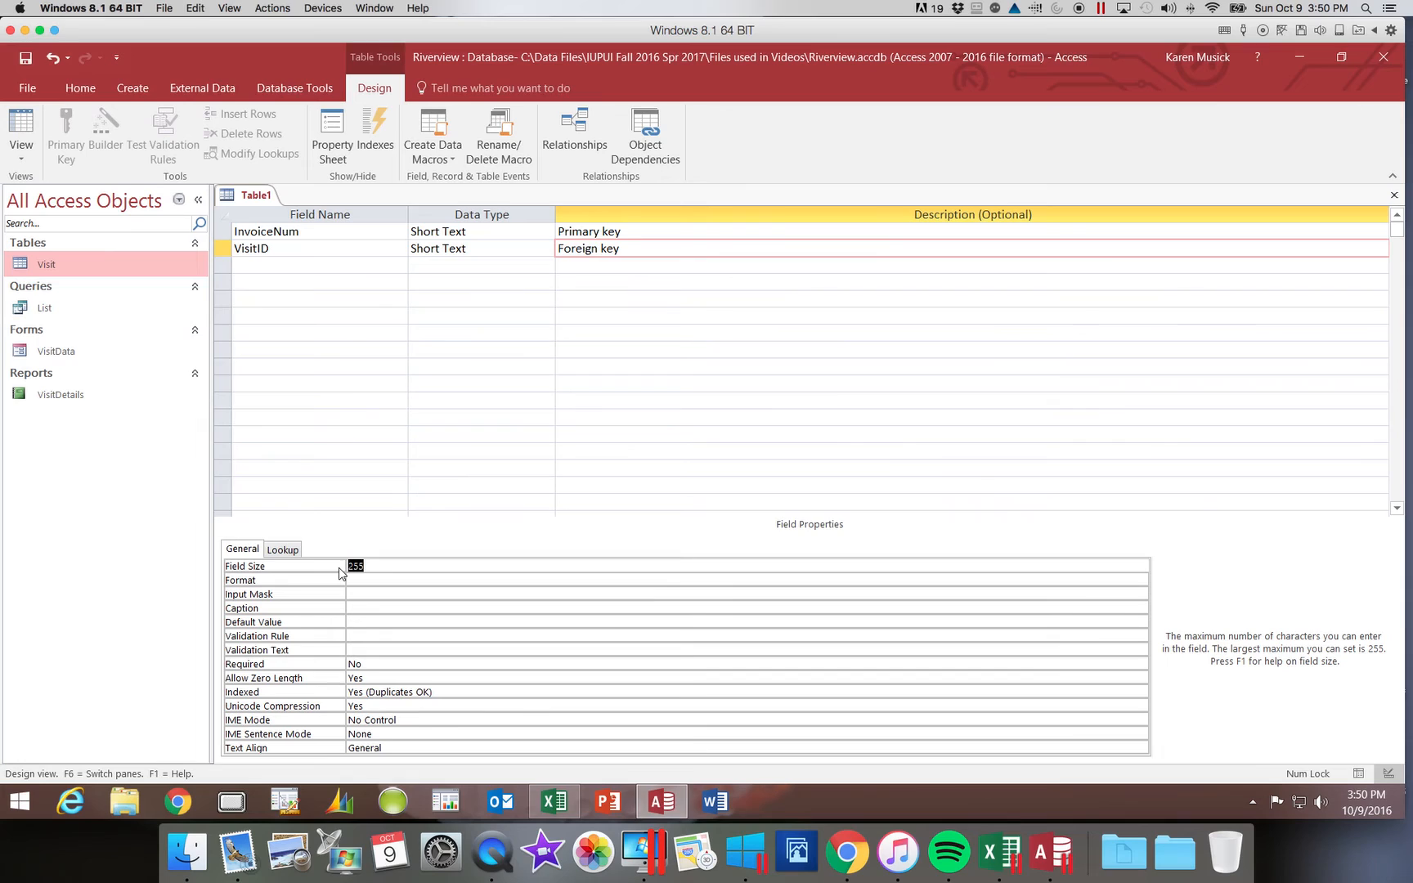
{"action": "type", "text": "4"}
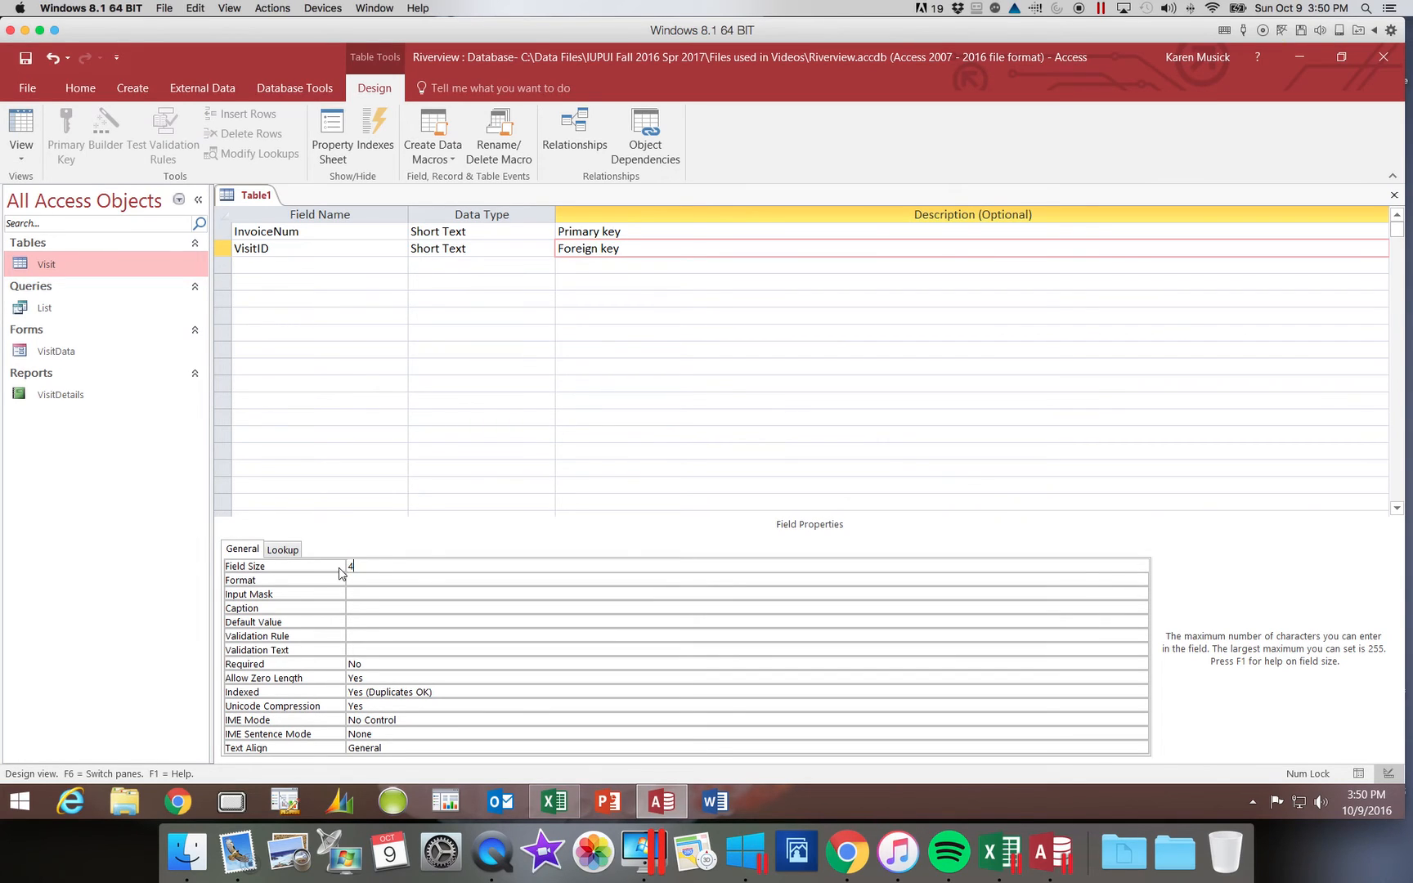
{"action": "mouse_move", "coordinate": [347, 602]}
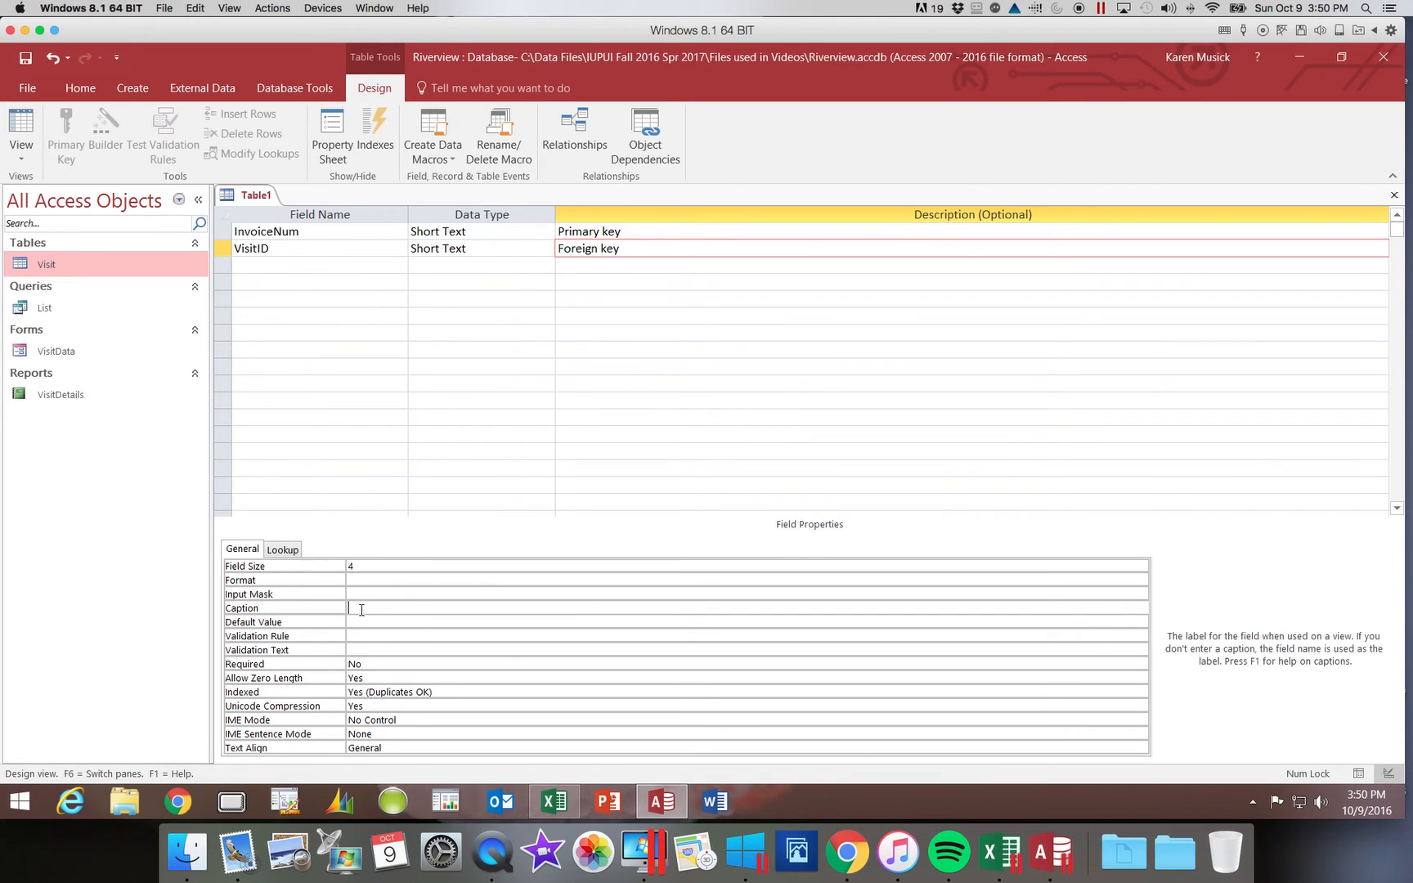
{"action": "type", "text": "Visit"}
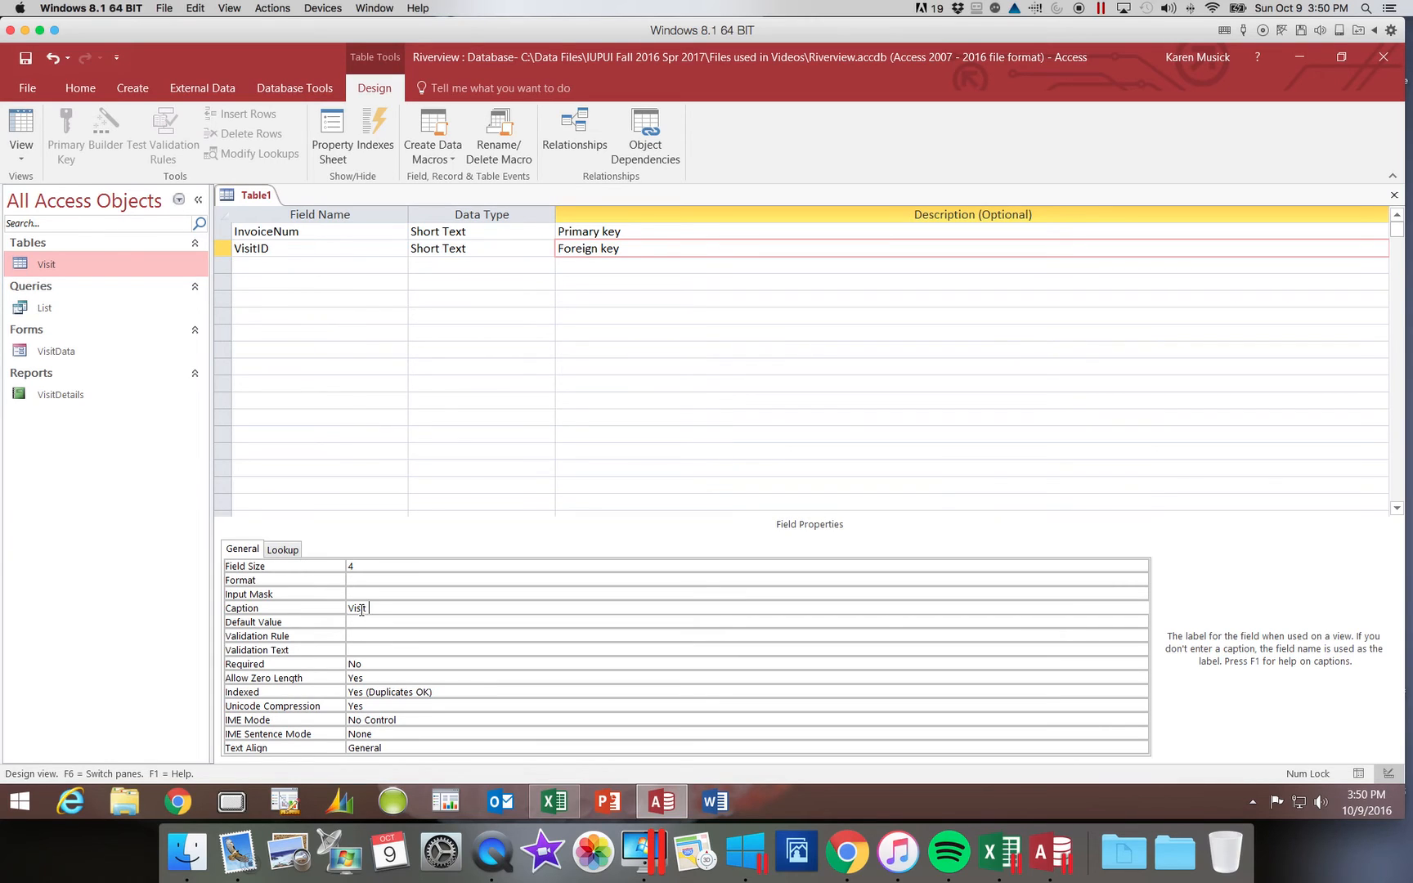
{"action": "type", "text": "ID"}
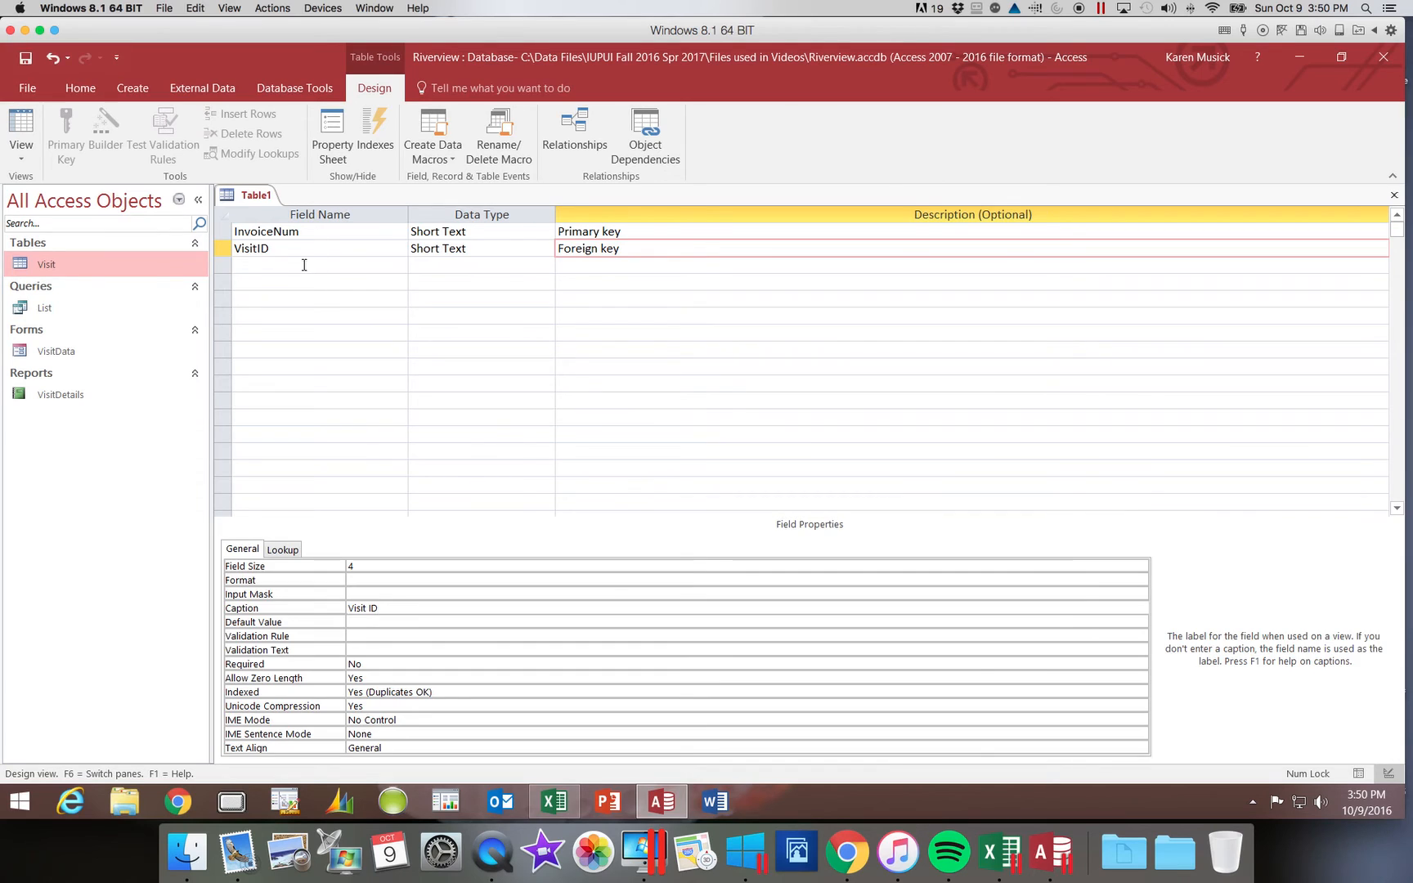
Add a third field named InvoiceAmt with the Currency data type
{"action": "left_click", "coordinate": [304, 264]}
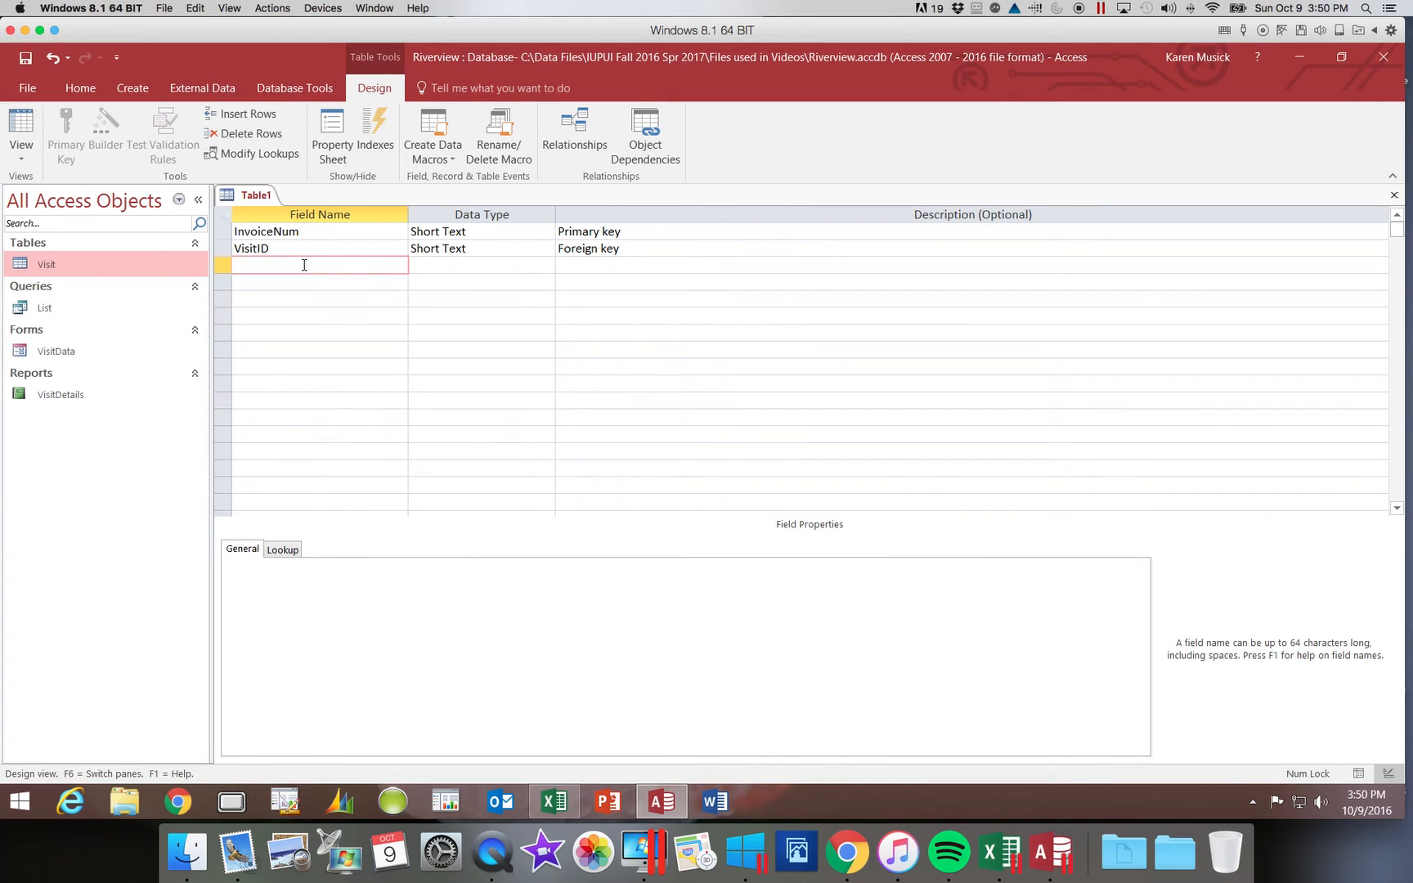
{"action": "type", "text": "Invoi"}
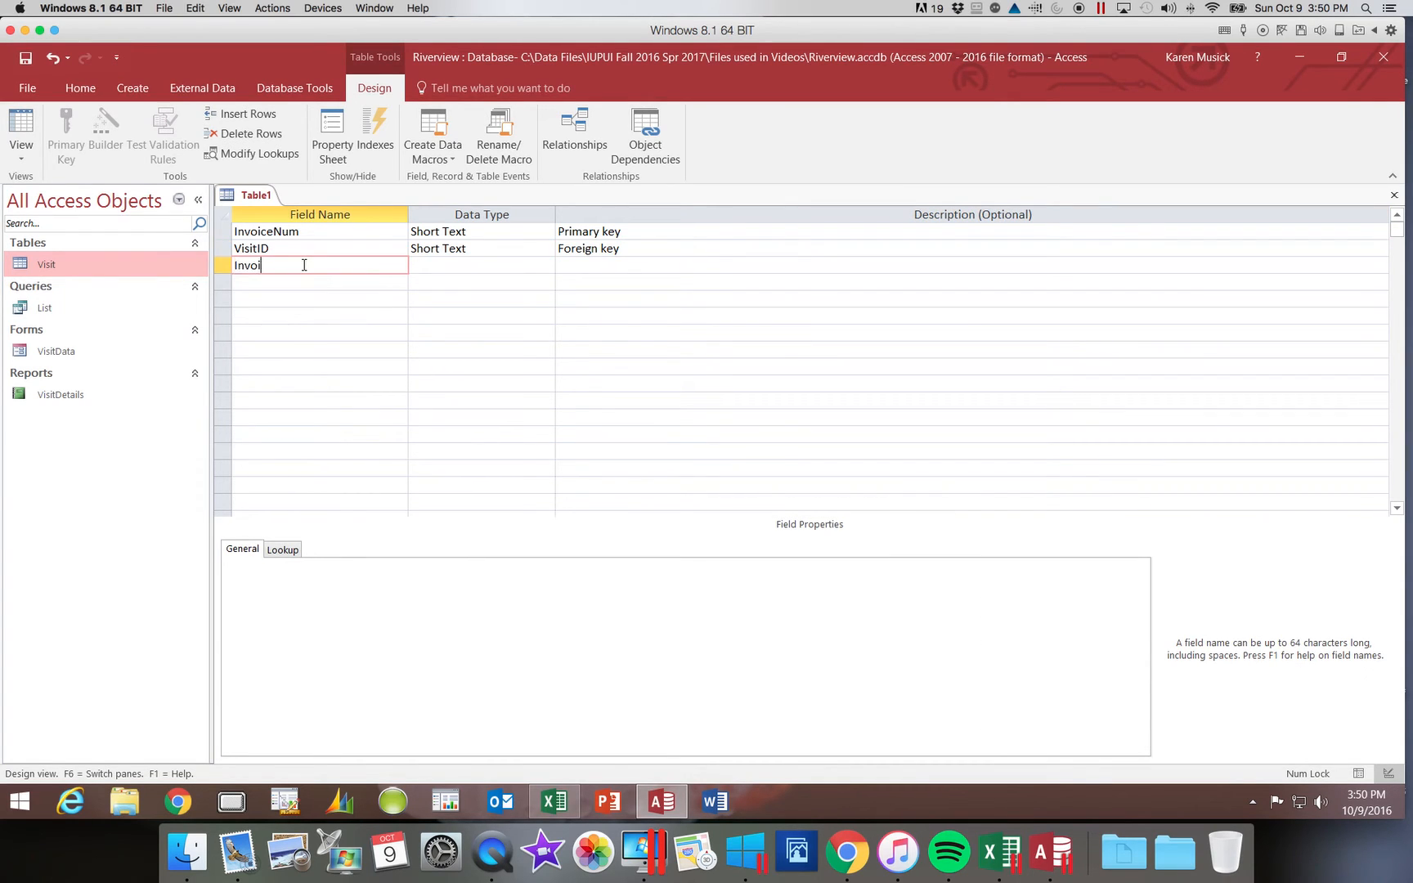
{"action": "type", "text": "ceAmt"}
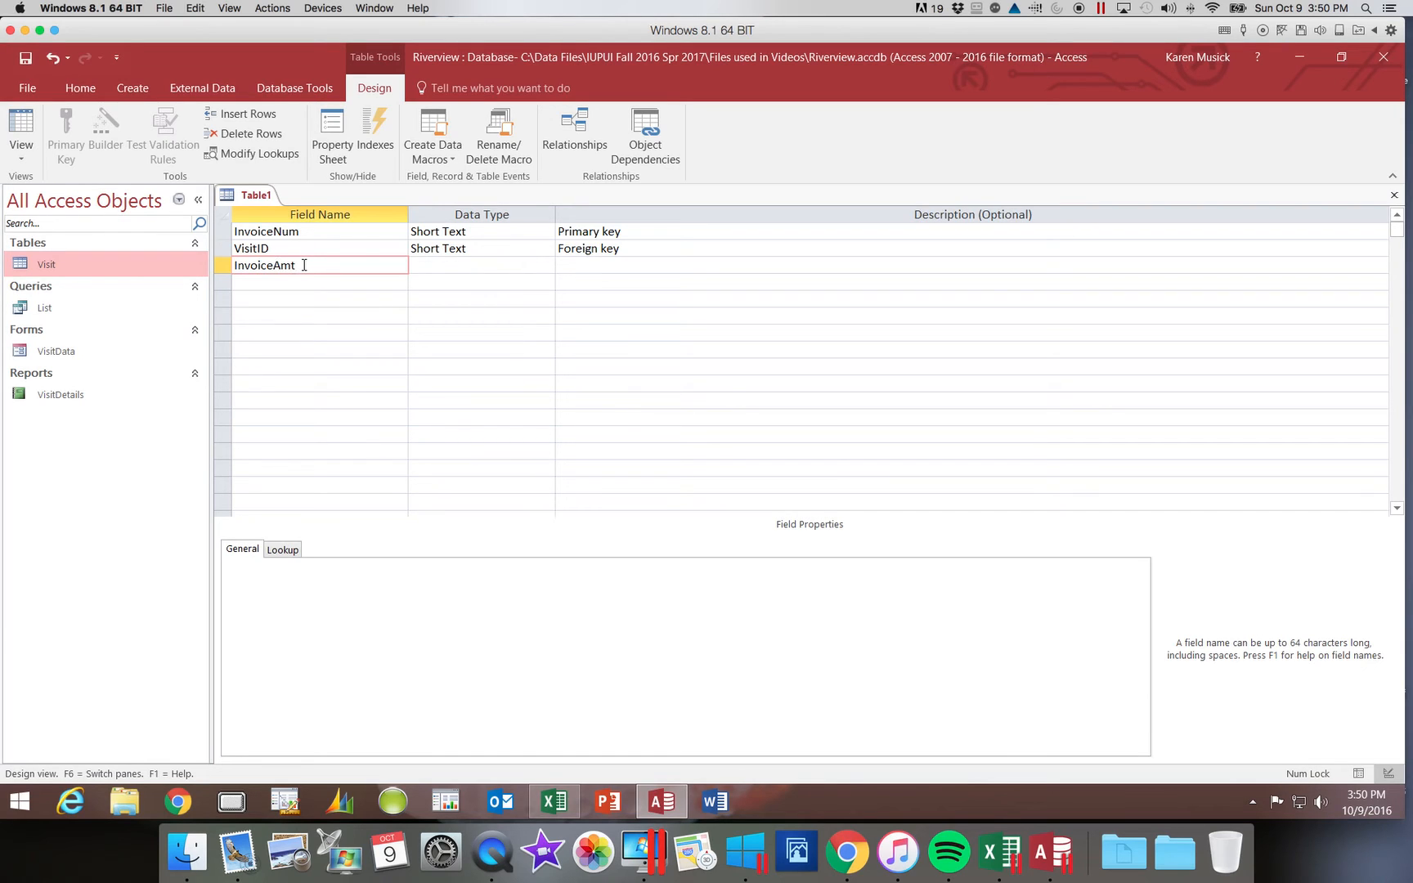
{"action": "left_click", "coordinate": [478, 265]}
{"action": "type", "text": "c"}
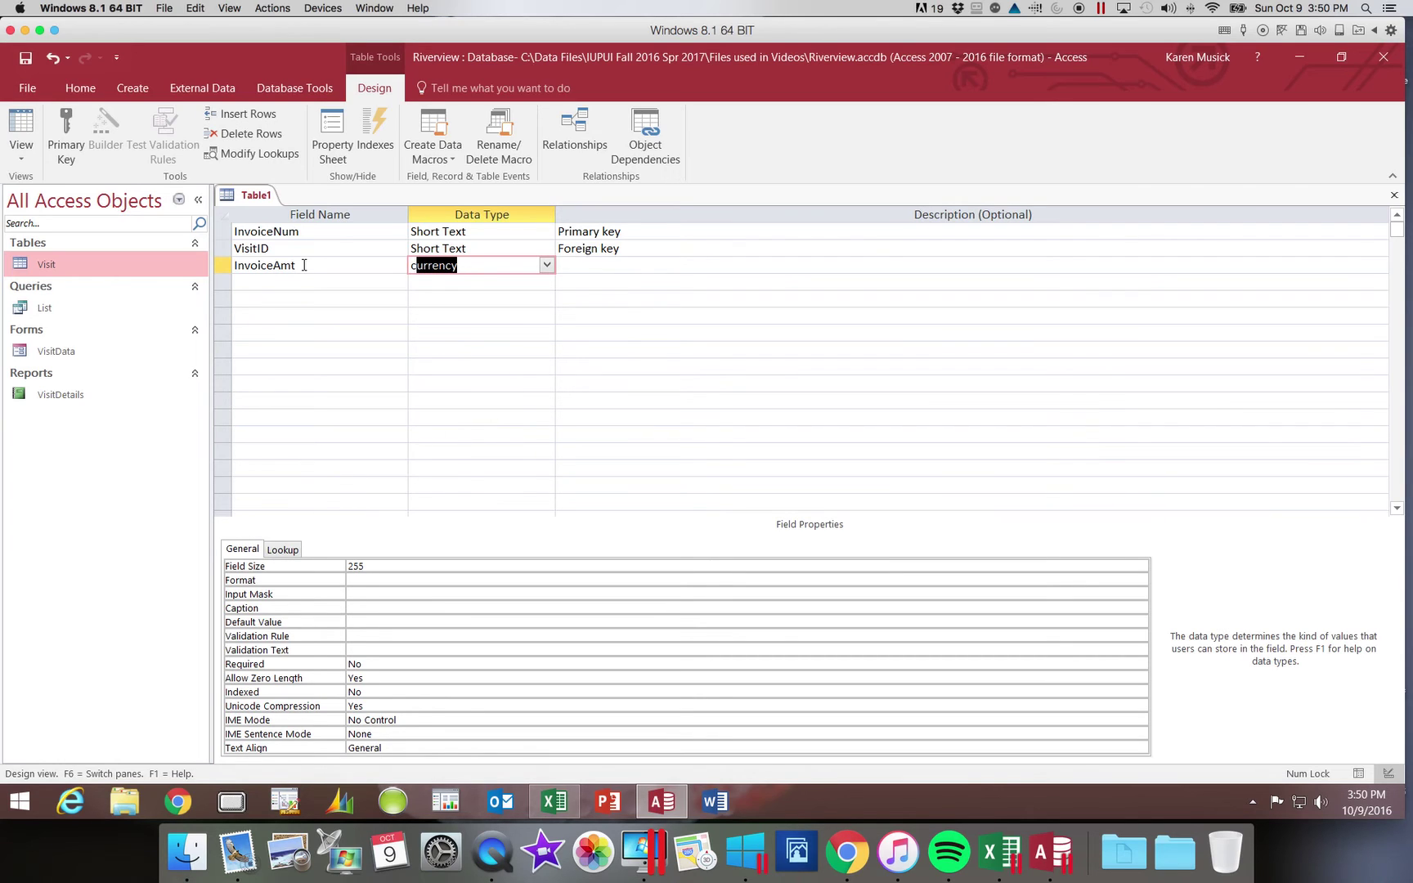
{"action": "mouse_move", "coordinate": [581, 252]}
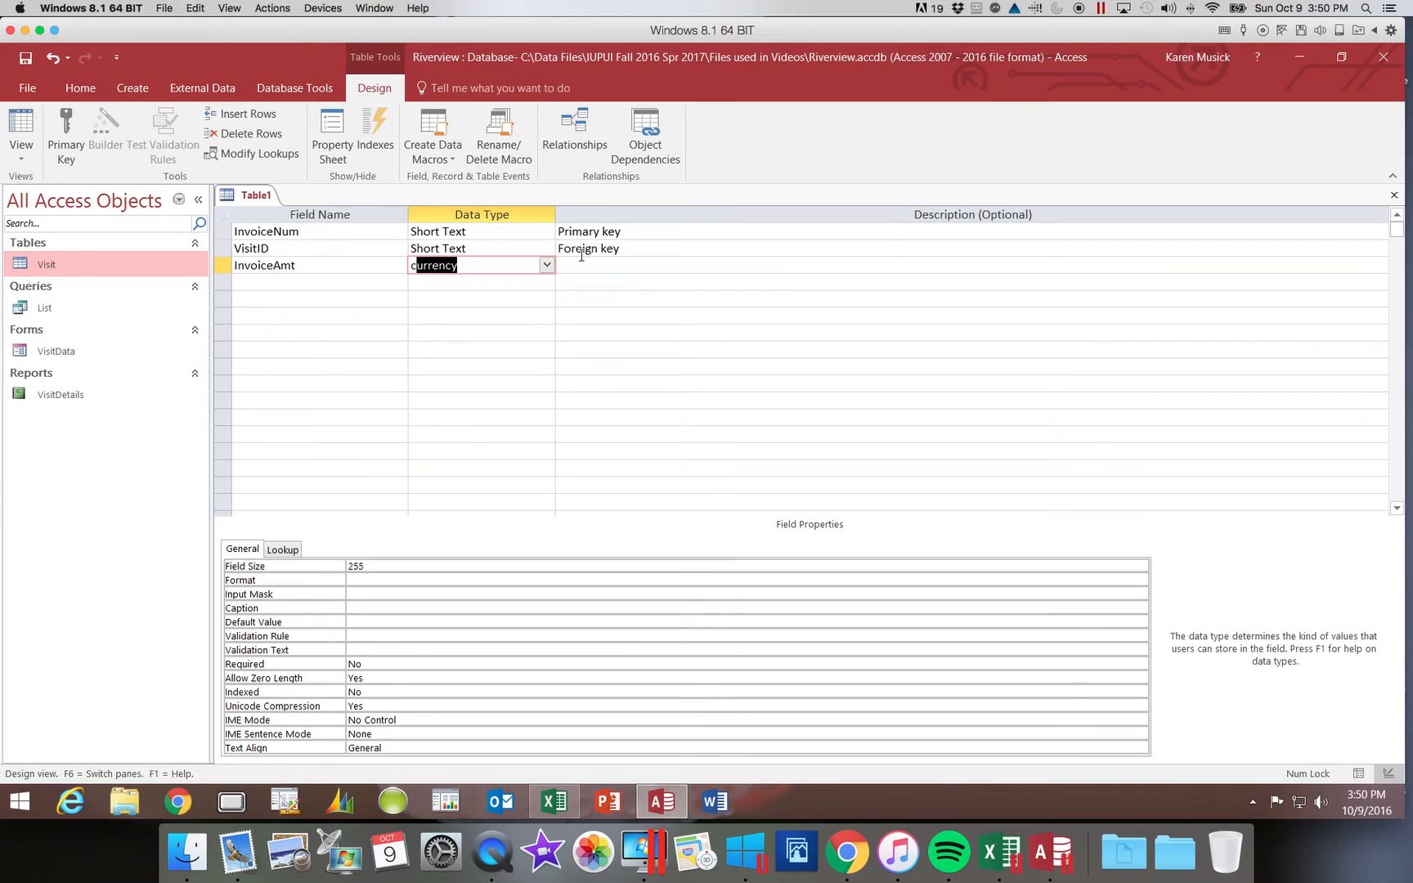
{"action": "left_click", "coordinate": [546, 264]}
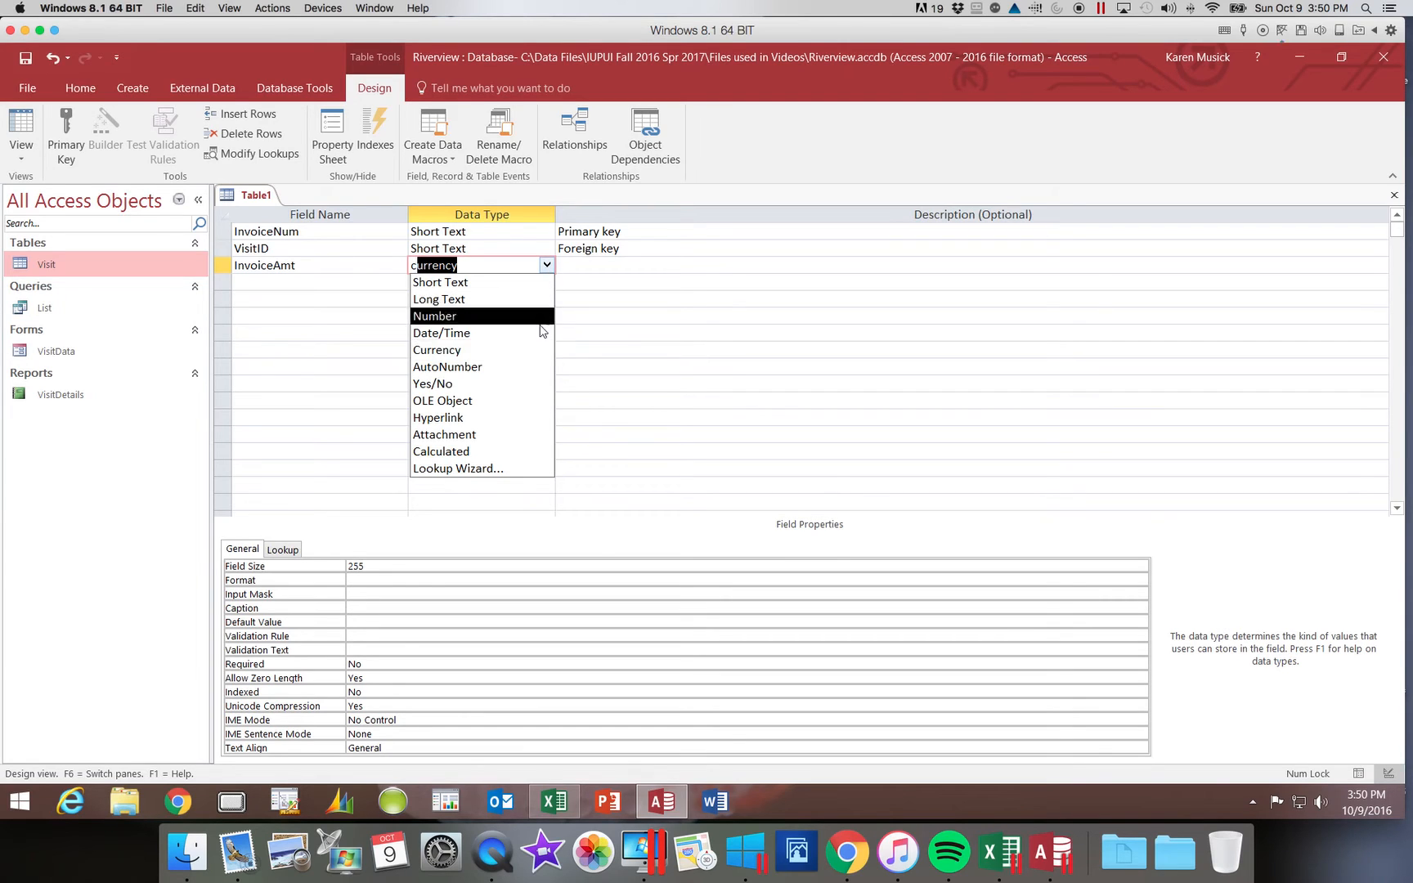
{"action": "left_click", "coordinate": [437, 350]}
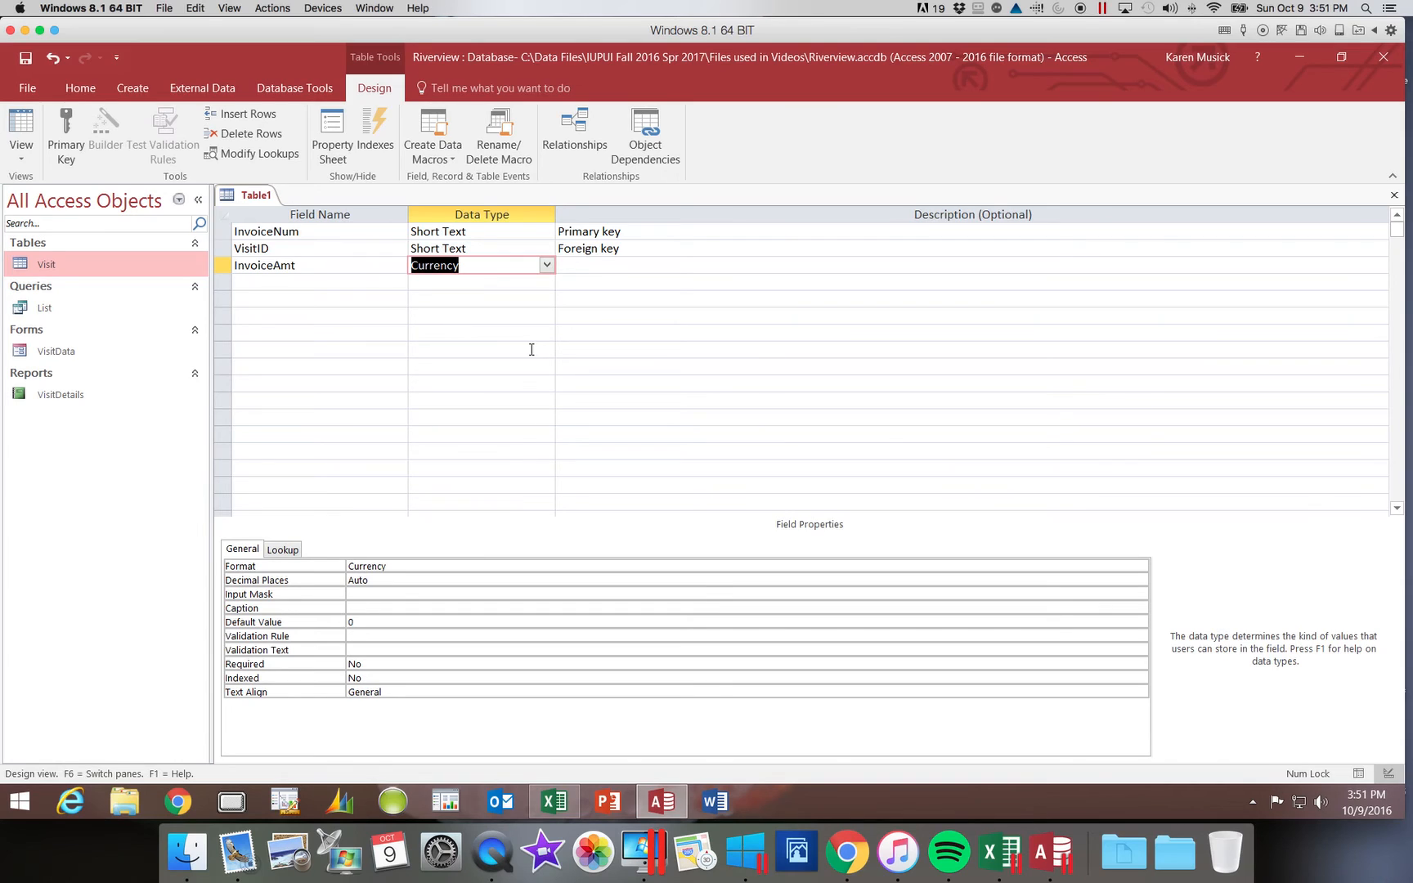
{"action": "mouse_move", "coordinate": [437, 589]}
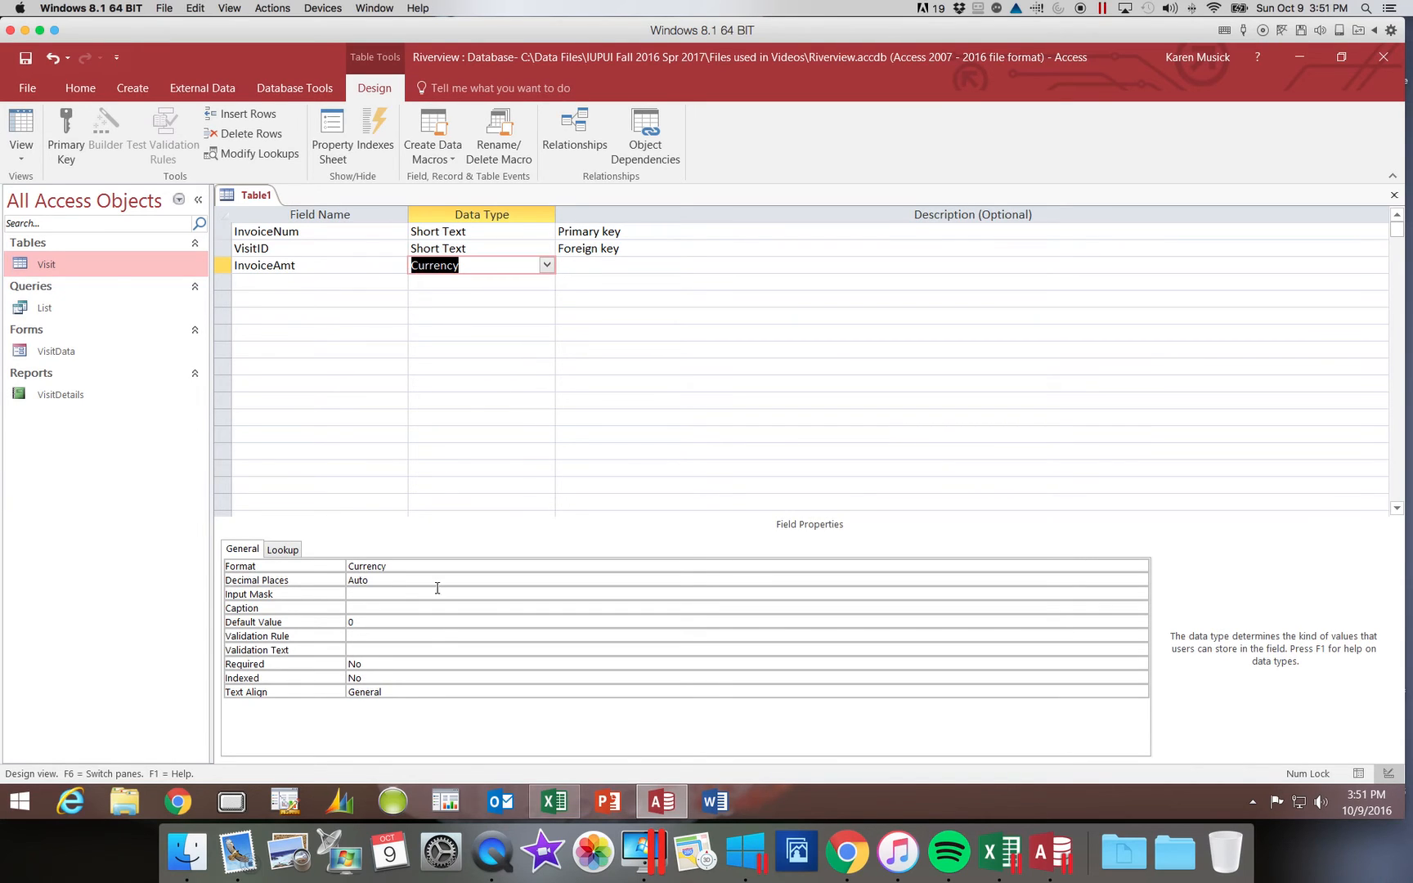
{"action": "mouse_move", "coordinate": [263, 622]}
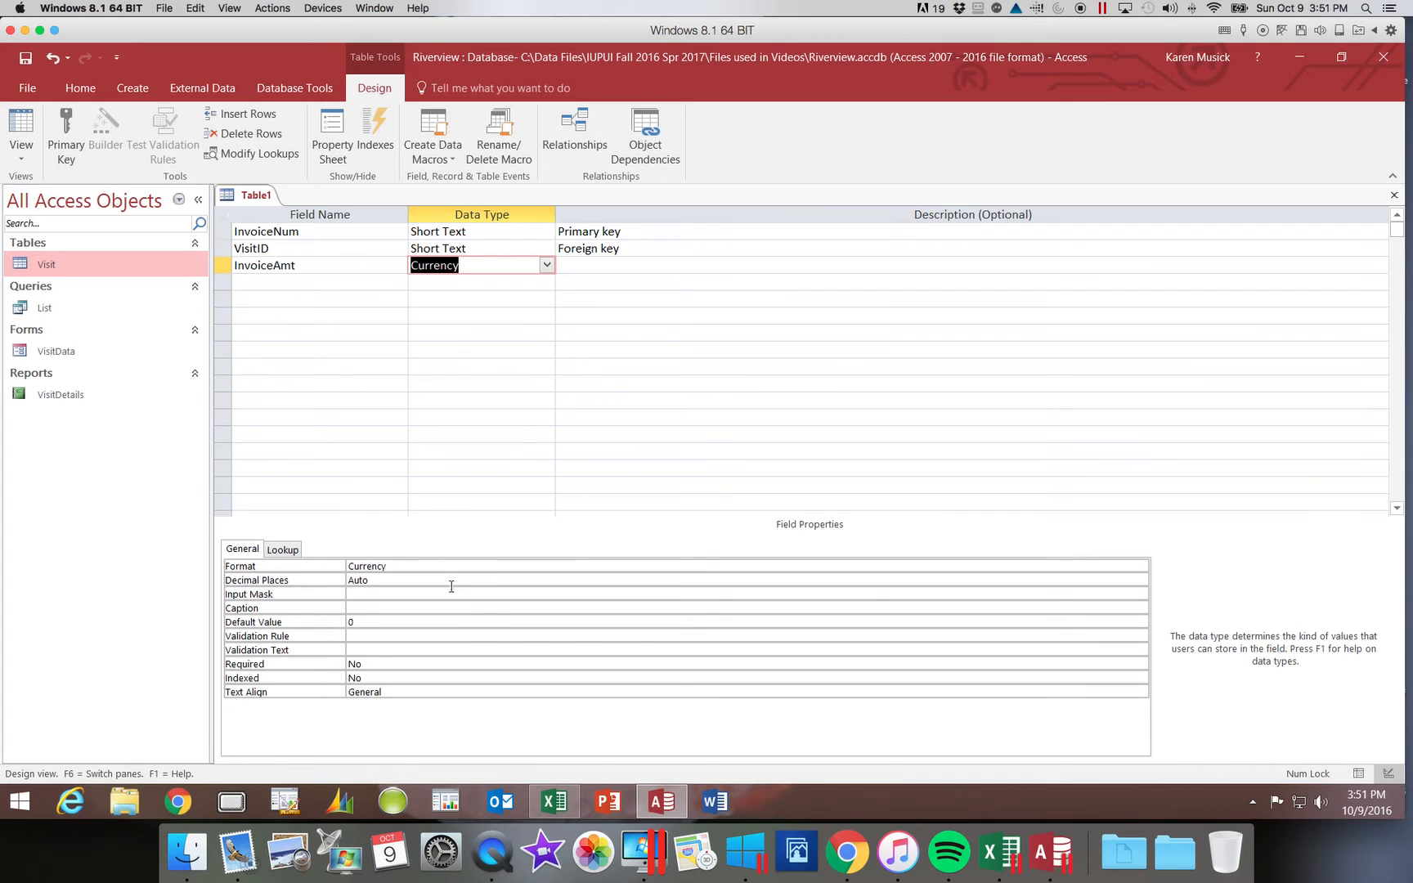
{"action": "mouse_move", "coordinate": [489, 564]}
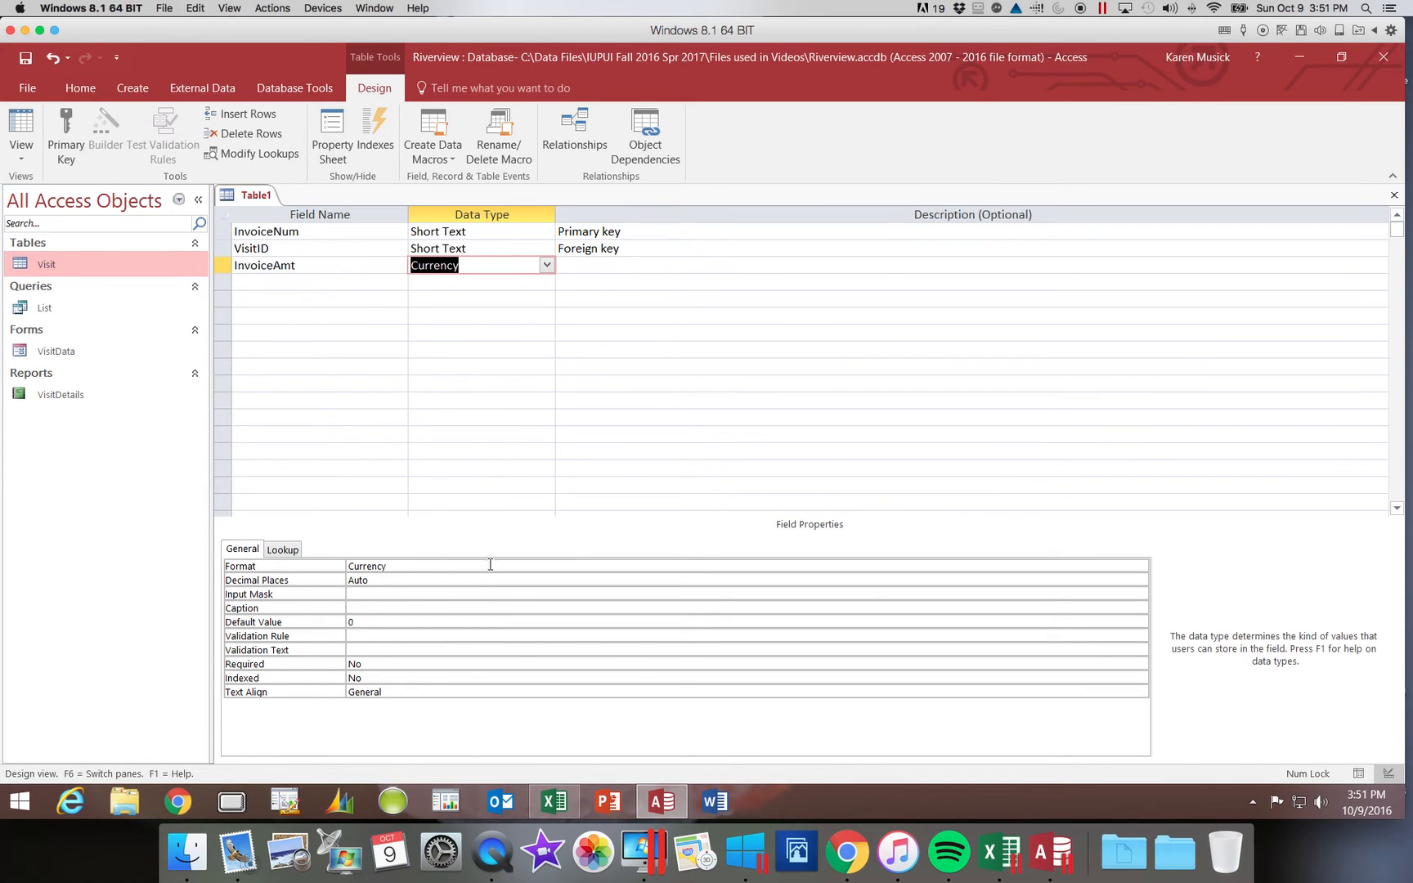
{"action": "mouse_move", "coordinate": [448, 272]}
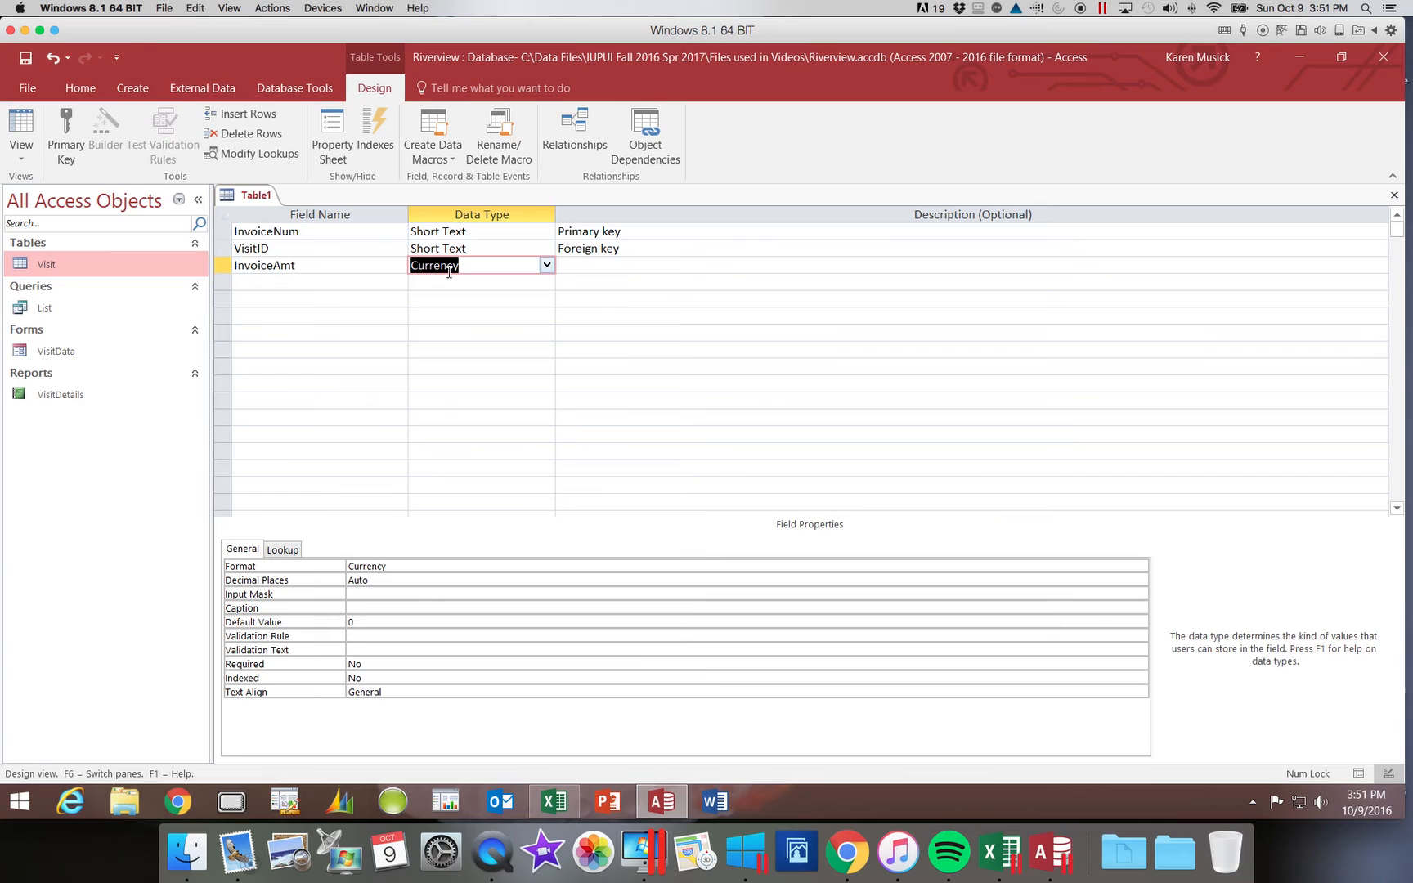
{"action": "mouse_move", "coordinate": [685, 551]}
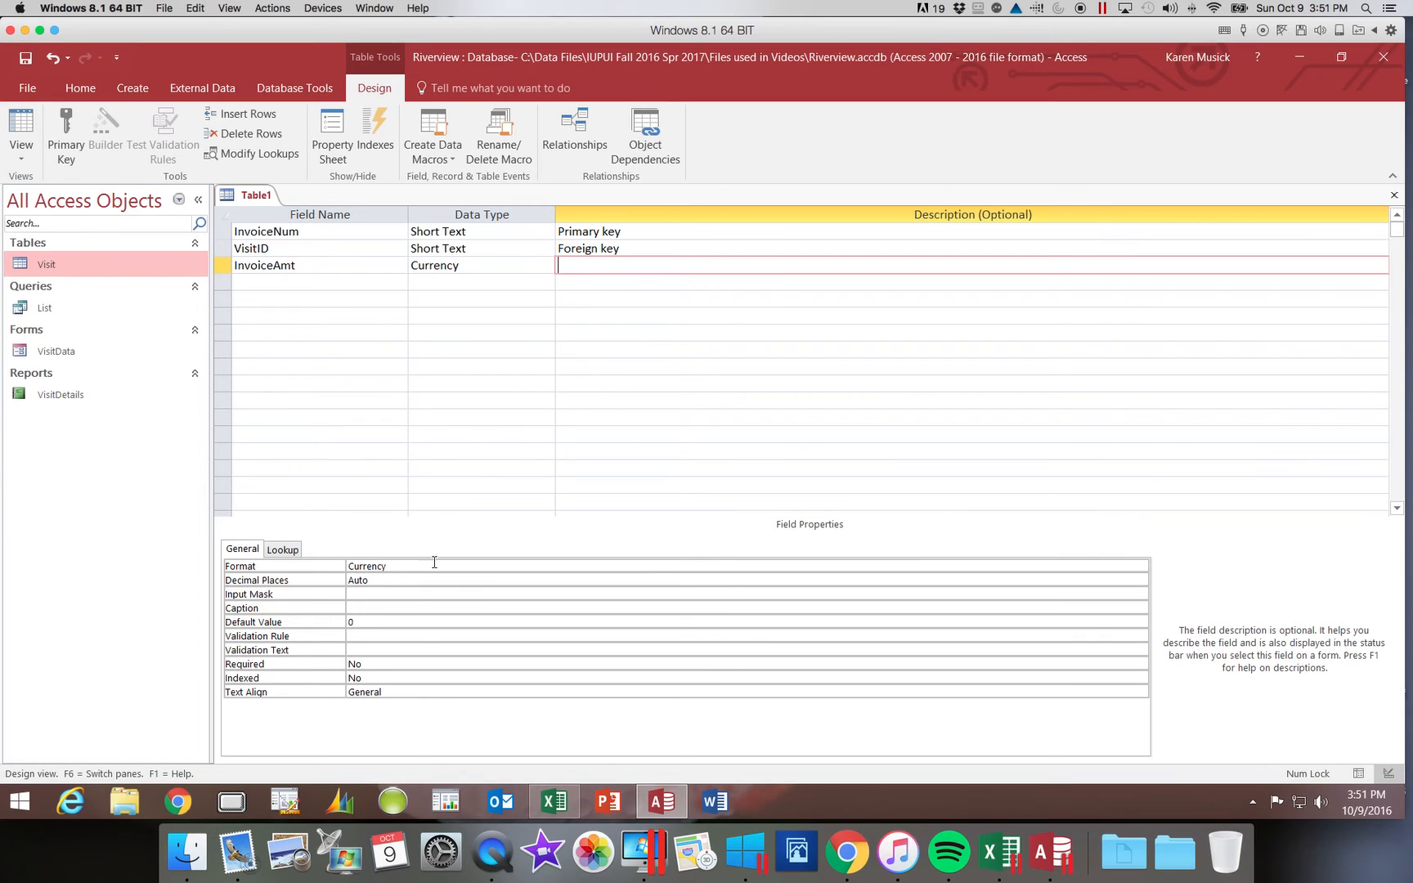
Keep Currency format, set 2 decimal places and caption InvoiceAmt 'Invoice Amt'
{"action": "left_click", "coordinate": [632, 566]}
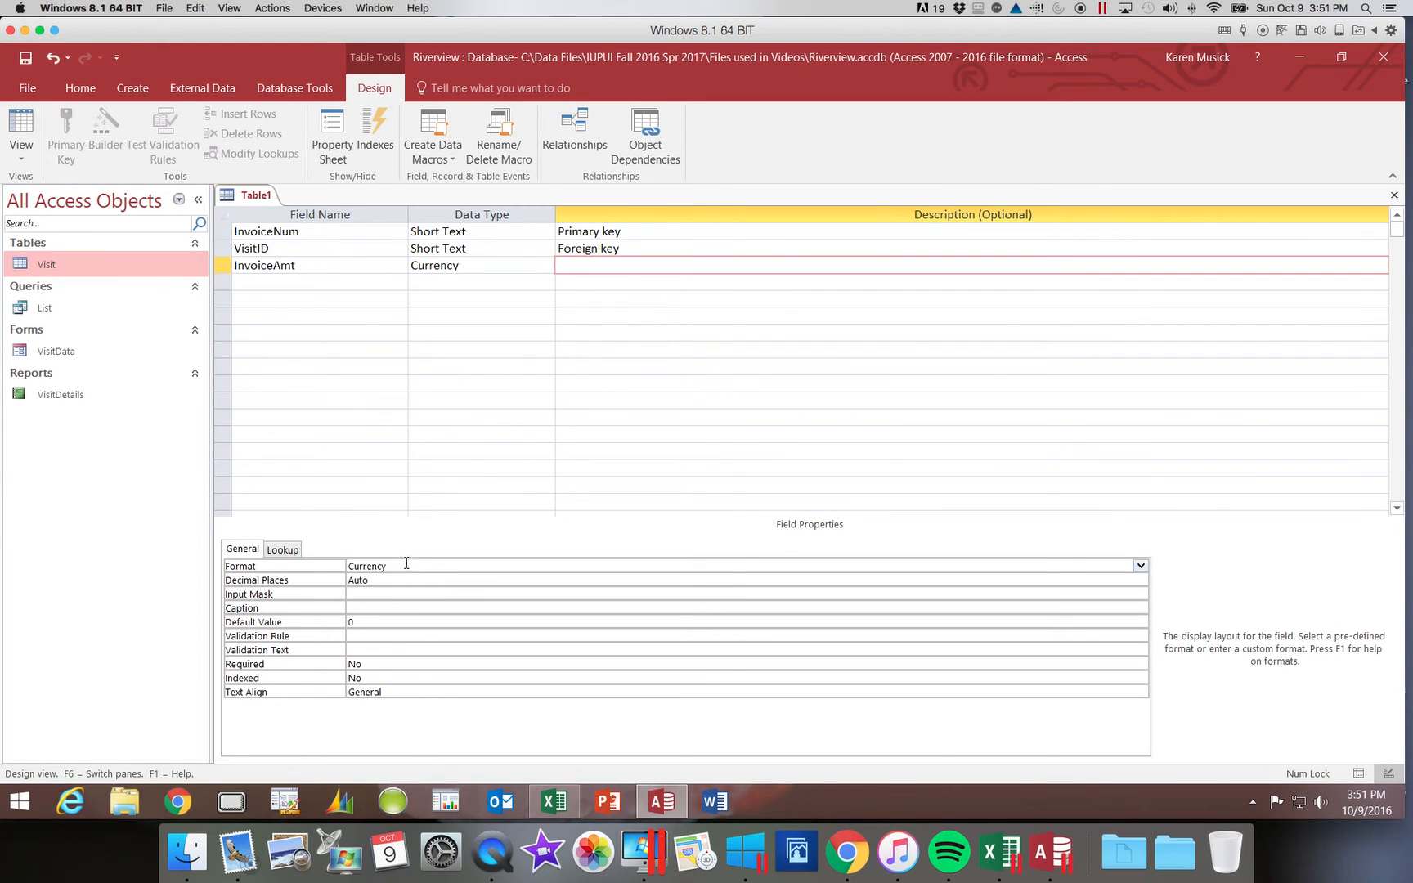
{"action": "mouse_move", "coordinate": [1141, 564]}
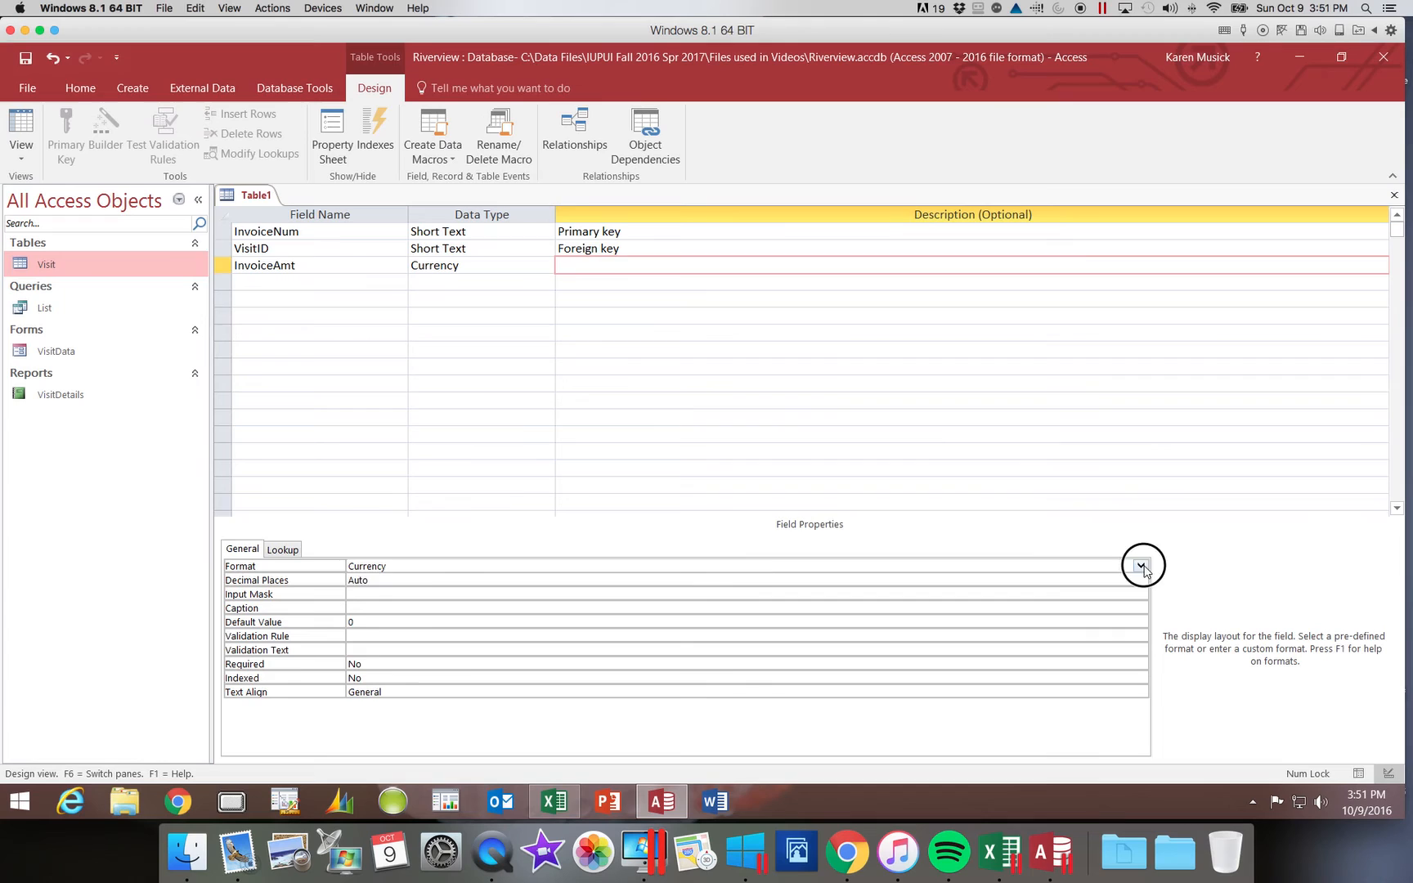
{"action": "left_click", "coordinate": [1141, 566]}
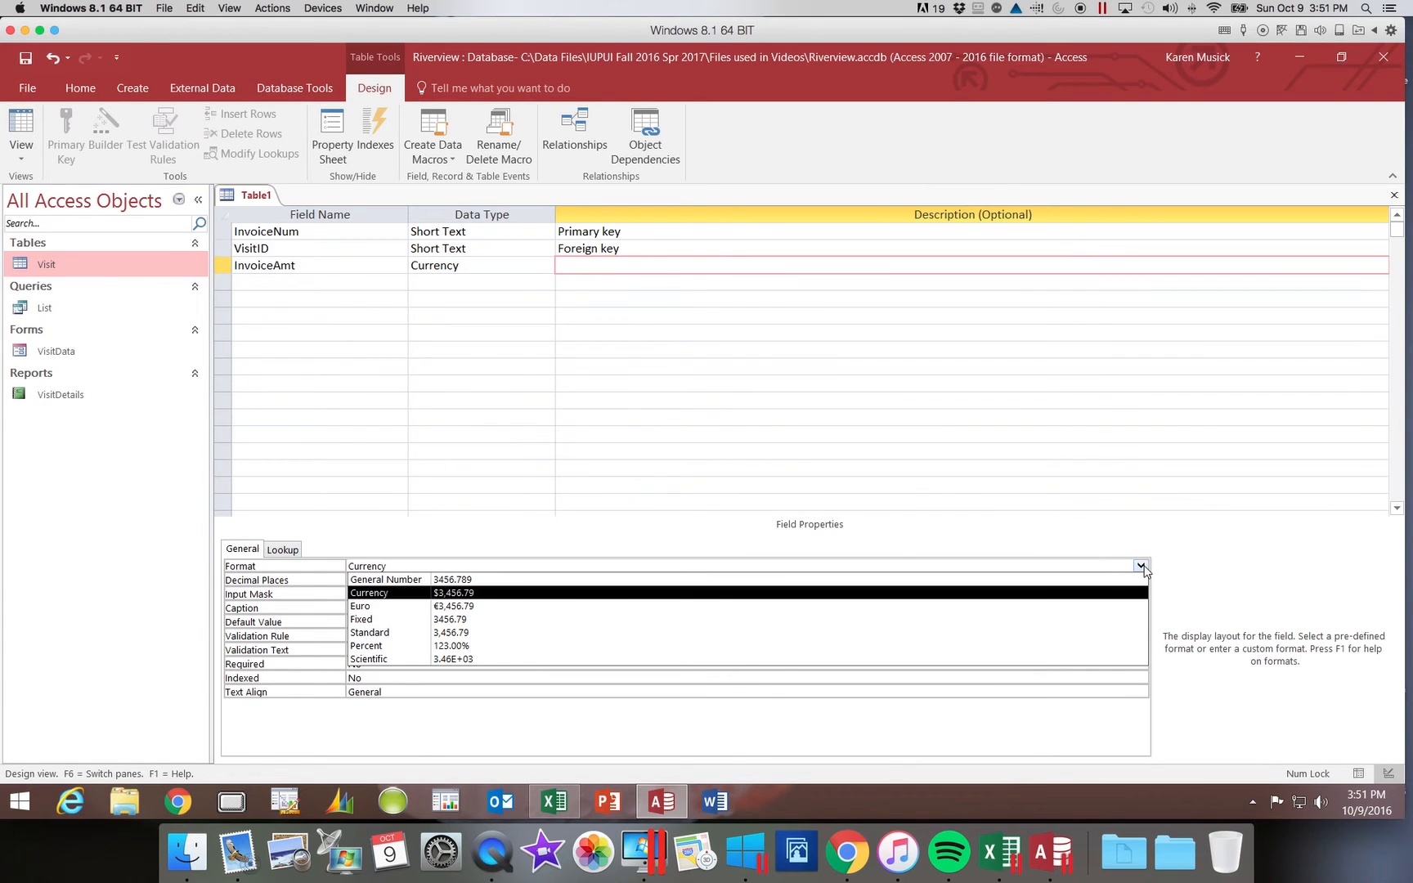
{"action": "left_click", "coordinate": [368, 592]}
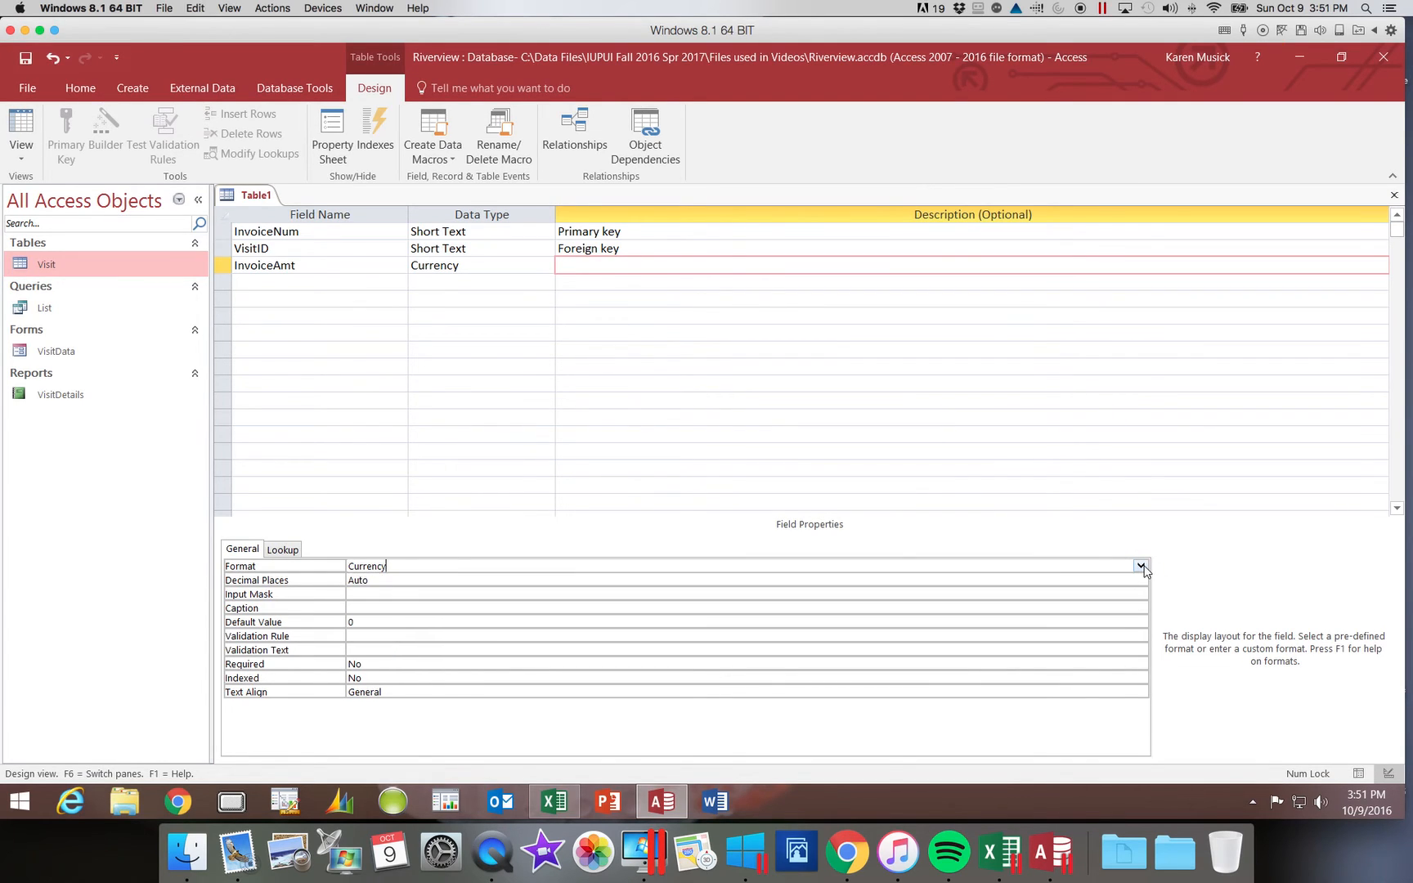
{"action": "left_click", "coordinate": [1140, 579]}
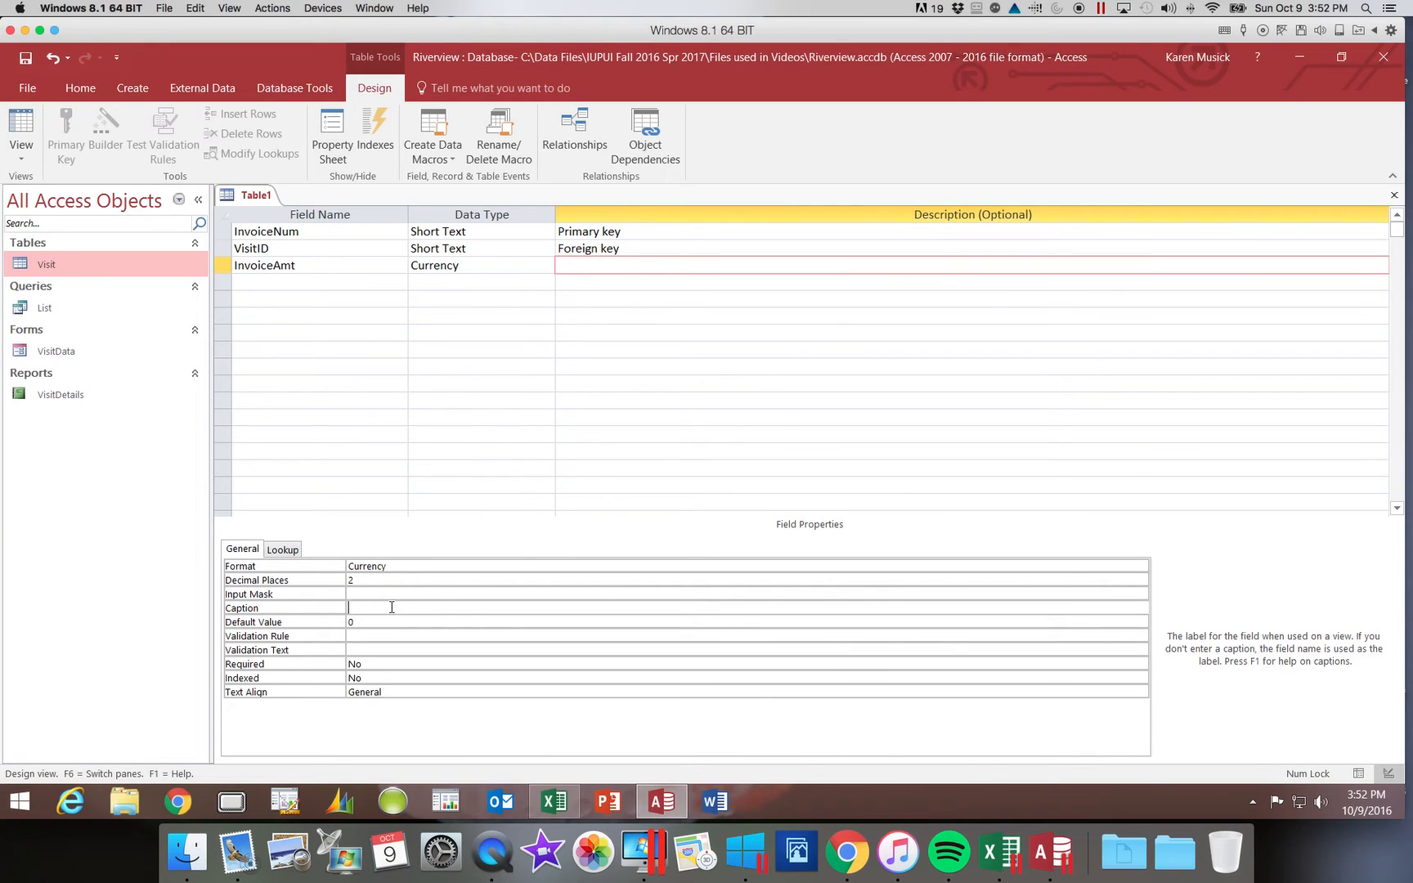
{"action": "type", "text": "Invoice Amt"}
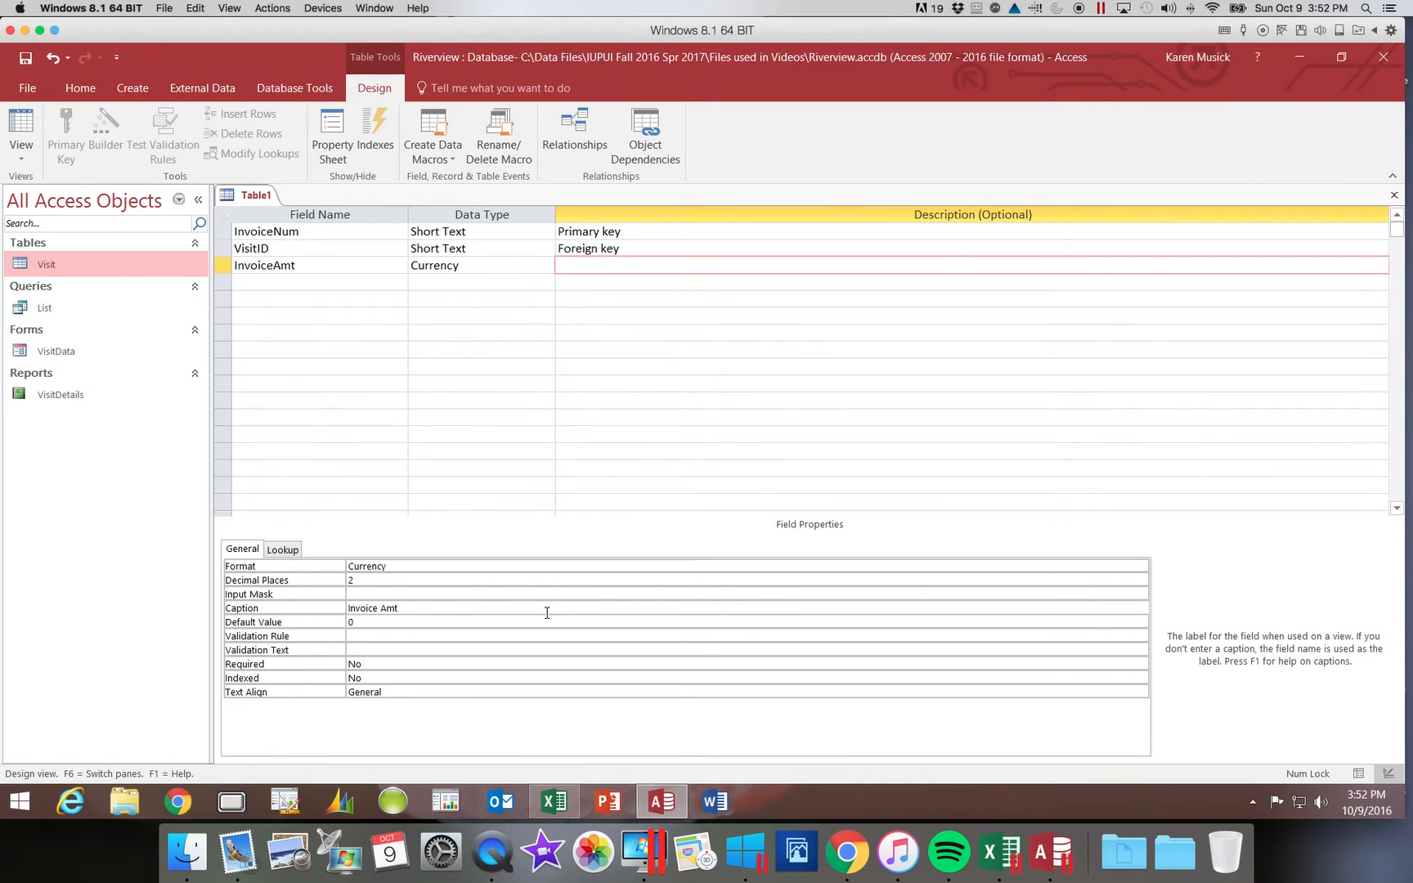
{"action": "left_click", "coordinate": [396, 608]}
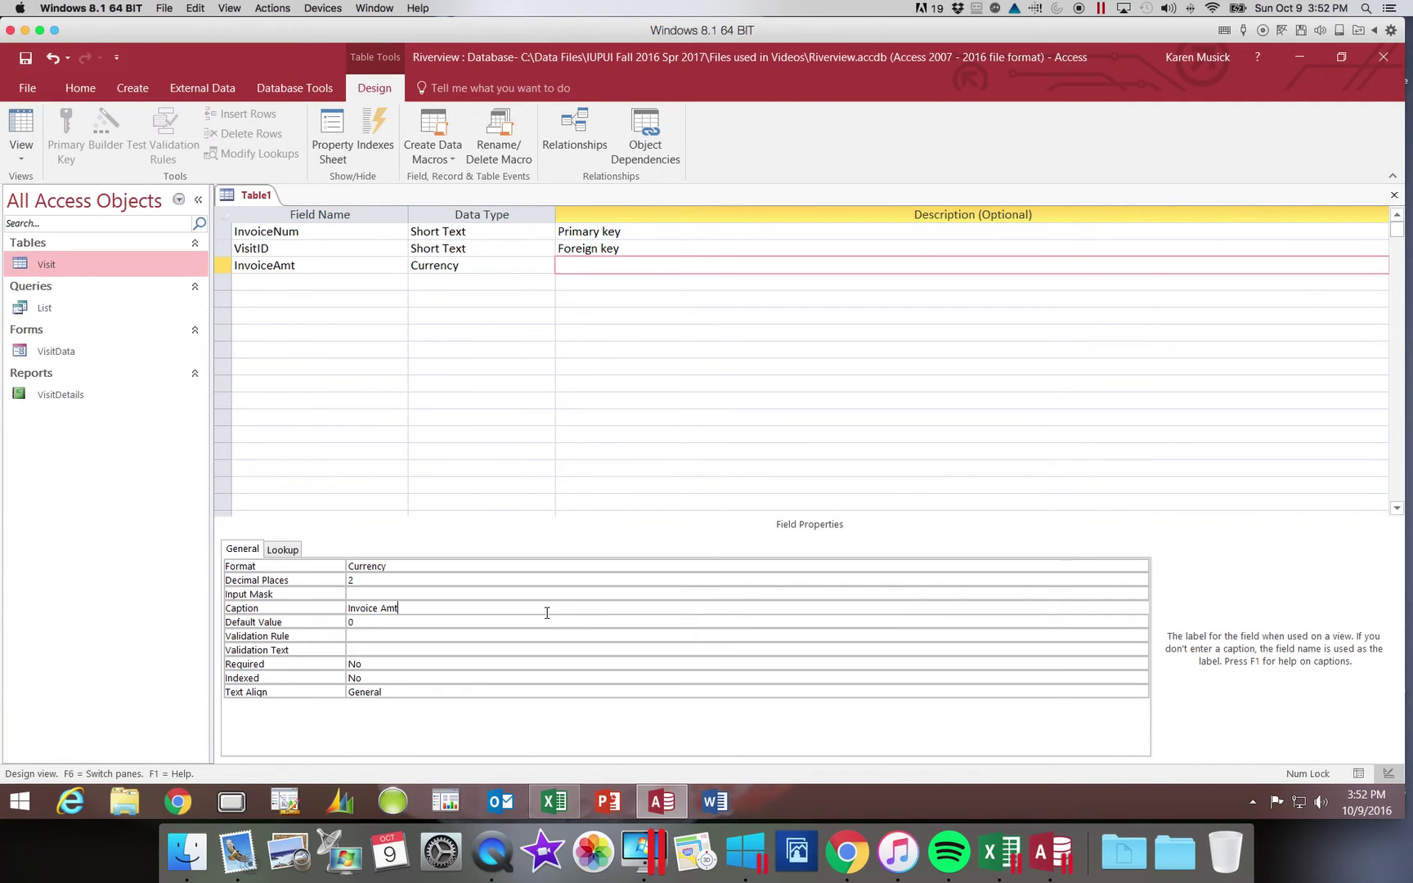
{"action": "mouse_move", "coordinate": [331, 389]}
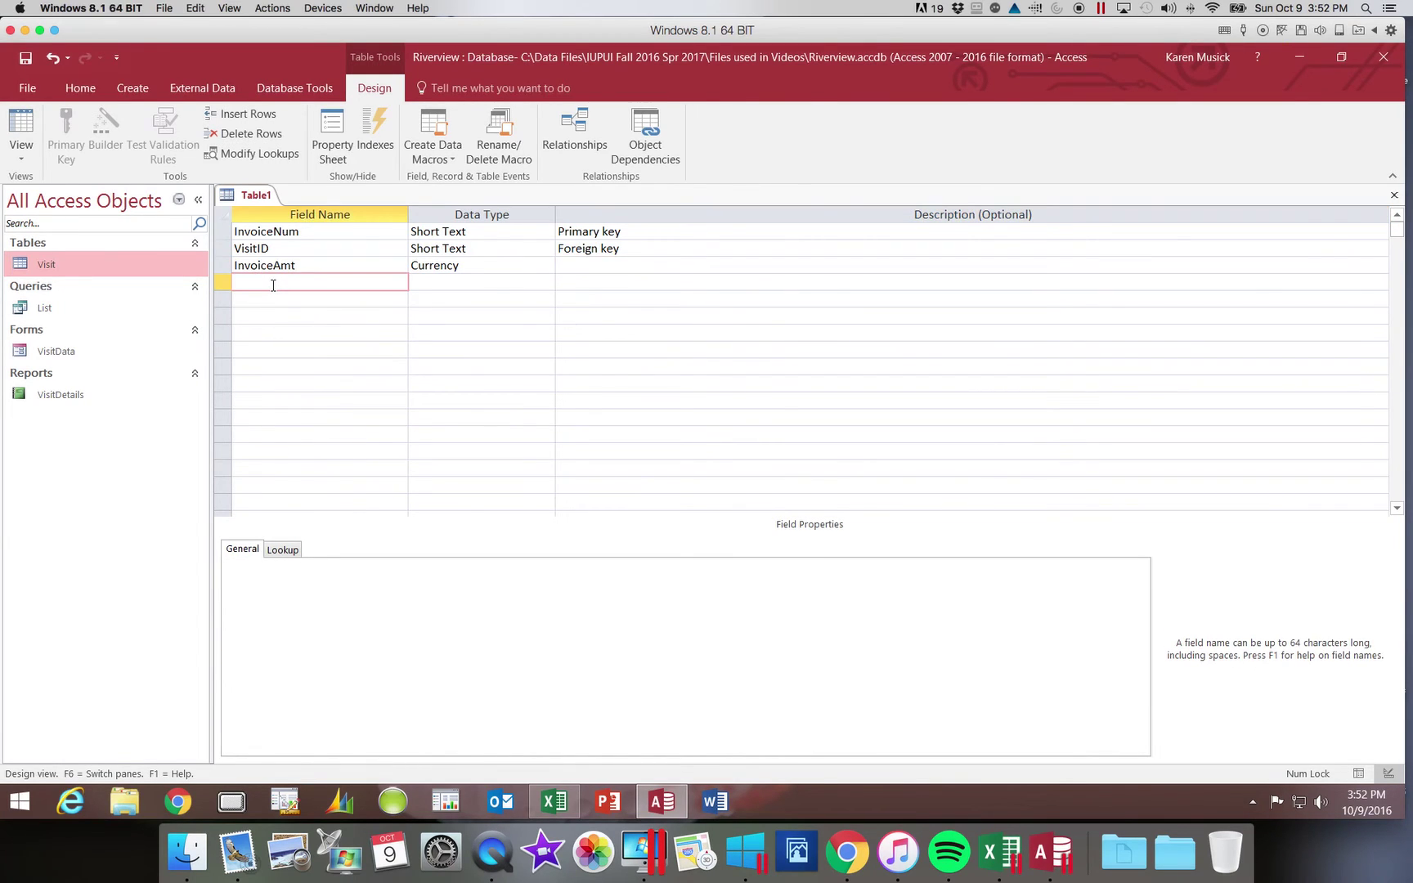
Add a fourth field InvoiceDate and give it the Date/Time data type
{"action": "type", "text": "Invoic"}
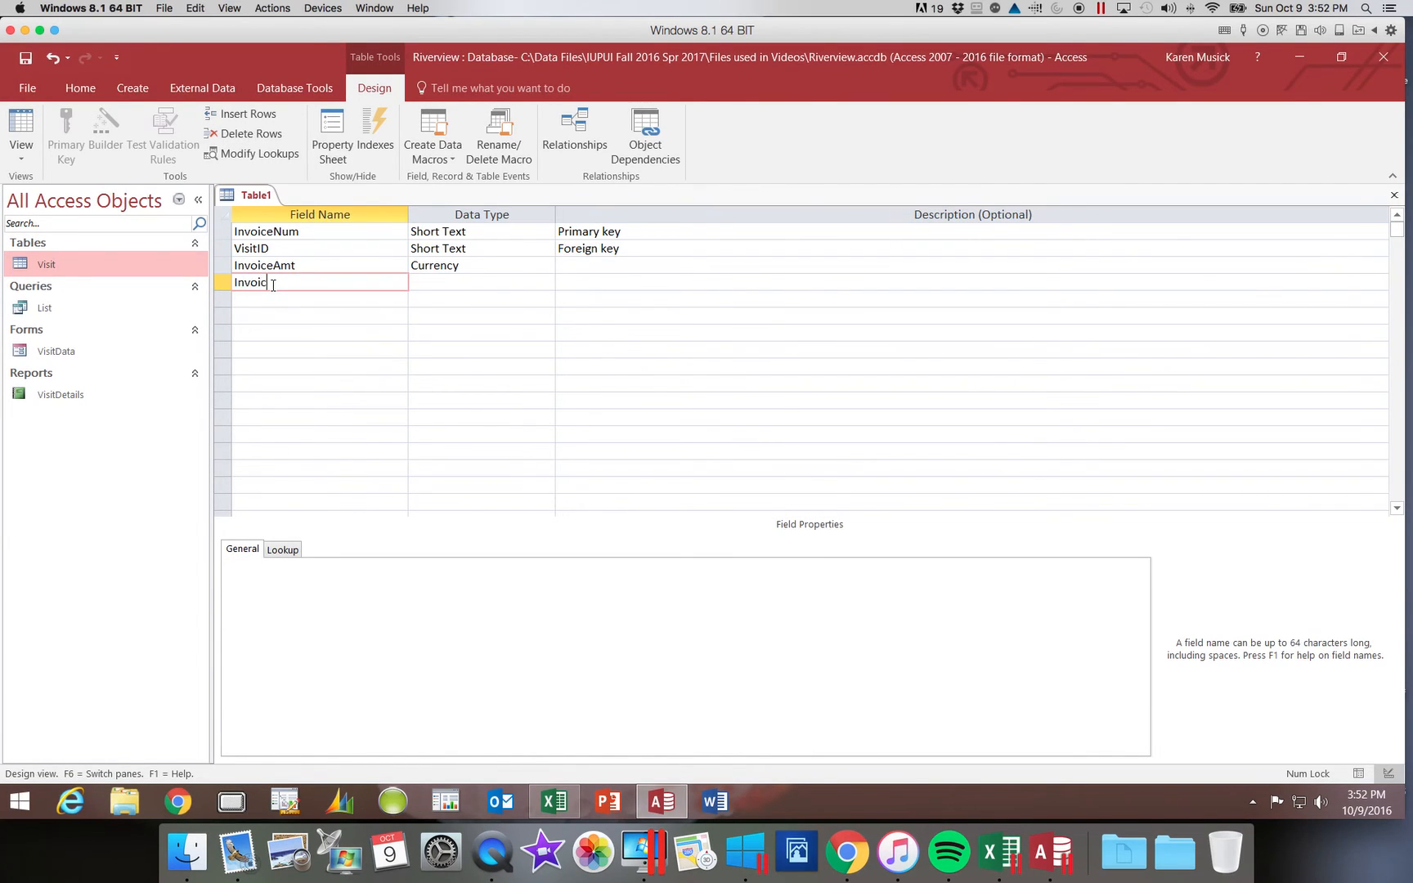
{"action": "type", "text": "D"}
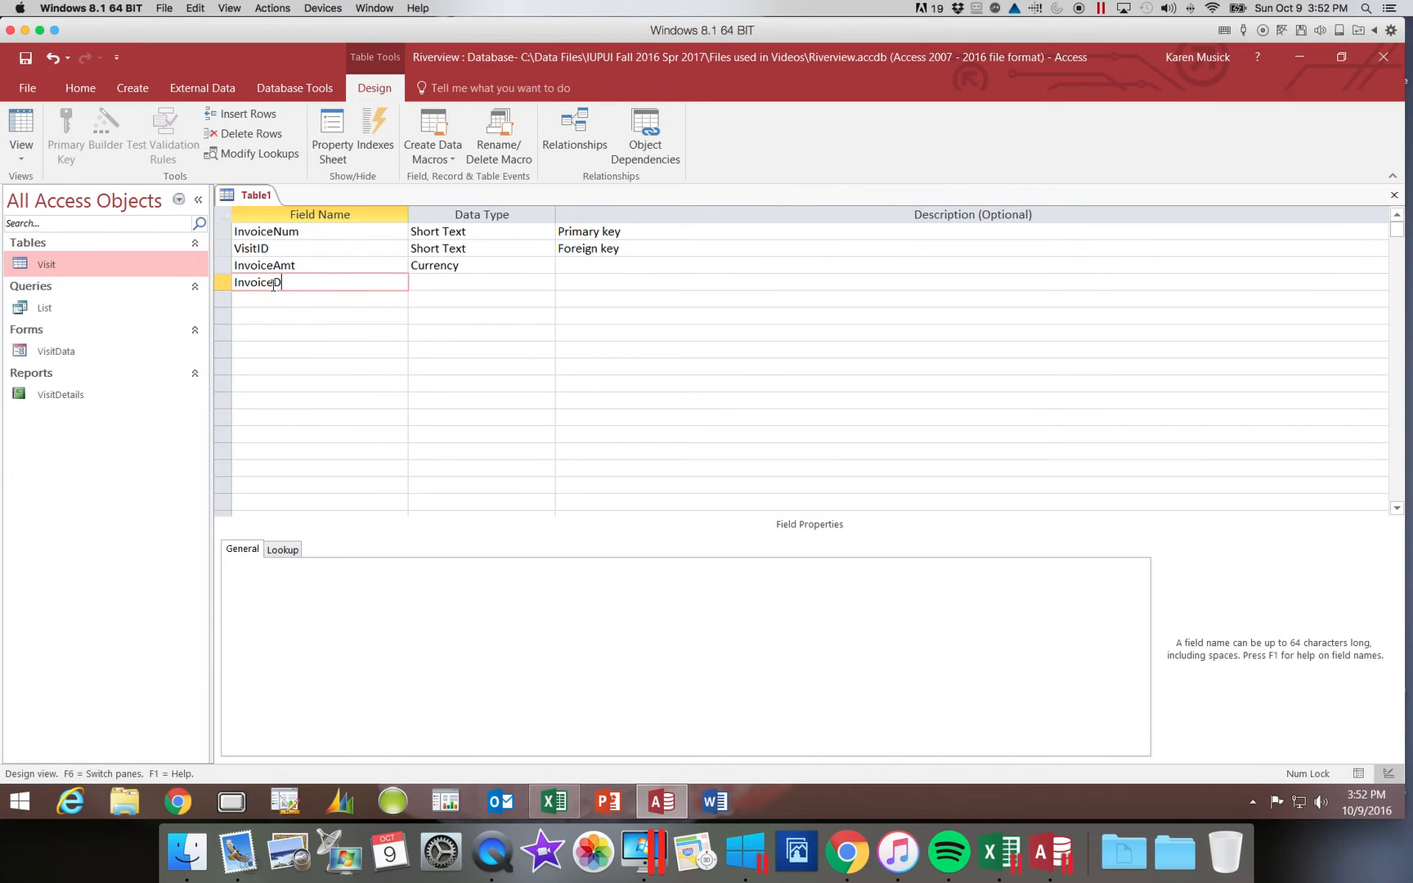
{"action": "key", "text": "Backspace"}
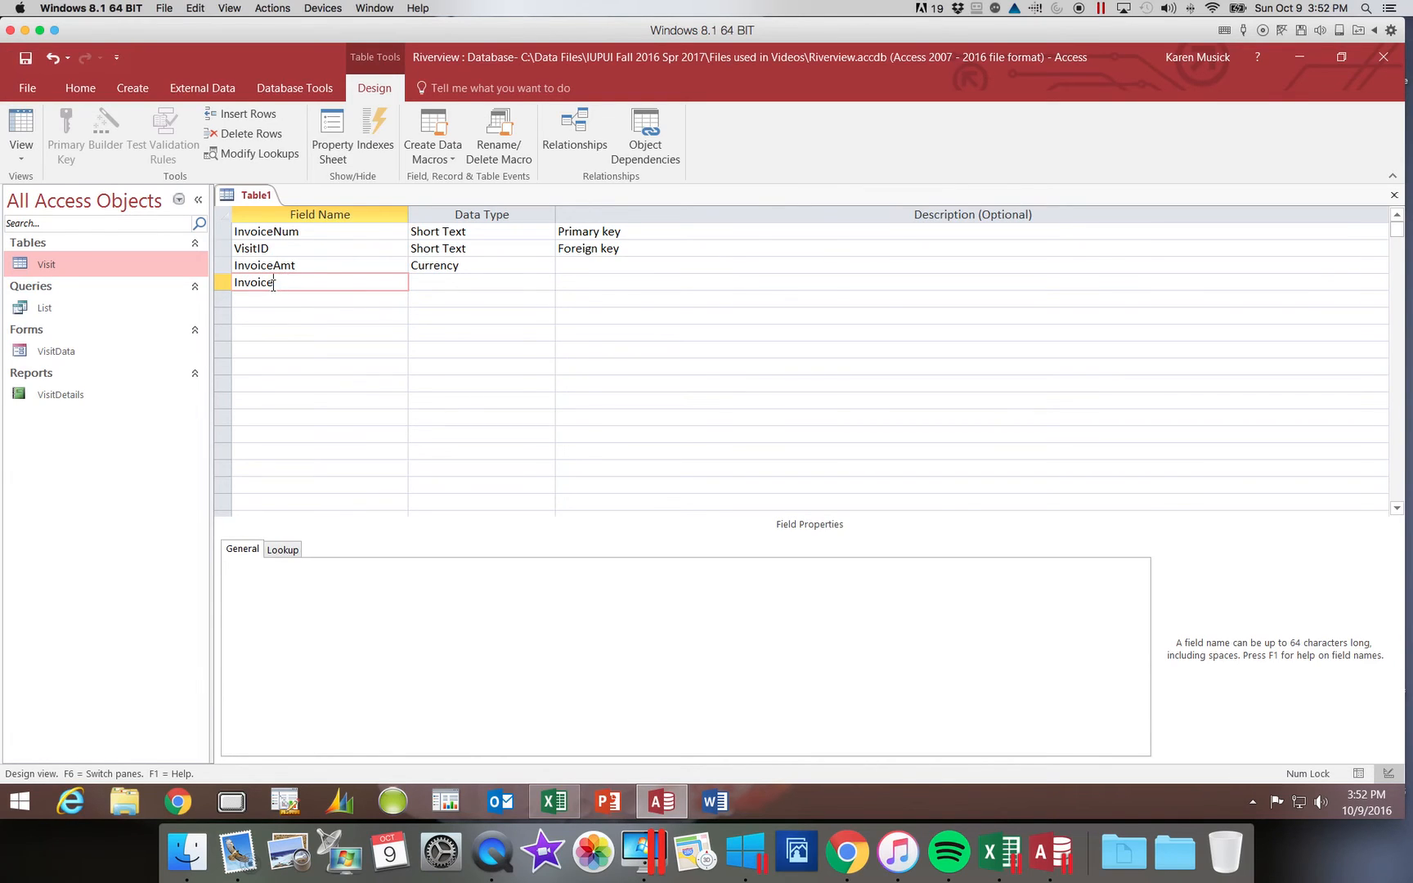
{"action": "type", "text": "Date"}
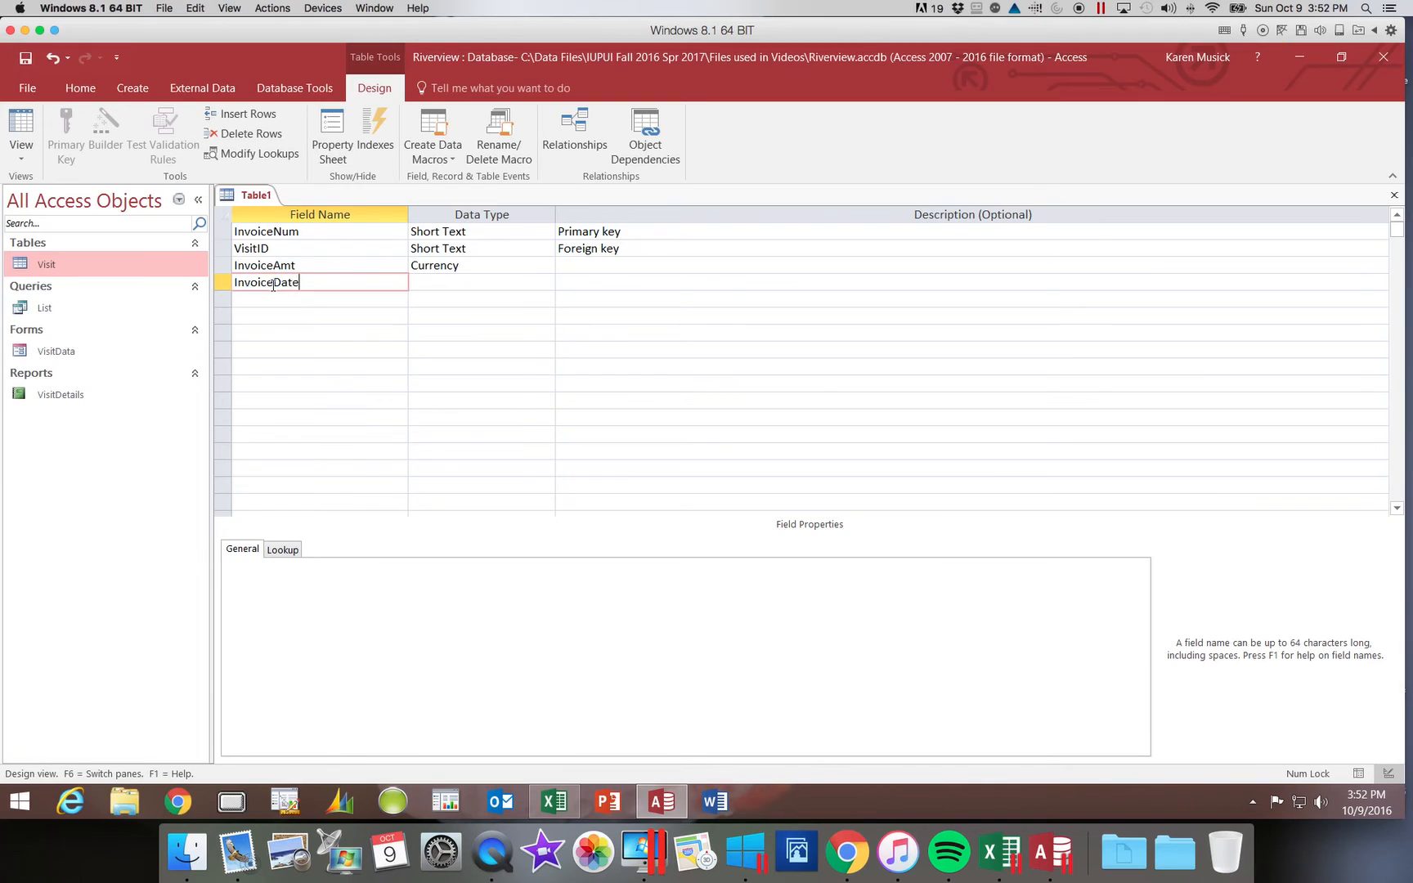
{"action": "left_click", "coordinate": [478, 281]}
{"action": "type", "text": "Date/Time"}
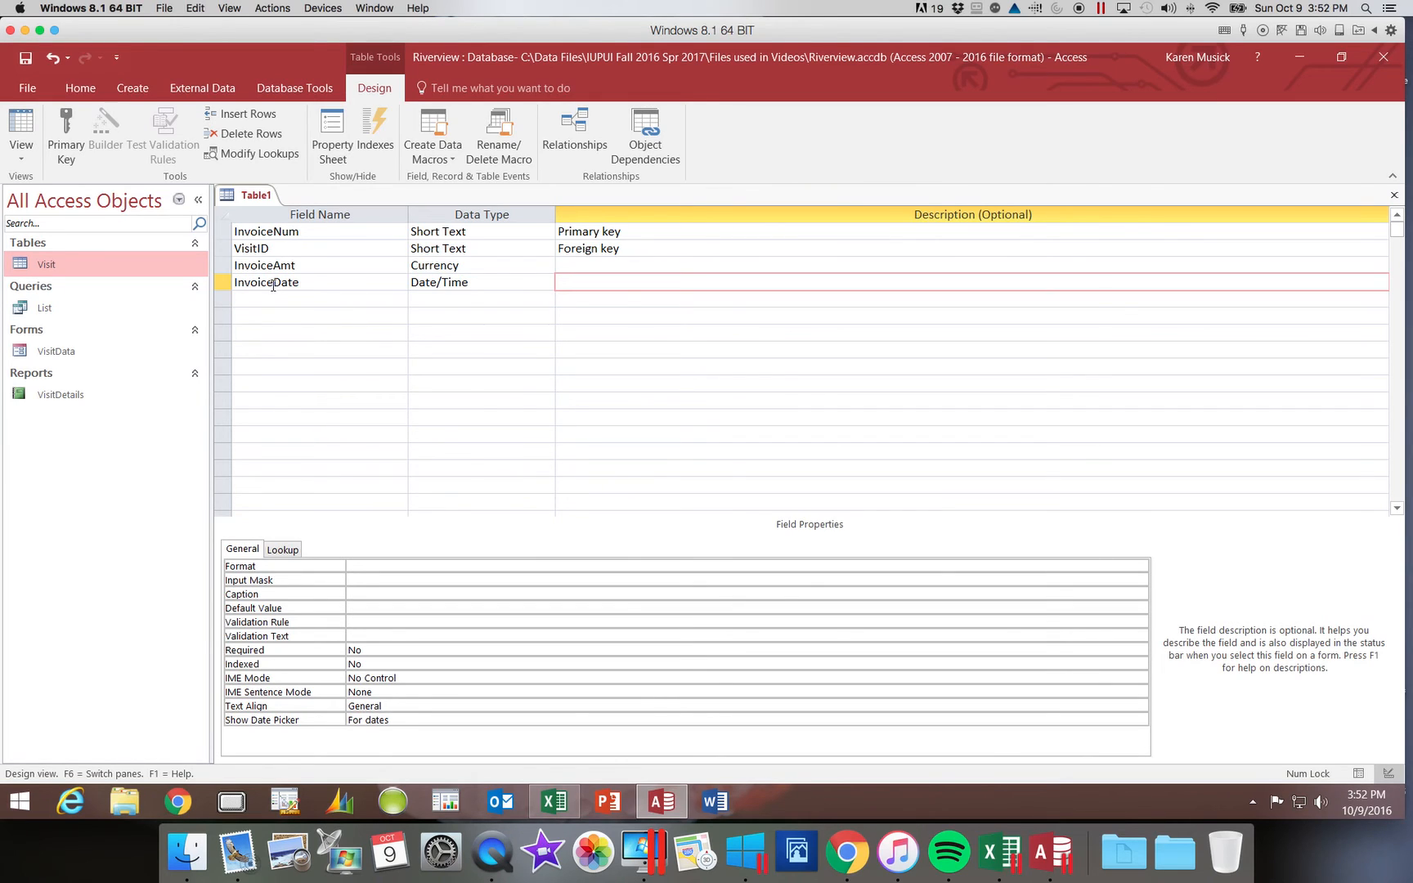
{"action": "mouse_move", "coordinate": [320, 393]}
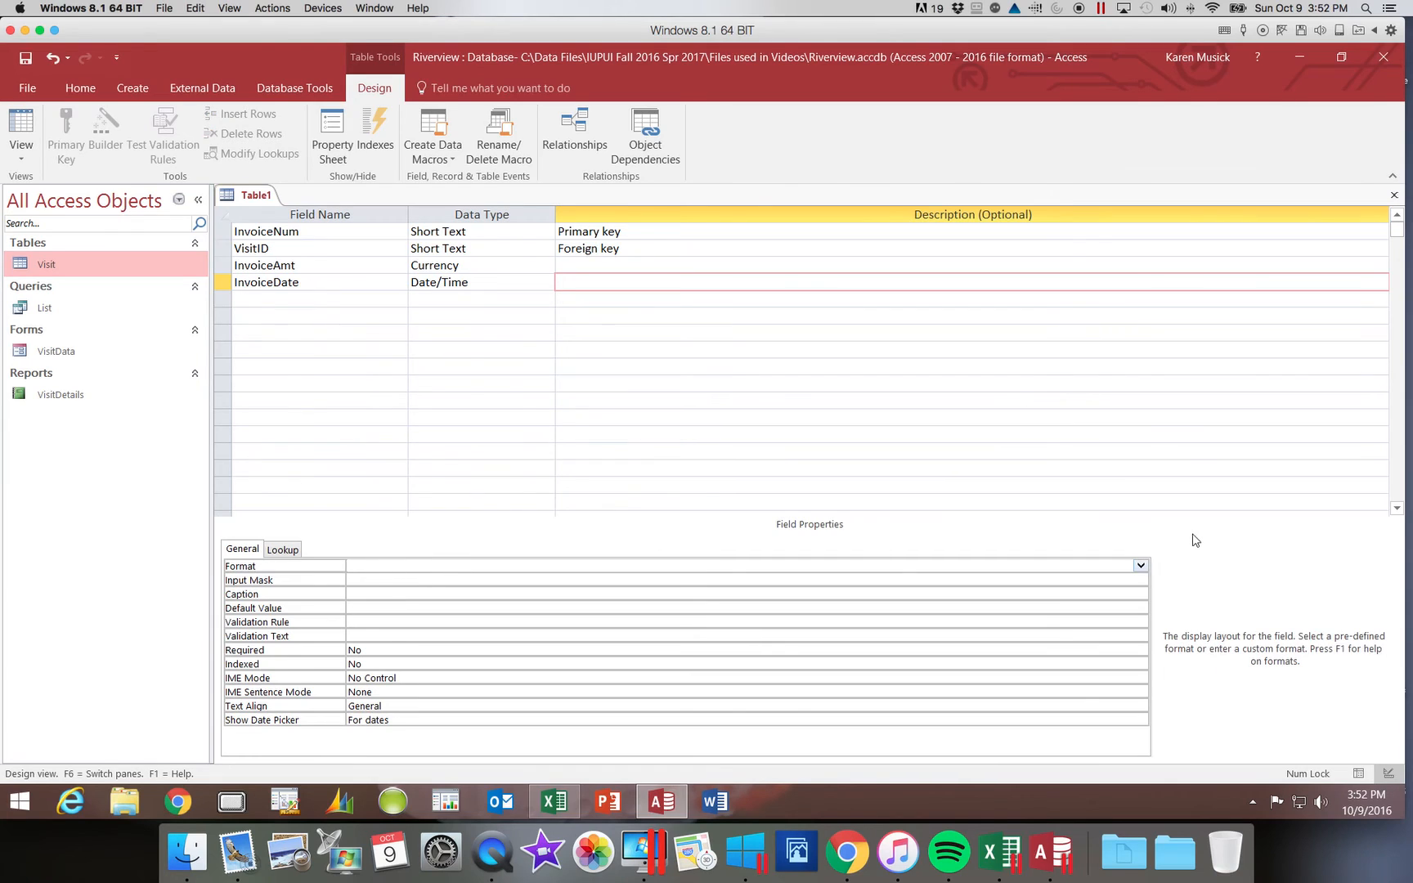
Set InvoiceDate's Format to mm/dd/yyyy and its Caption to 'Invoice Date'
{"action": "left_click", "coordinate": [1138, 565]}
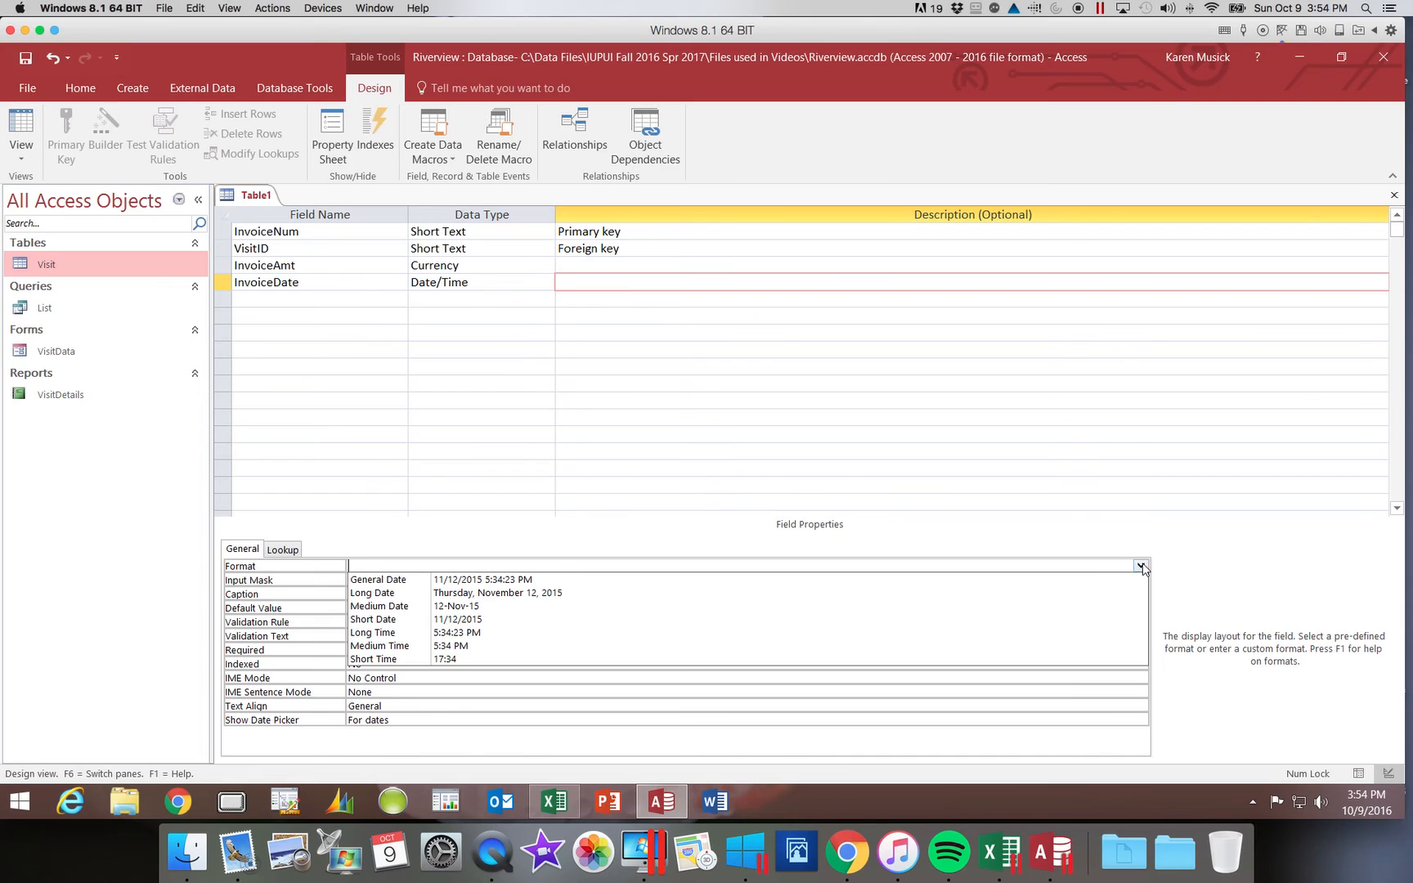
{"action": "type", "text": "mm"}
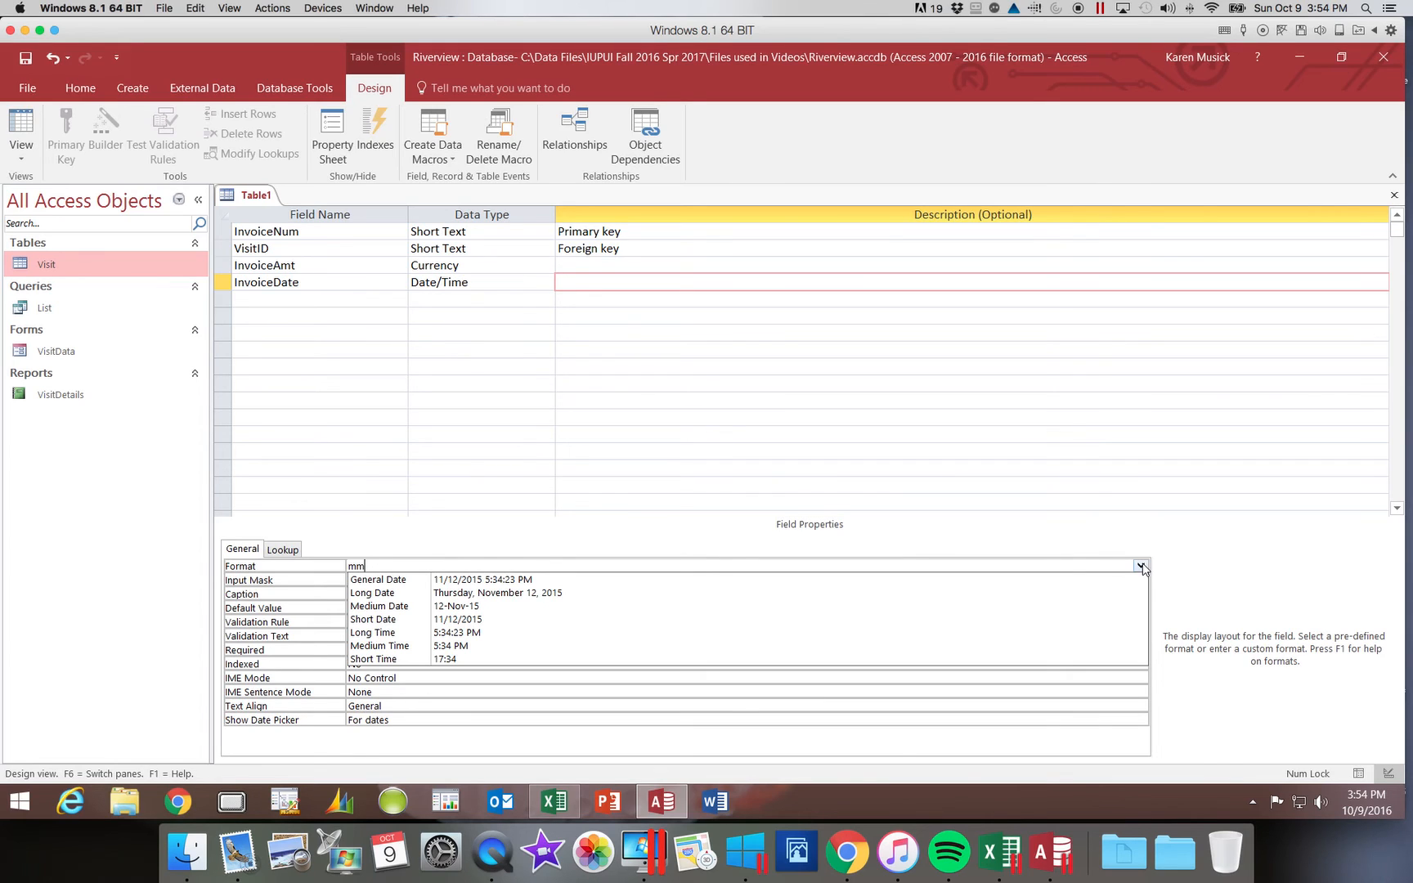
{"action": "type", "text": "/dd/yyyy"}
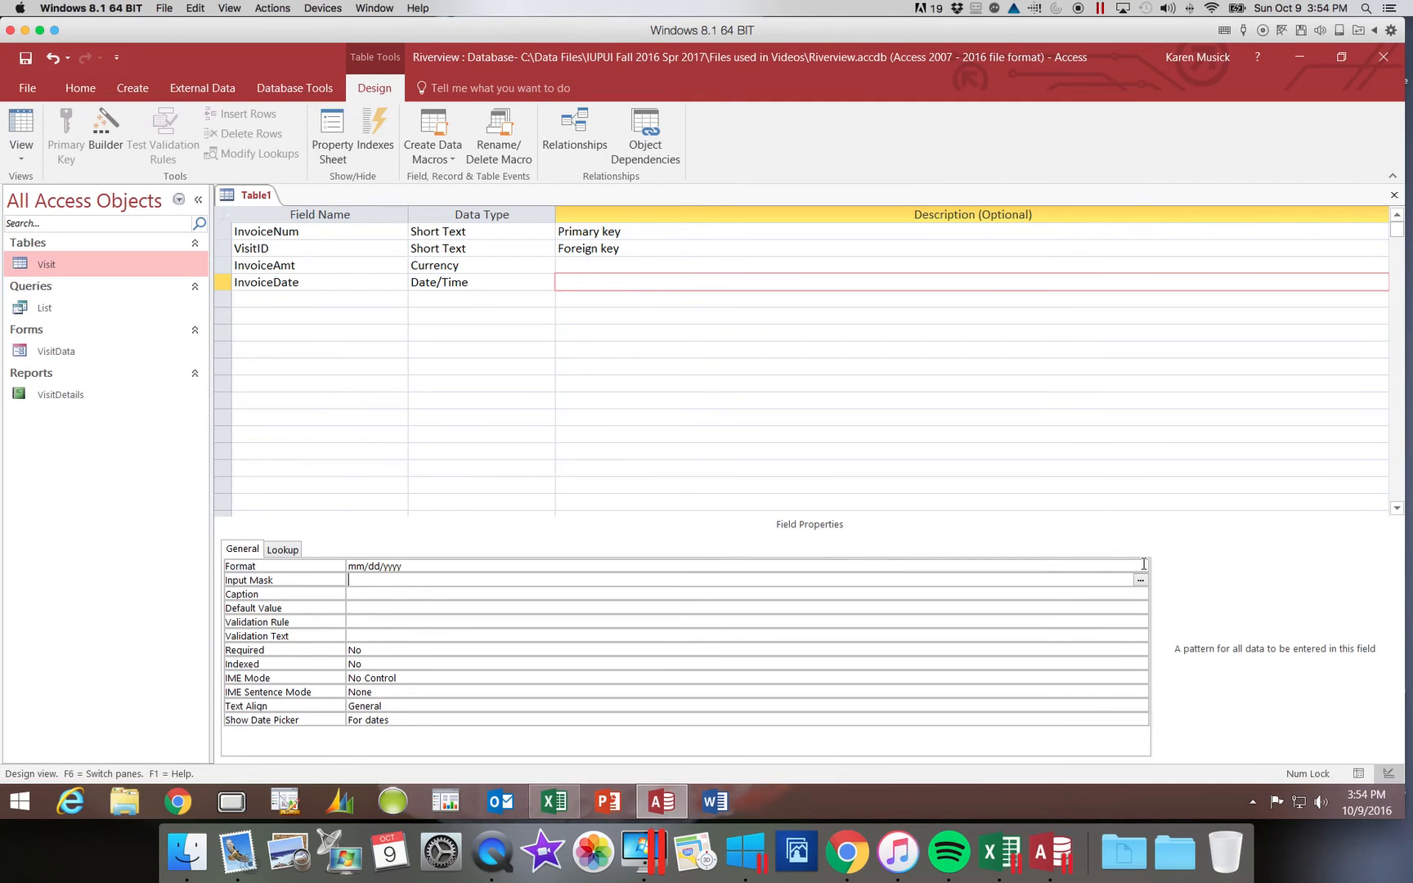
{"action": "mouse_move", "coordinate": [949, 451]}
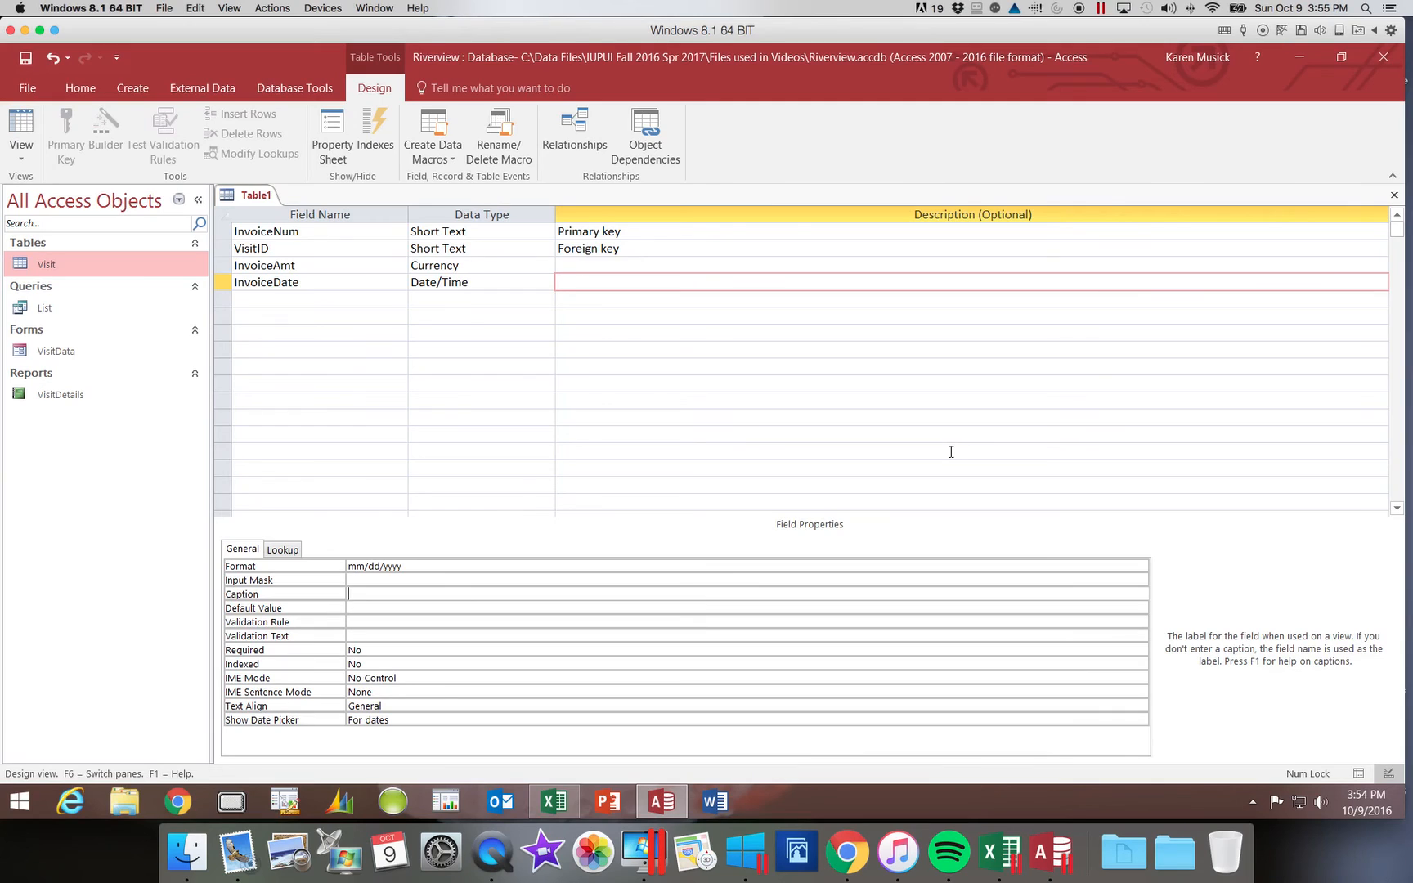
{"action": "type", "text": "Invoice Date"}
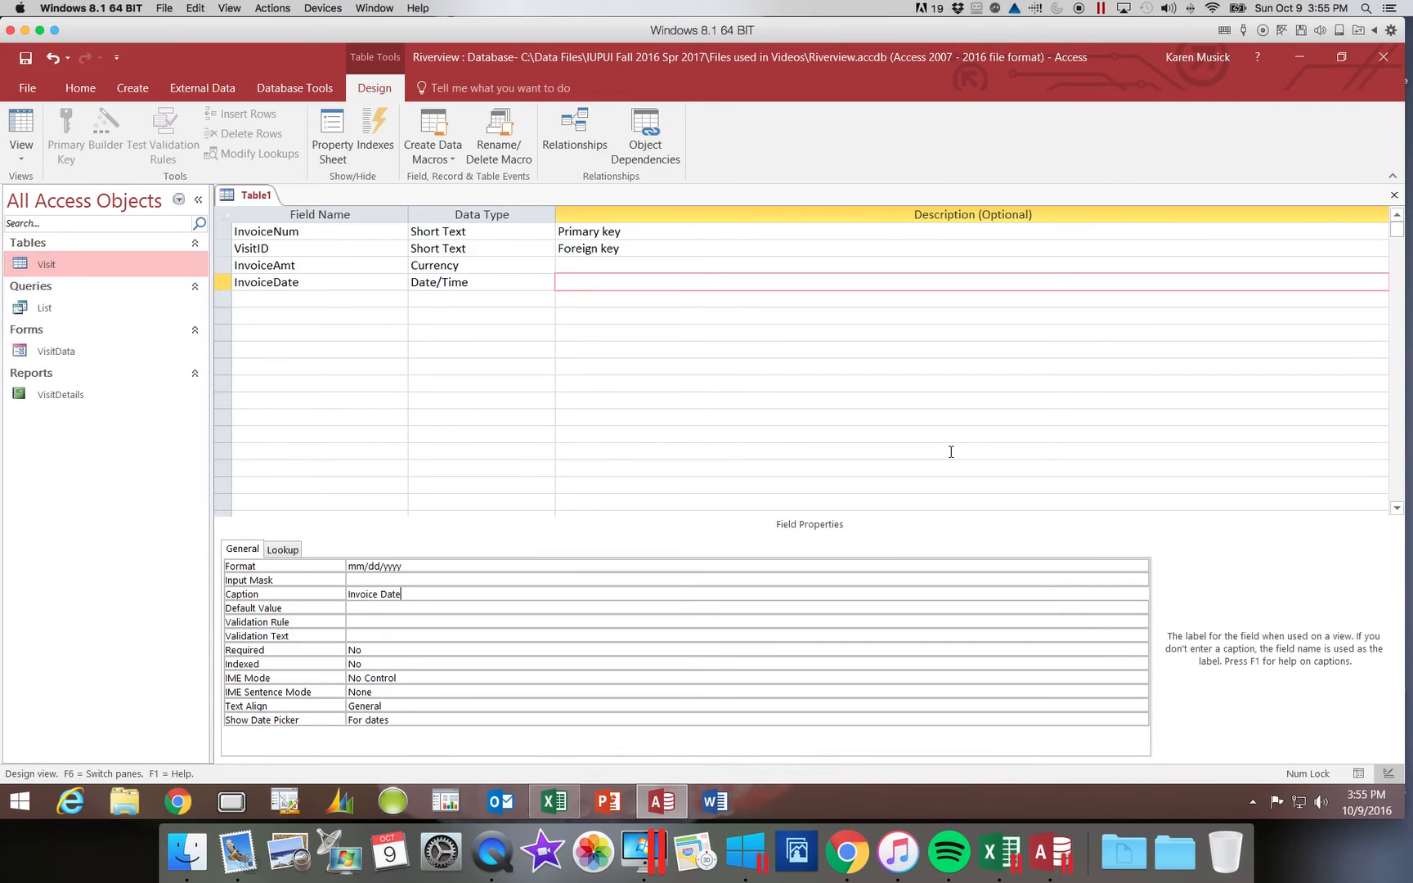
{"action": "mouse_move", "coordinate": [847, 412]}
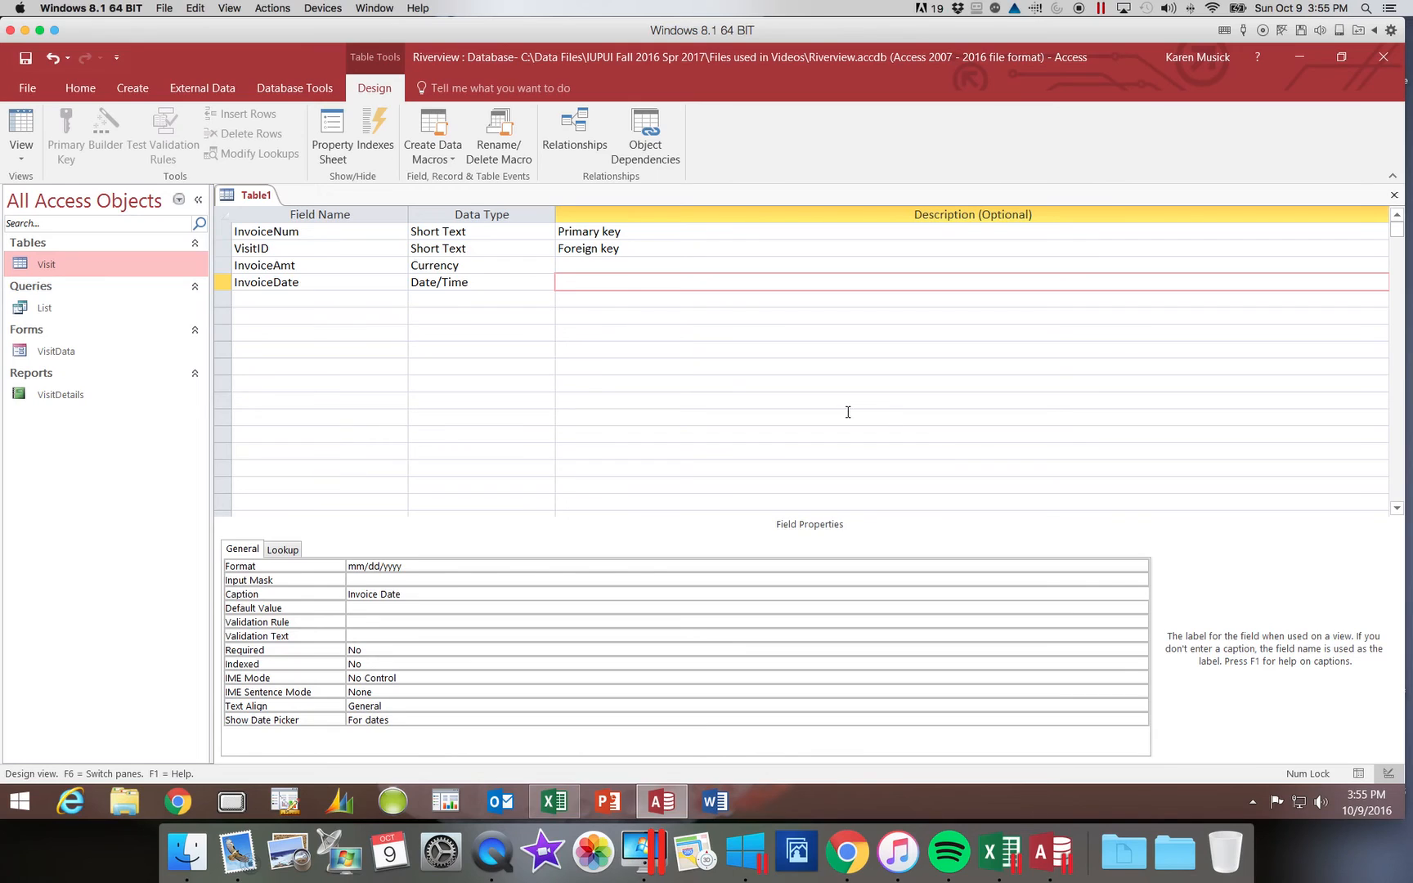
Add a fifth field InvoicePaid of Yes/No type captioned 'Invoice Paid'
{"action": "left_click", "coordinate": [321, 300]}
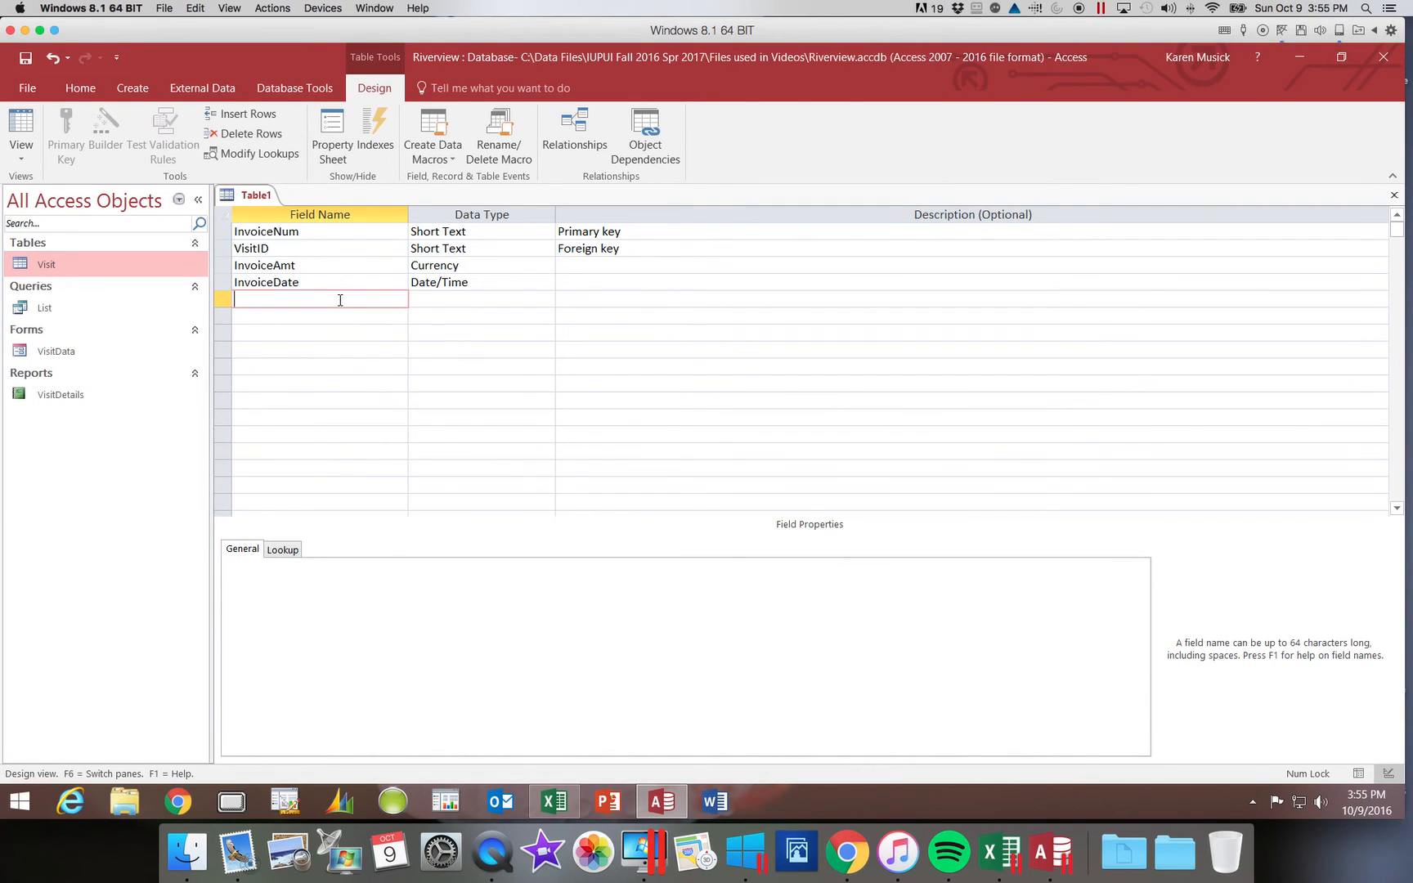
{"action": "type", "text": "InvoicePaid"}
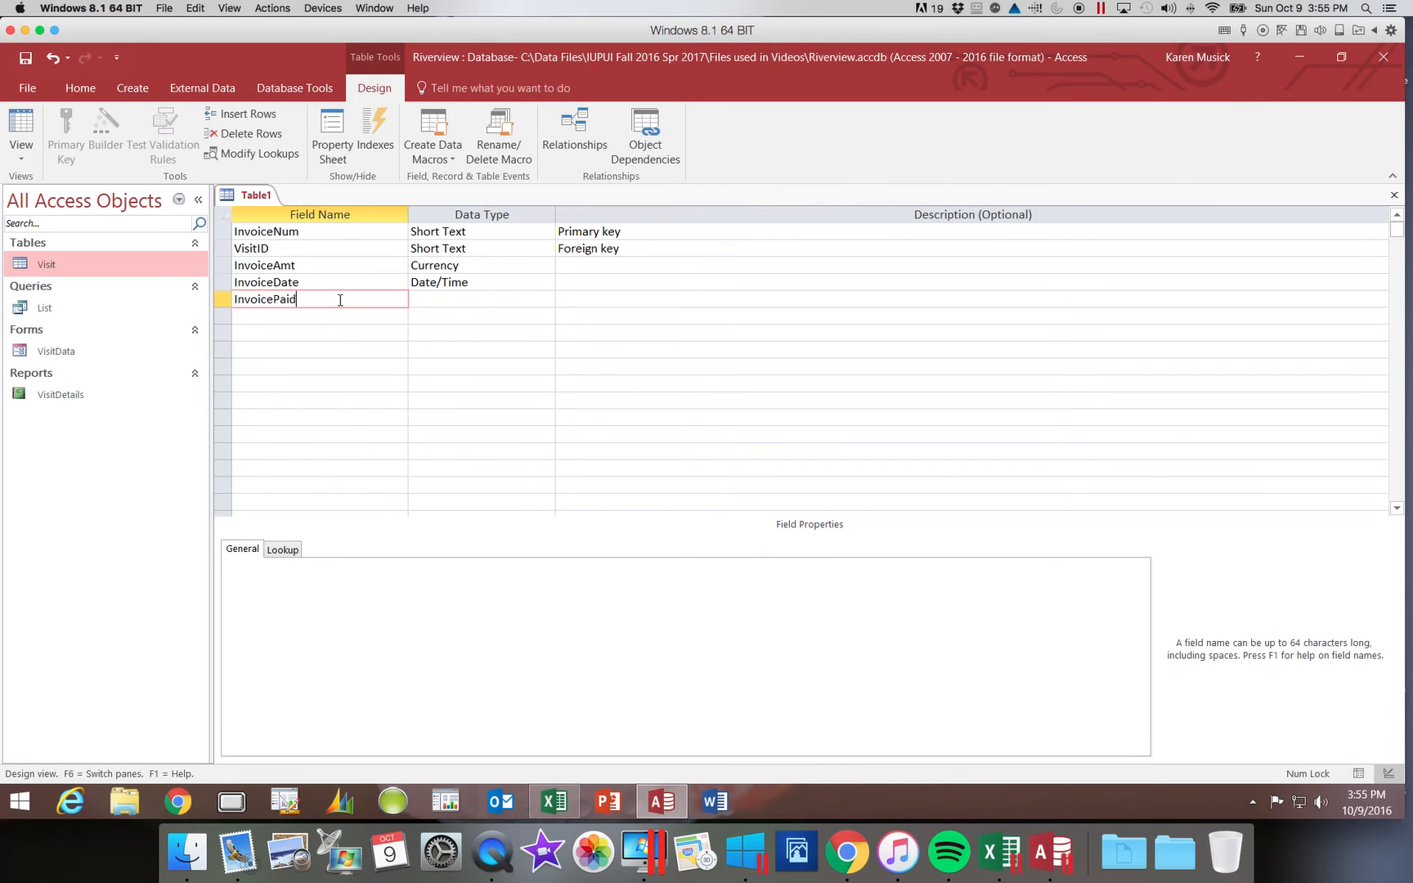
{"action": "left_click", "coordinate": [481, 298]}
{"action": "type", "text": "Yes/No"}
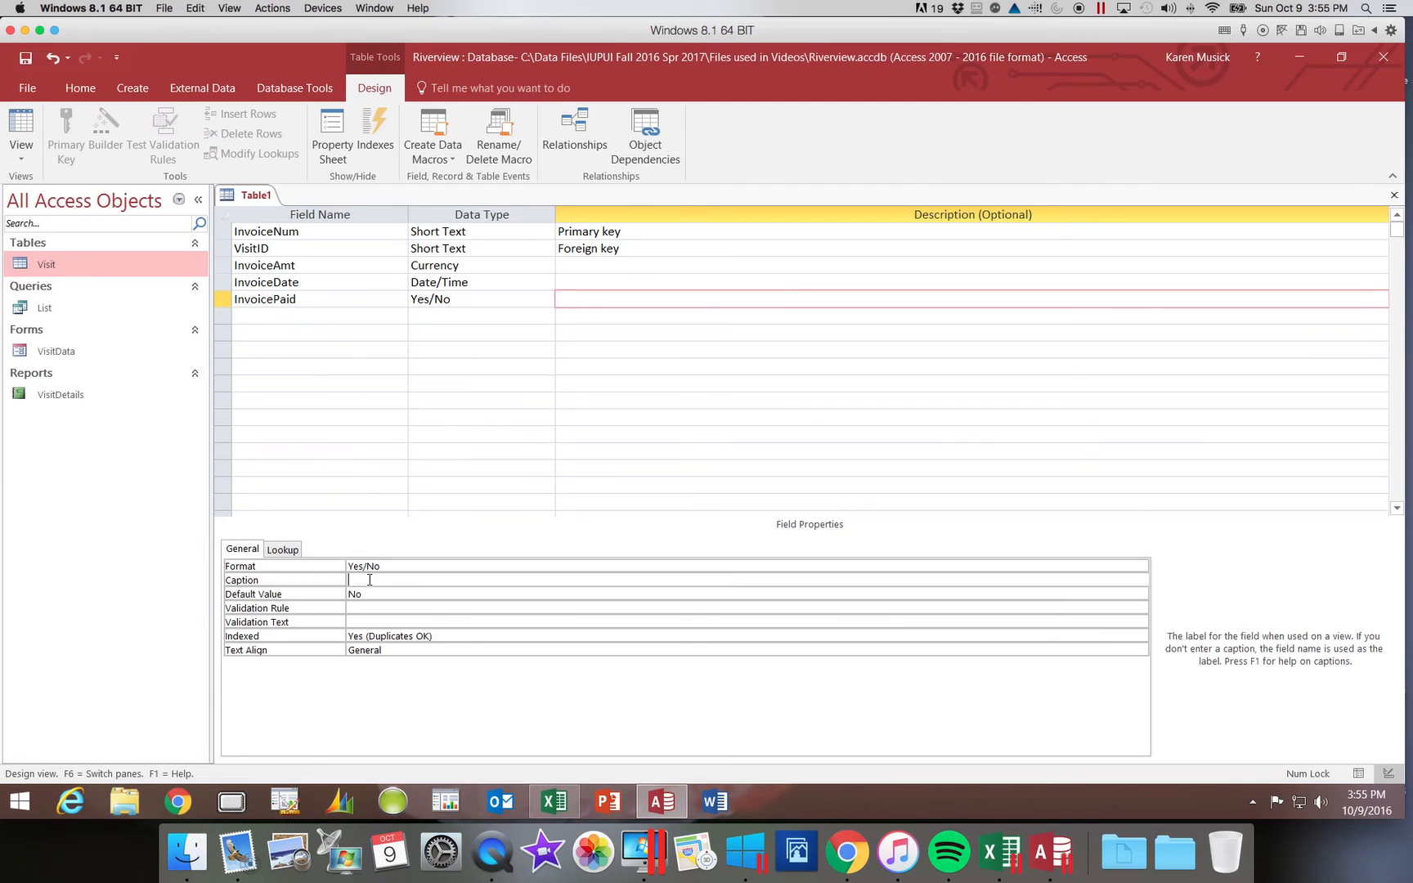
{"action": "type", "text": "Invoice"}
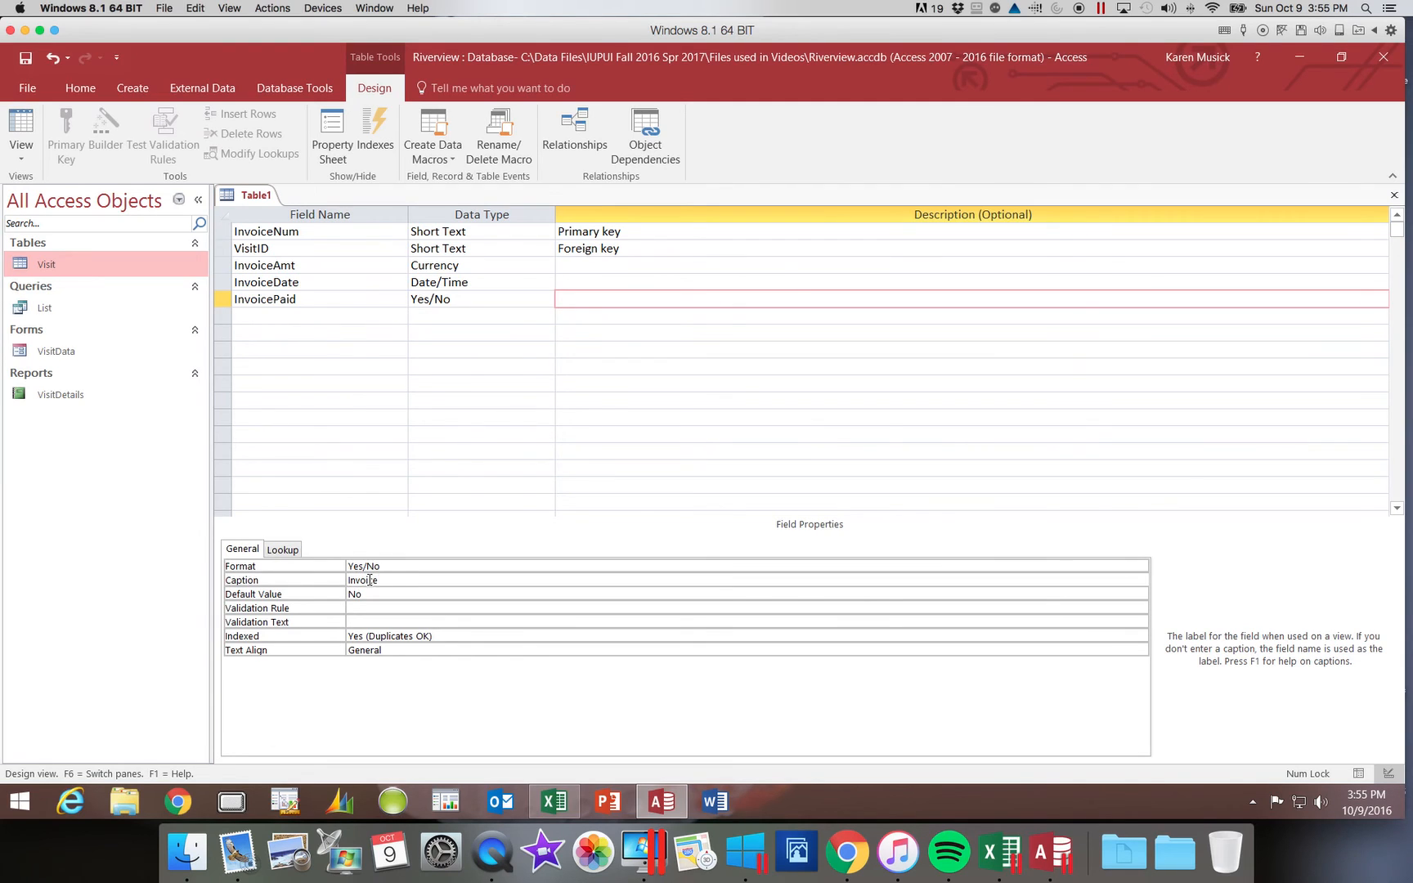
{"action": "type", "text": "Paid"}
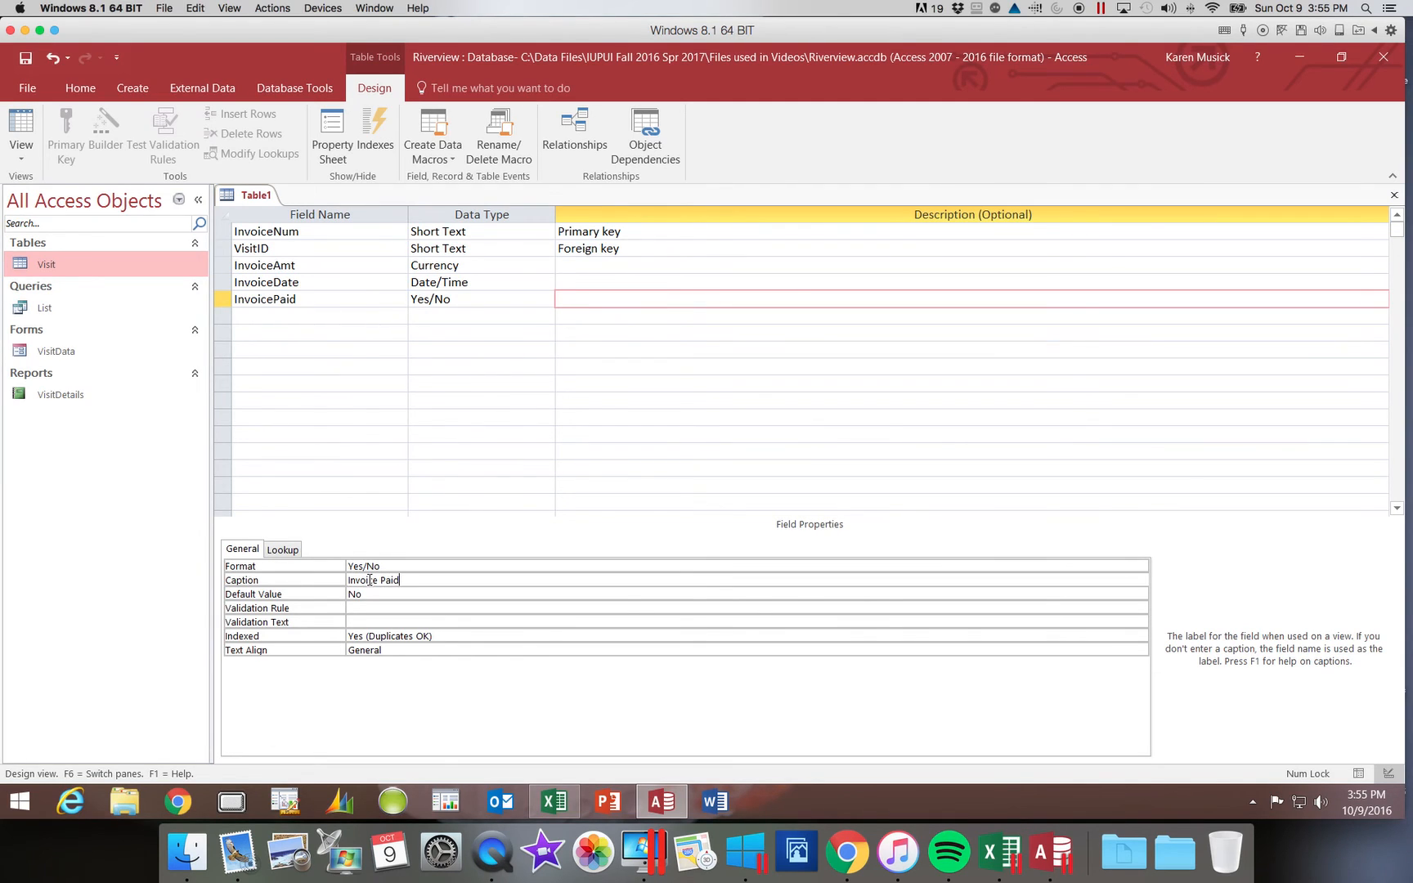
{"action": "mouse_move", "coordinate": [388, 511]}
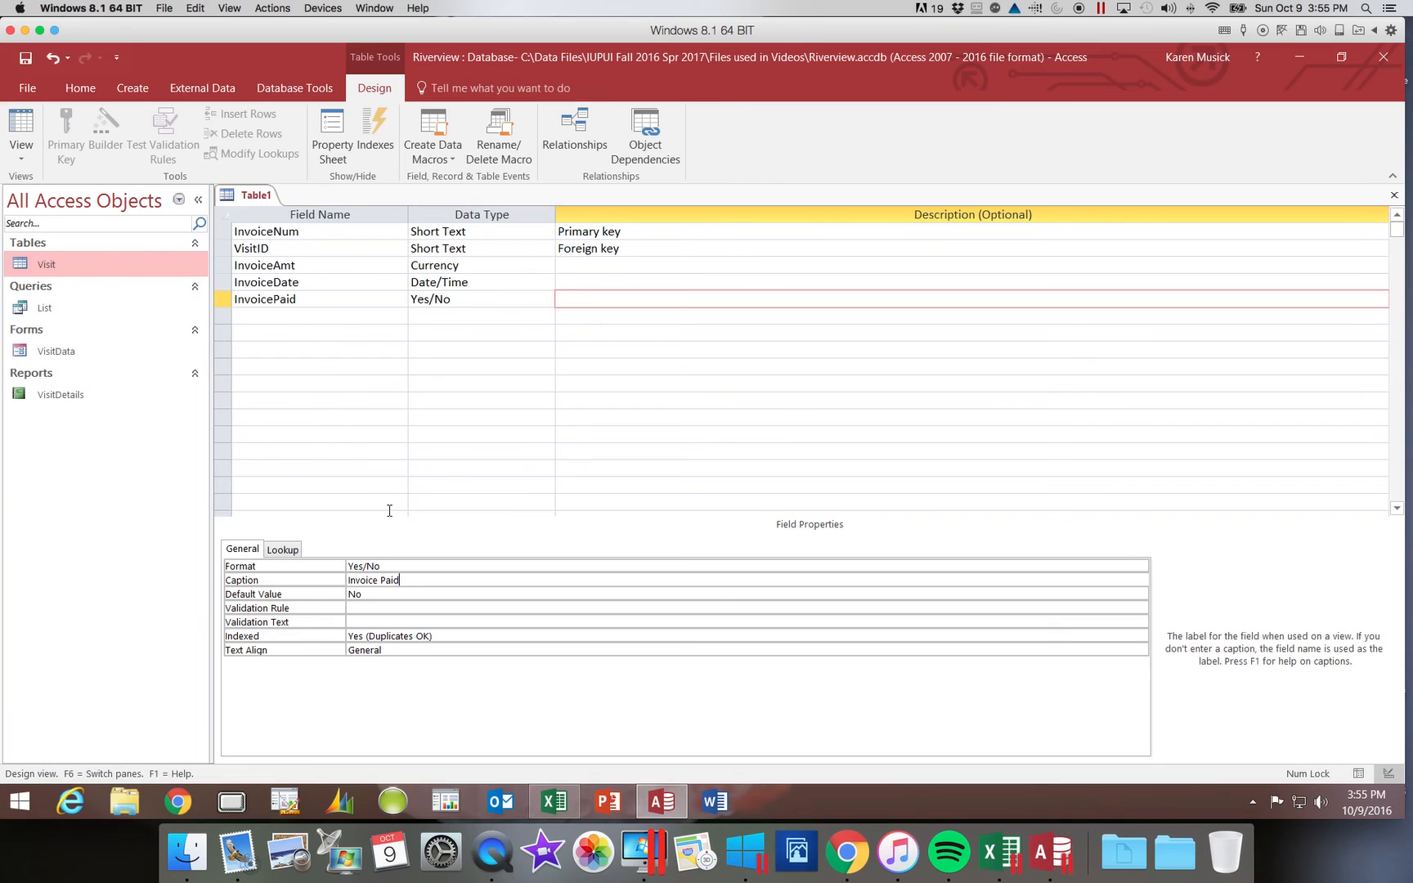
{"action": "mouse_move", "coordinate": [399, 509]}
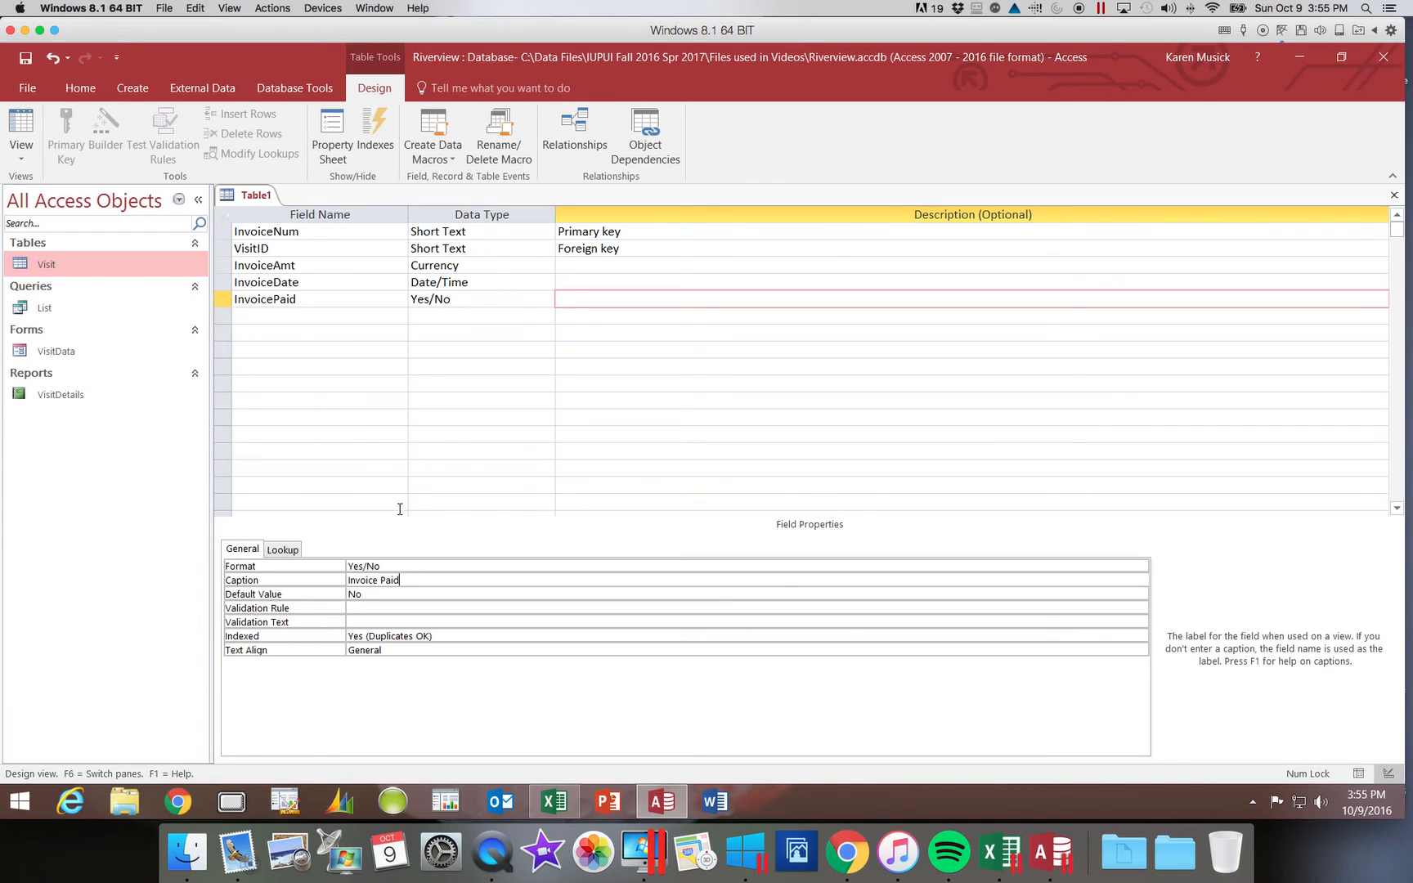
{"action": "mouse_move", "coordinate": [365, 453]}
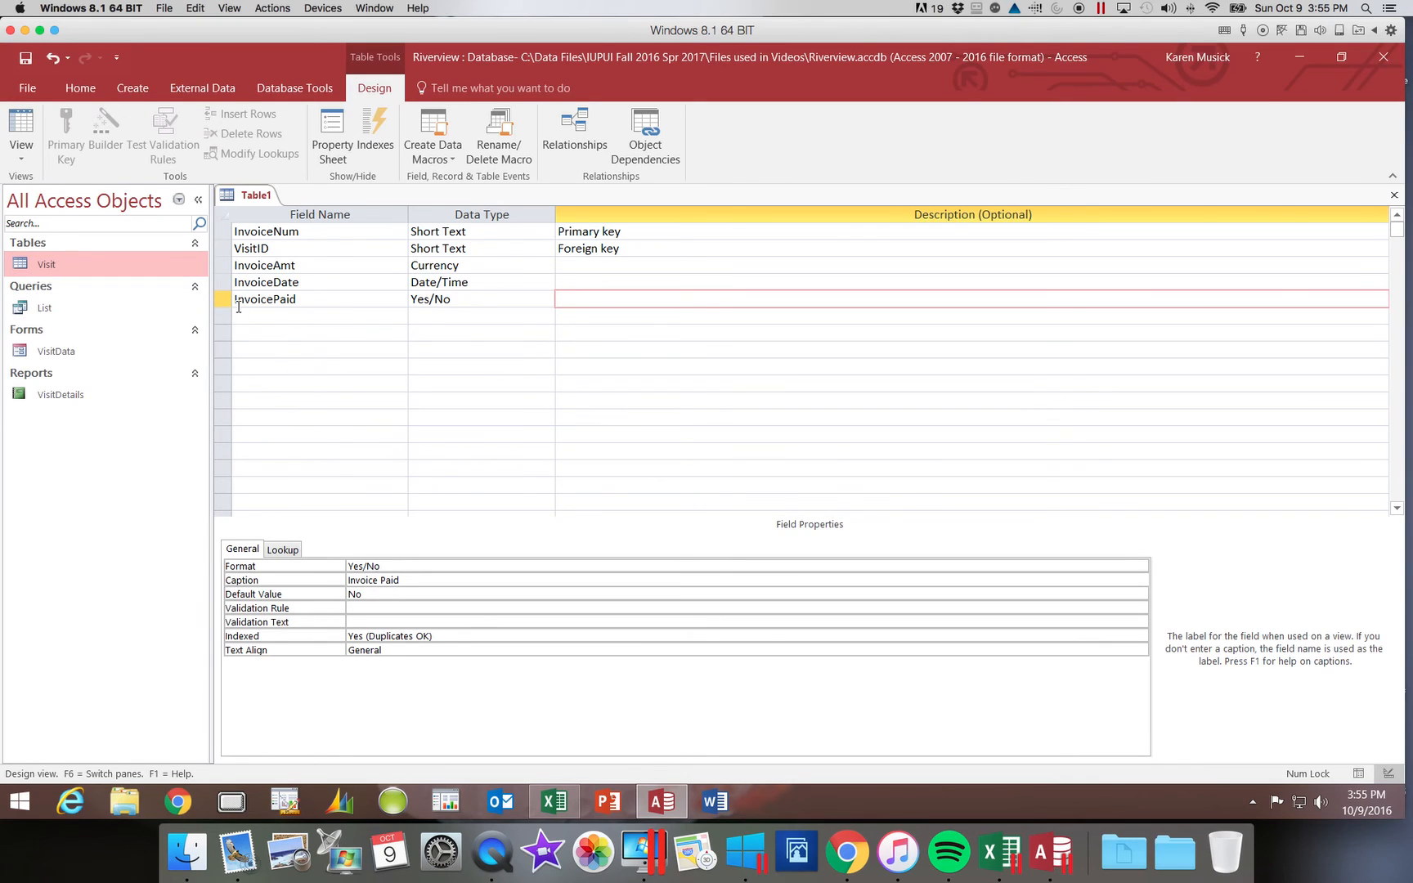
{"action": "left_click", "coordinate": [316, 314]}
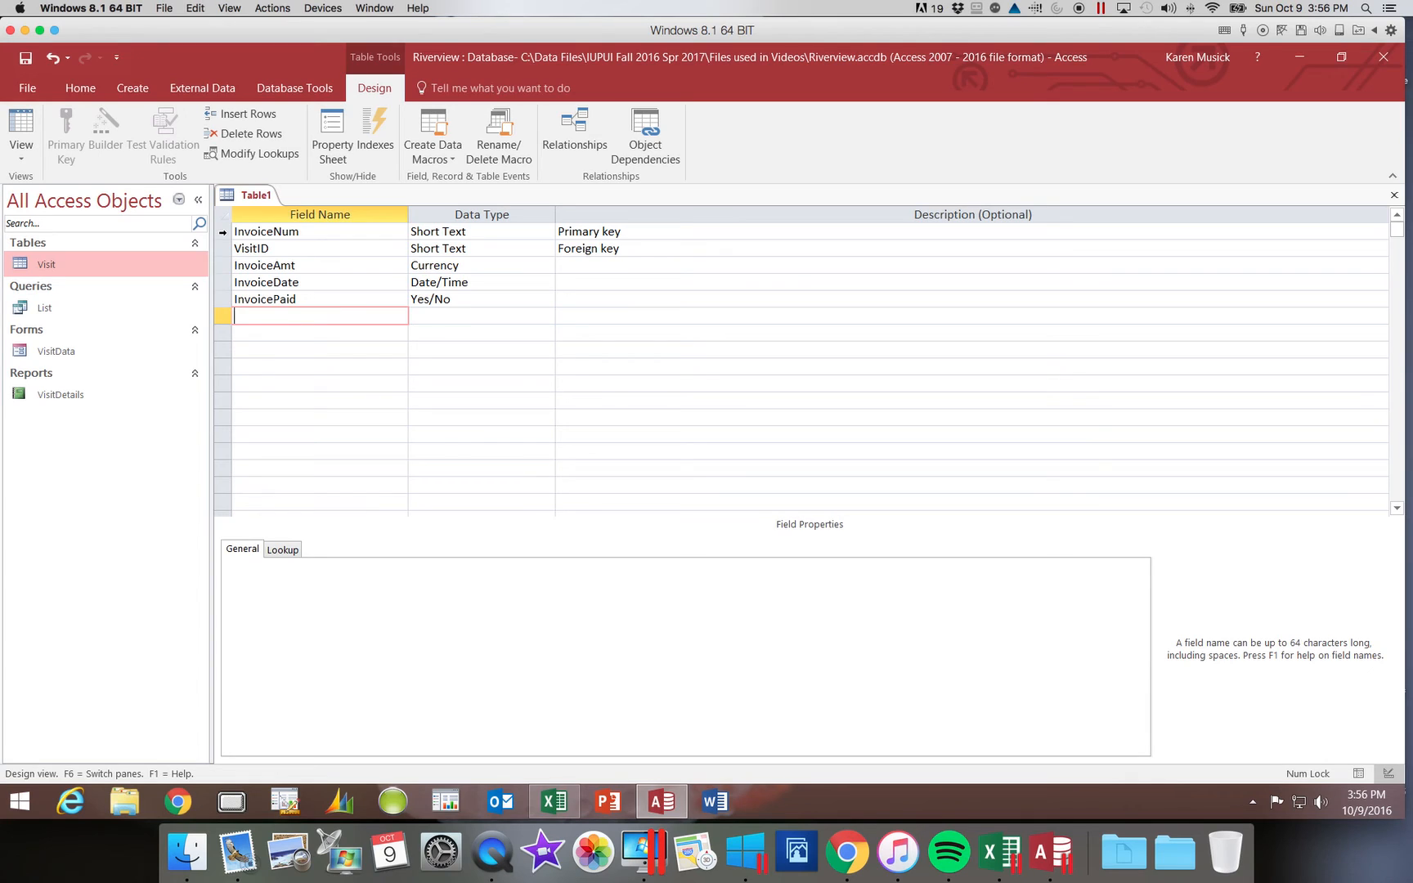
Select the InvoiceNum row and set it as the table's primary key
{"action": "left_click", "coordinate": [267, 232]}
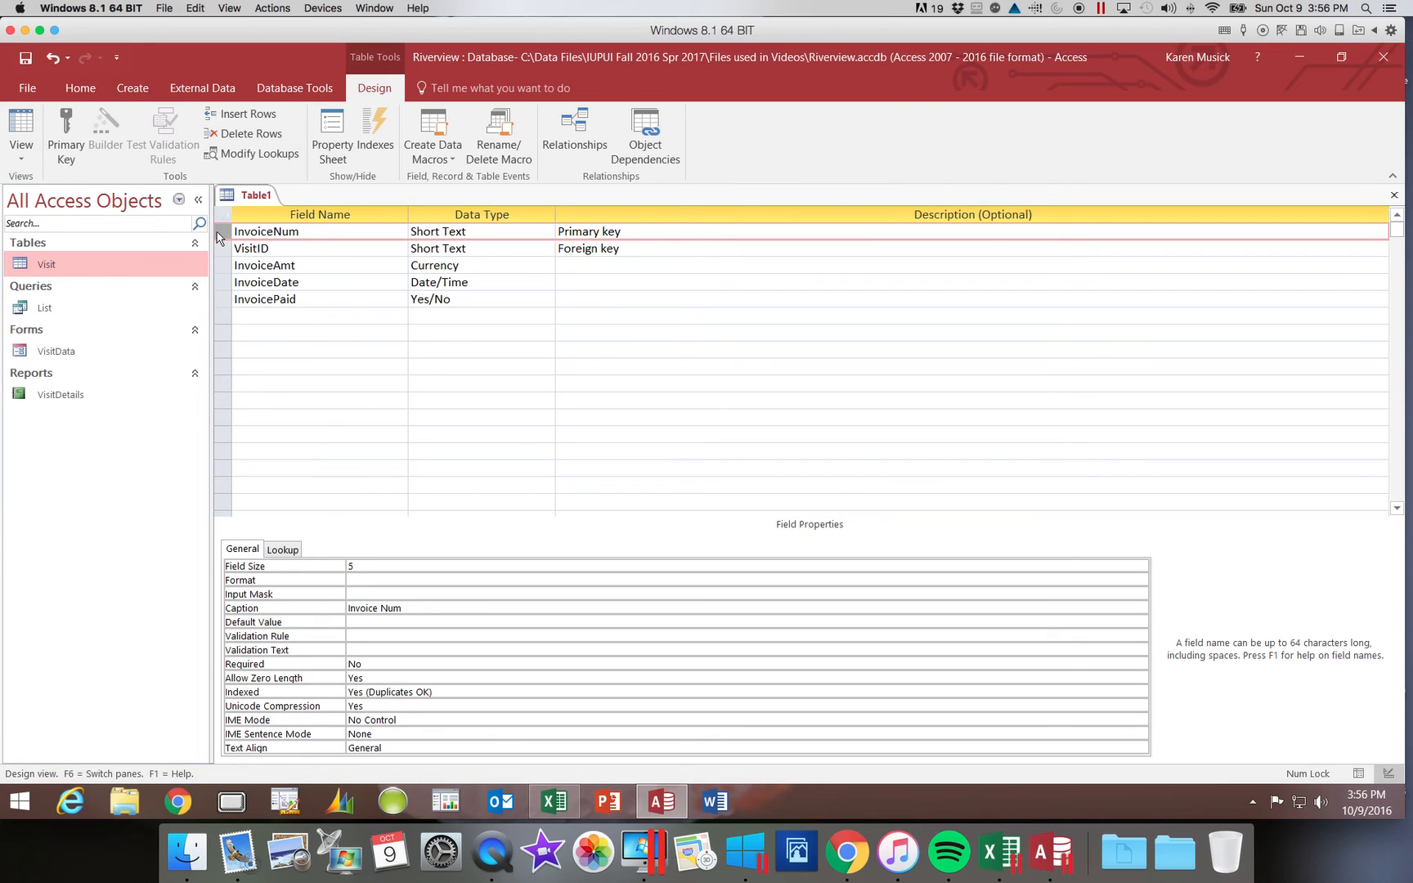
{"action": "mouse_move", "coordinate": [134, 222]}
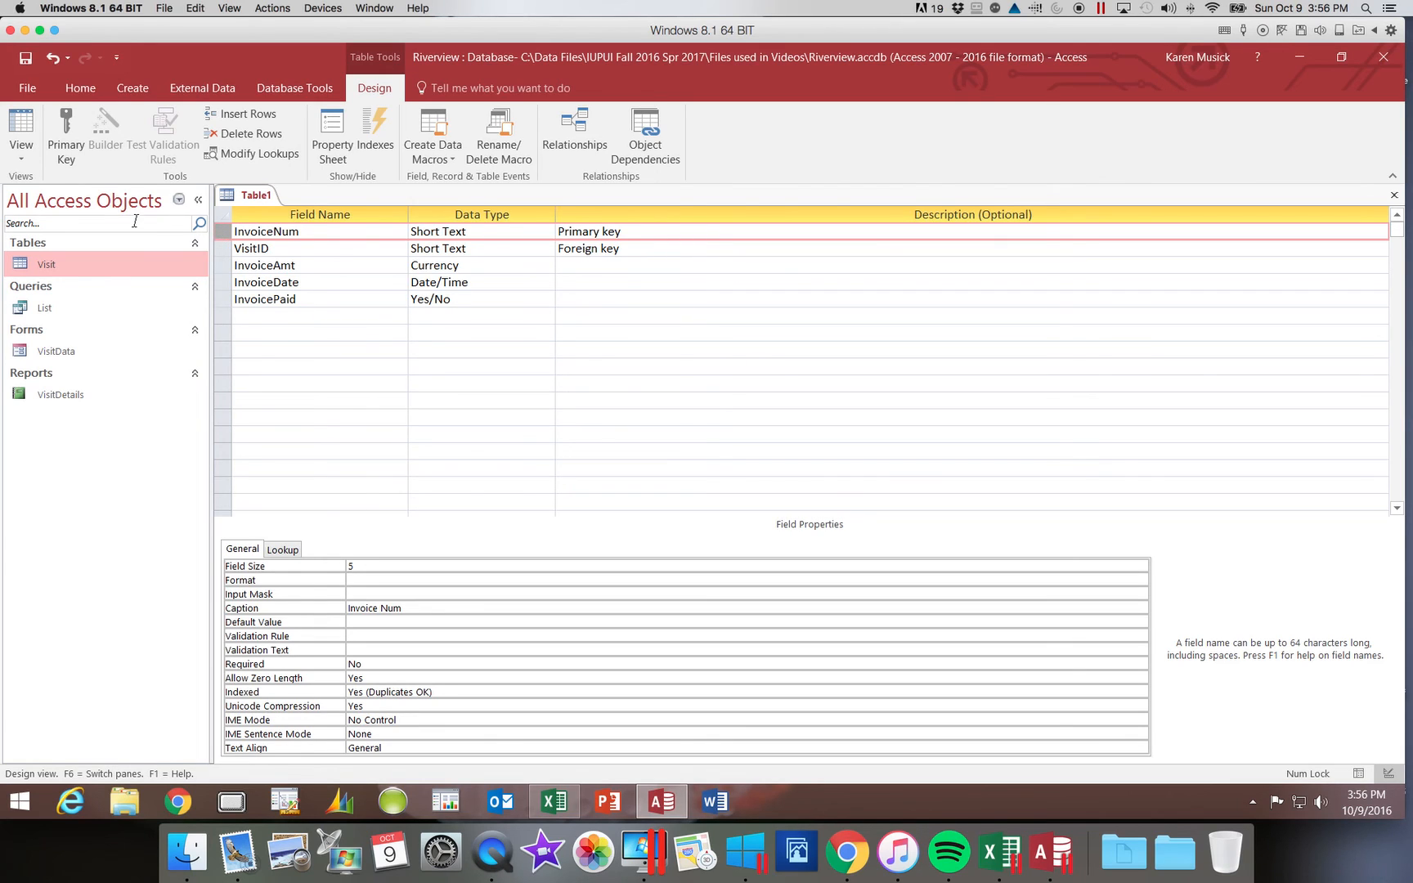
{"action": "mouse_move", "coordinate": [66, 136]}
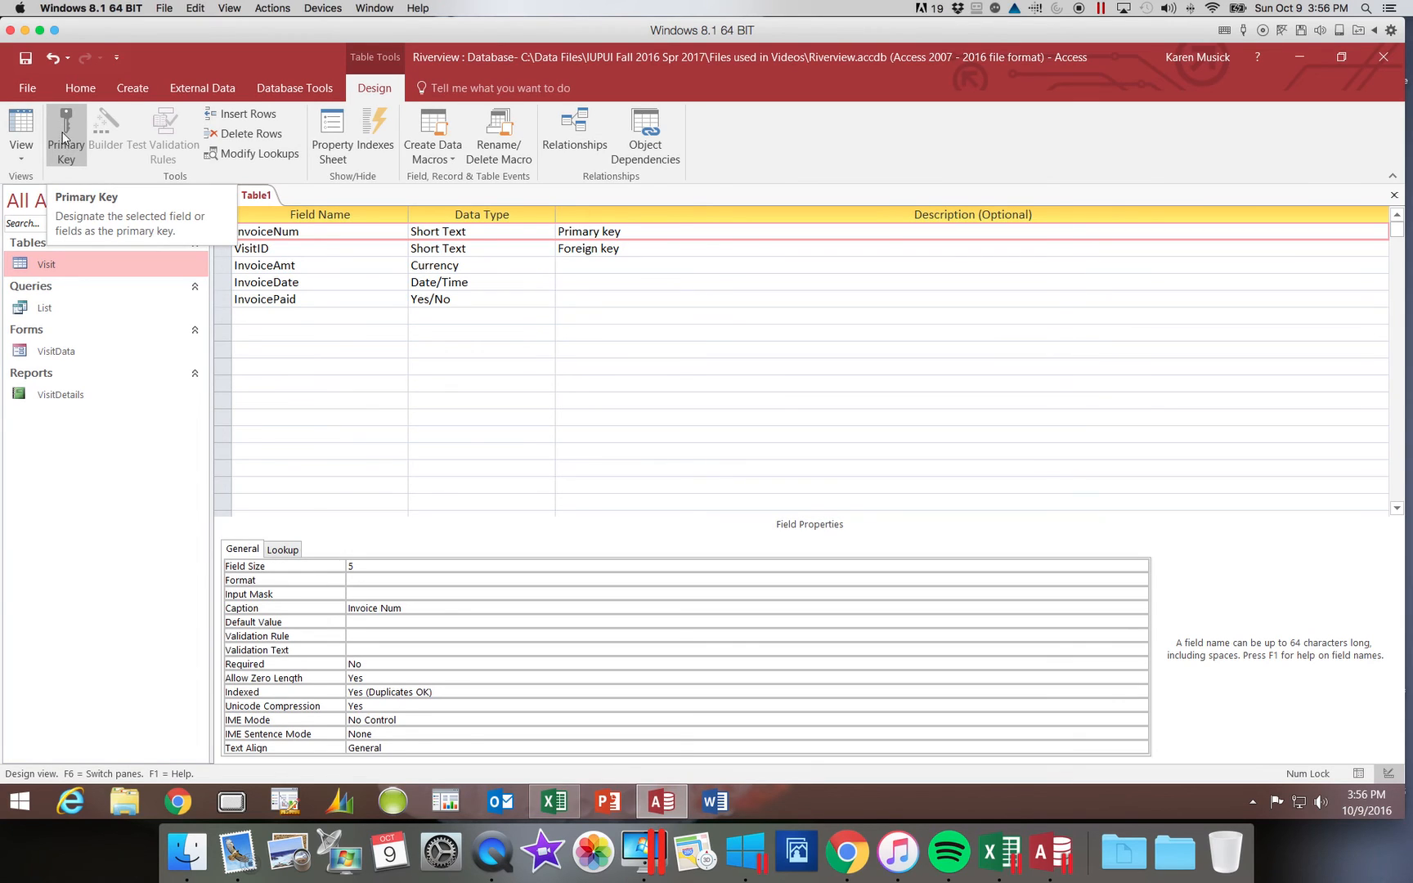
{"action": "mouse_move", "coordinate": [70, 143]}
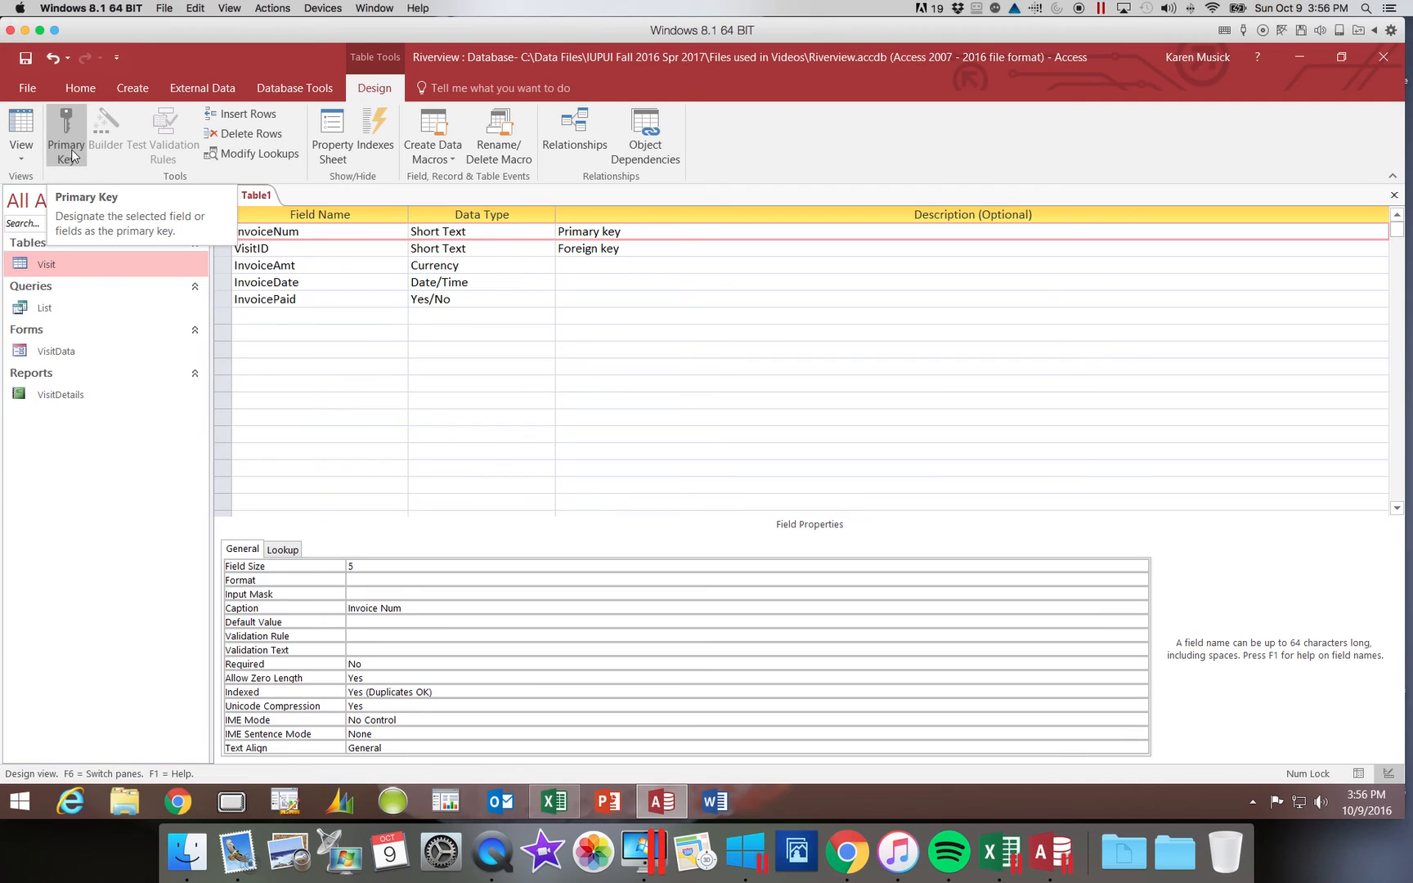
{"action": "left_click", "coordinate": [66, 136]}
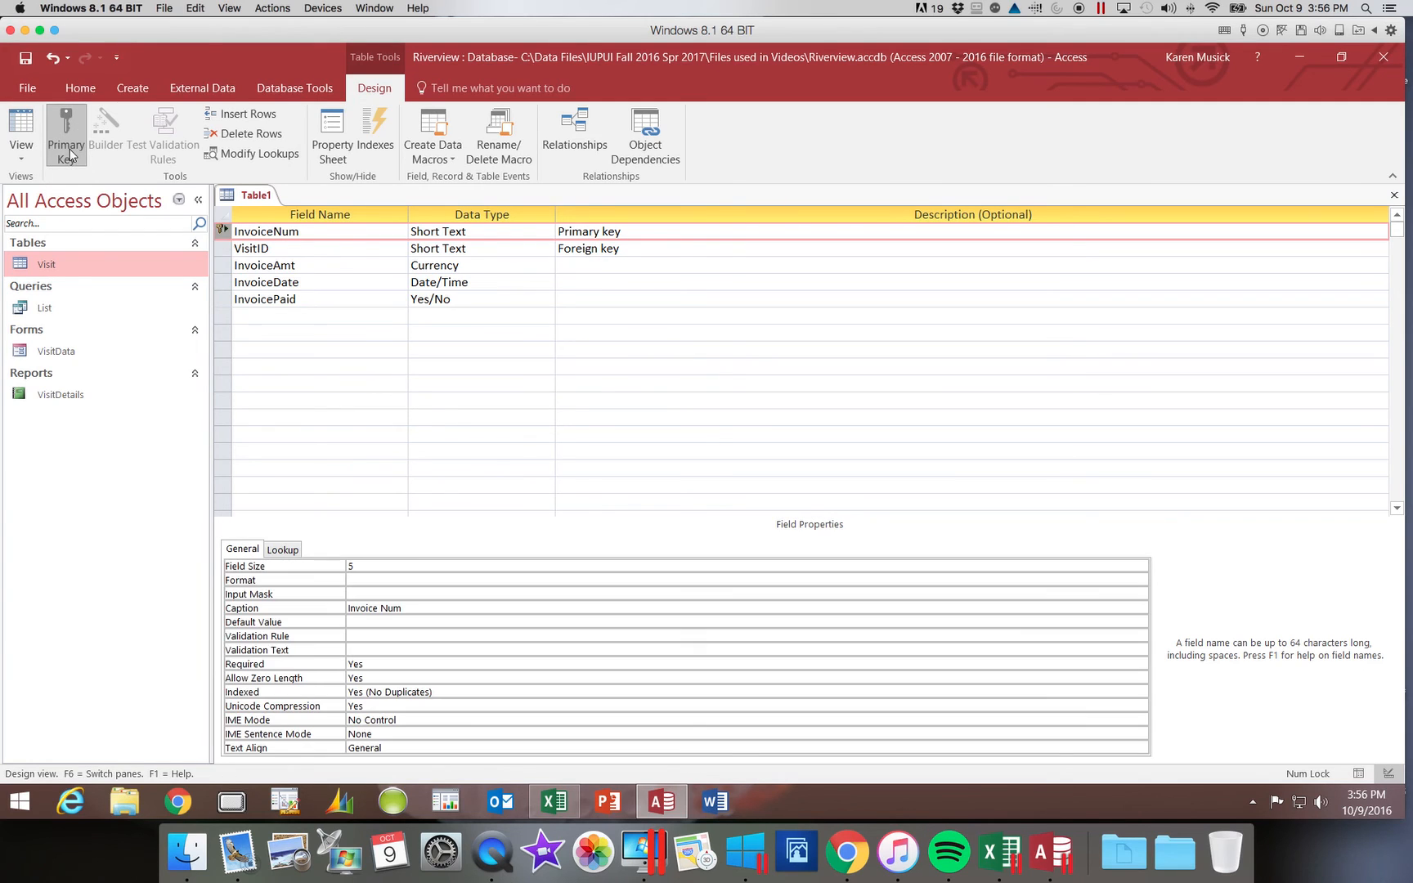
{"action": "mouse_move", "coordinate": [224, 240]}
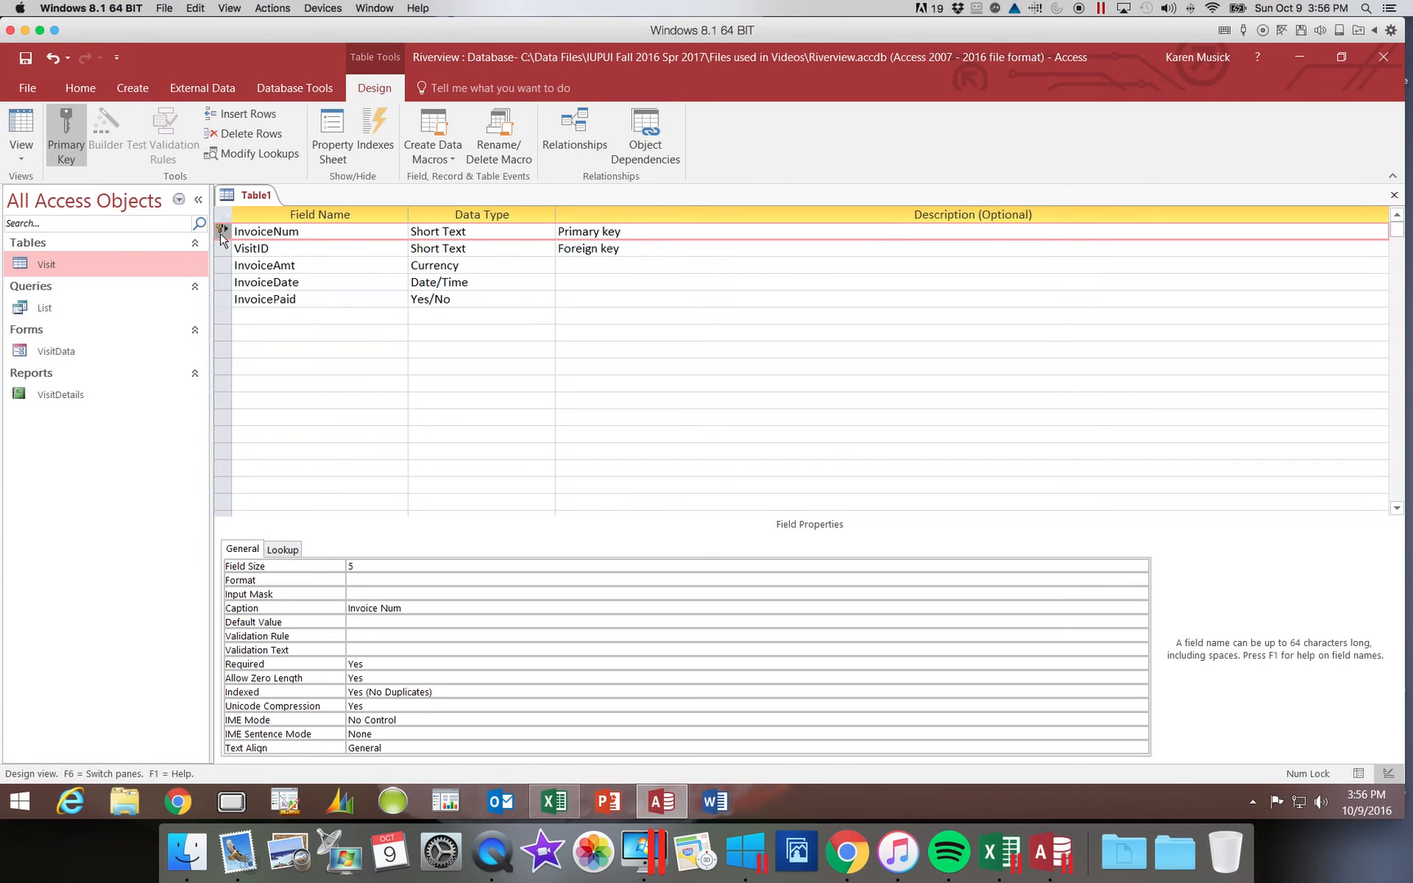
{"action": "mouse_move", "coordinate": [224, 233]}
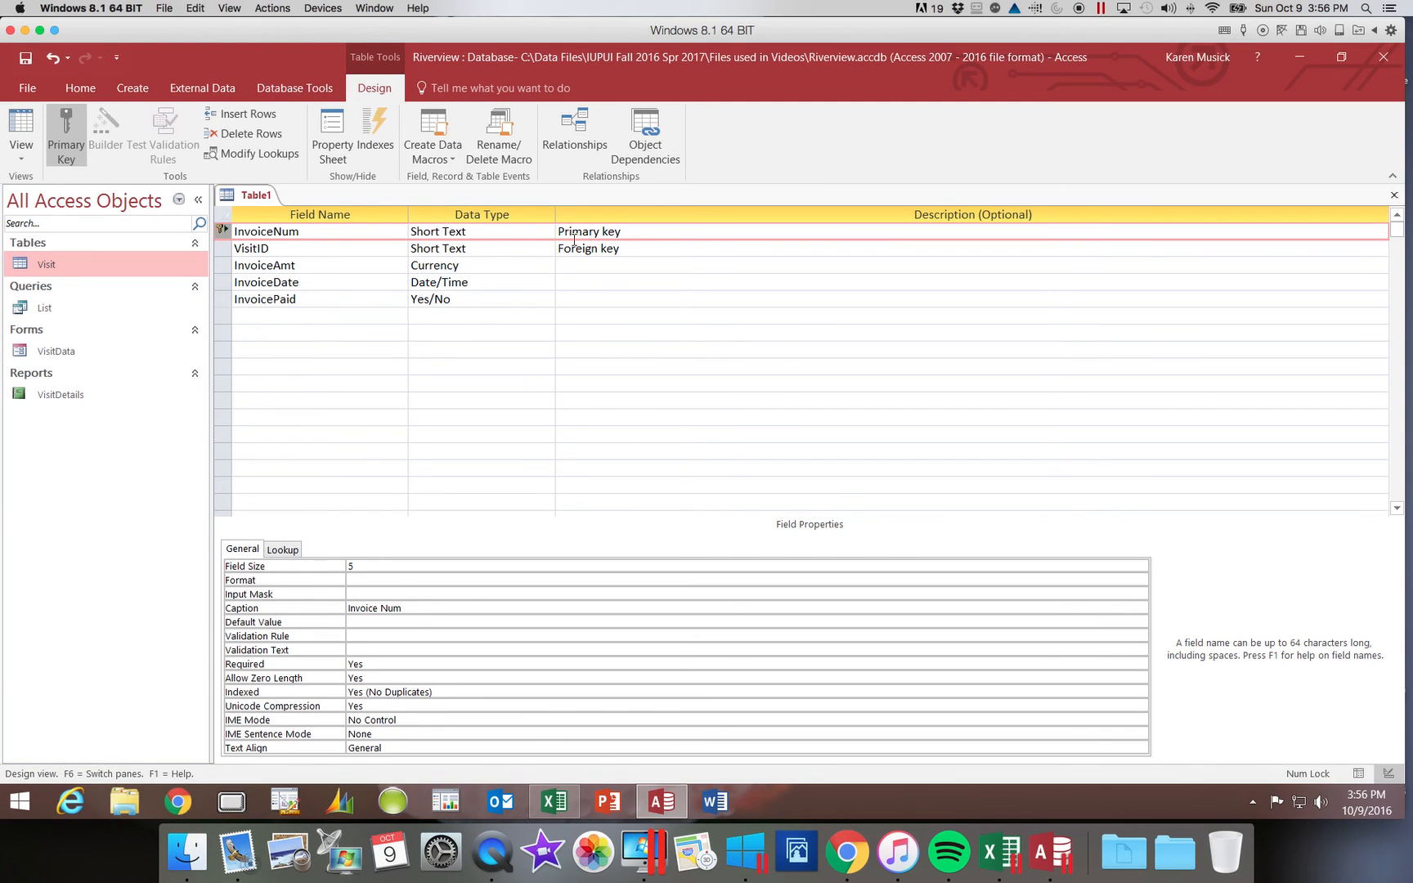
{"action": "mouse_move", "coordinate": [597, 255]}
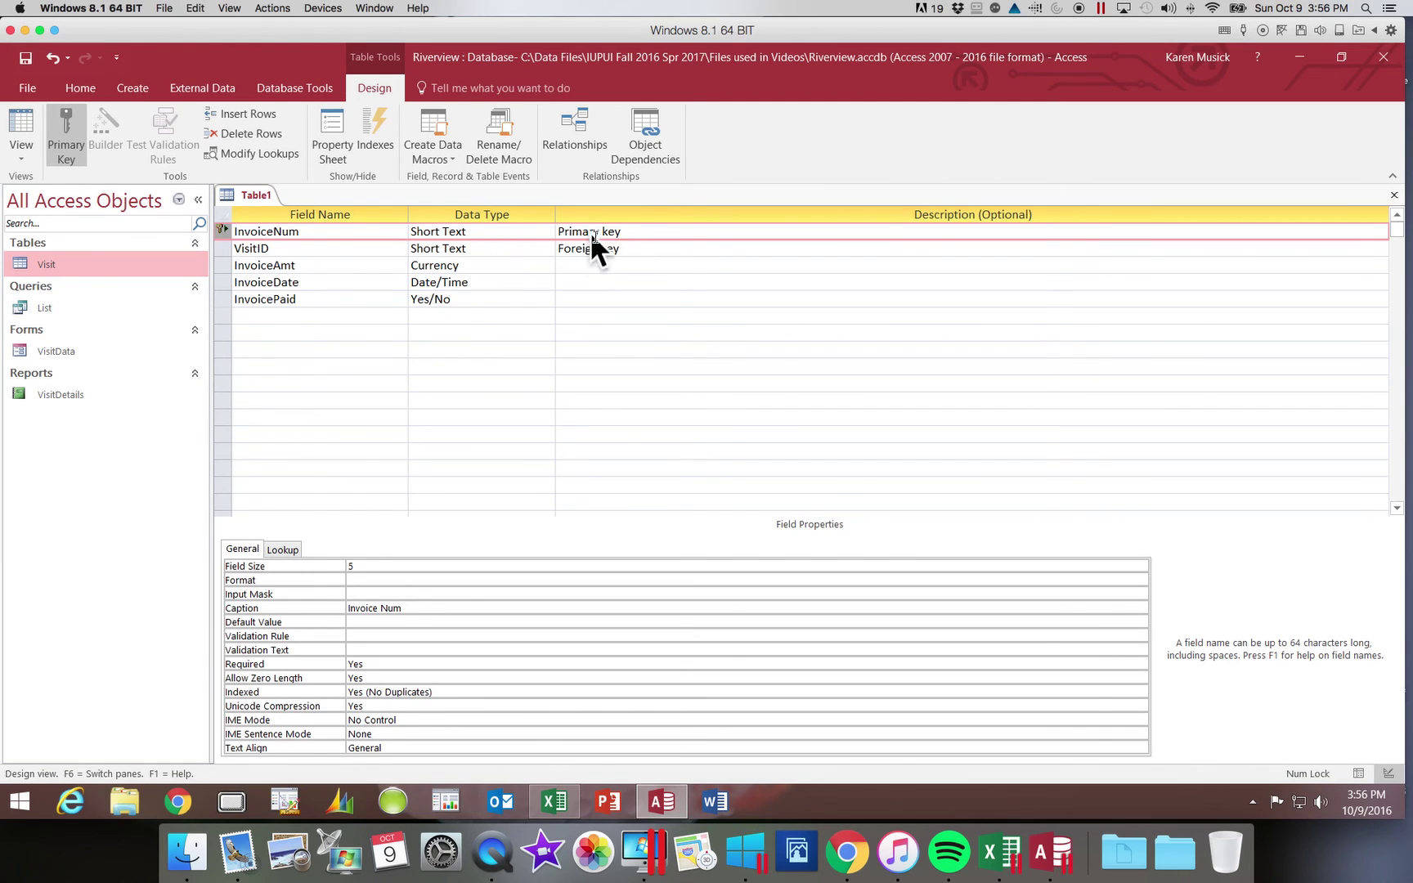
{"action": "mouse_move", "coordinate": [541, 277]}
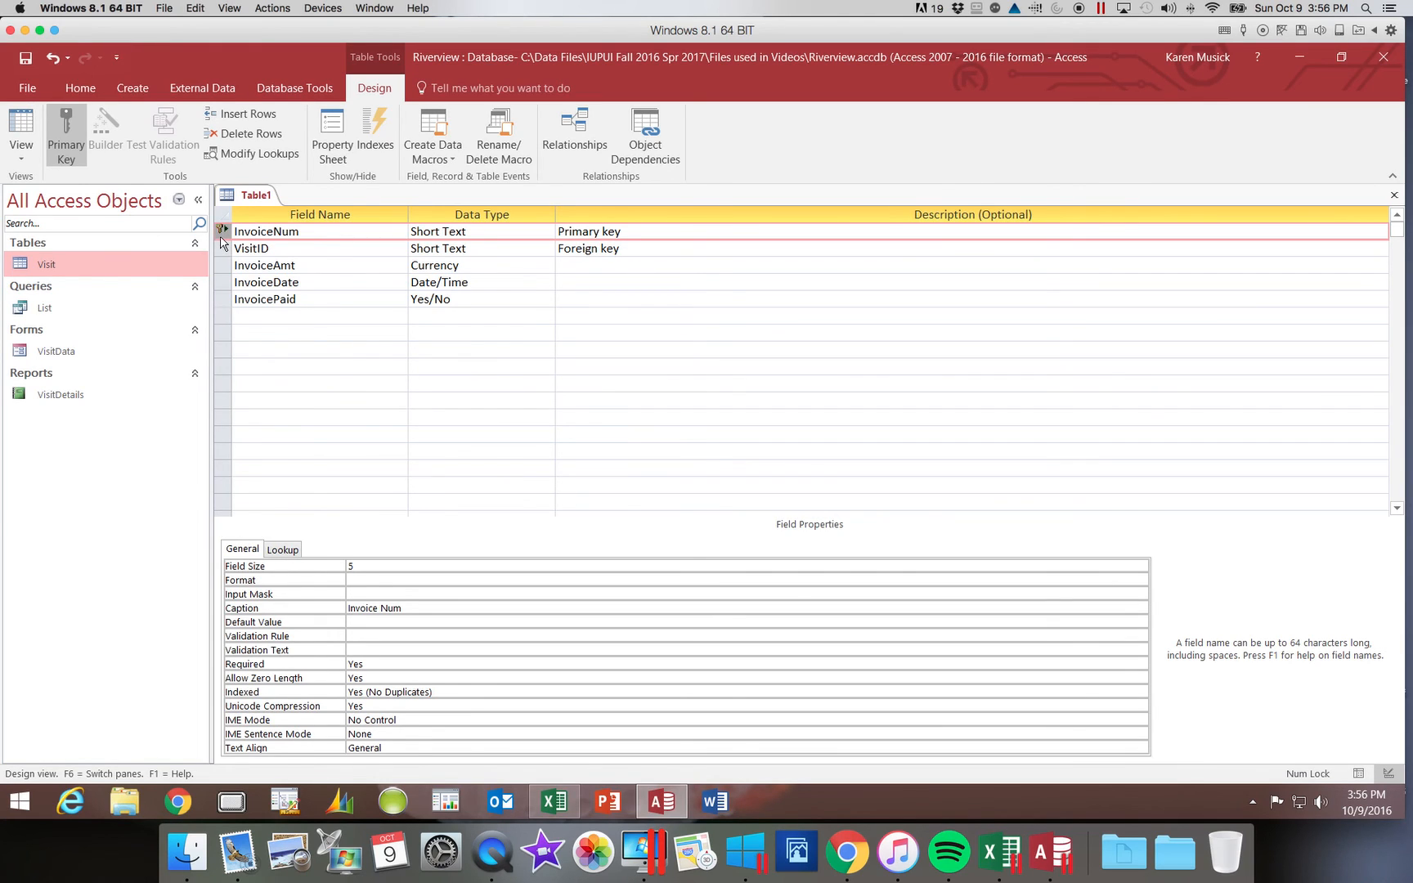
{"action": "mouse_move", "coordinate": [222, 232]}
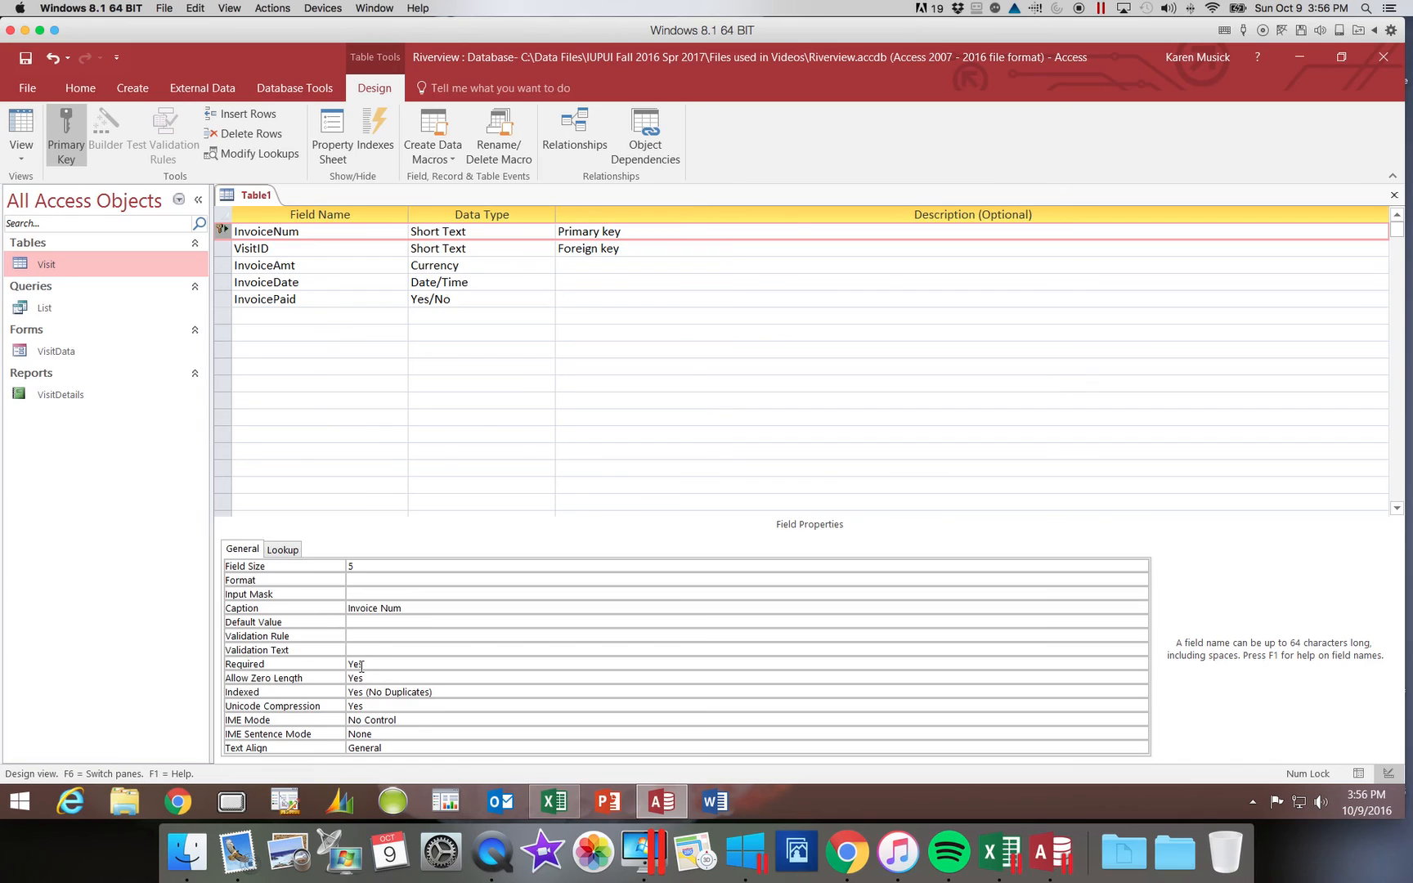
{"action": "mouse_move", "coordinate": [371, 705]}
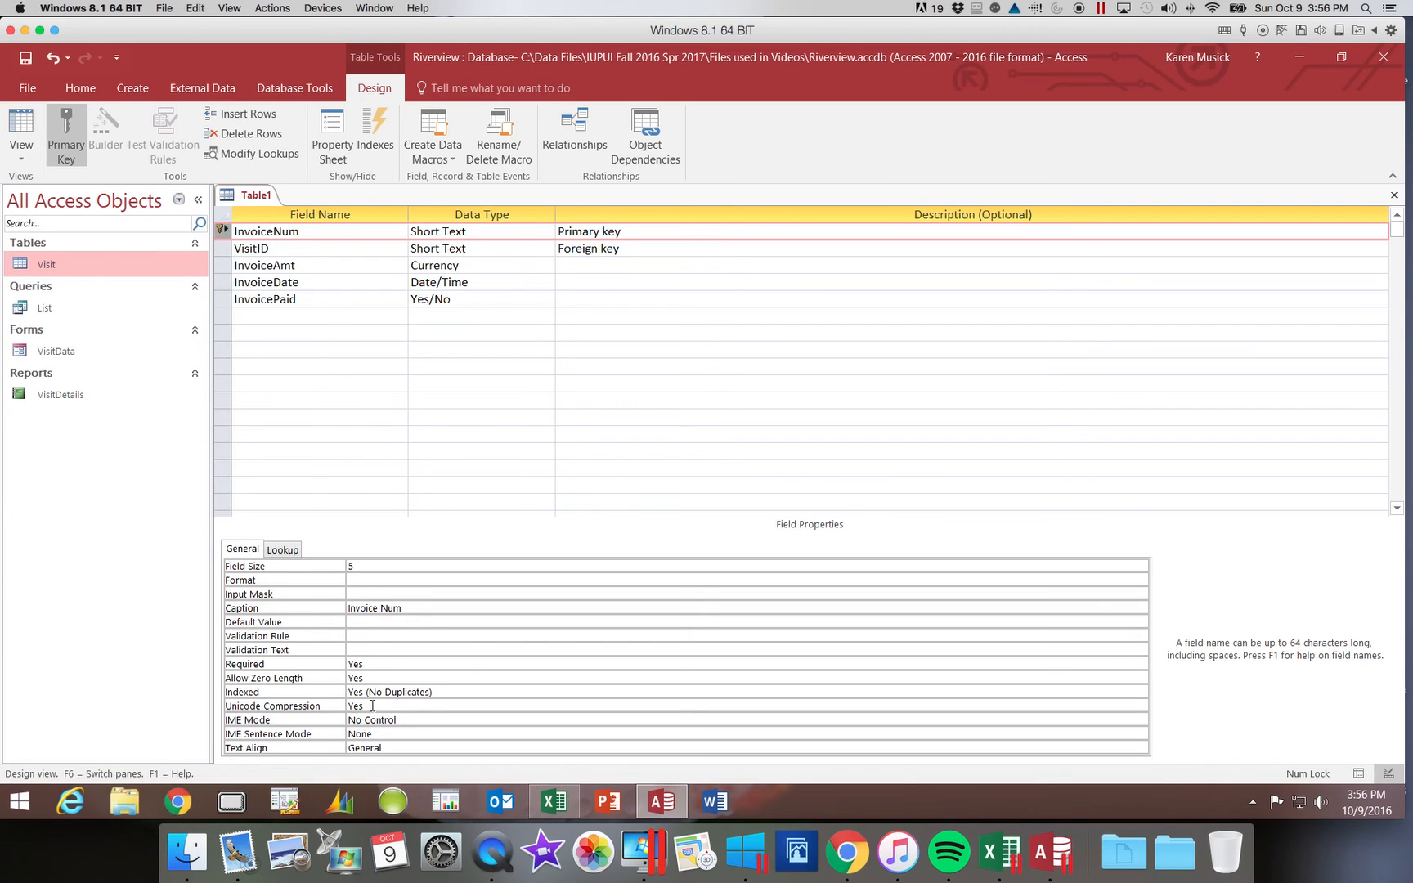
{"action": "mouse_move", "coordinate": [649, 710]}
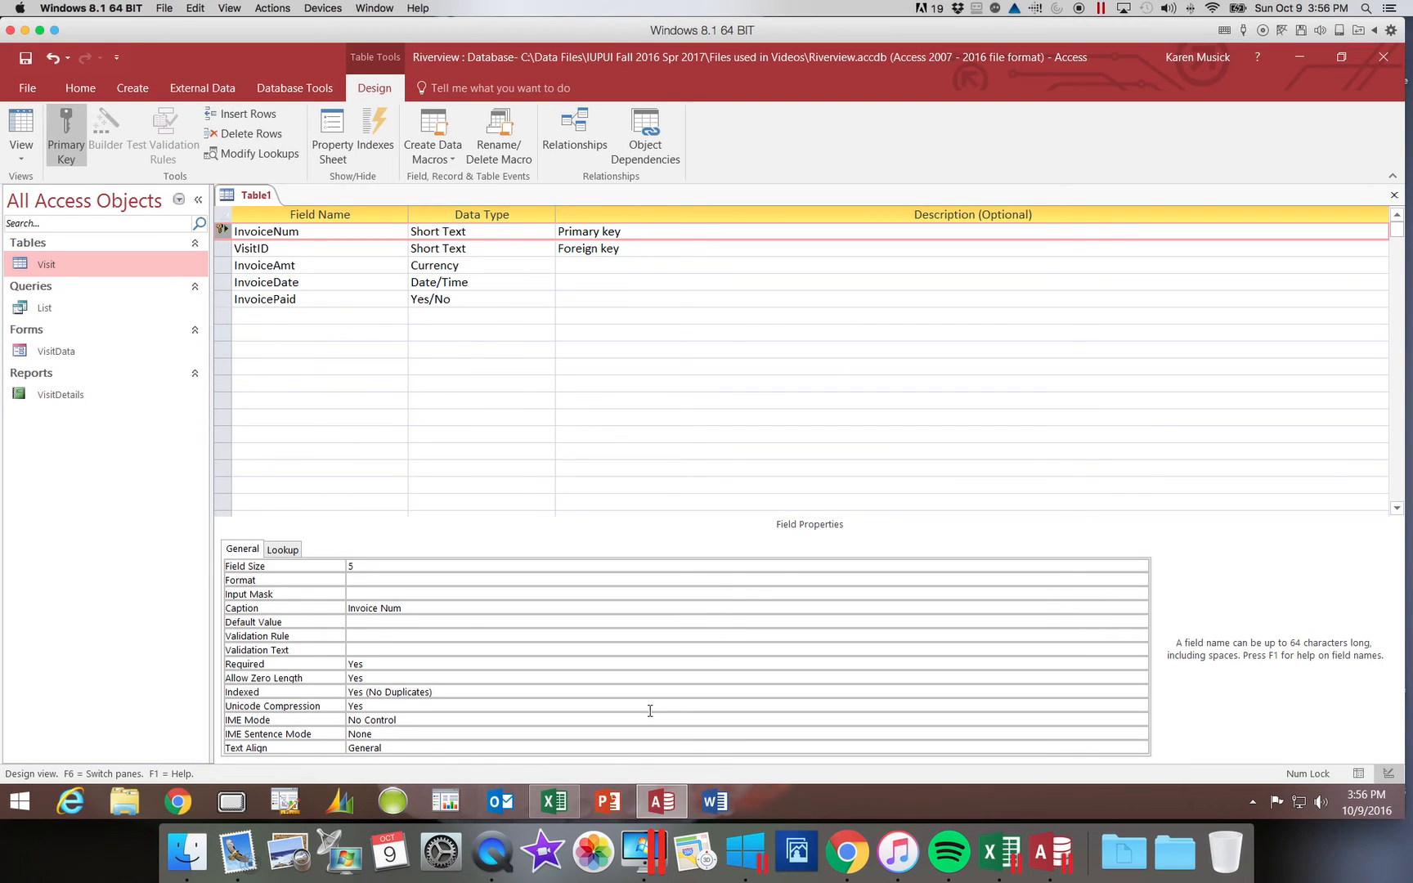
{"action": "mouse_move", "coordinate": [165, 412]}
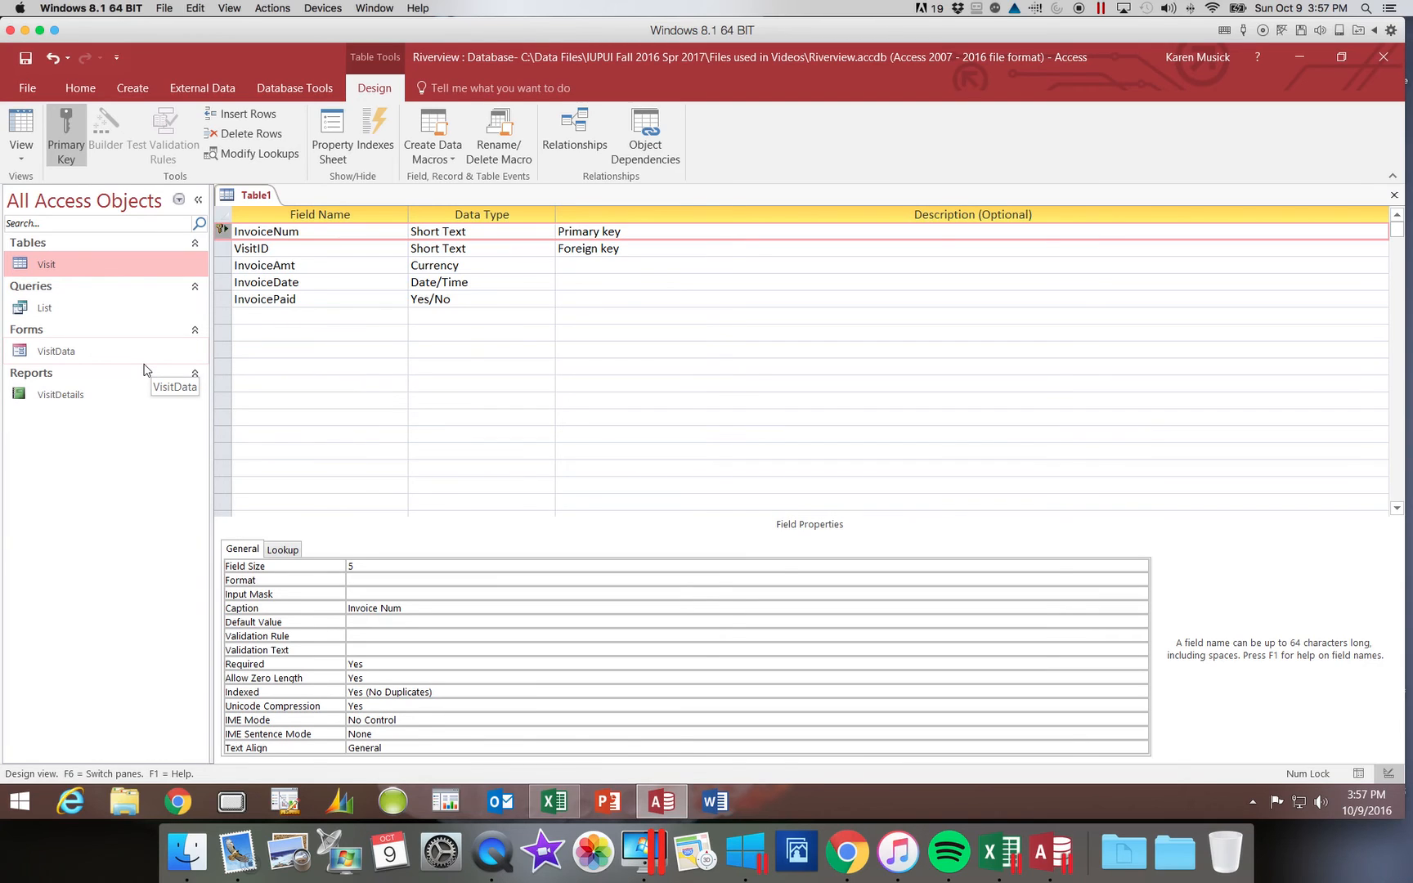
{"action": "mouse_move", "coordinate": [13, 359]}
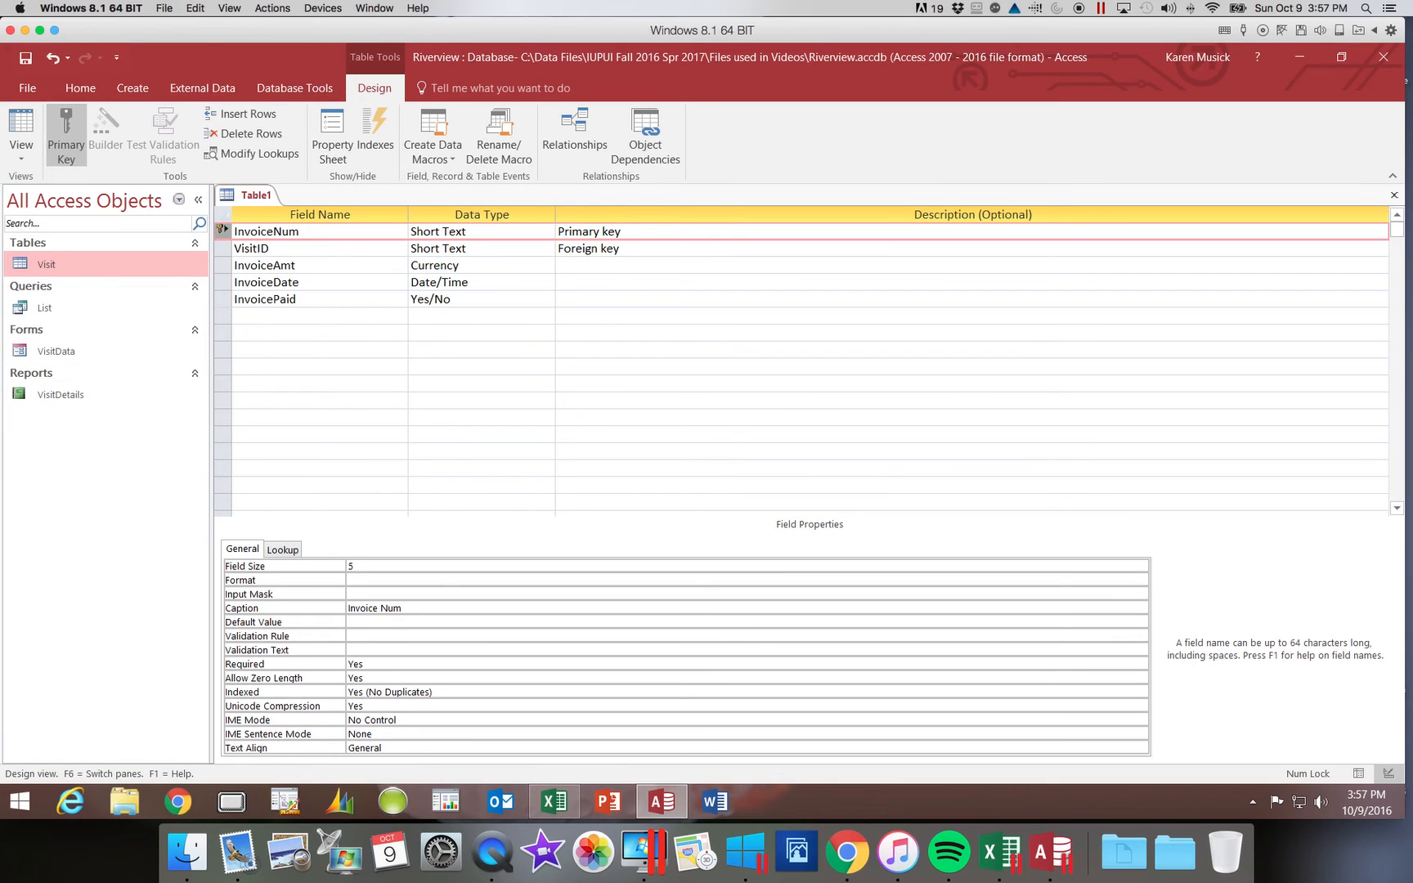
{"action": "mouse_move", "coordinate": [179, 200]}
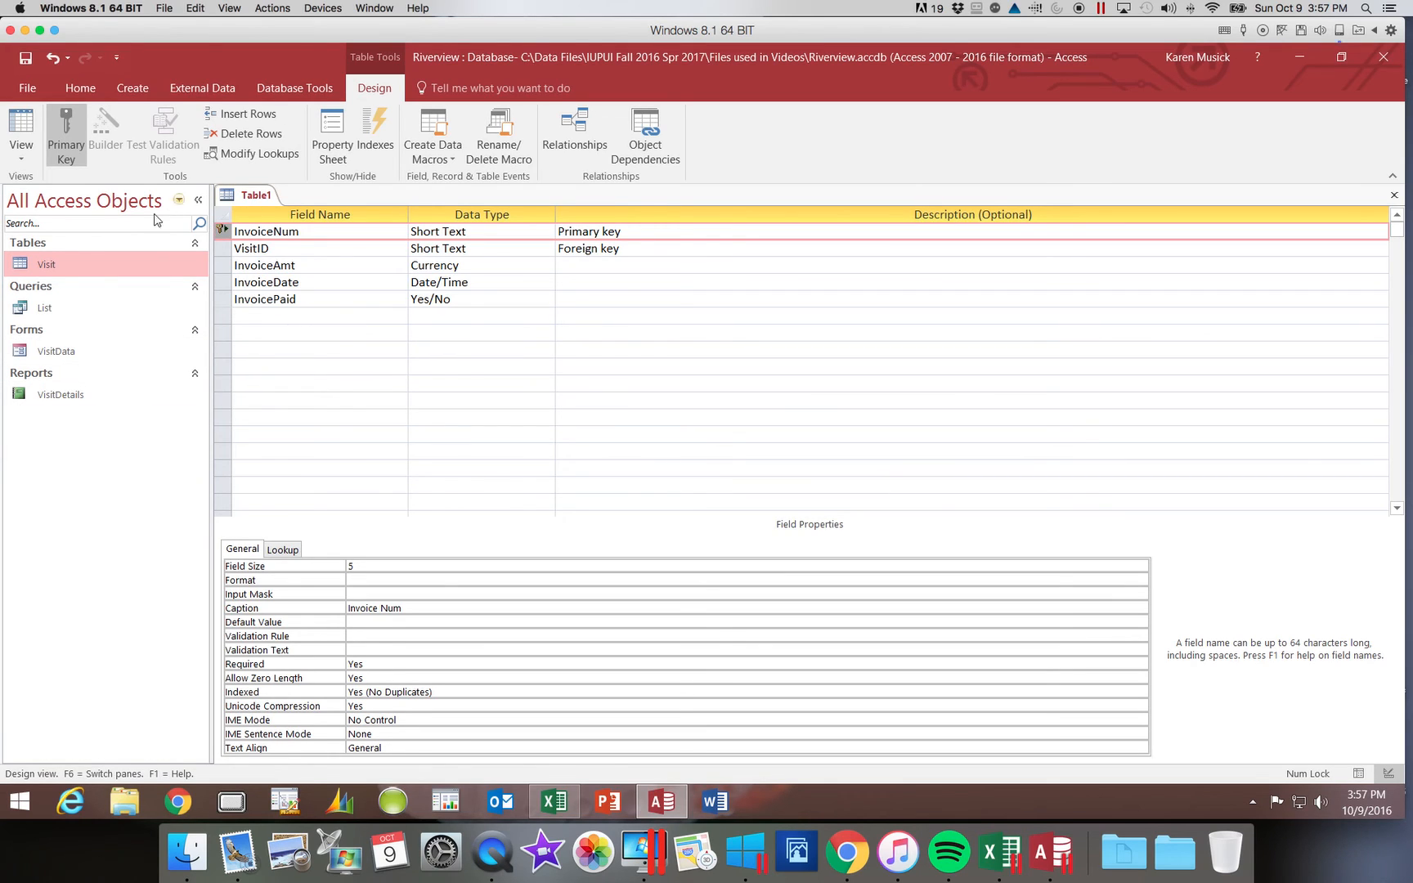
{"action": "mouse_move", "coordinate": [47, 263]}
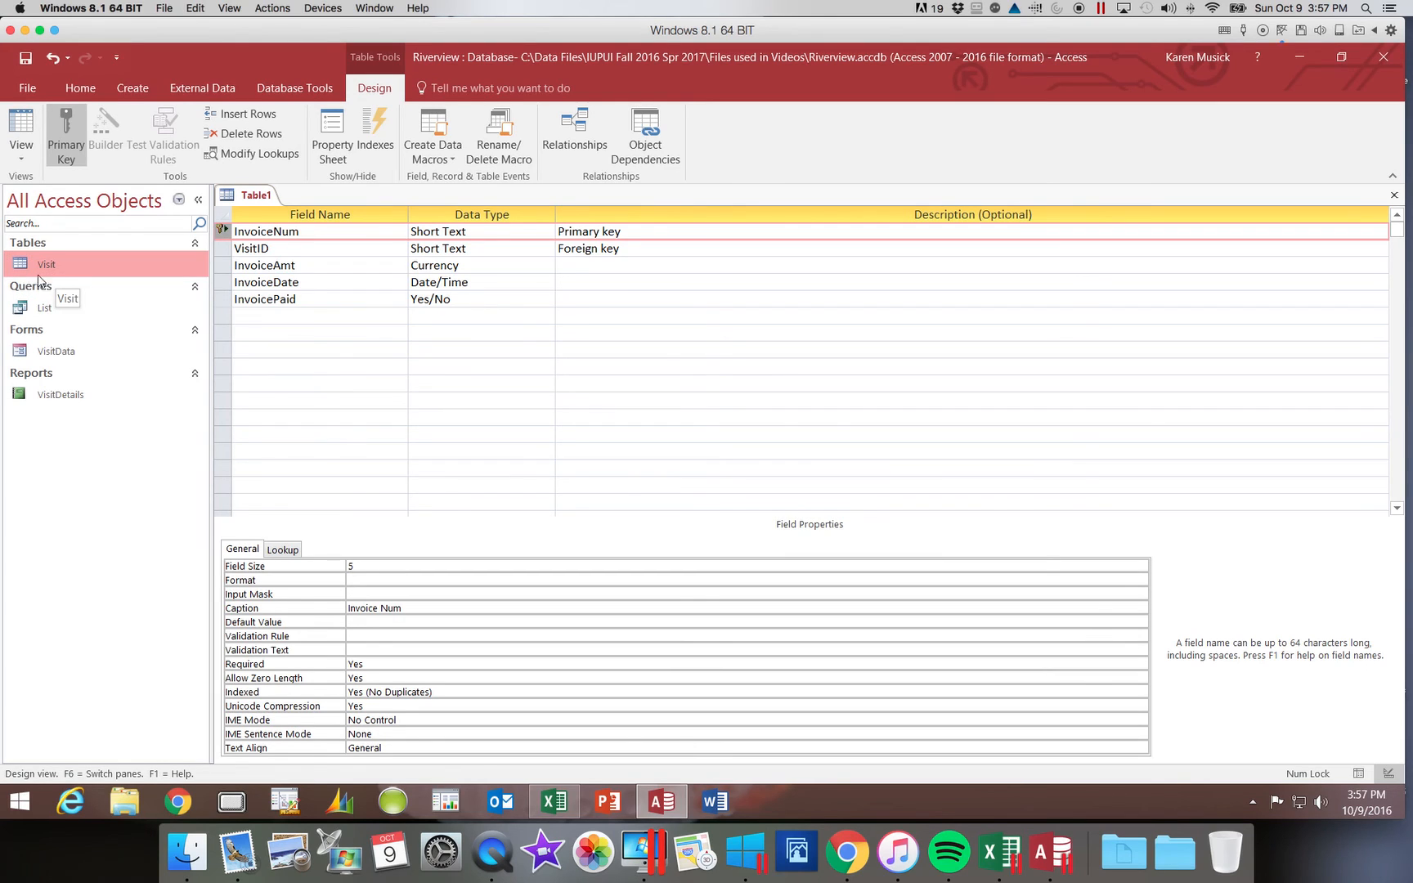
{"action": "mouse_move", "coordinate": [93, 297]}
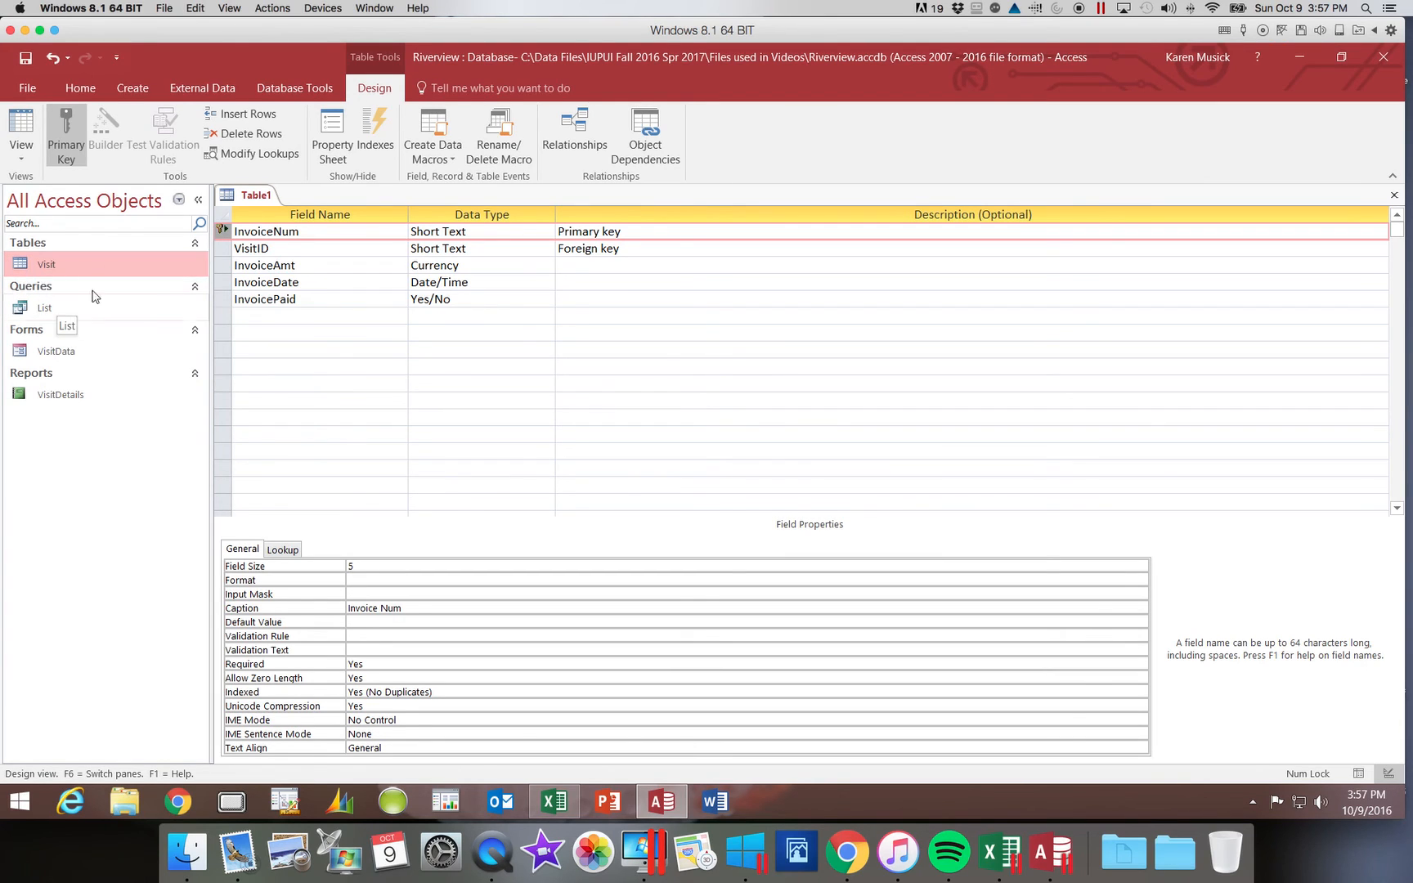
Save the new table under the name Billing
{"action": "left_click", "coordinate": [25, 57]}
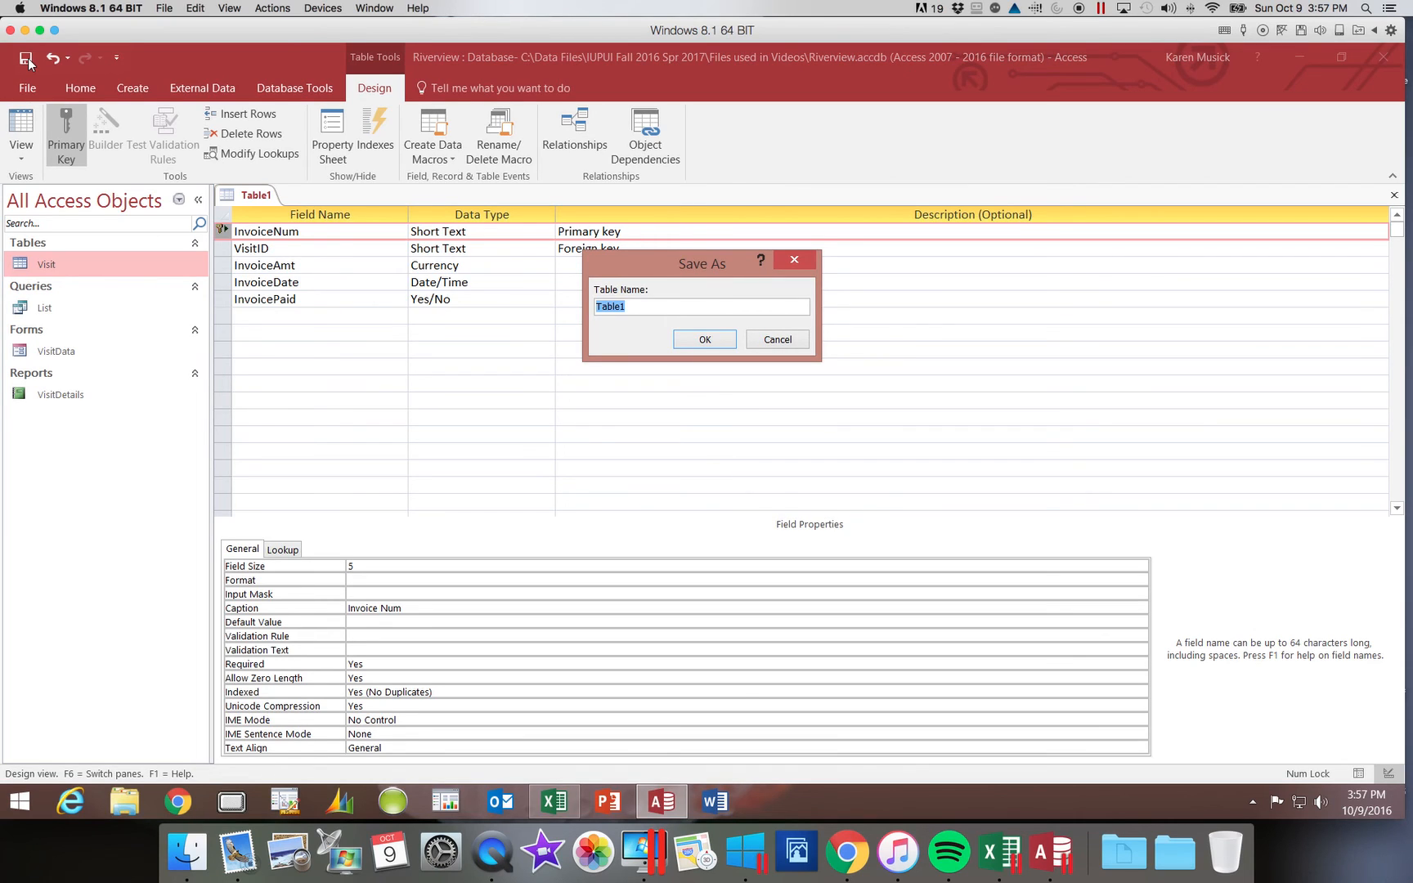
{"action": "type", "text": "Billing"}
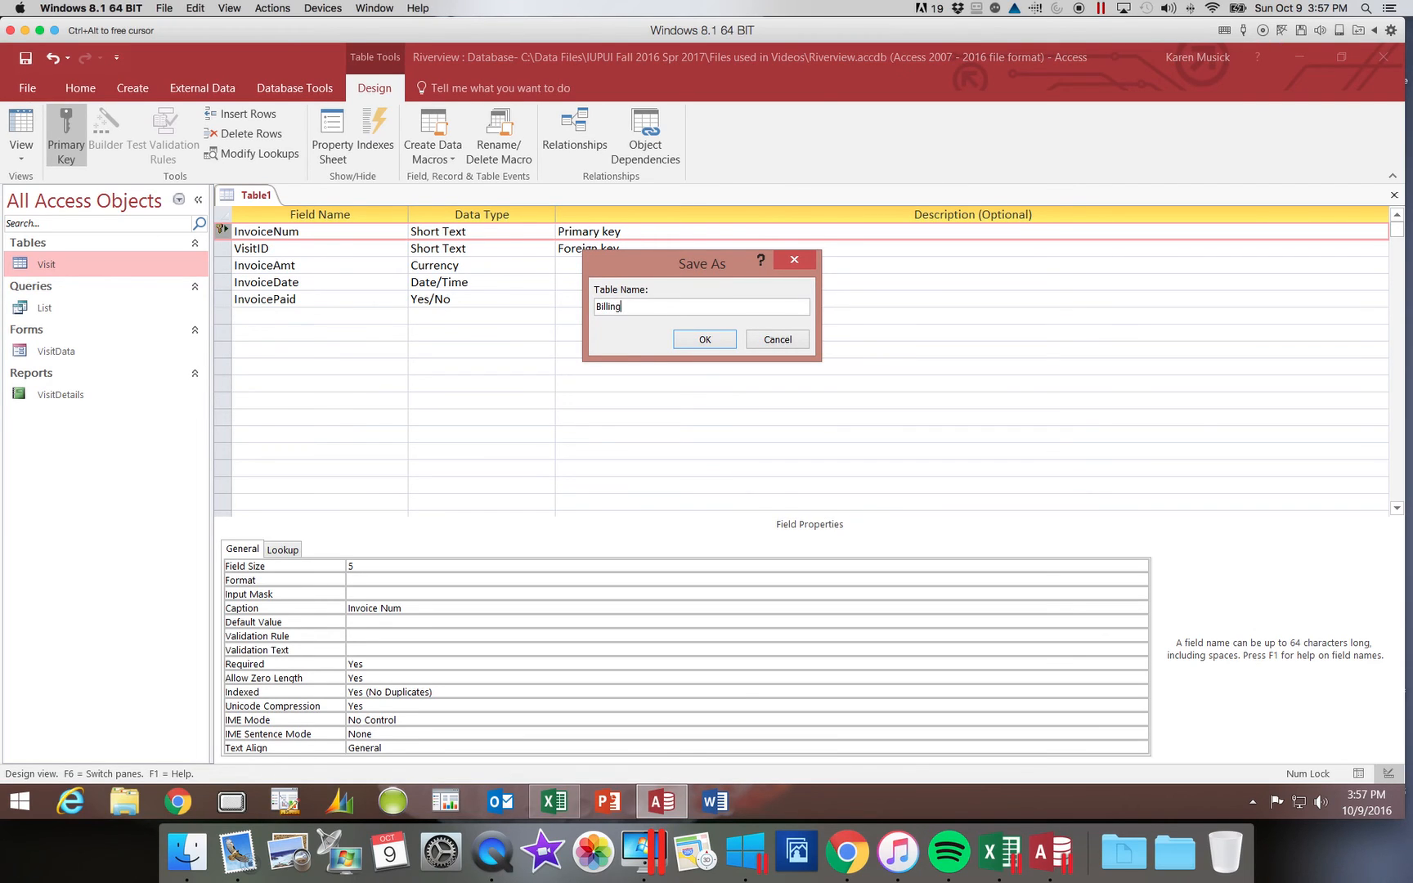
{"action": "left_click", "coordinate": [705, 338]}
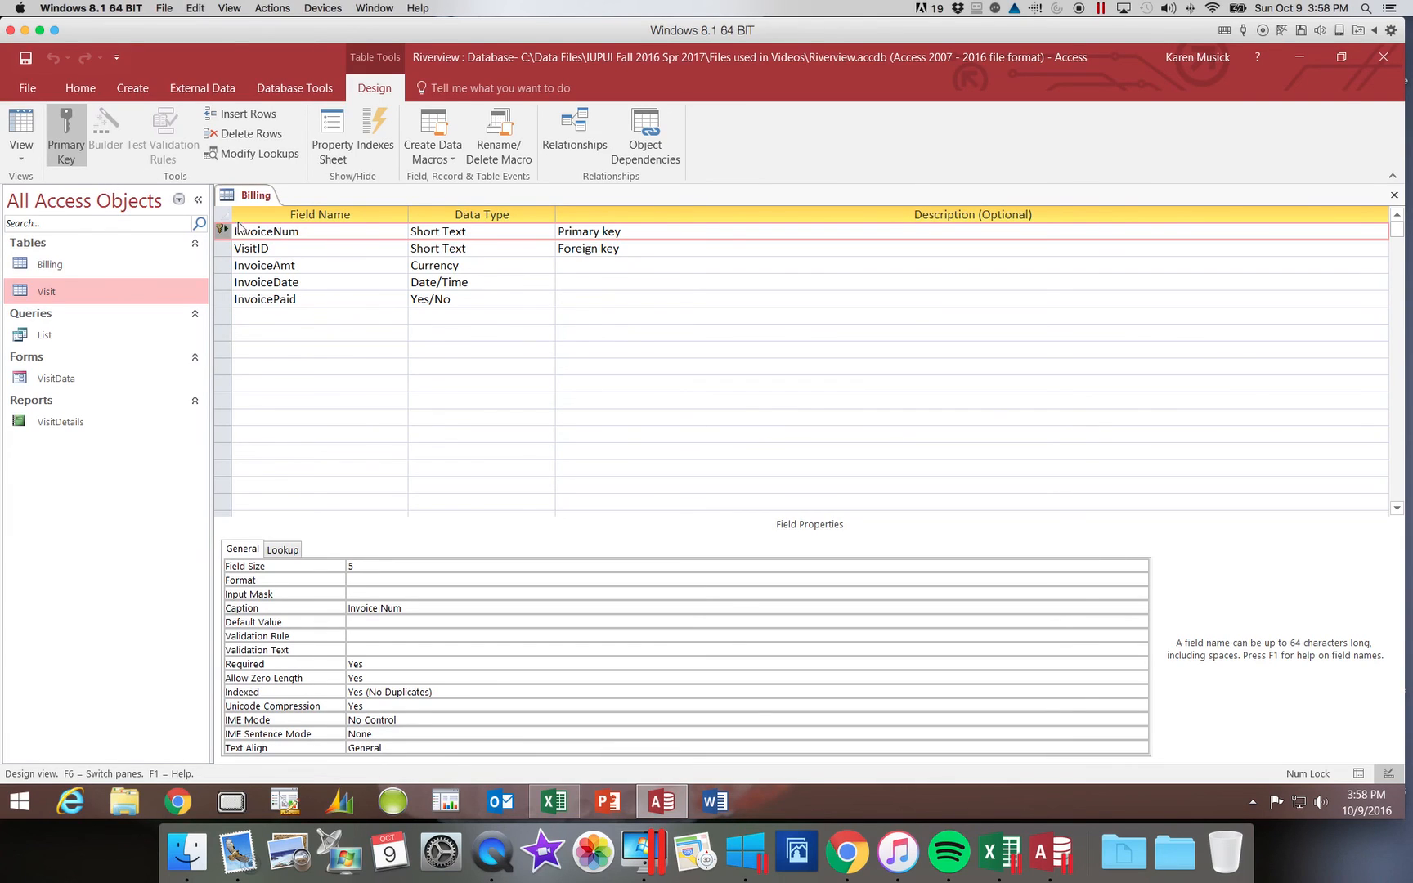
{"action": "mouse_move", "coordinate": [257, 250]}
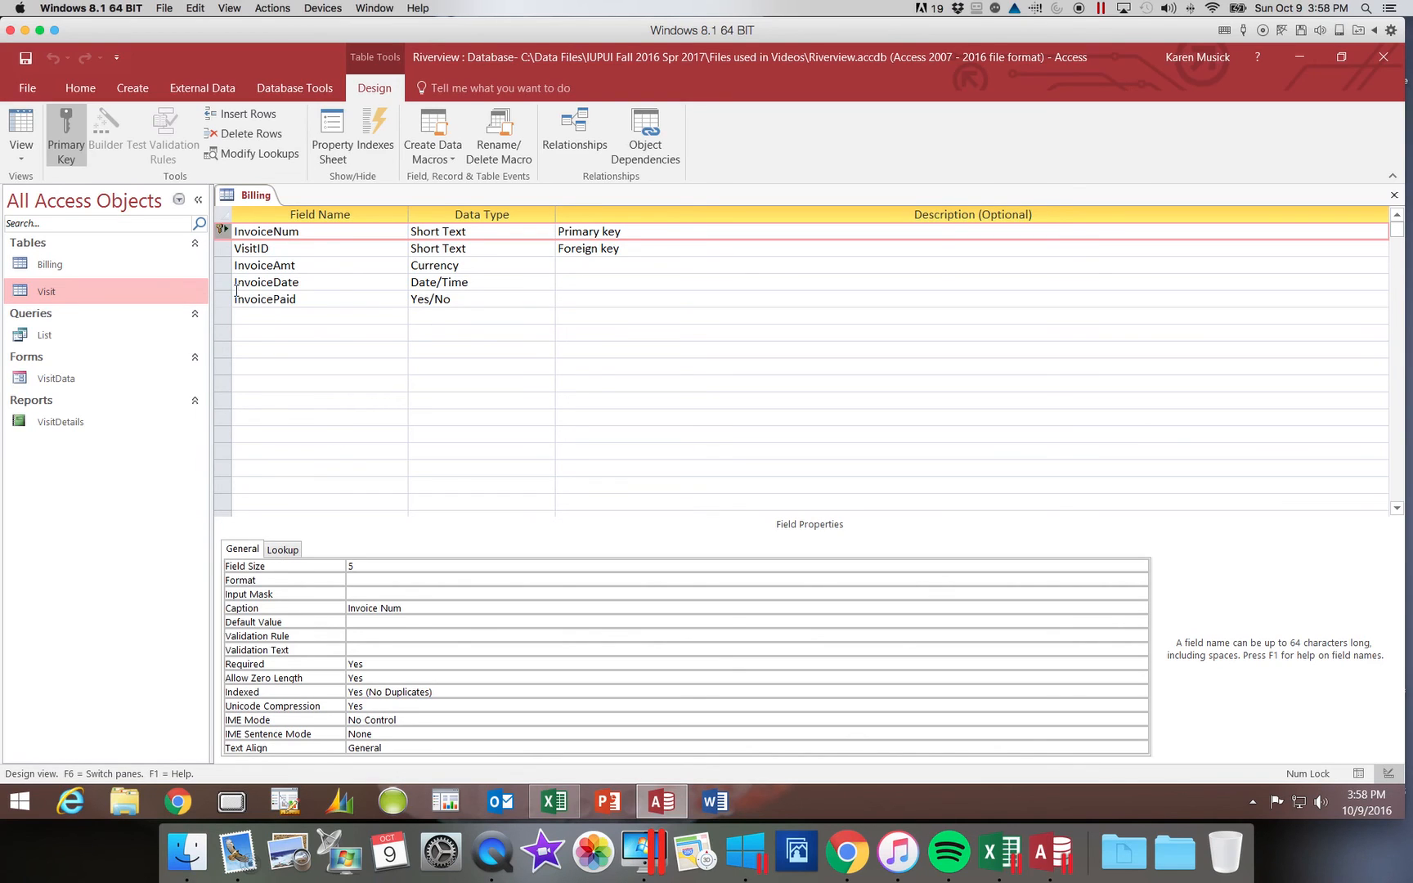
Drag the InvoiceDate row up so it sits above InvoiceAmt
{"action": "left_click", "coordinate": [222, 282]}
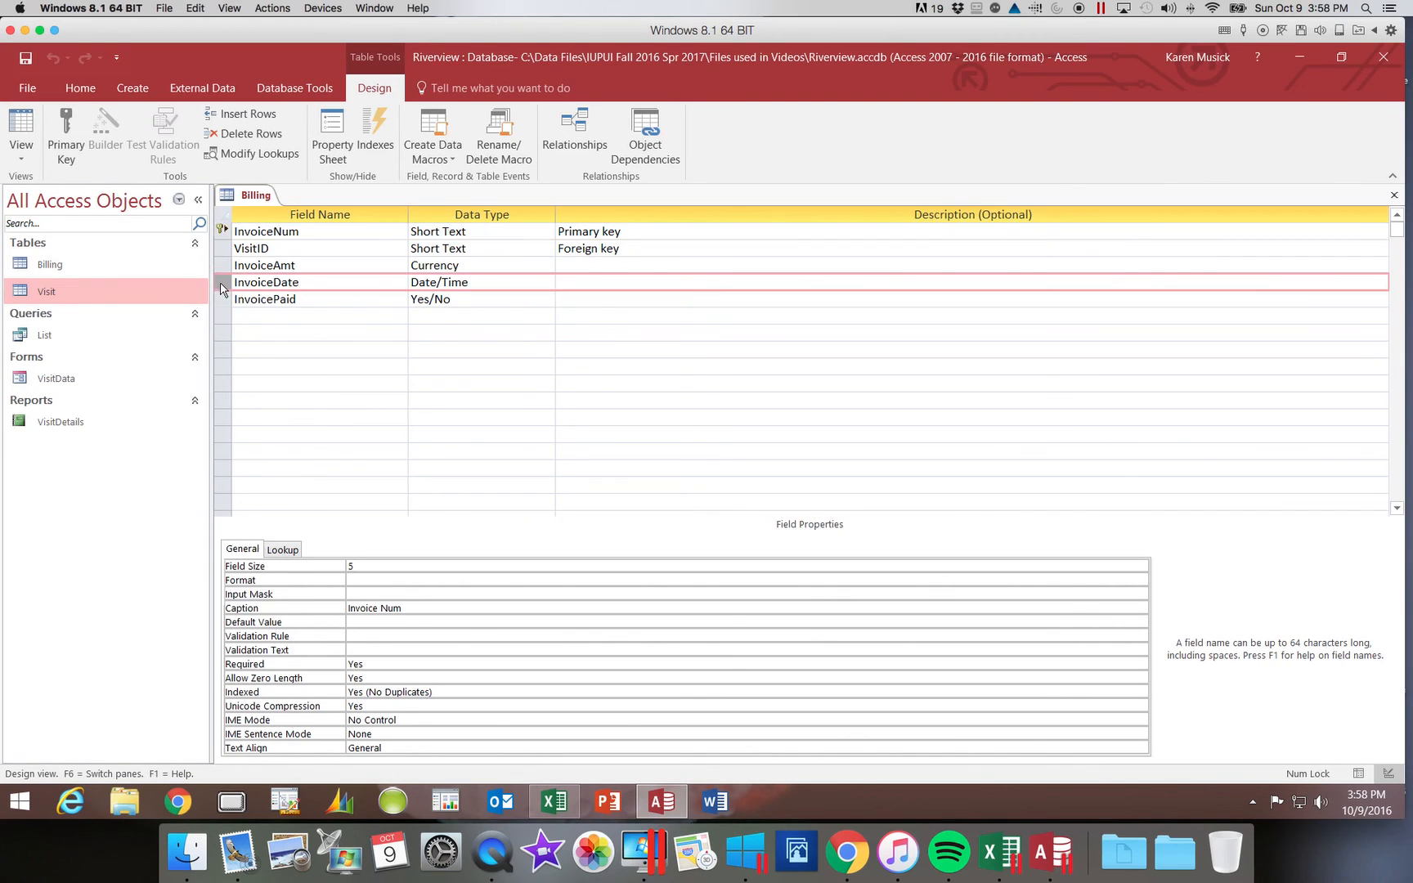
{"action": "left_click", "coordinate": [267, 282]}
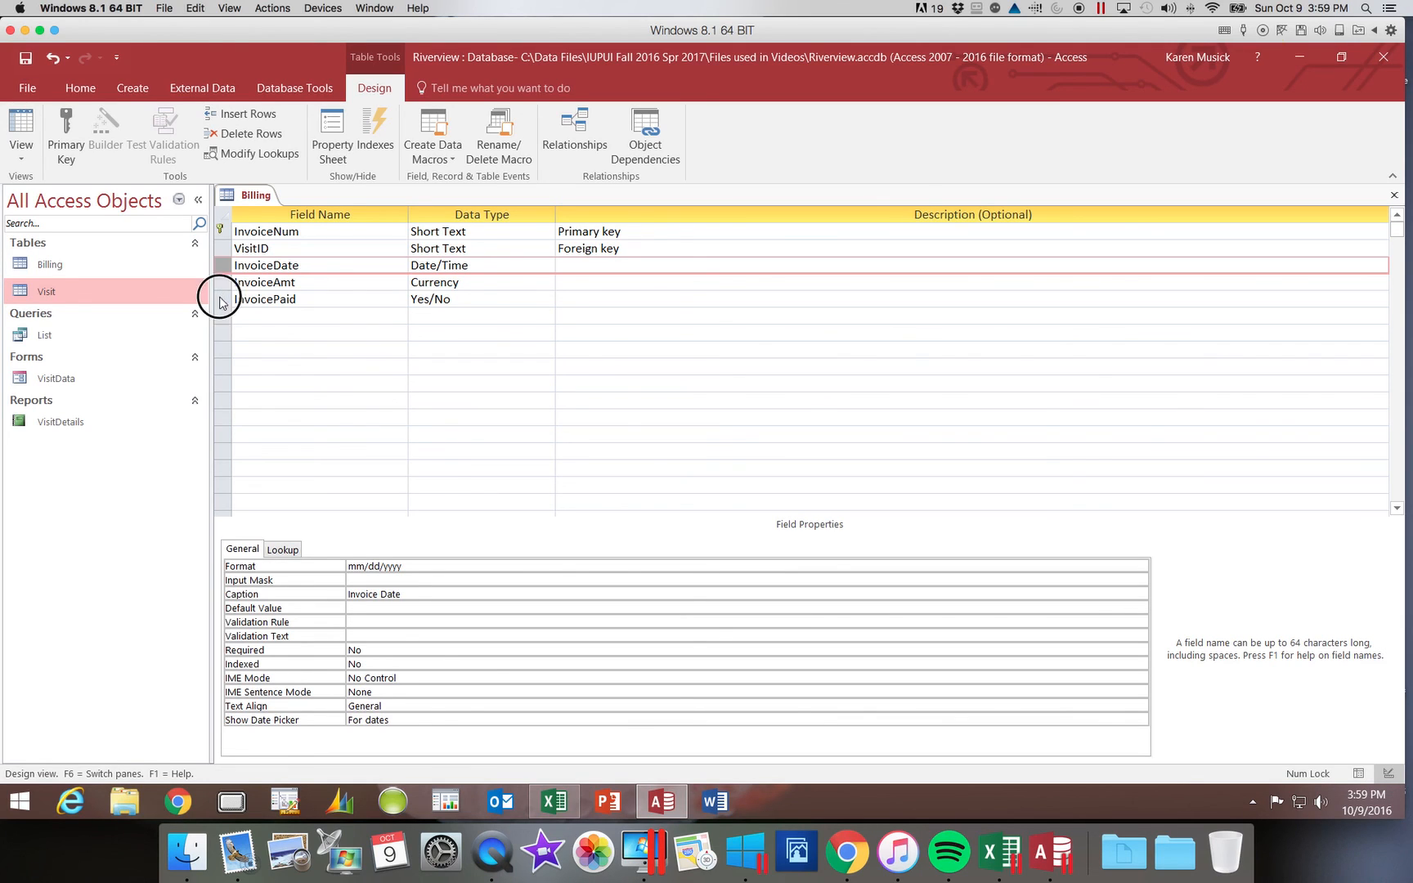
Insert a blank field row above InvoicePaid in the Billing design
{"action": "left_click", "coordinate": [221, 299]}
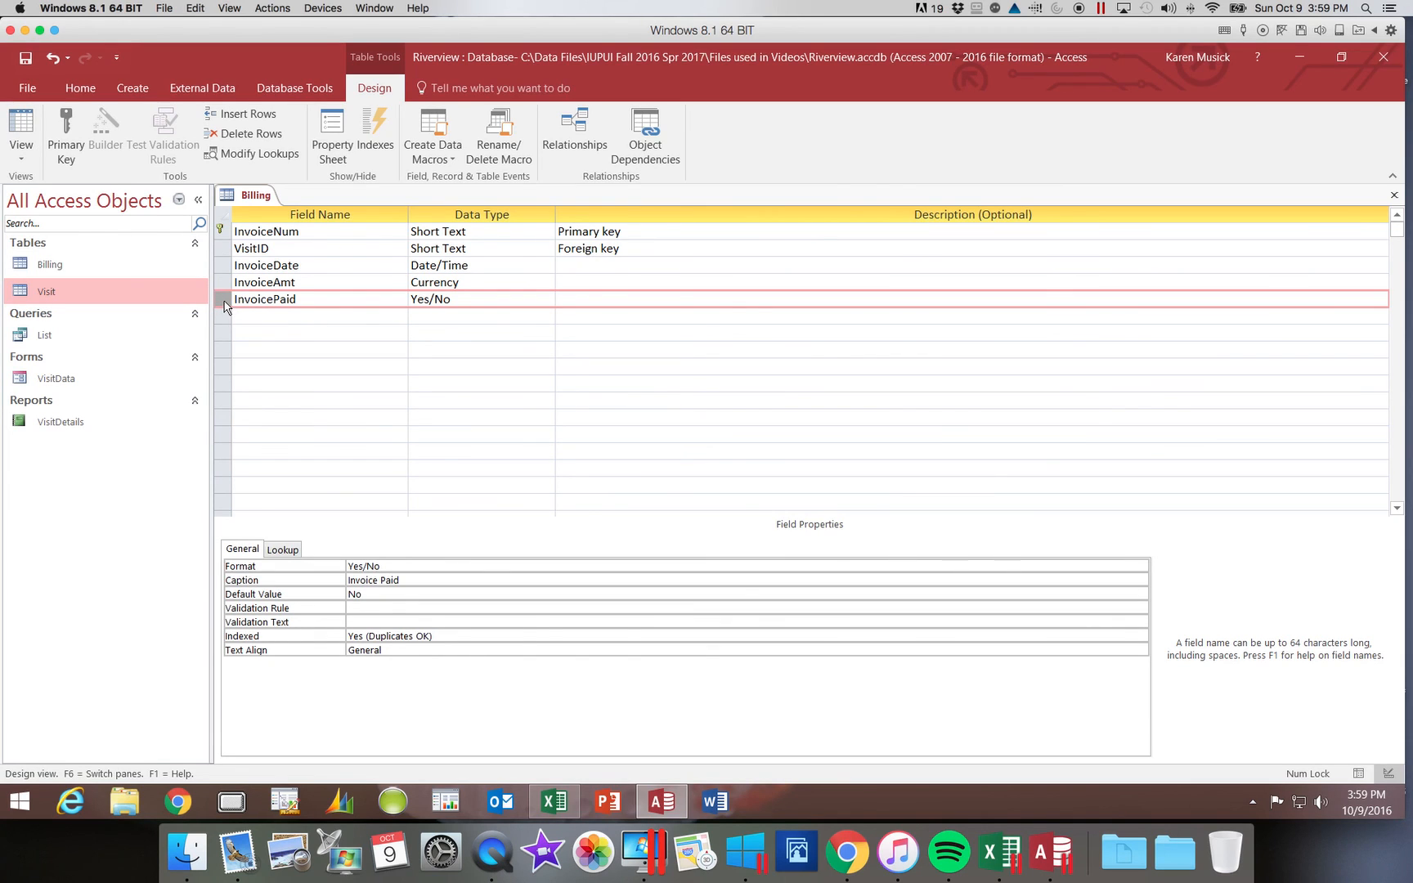
{"action": "mouse_move", "coordinate": [223, 303]}
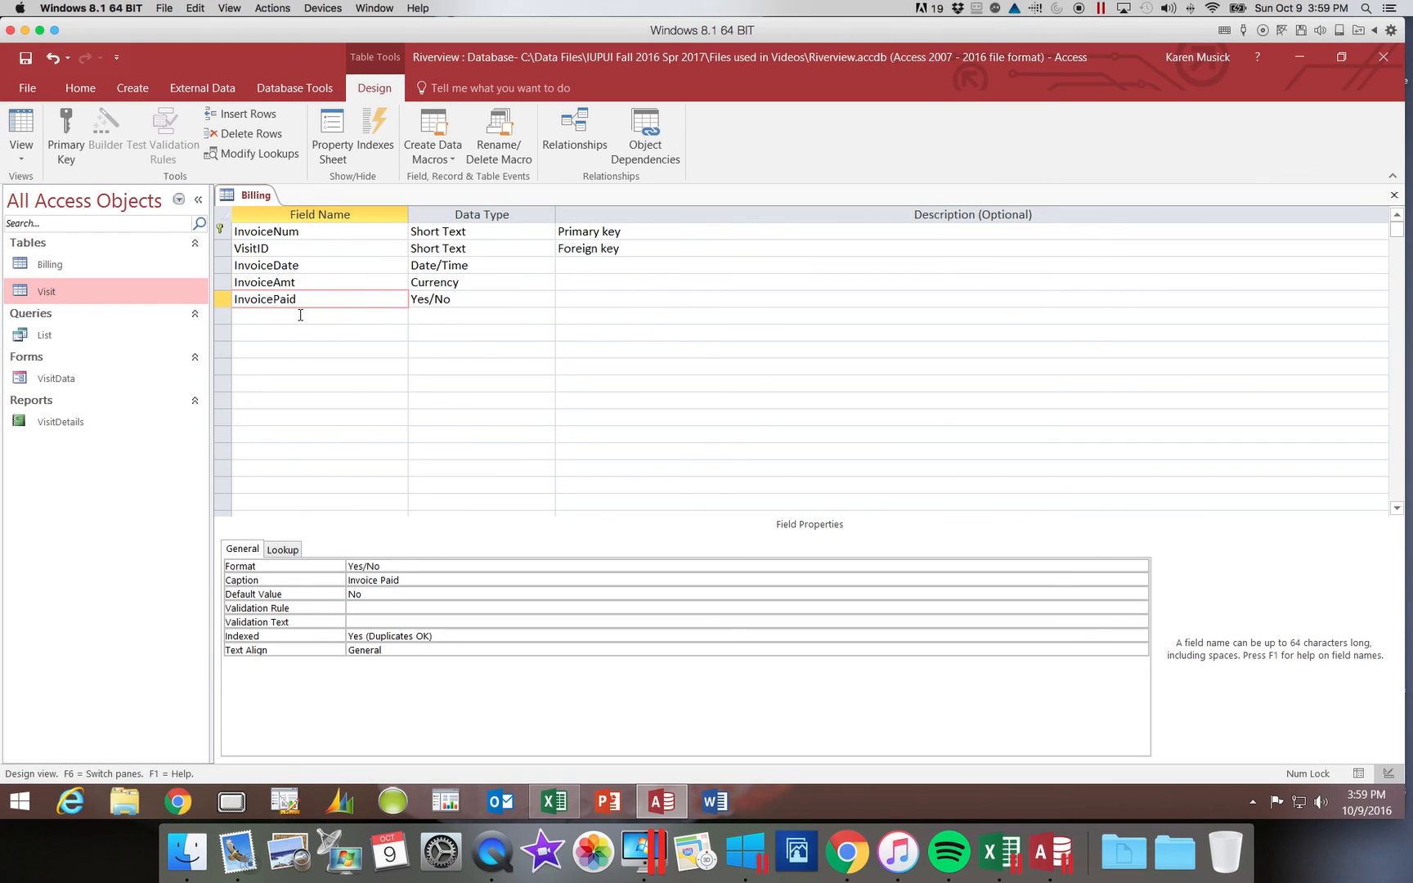
{"action": "left_click", "coordinate": [221, 300]}
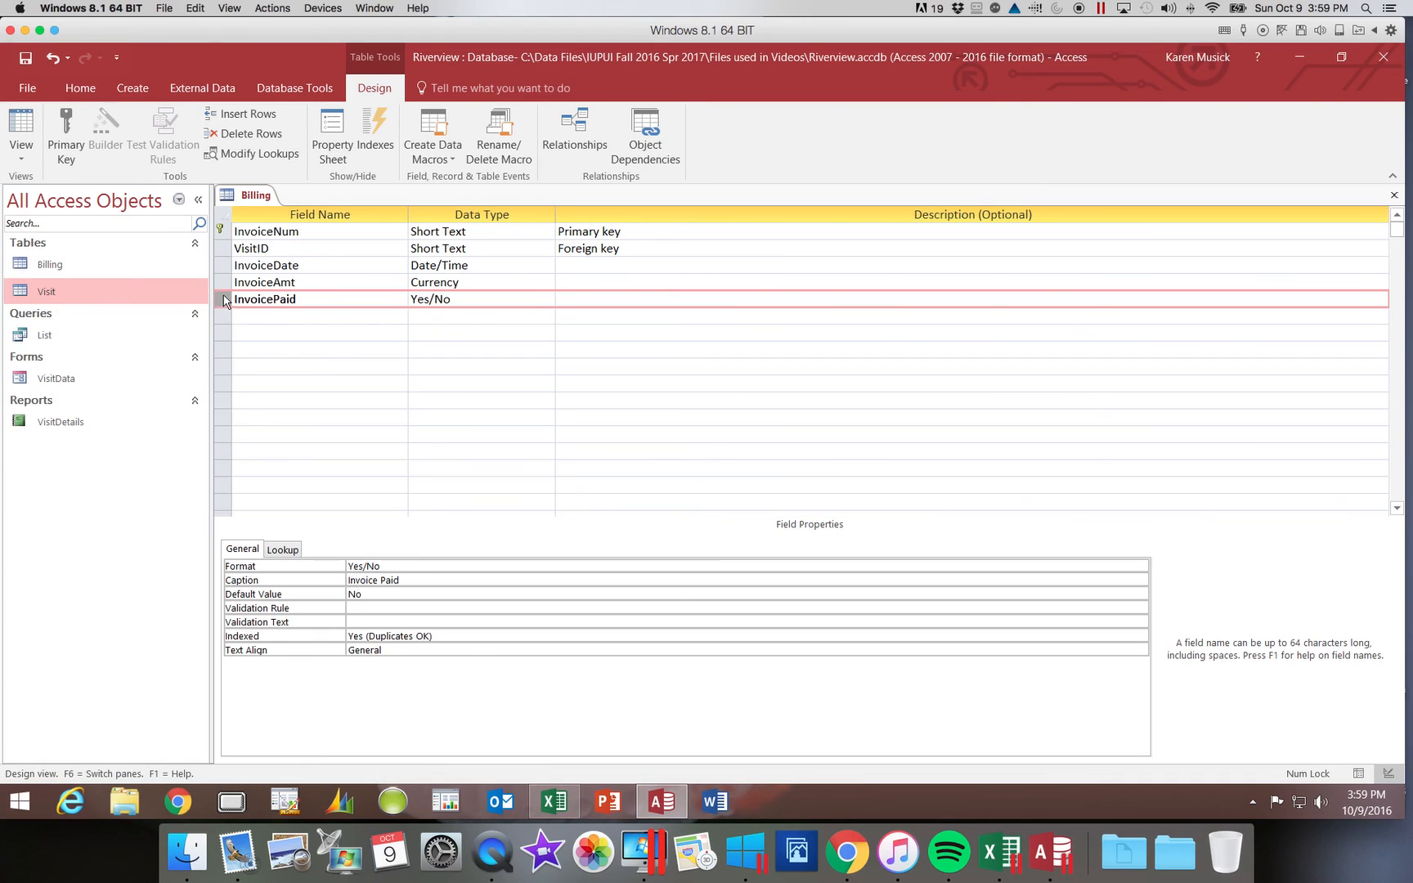
{"action": "mouse_move", "coordinate": [218, 298]}
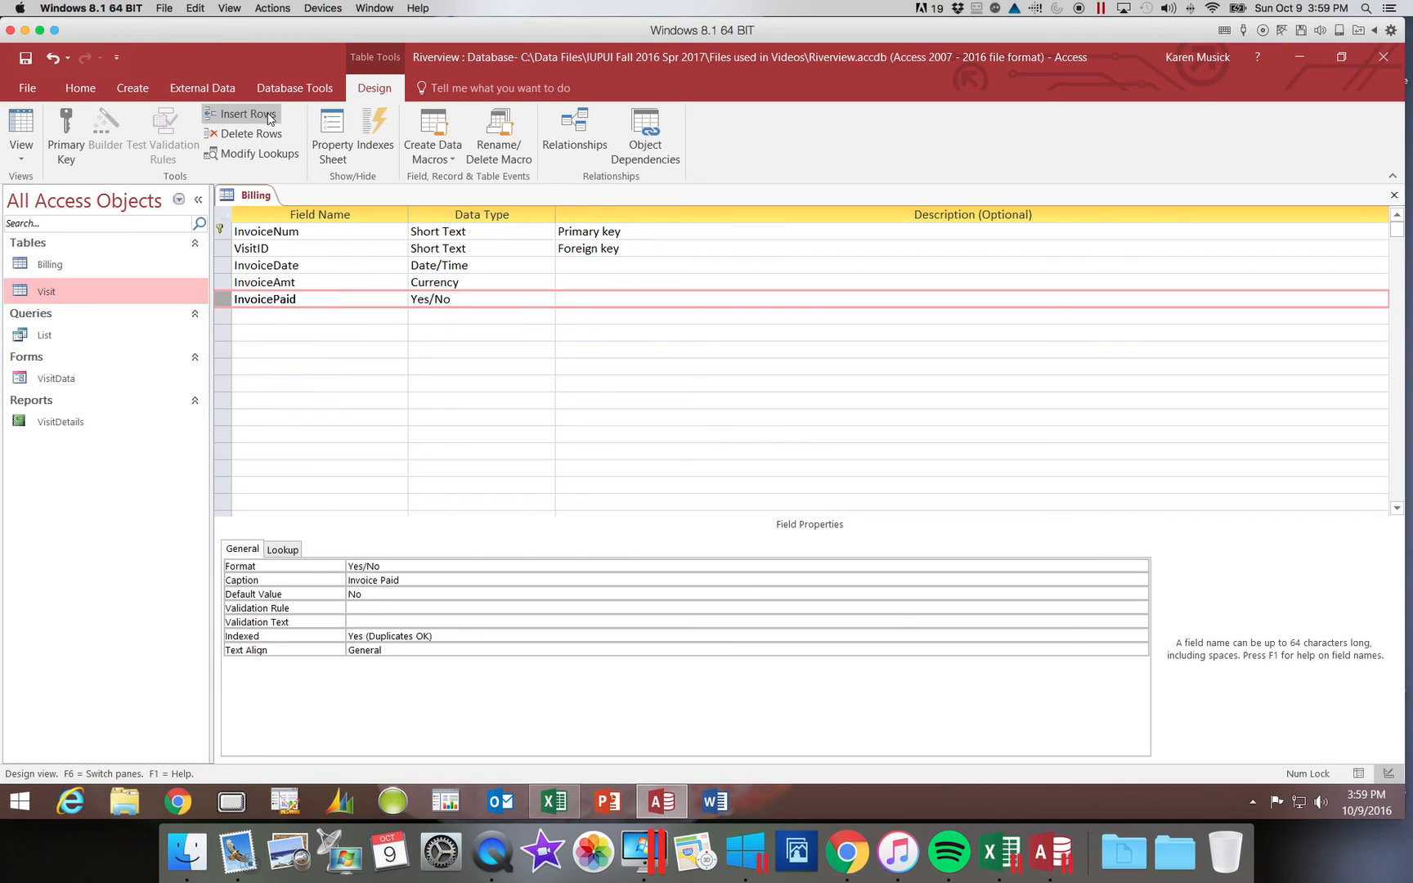
{"action": "mouse_move", "coordinate": [240, 112]}
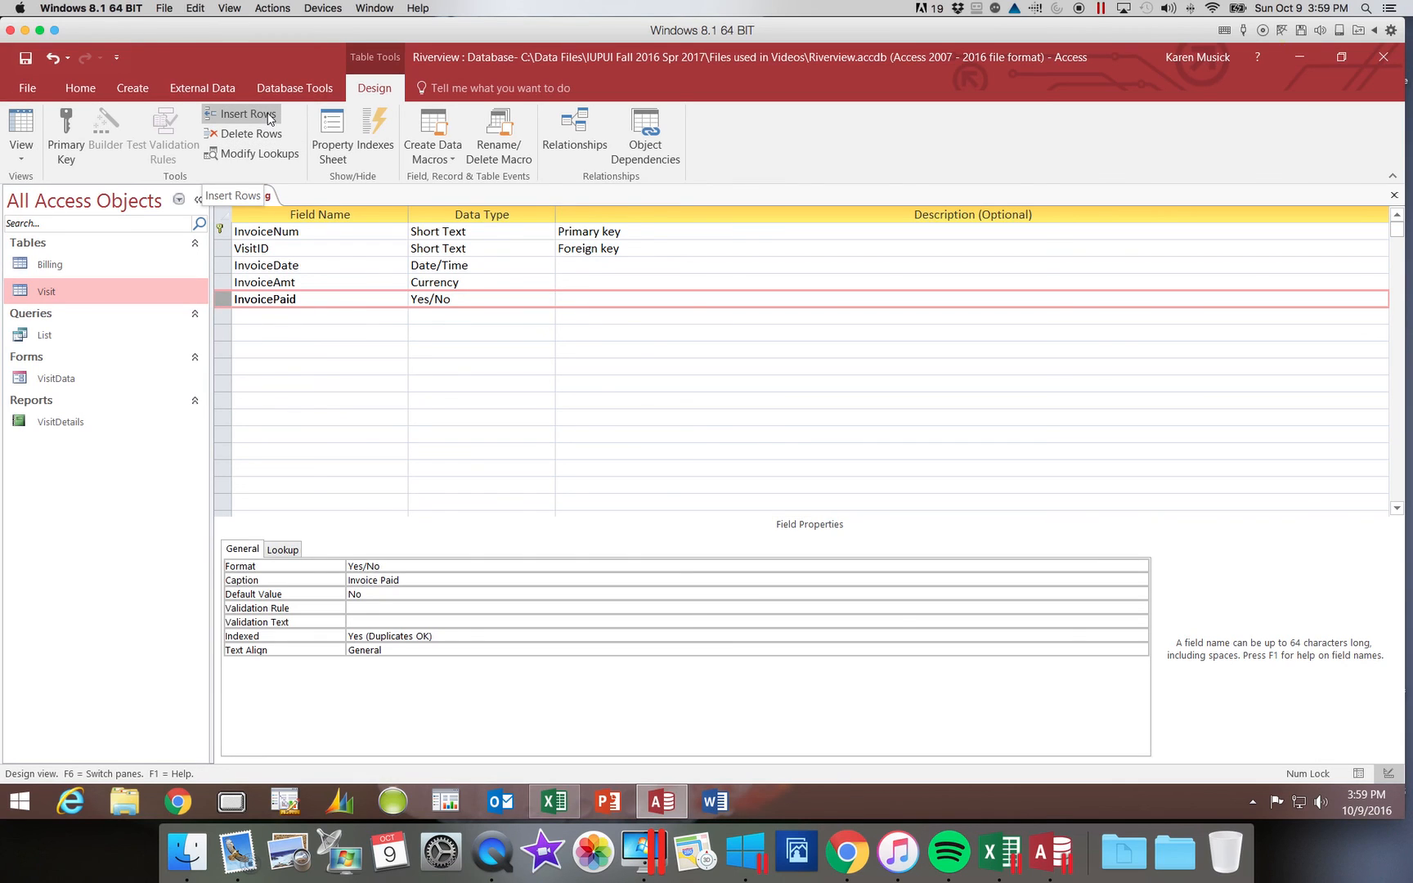
{"action": "left_click", "coordinate": [245, 113]}
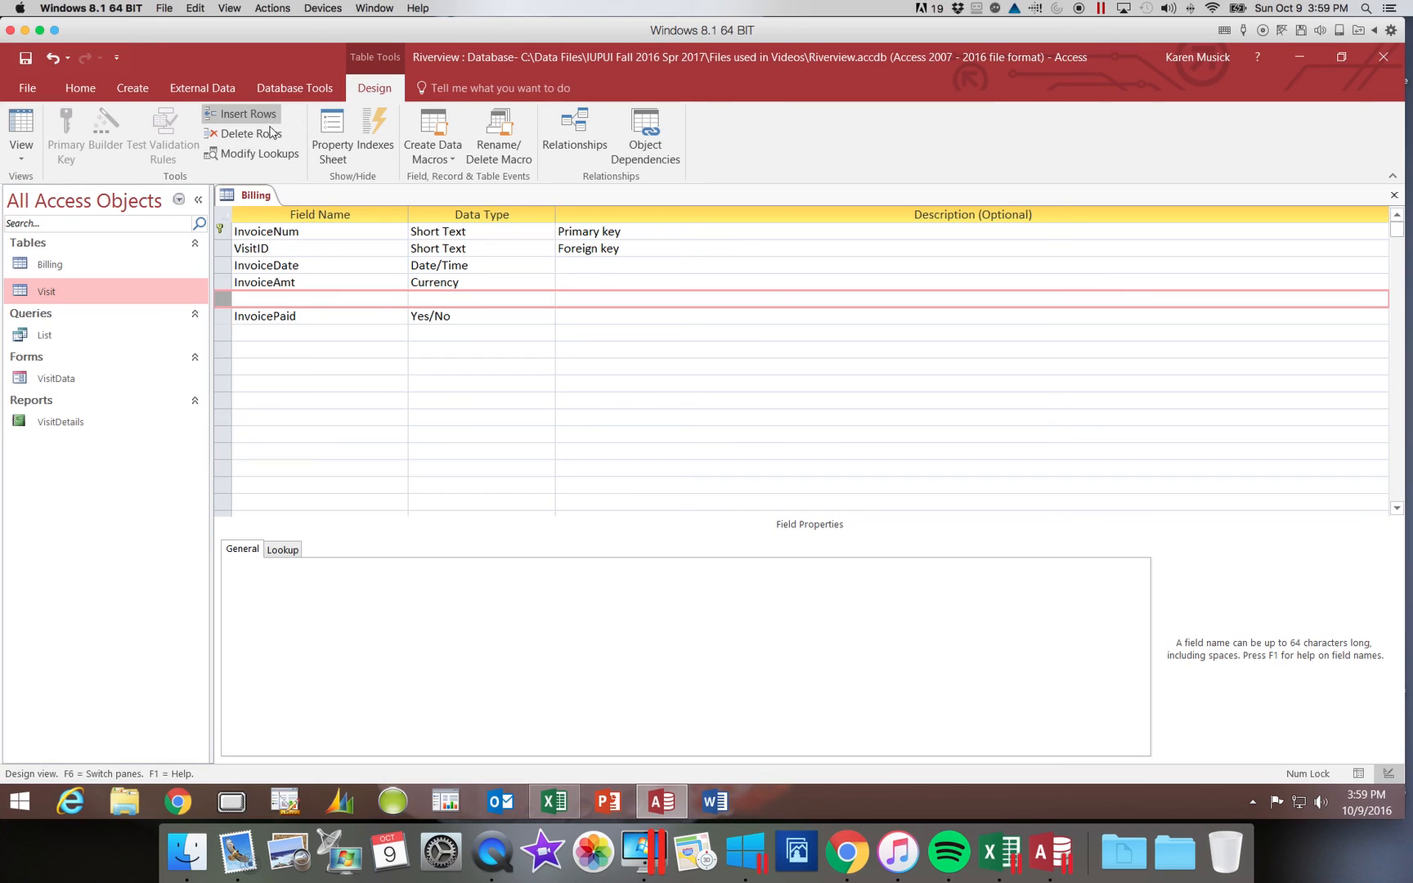
{"action": "mouse_move", "coordinate": [250, 134]}
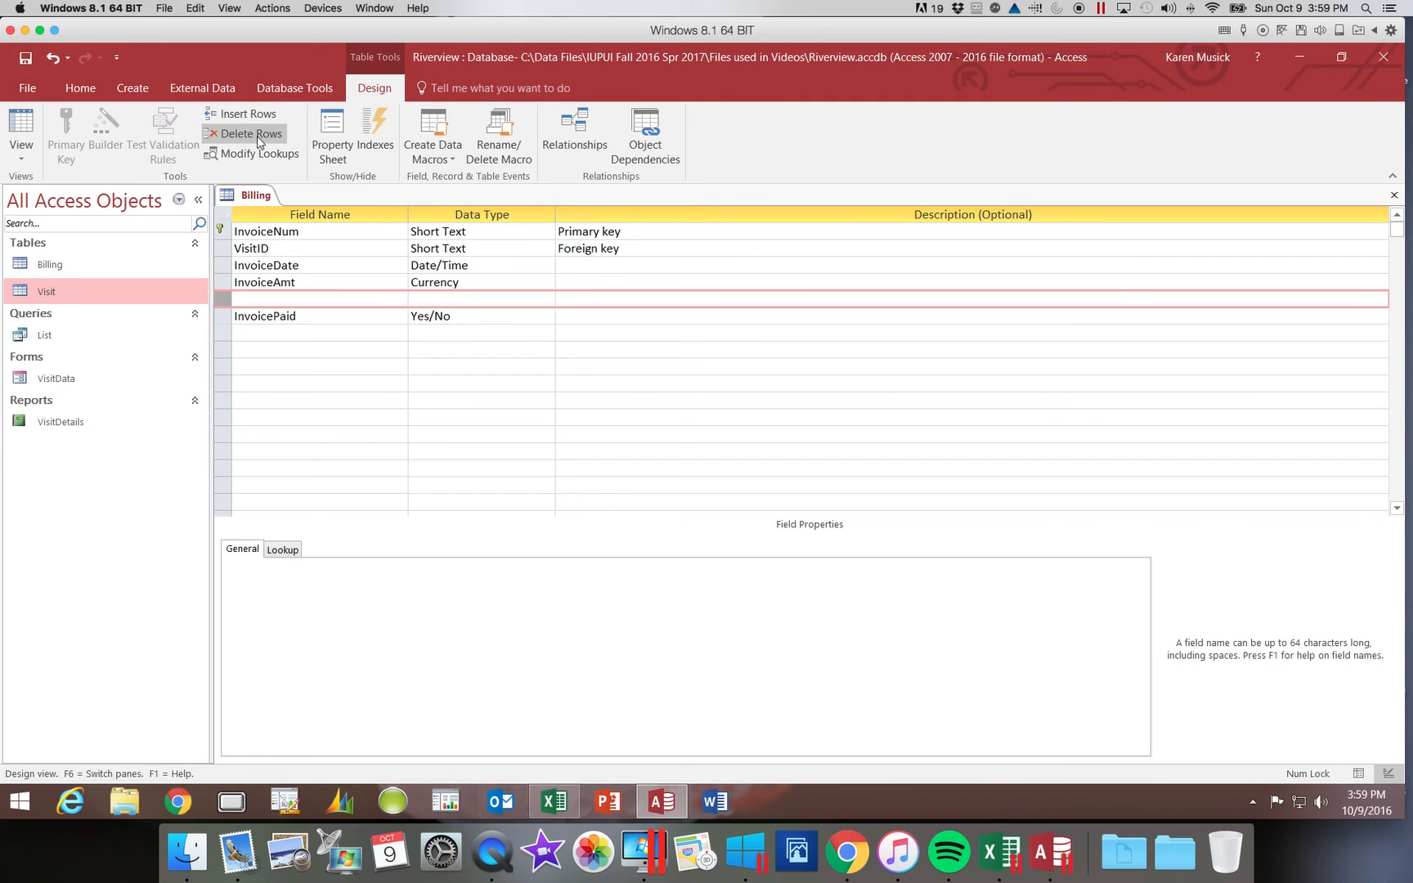
{"action": "mouse_move", "coordinate": [264, 230]}
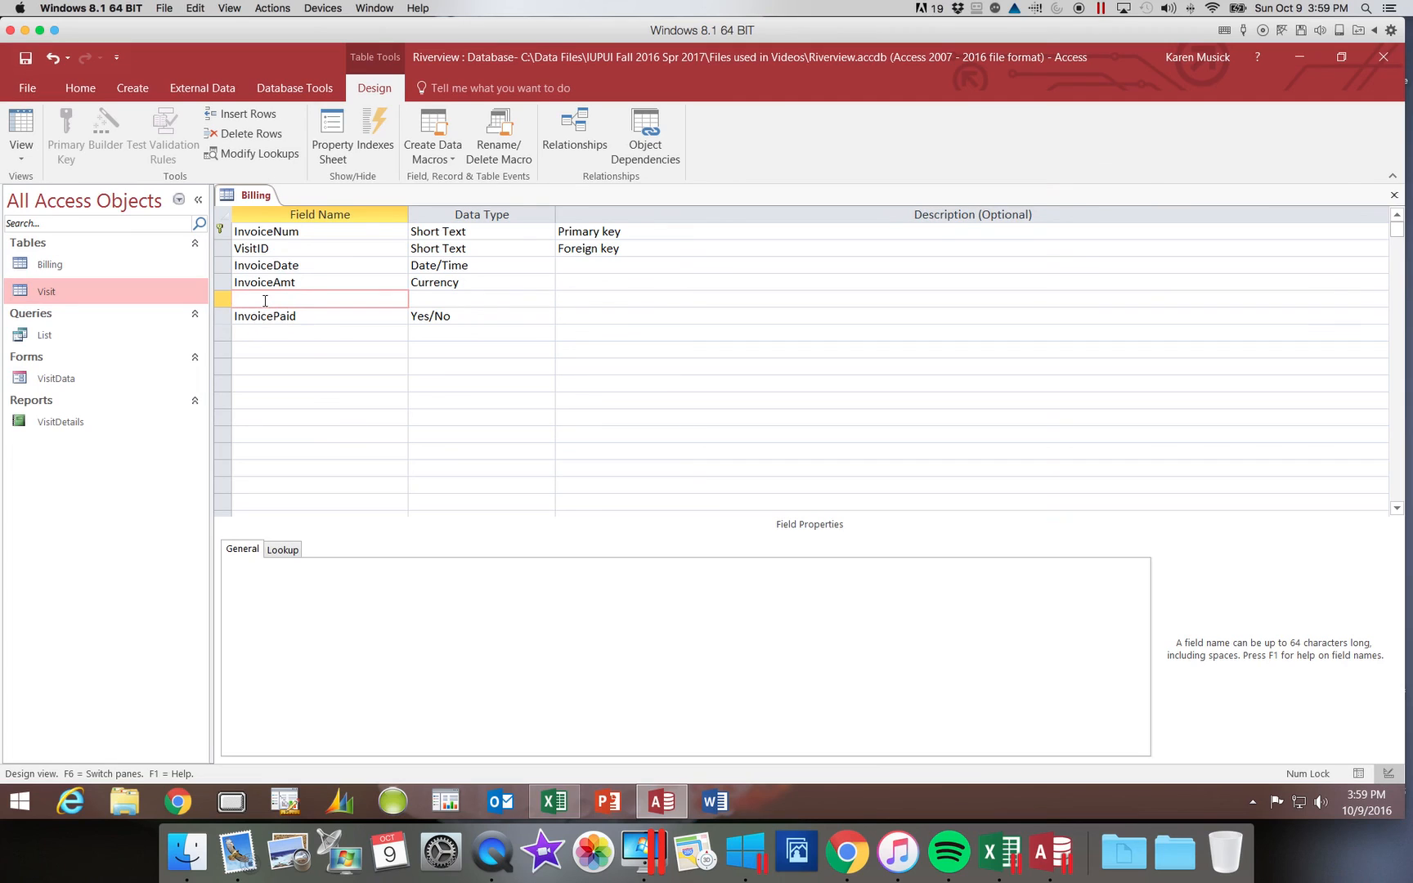
Name the new Short Text field InvoiceItem and caption it 'Invoice Item'
{"action": "type", "text": "Invoic"}
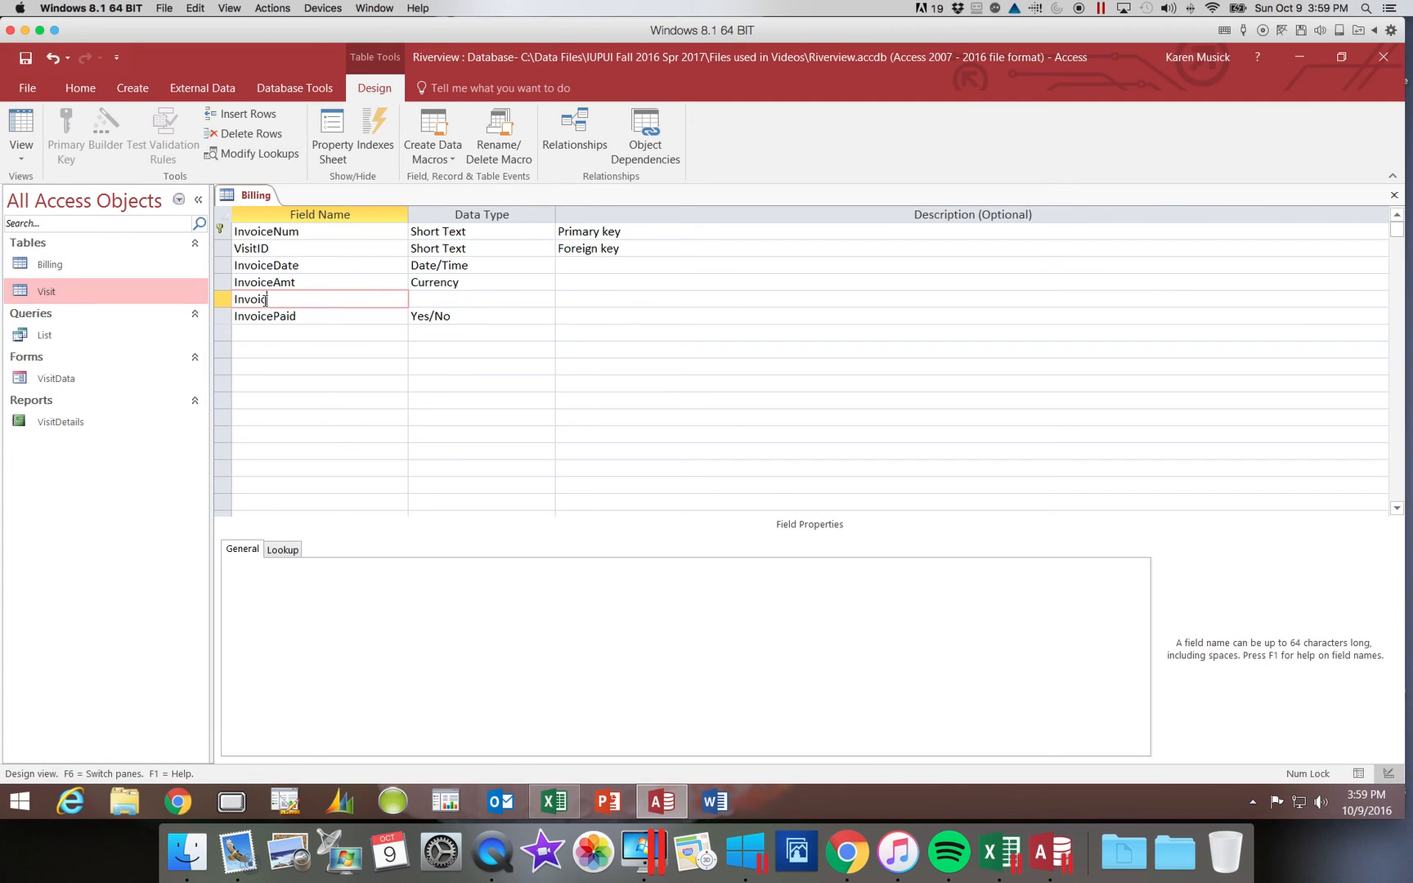
{"action": "type", "text": "eItme"}
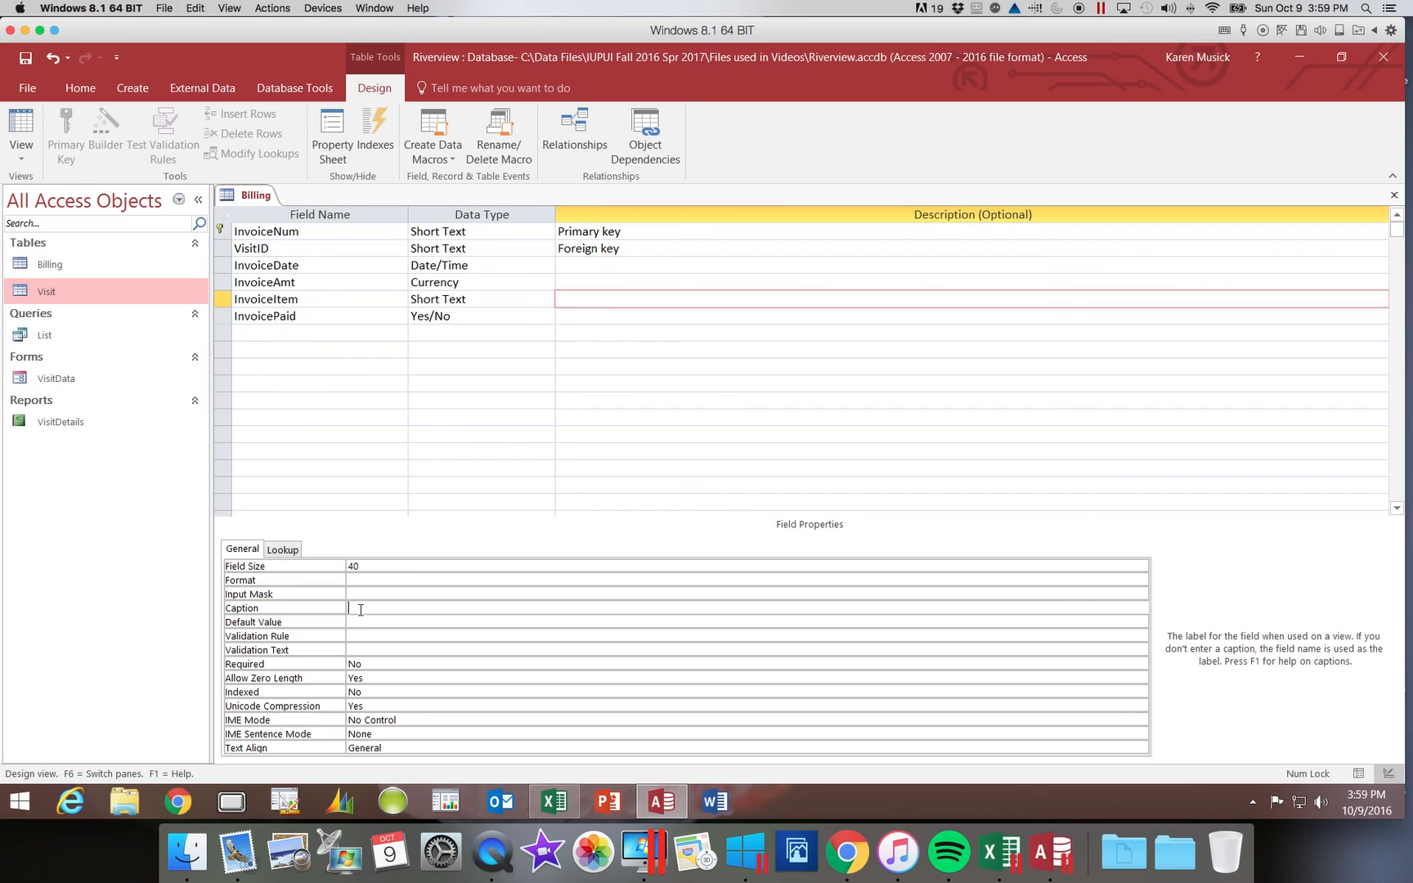
{"action": "type", "text": "Invoice"}
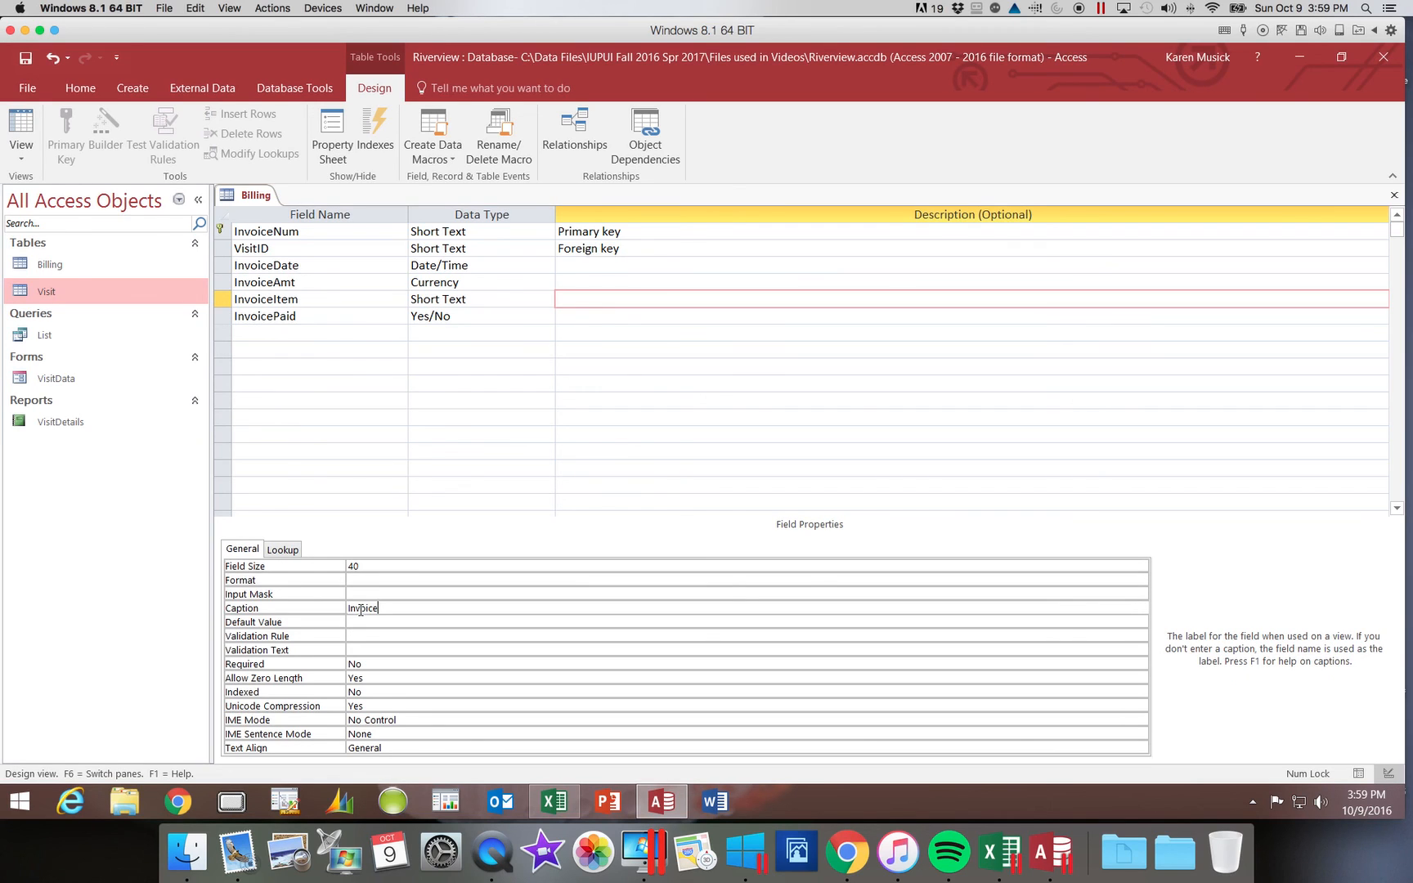
{"action": "type", "text": "Item"}
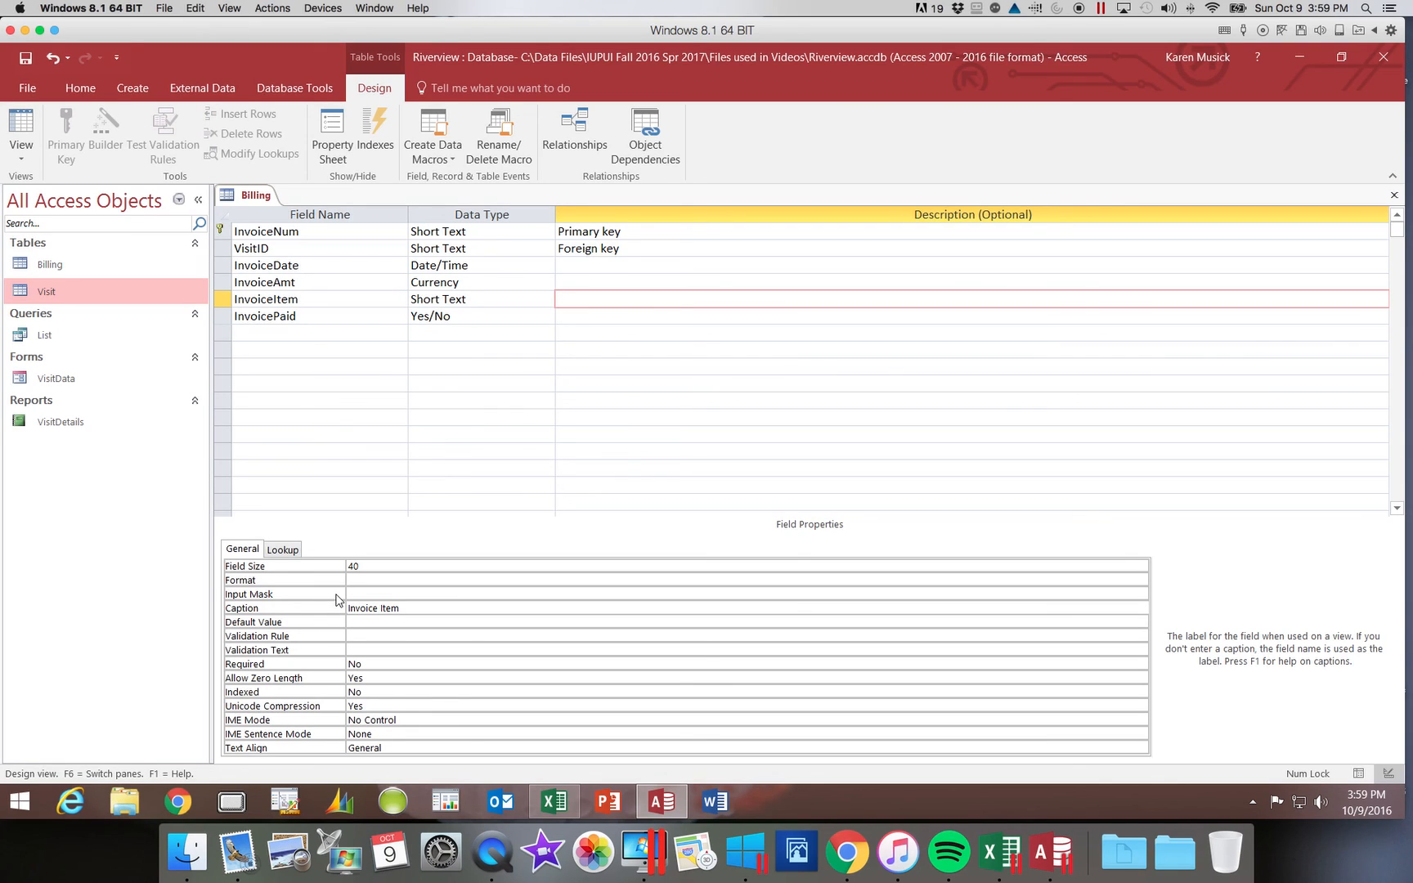
{"action": "mouse_move", "coordinate": [484, 581]}
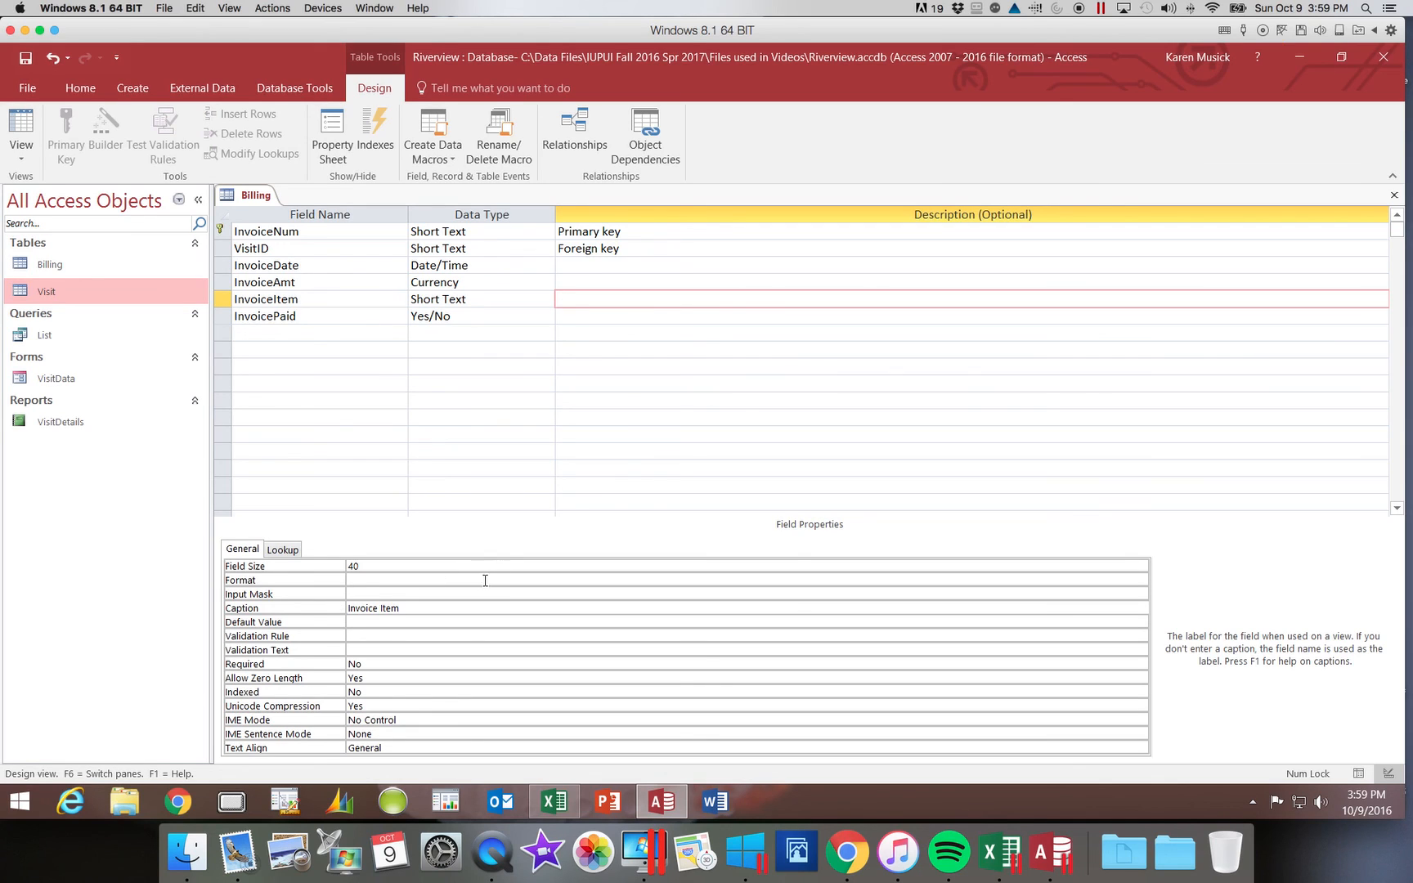
{"action": "left_click", "coordinate": [321, 350]}
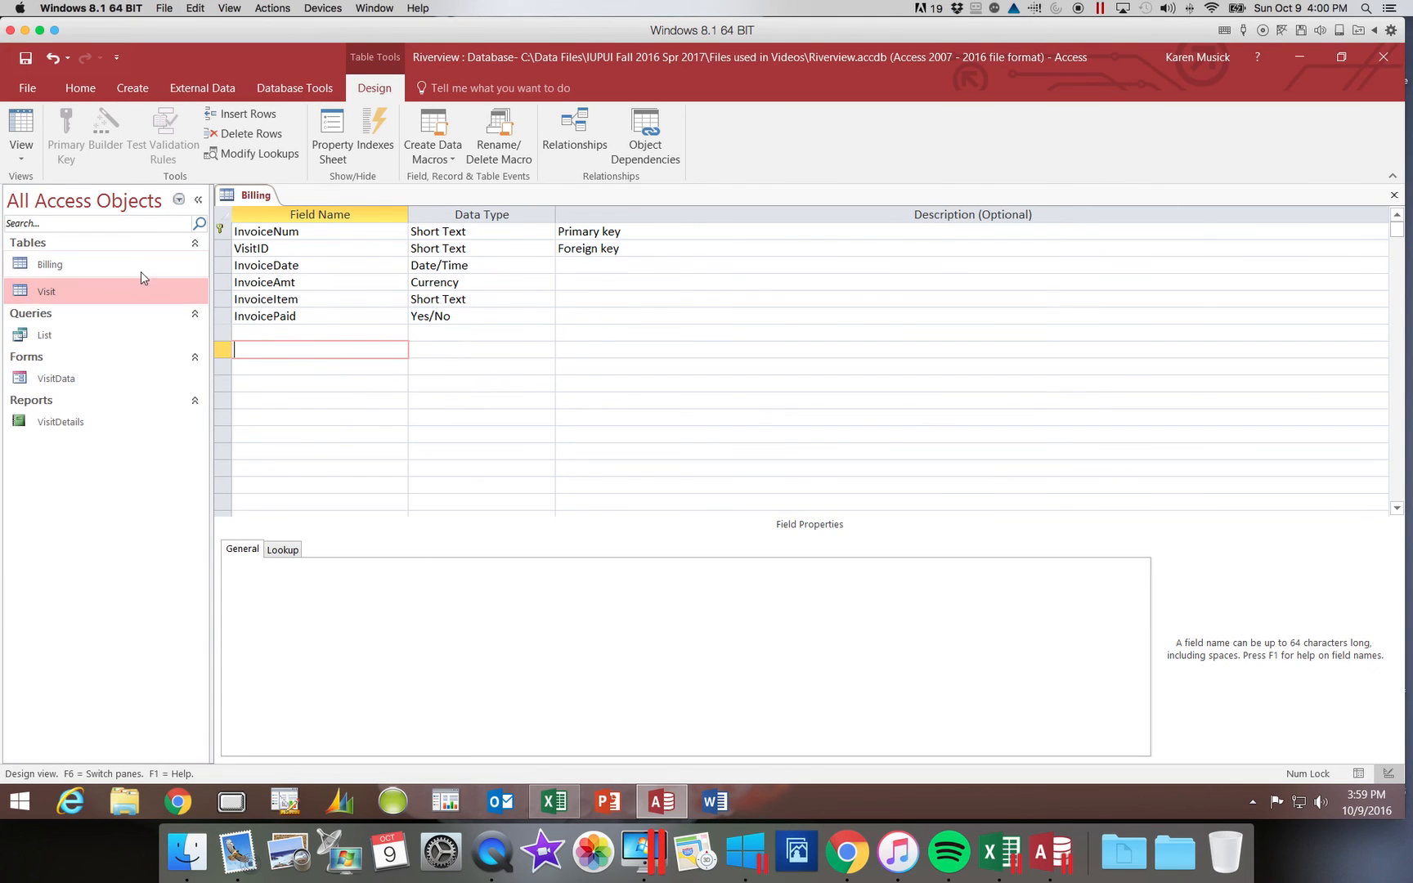
{"action": "mouse_move", "coordinate": [24, 57]}
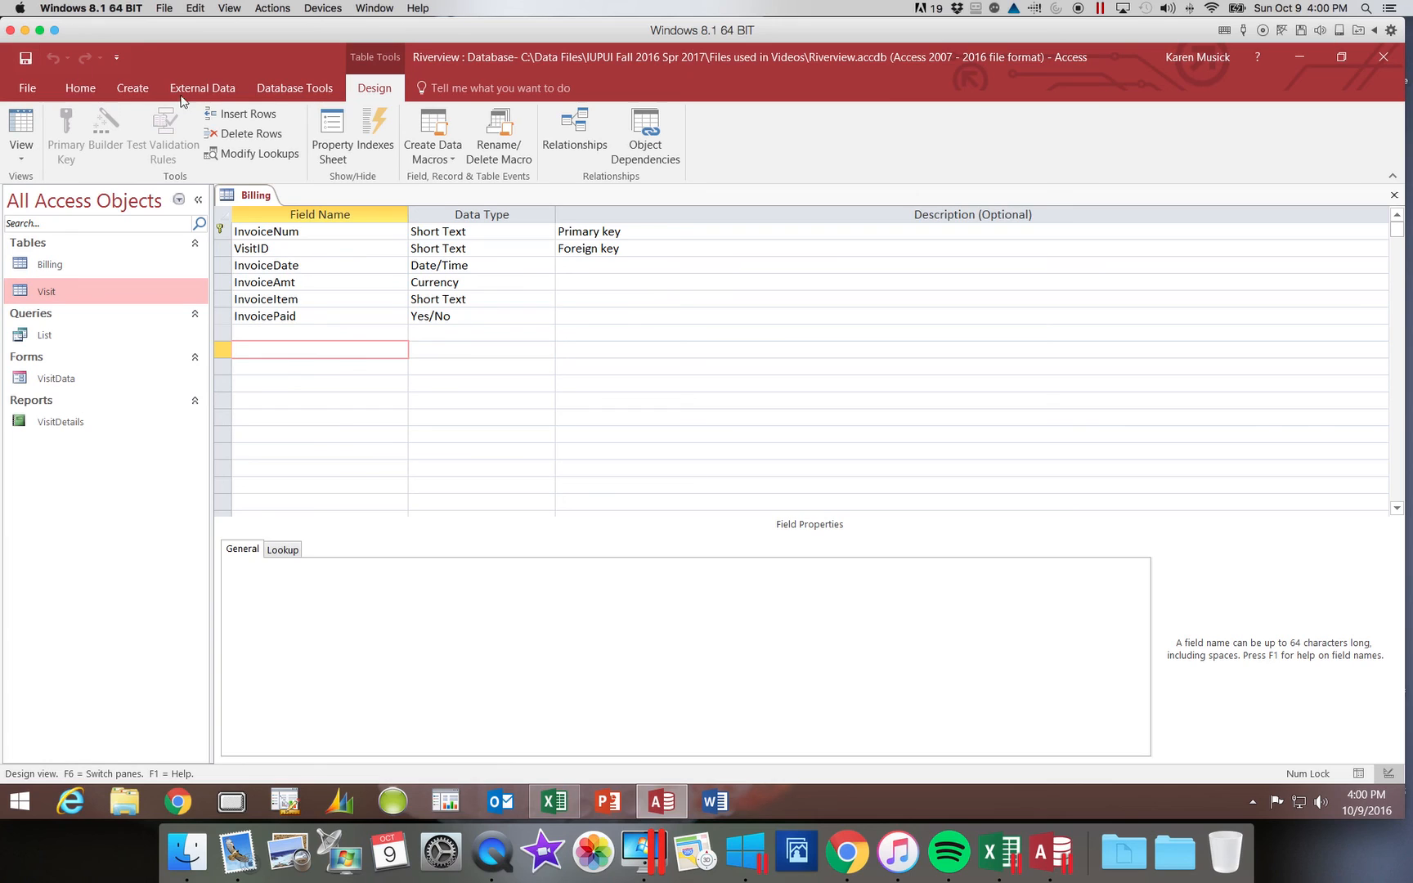
{"action": "mouse_move", "coordinate": [1253, 211]}
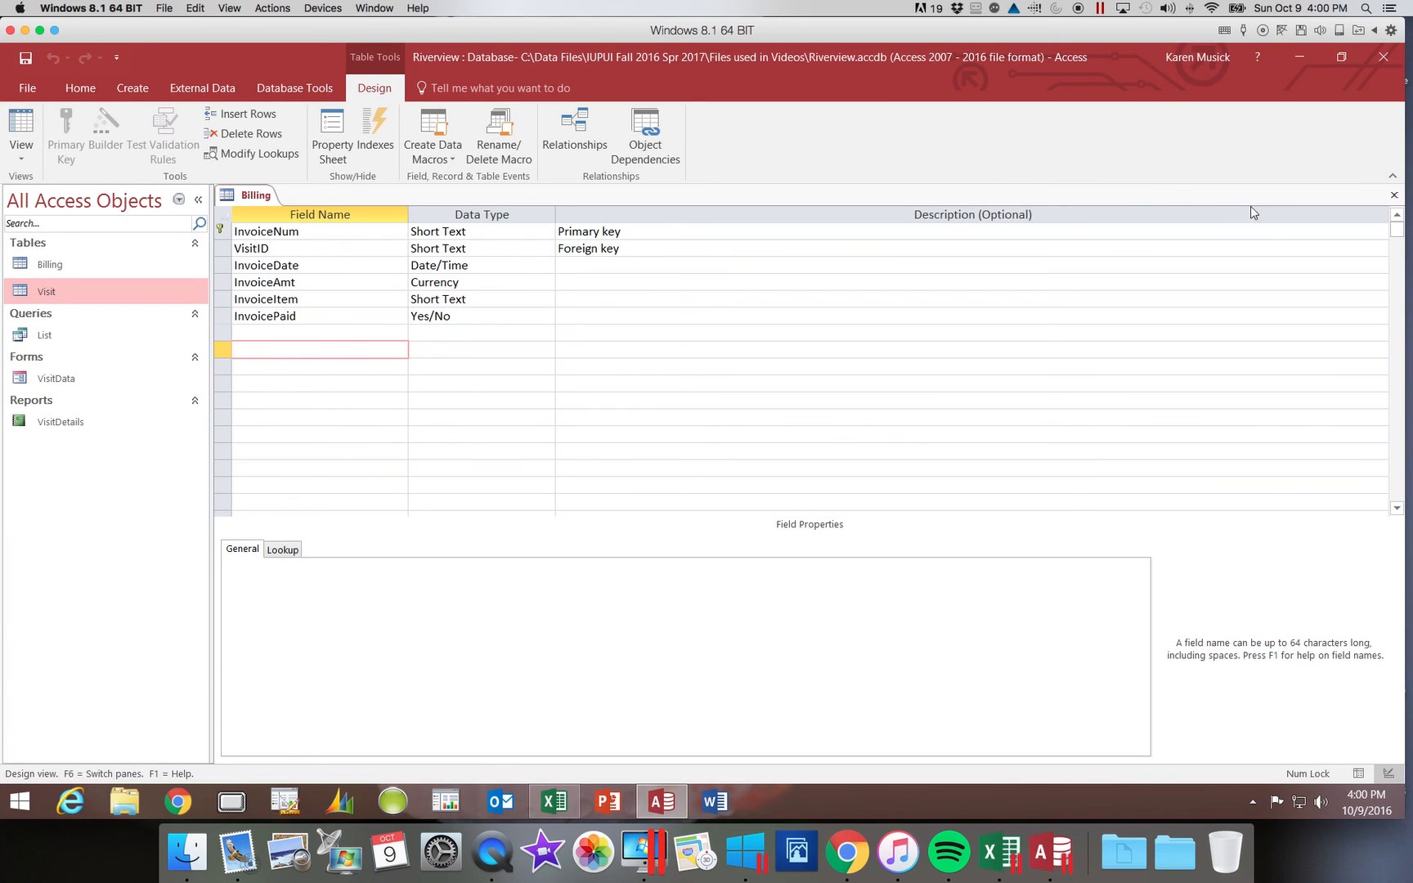
Save and close Billing, reopen its datasheet to check the six columns, then close it
{"action": "left_click", "coordinate": [1393, 194]}
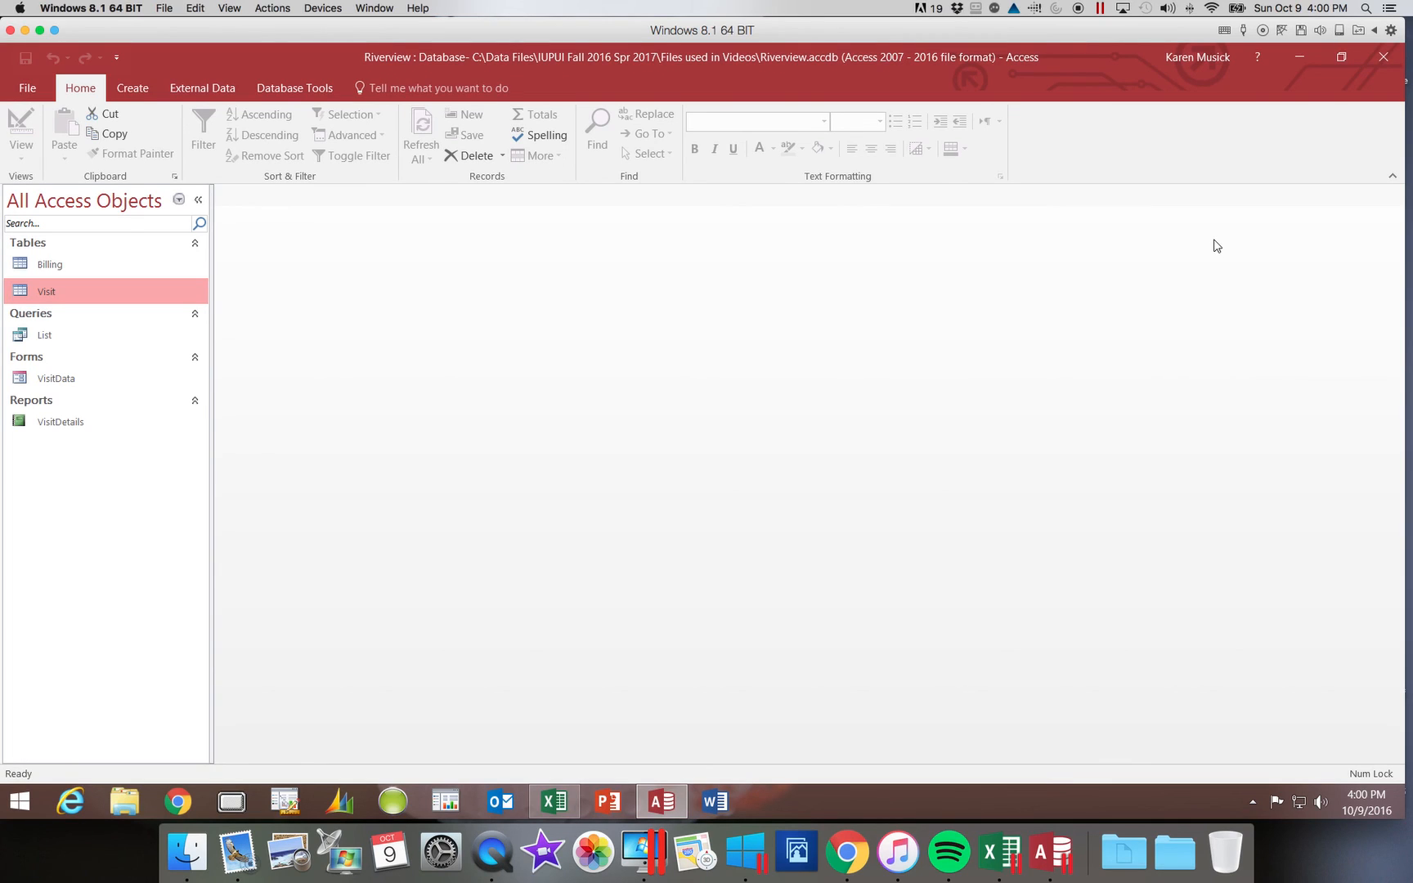
{"action": "mouse_move", "coordinate": [896, 331]}
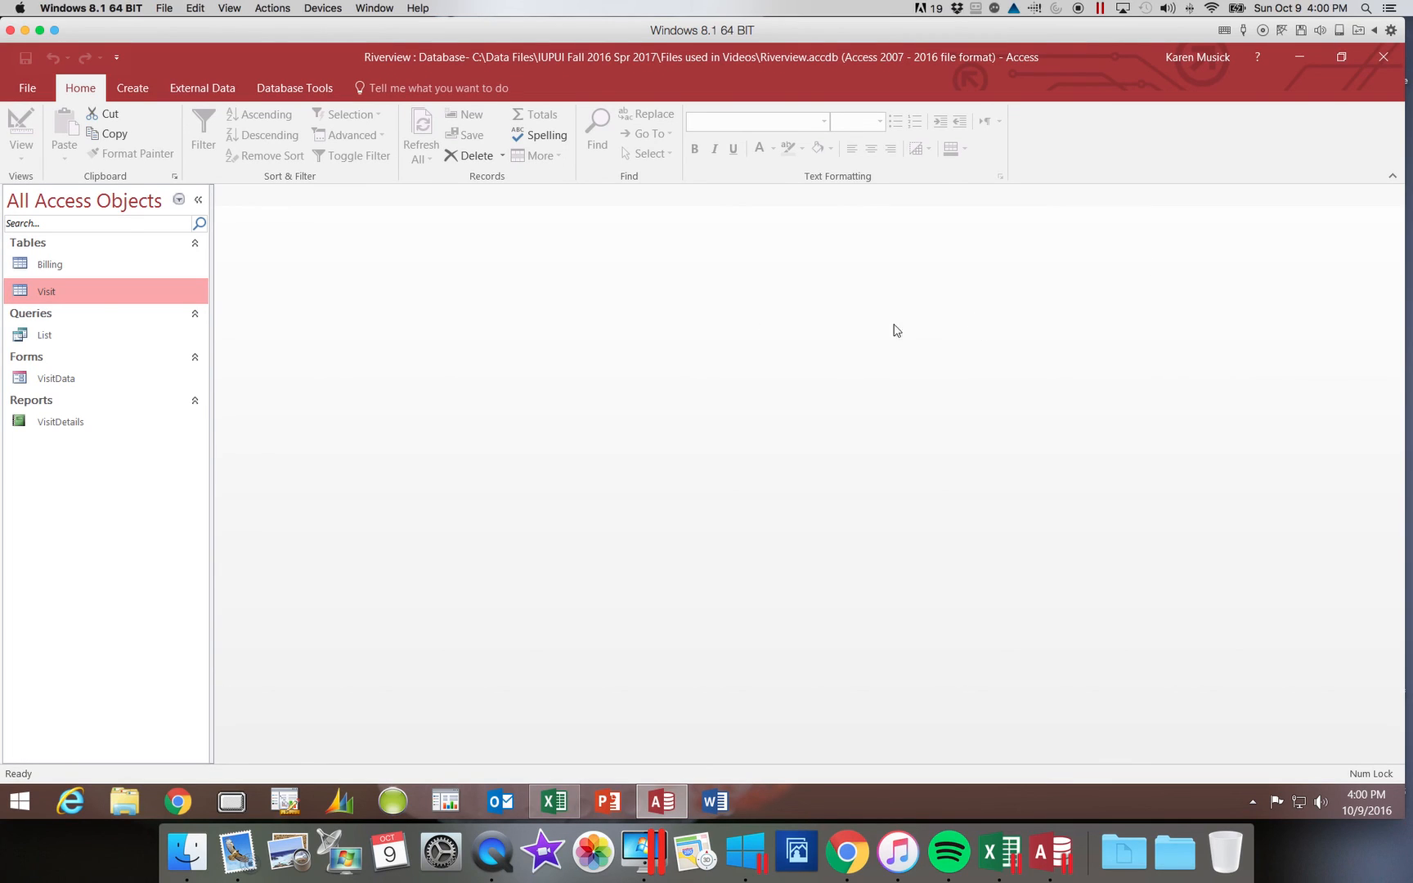
{"action": "mouse_move", "coordinate": [97, 274]}
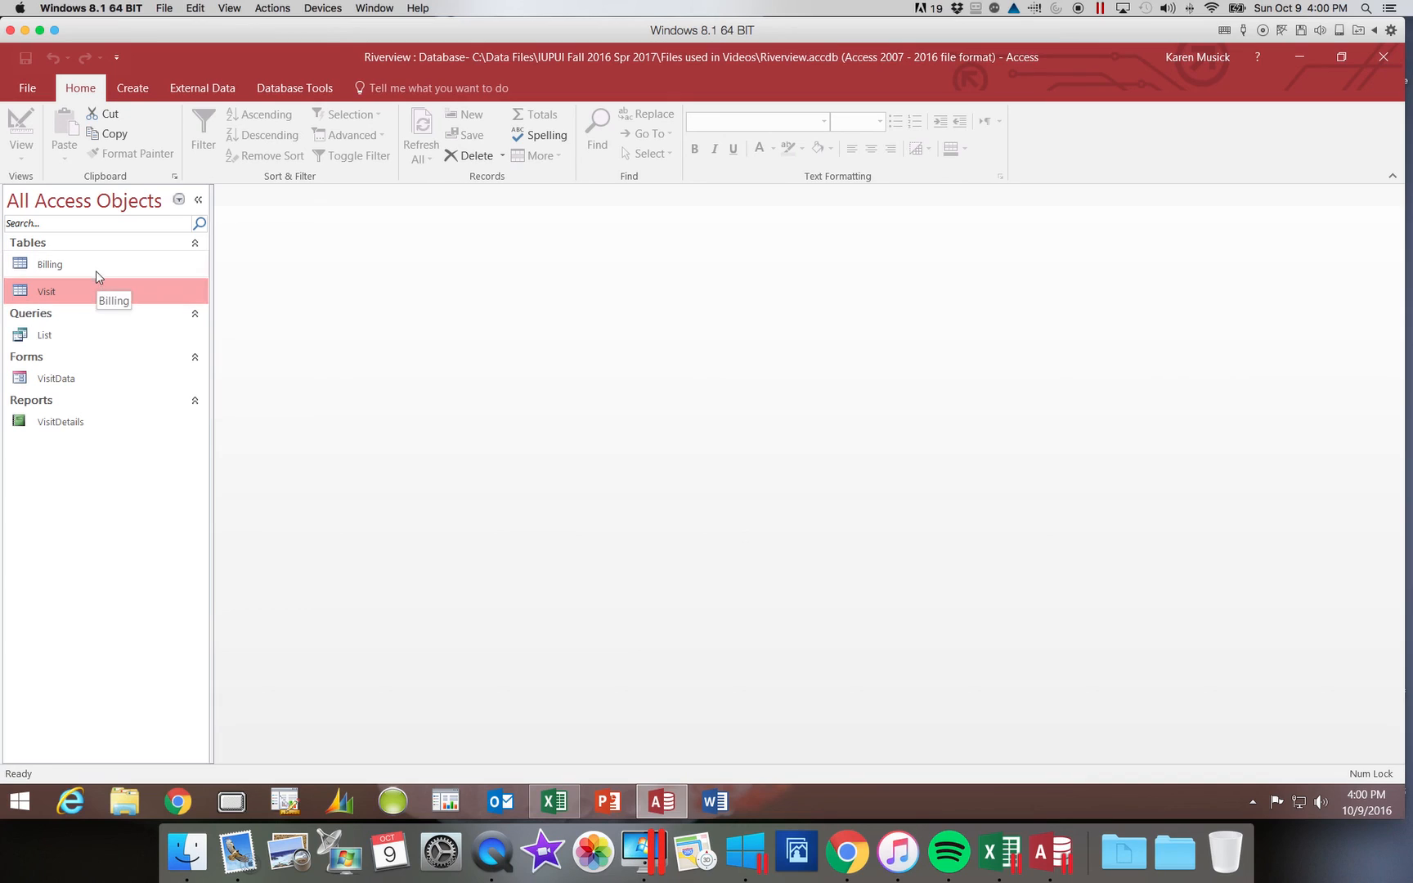
{"action": "mouse_move", "coordinate": [85, 298]}
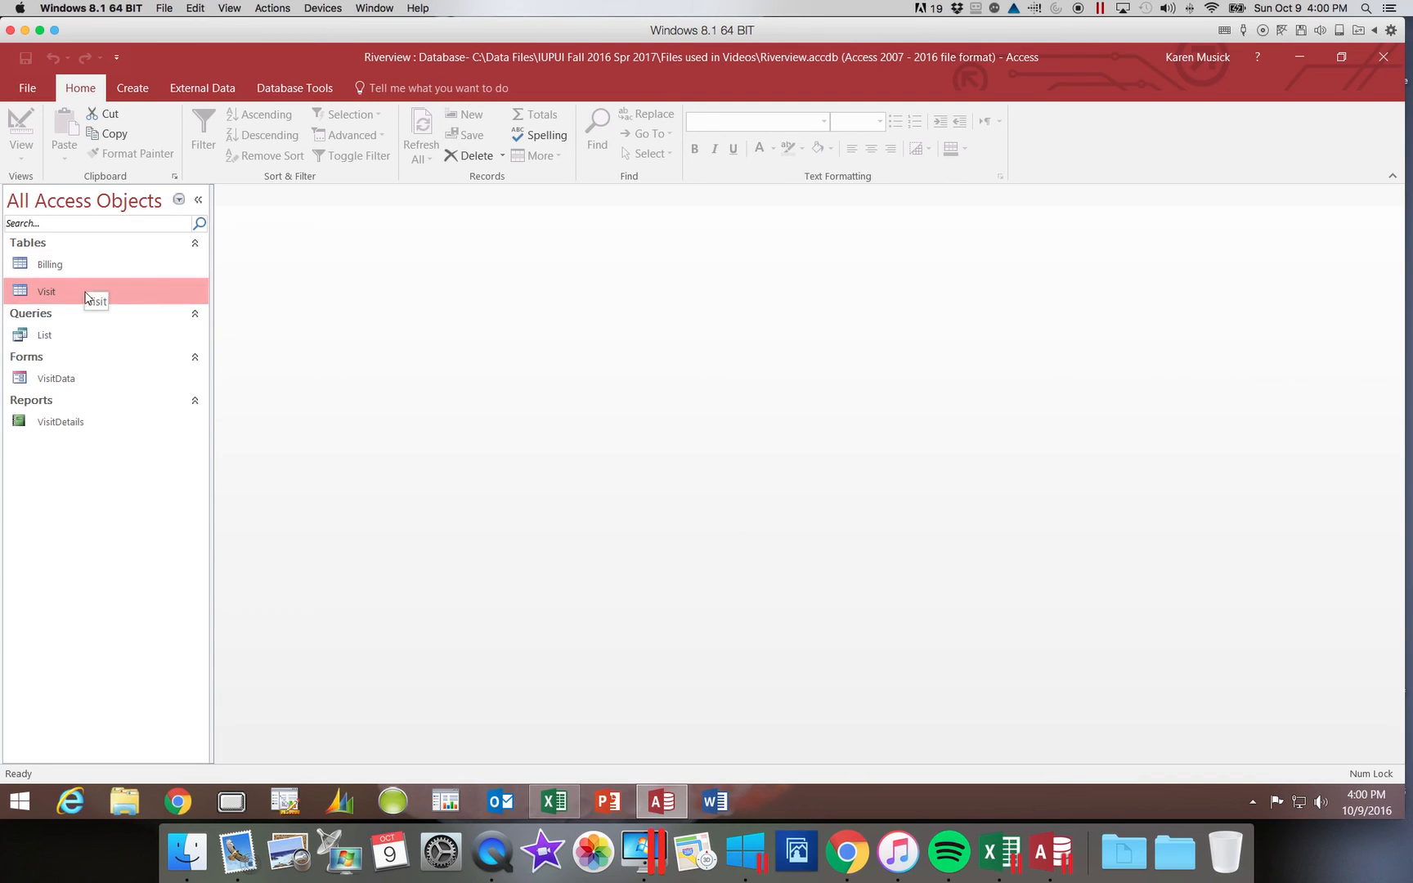
{"action": "mouse_move", "coordinate": [85, 275]}
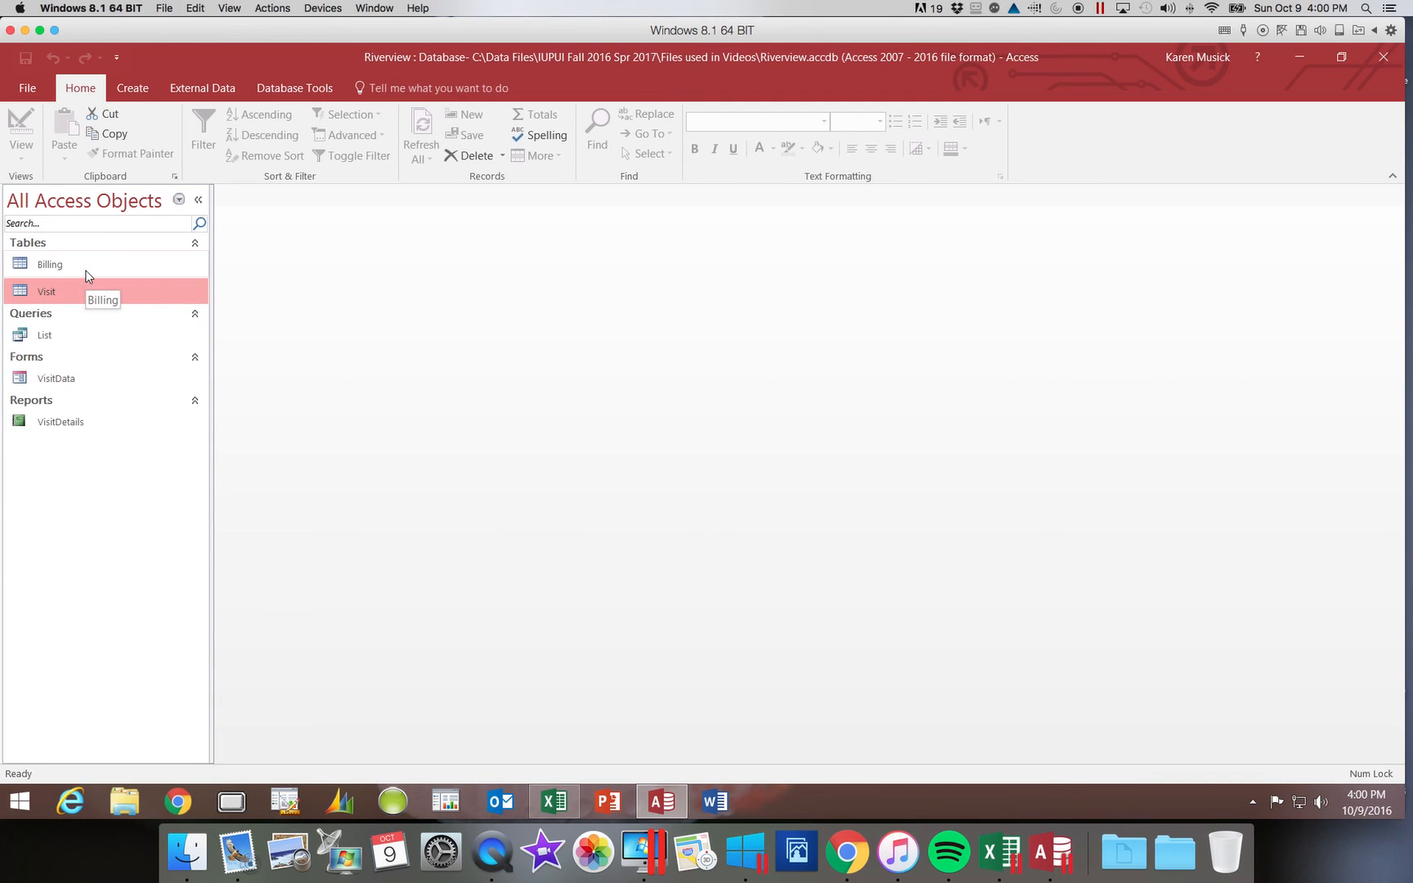
{"action": "double_click", "coordinate": [49, 263]}
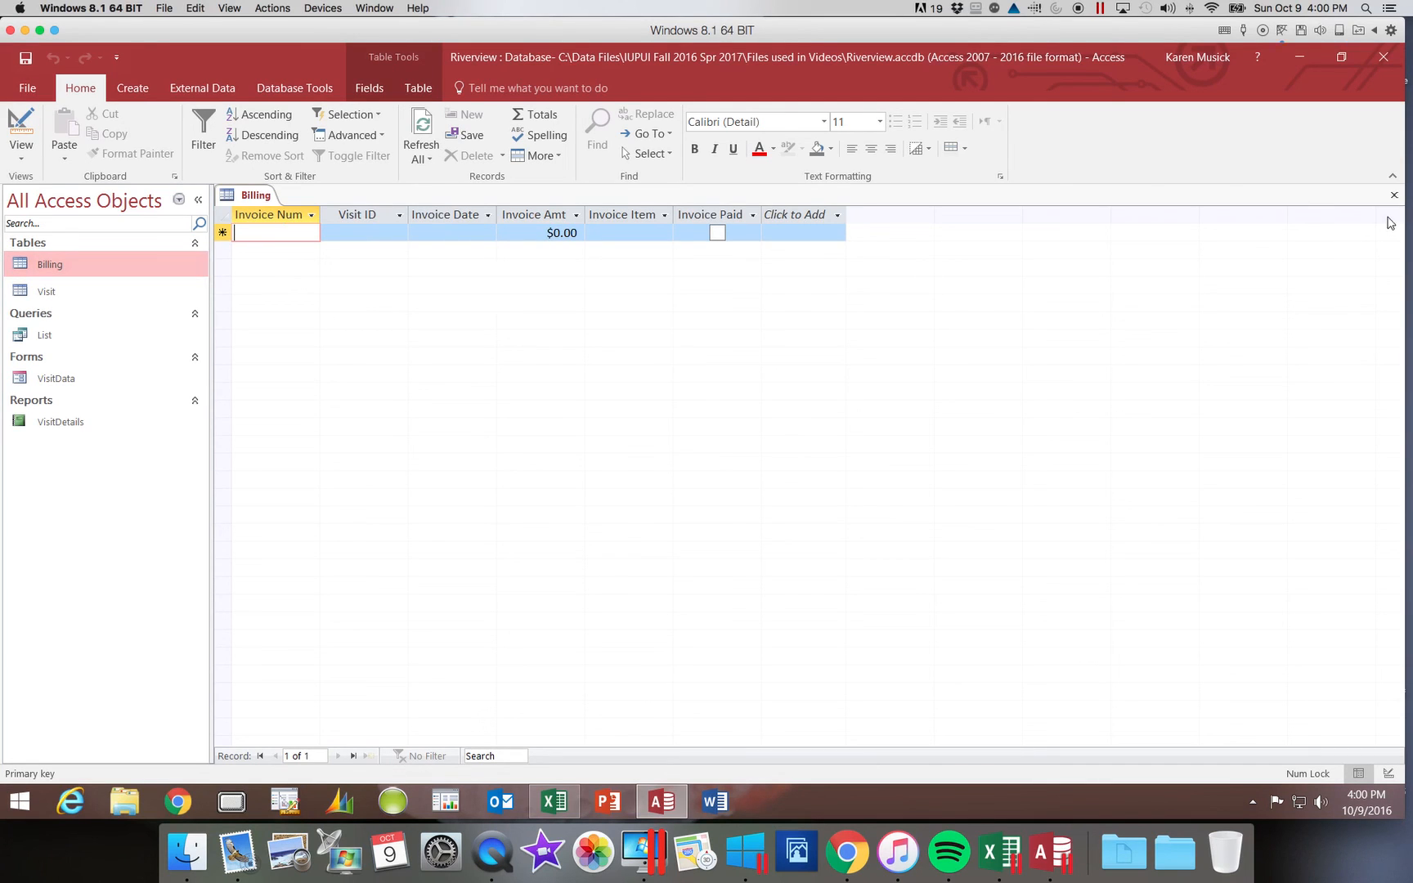
{"action": "left_click", "coordinate": [1392, 195]}
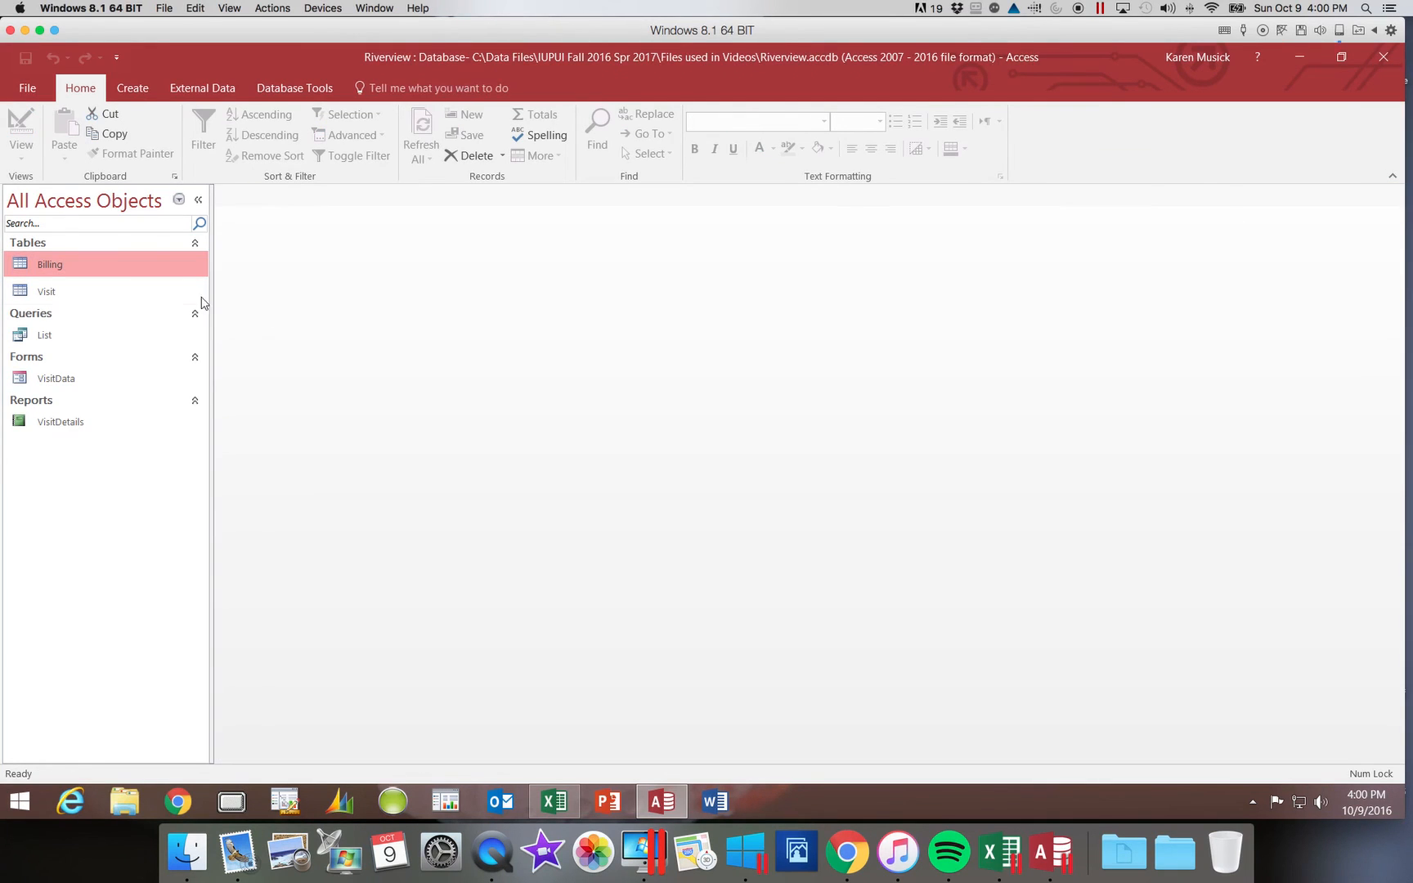
Open the Visit table's records and switch it to Design View to list its fields
{"action": "double_click", "coordinate": [46, 291]}
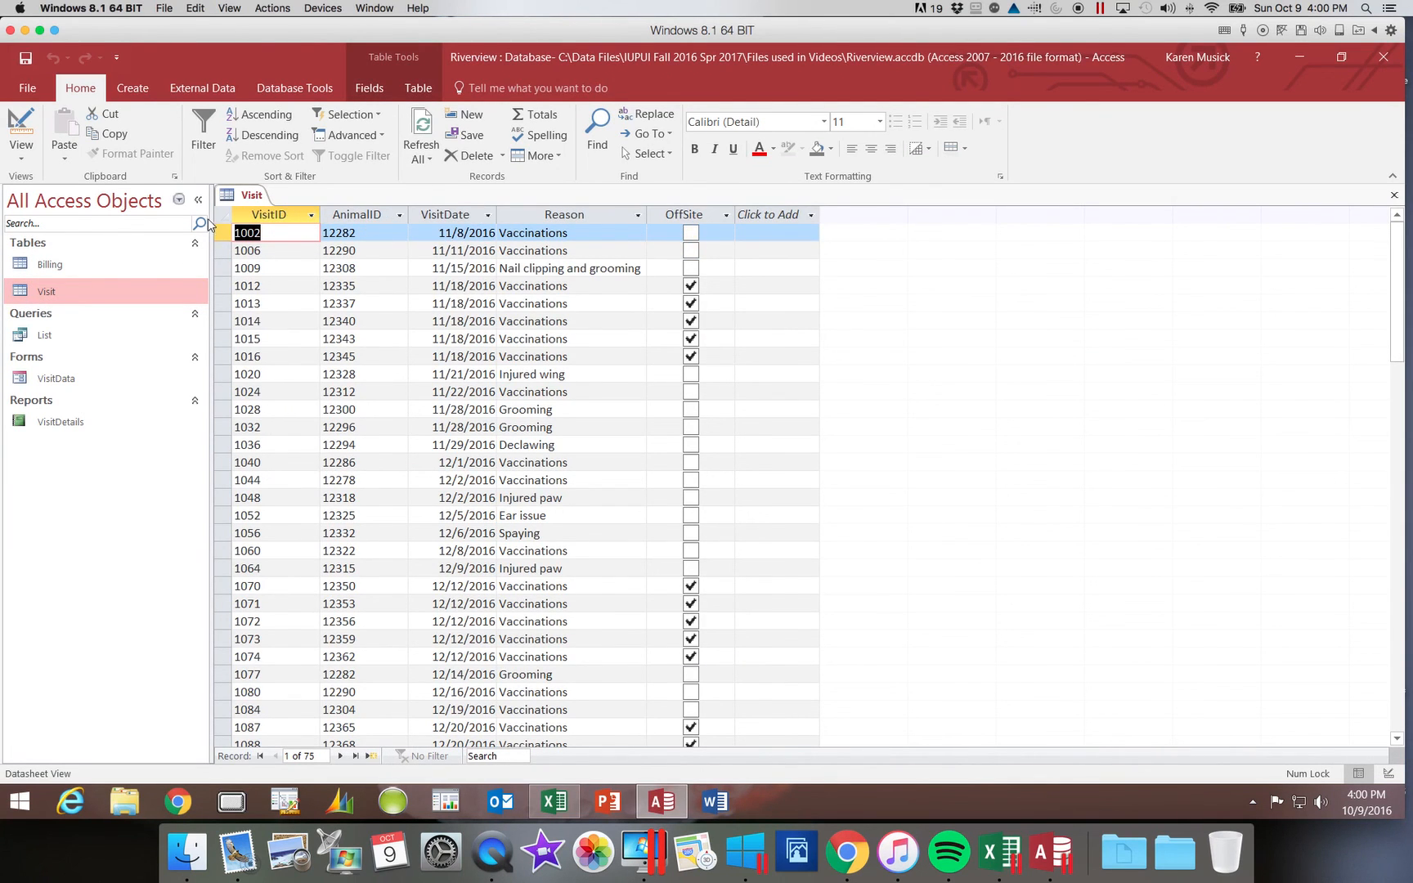
{"action": "mouse_move", "coordinate": [399, 240]}
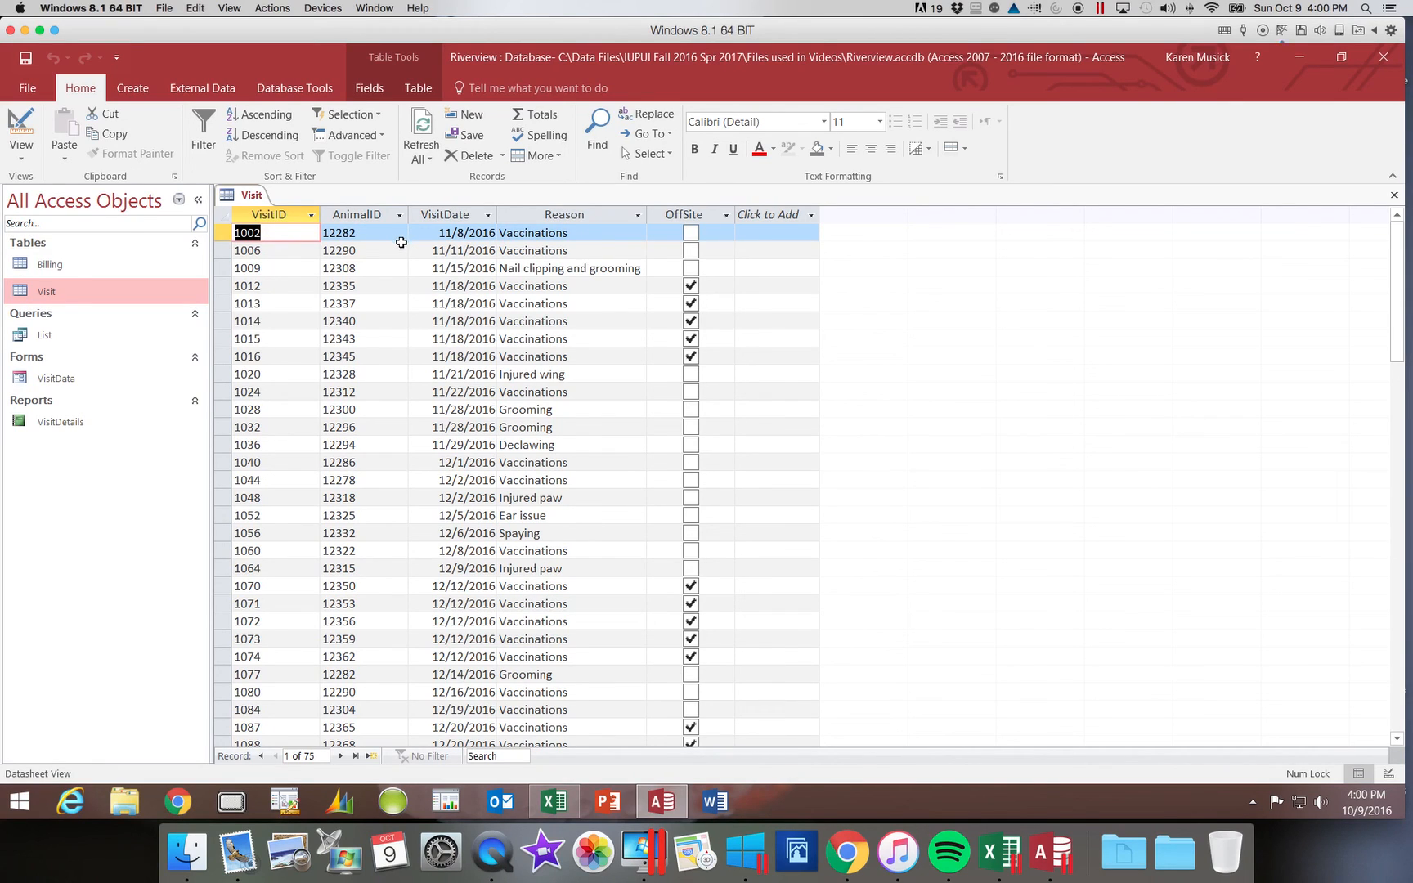
{"action": "mouse_move", "coordinate": [445, 268]}
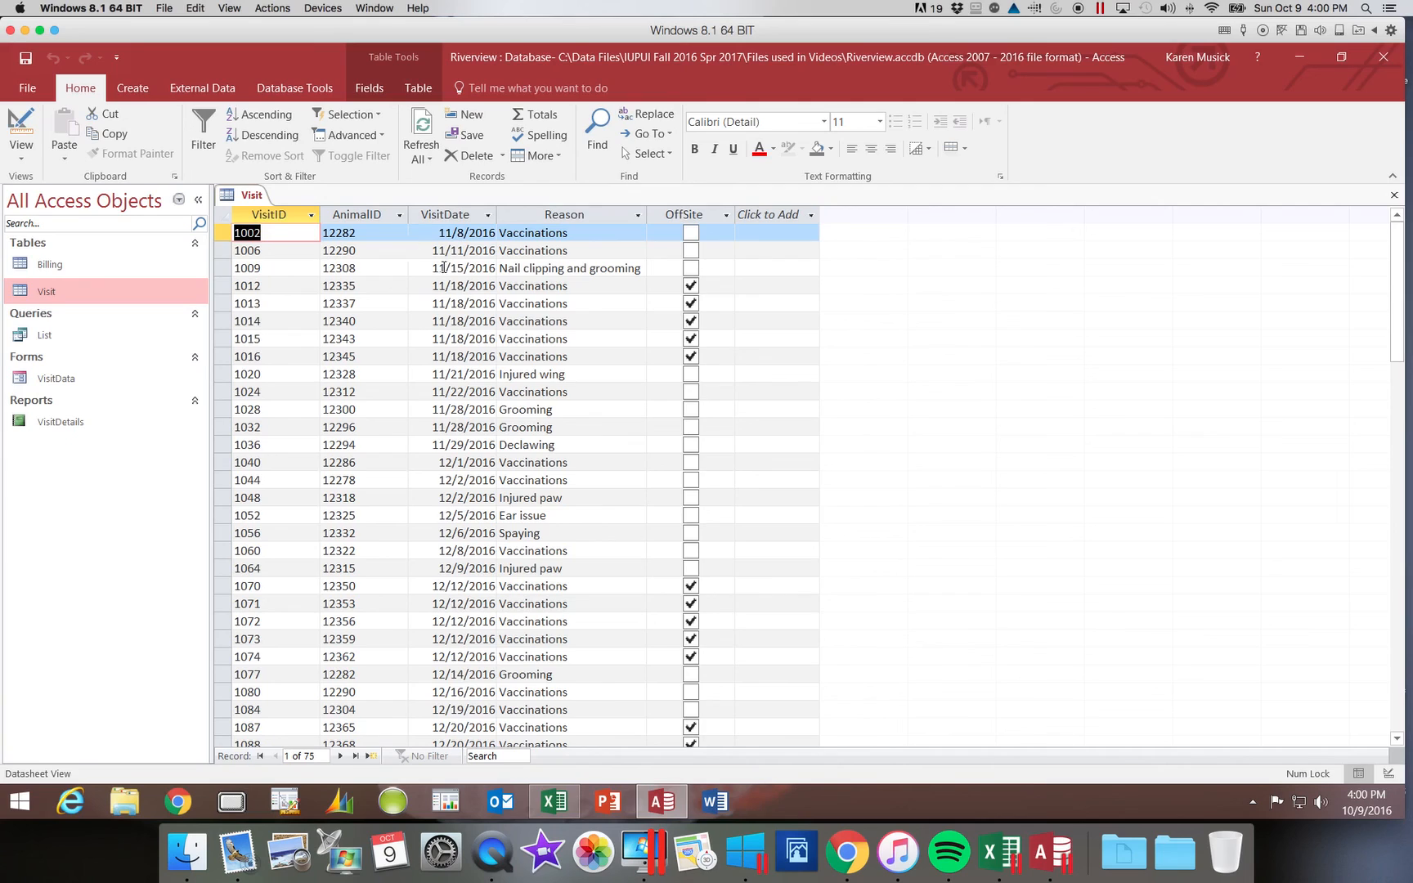
{"action": "mouse_move", "coordinate": [384, 275]}
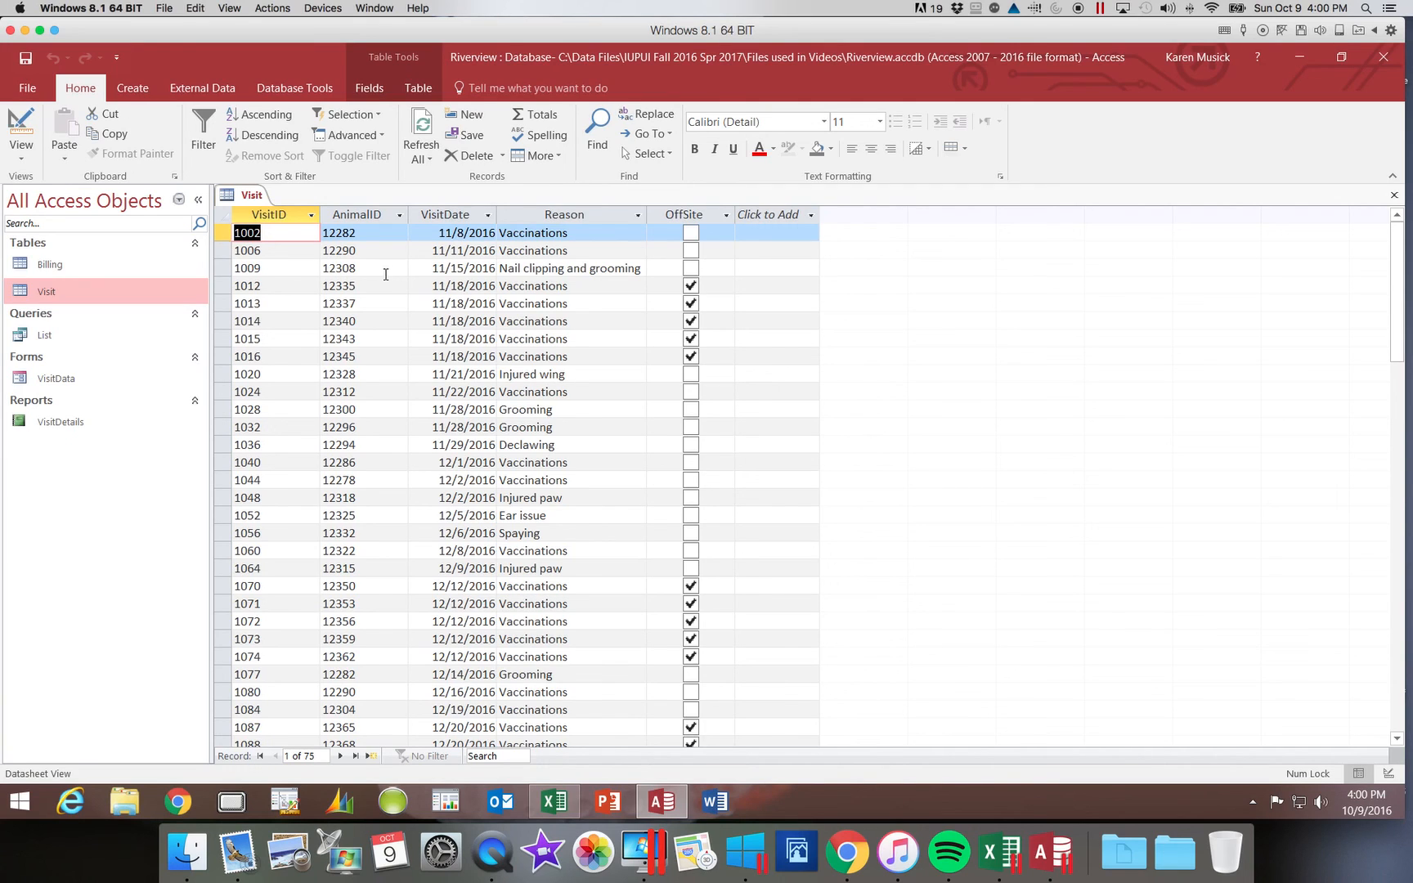
{"action": "mouse_move", "coordinate": [157, 252]}
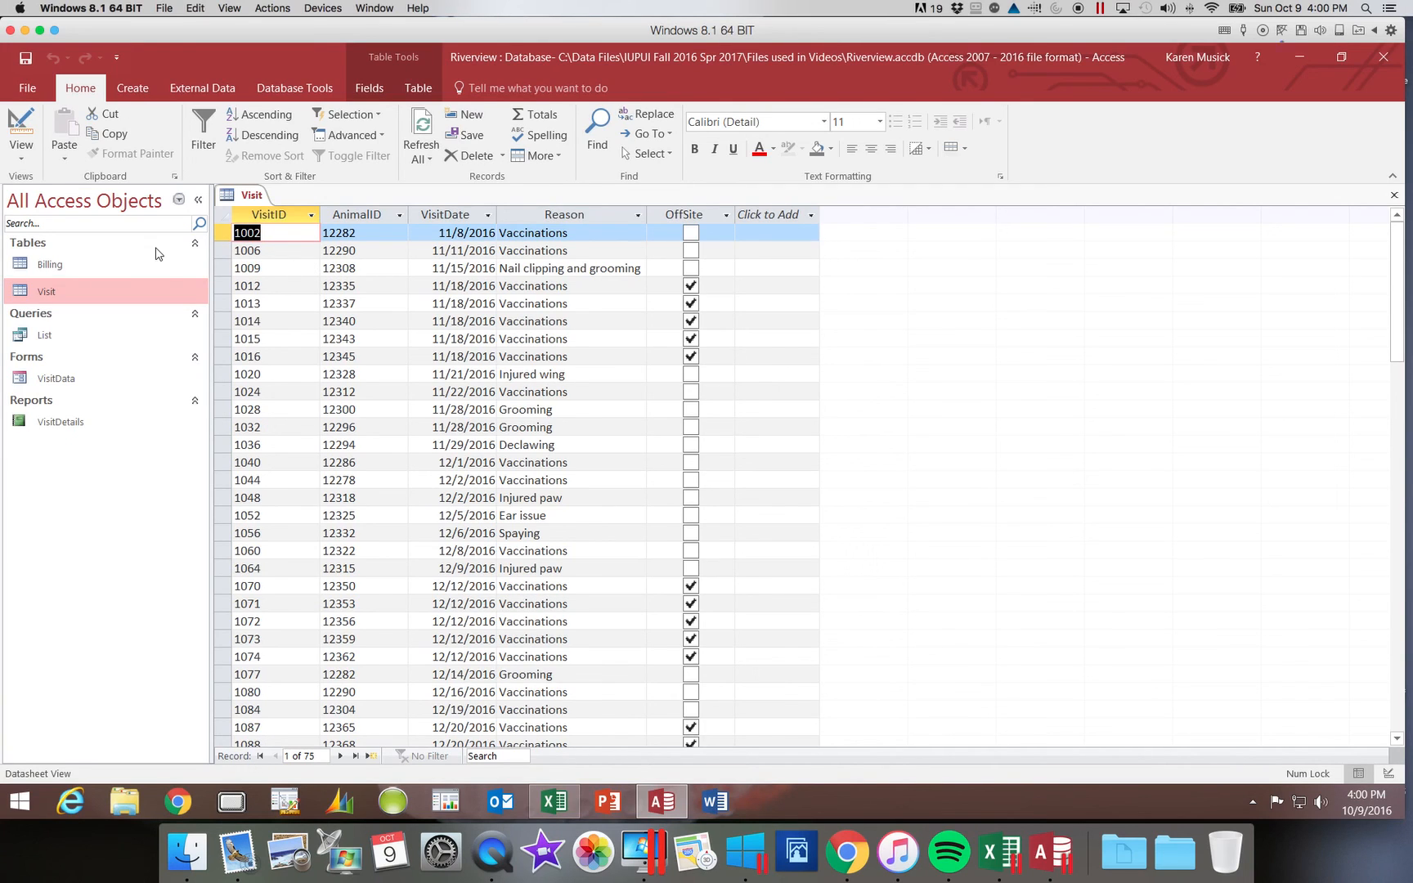
{"action": "mouse_move", "coordinate": [36, 175]}
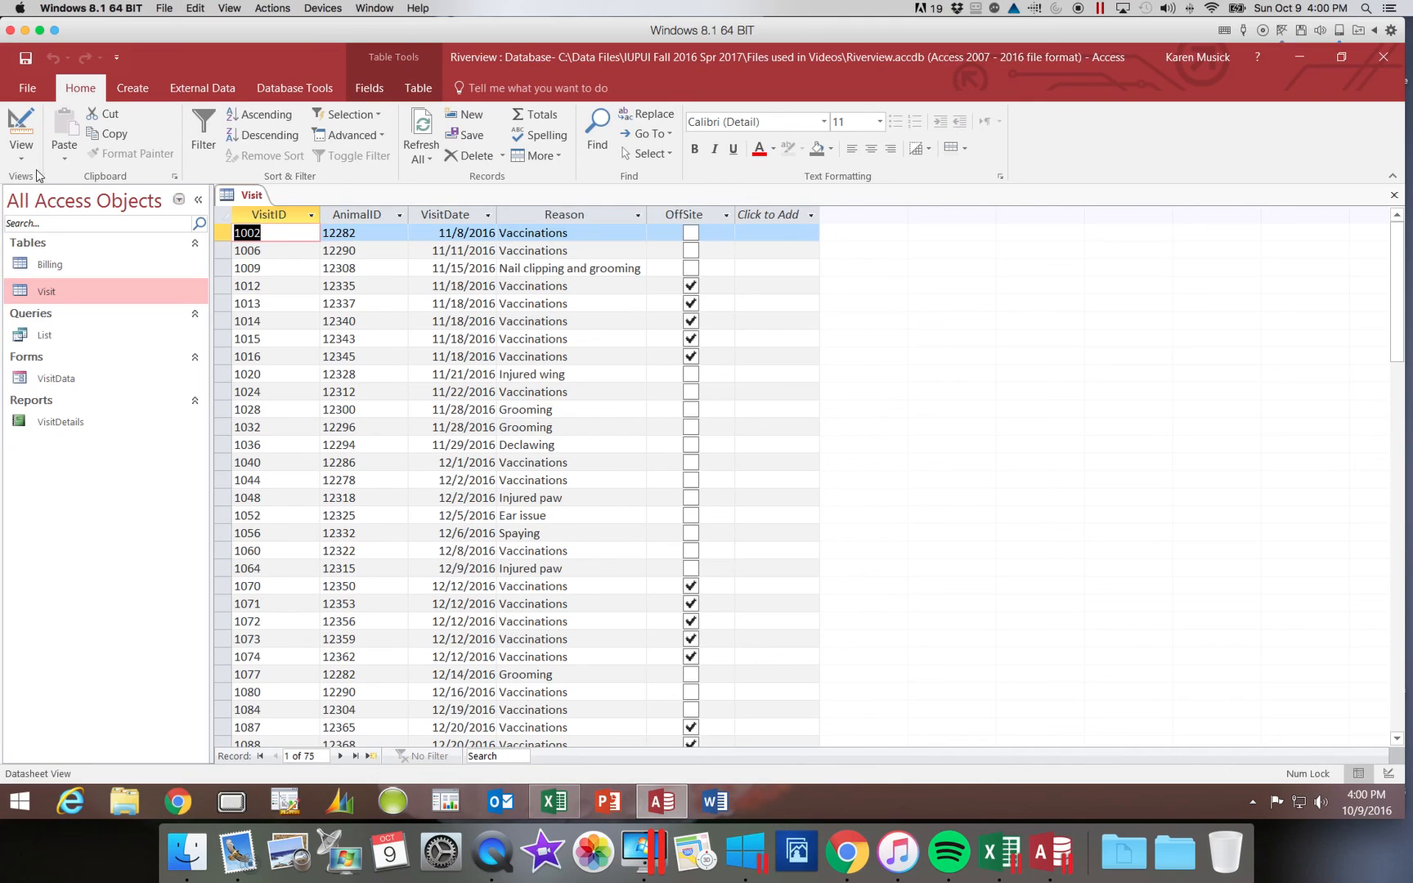
{"action": "left_click", "coordinate": [22, 139]}
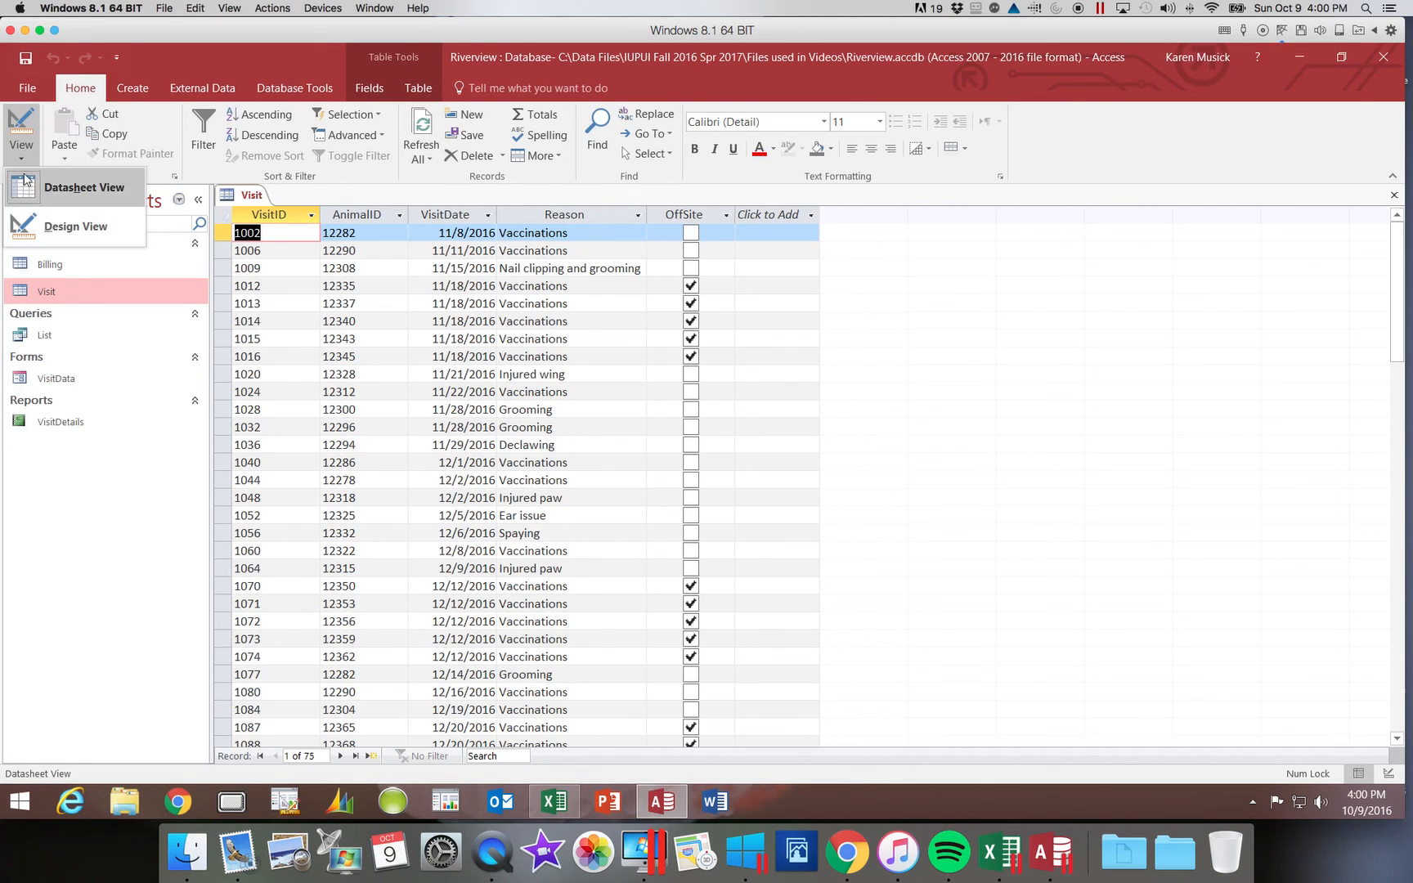
{"action": "left_click", "coordinate": [75, 226]}
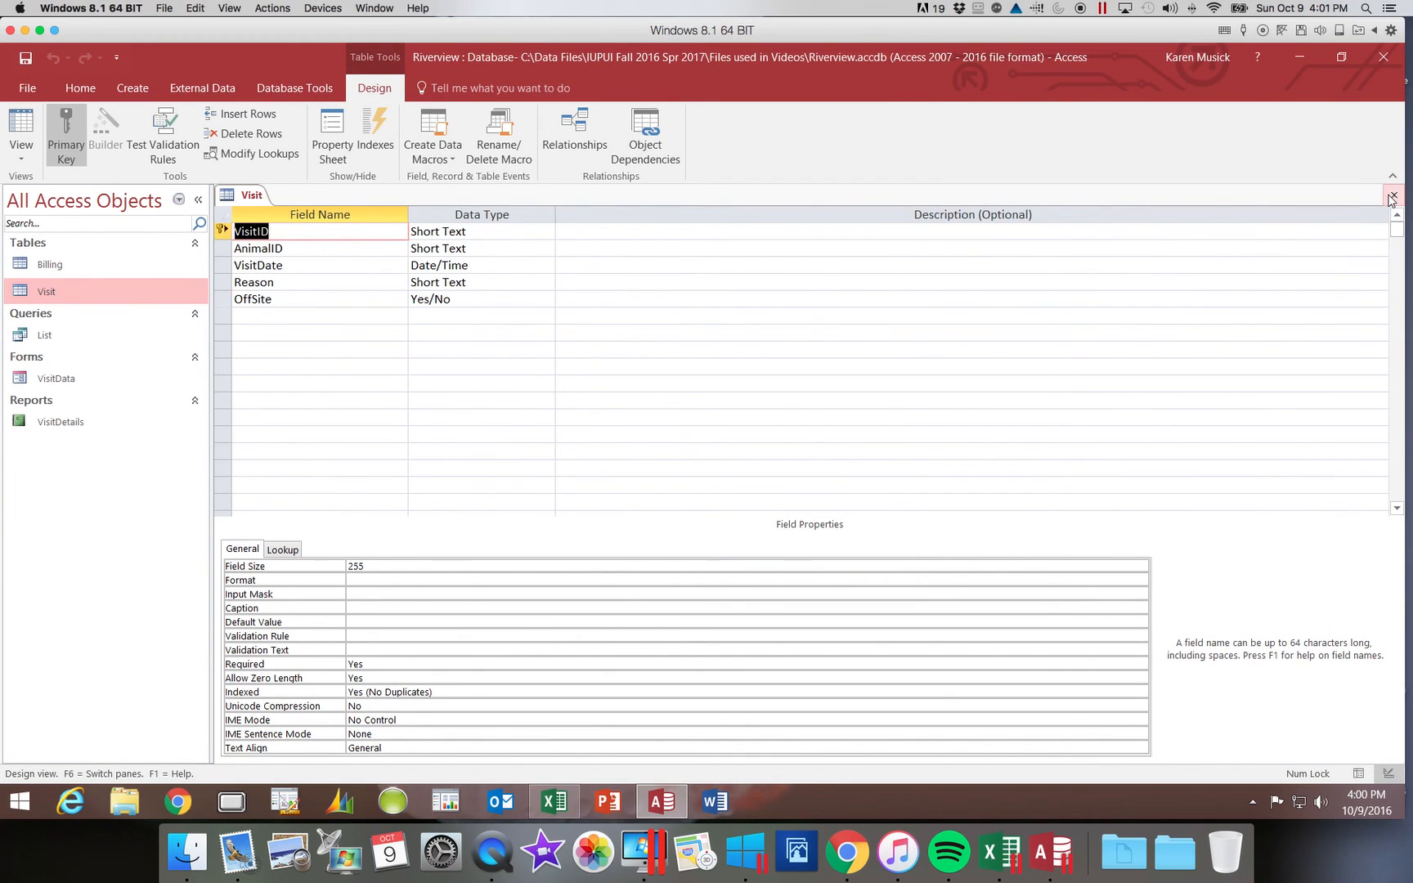
{"action": "left_click", "coordinate": [1392, 196]}
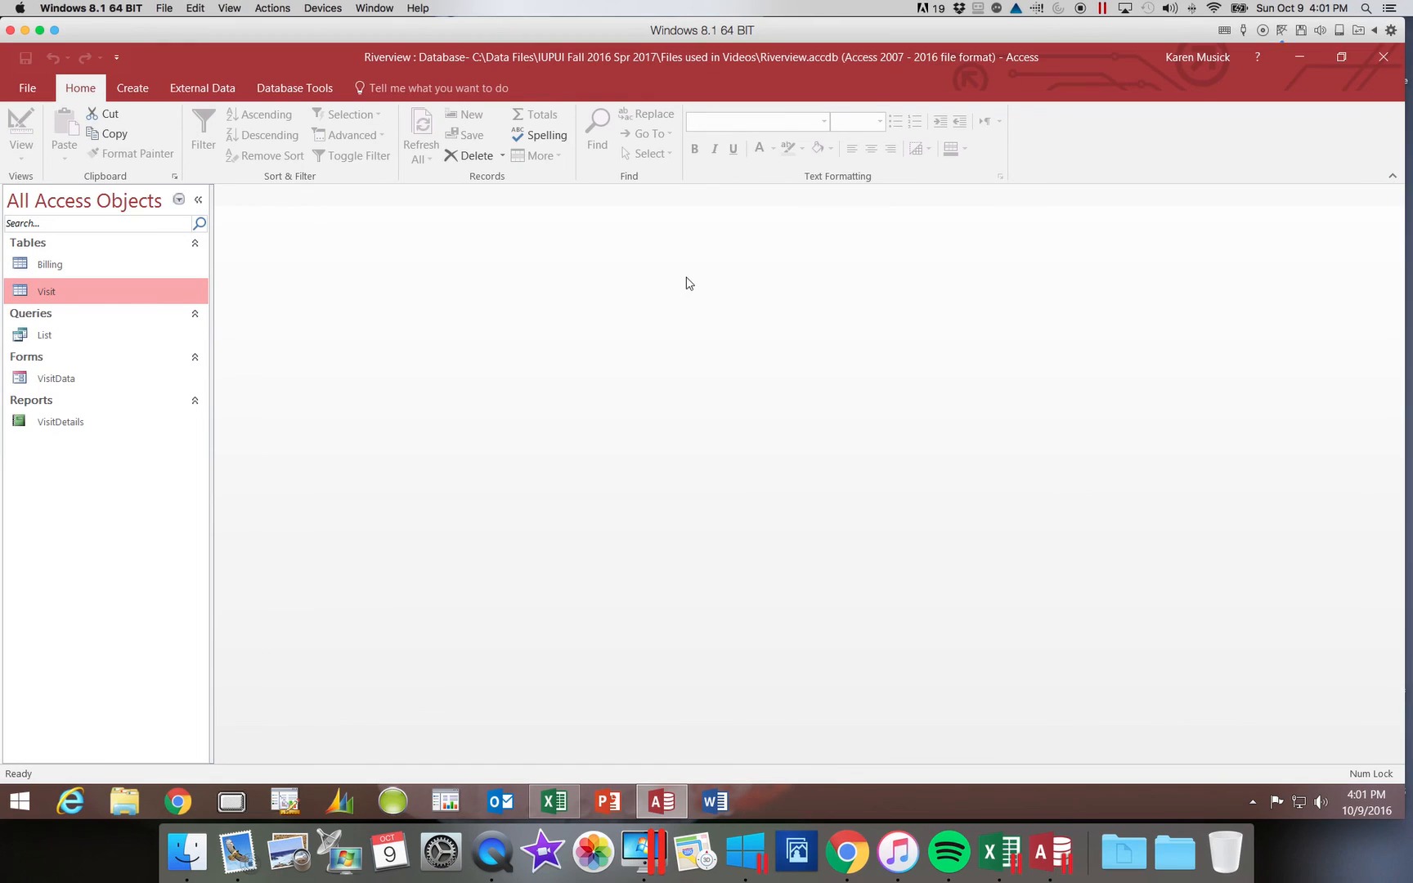
{"action": "mouse_move", "coordinate": [121, 297]}
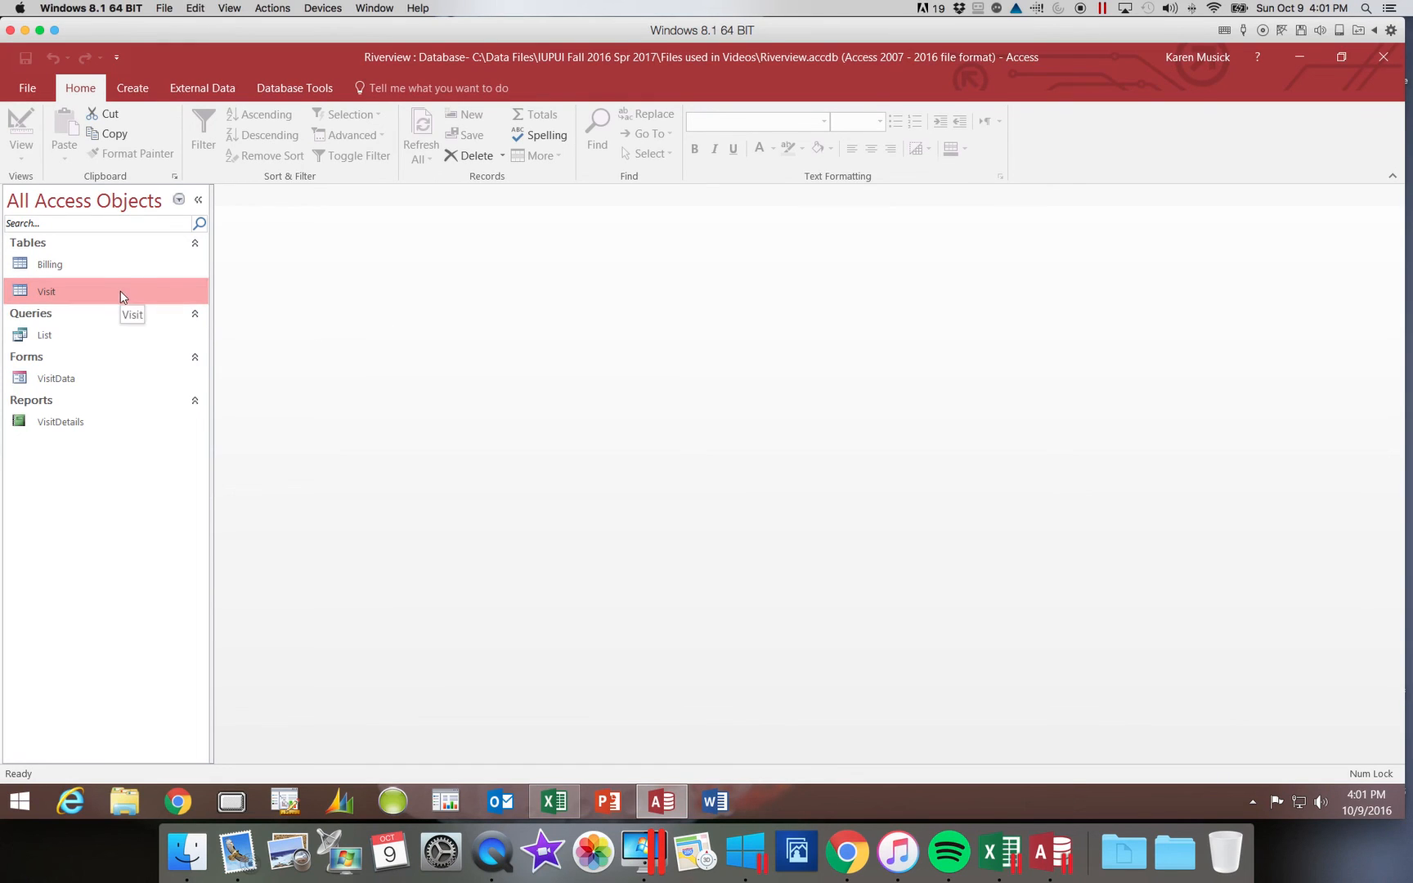
{"action": "right_click", "coordinate": [46, 291]}
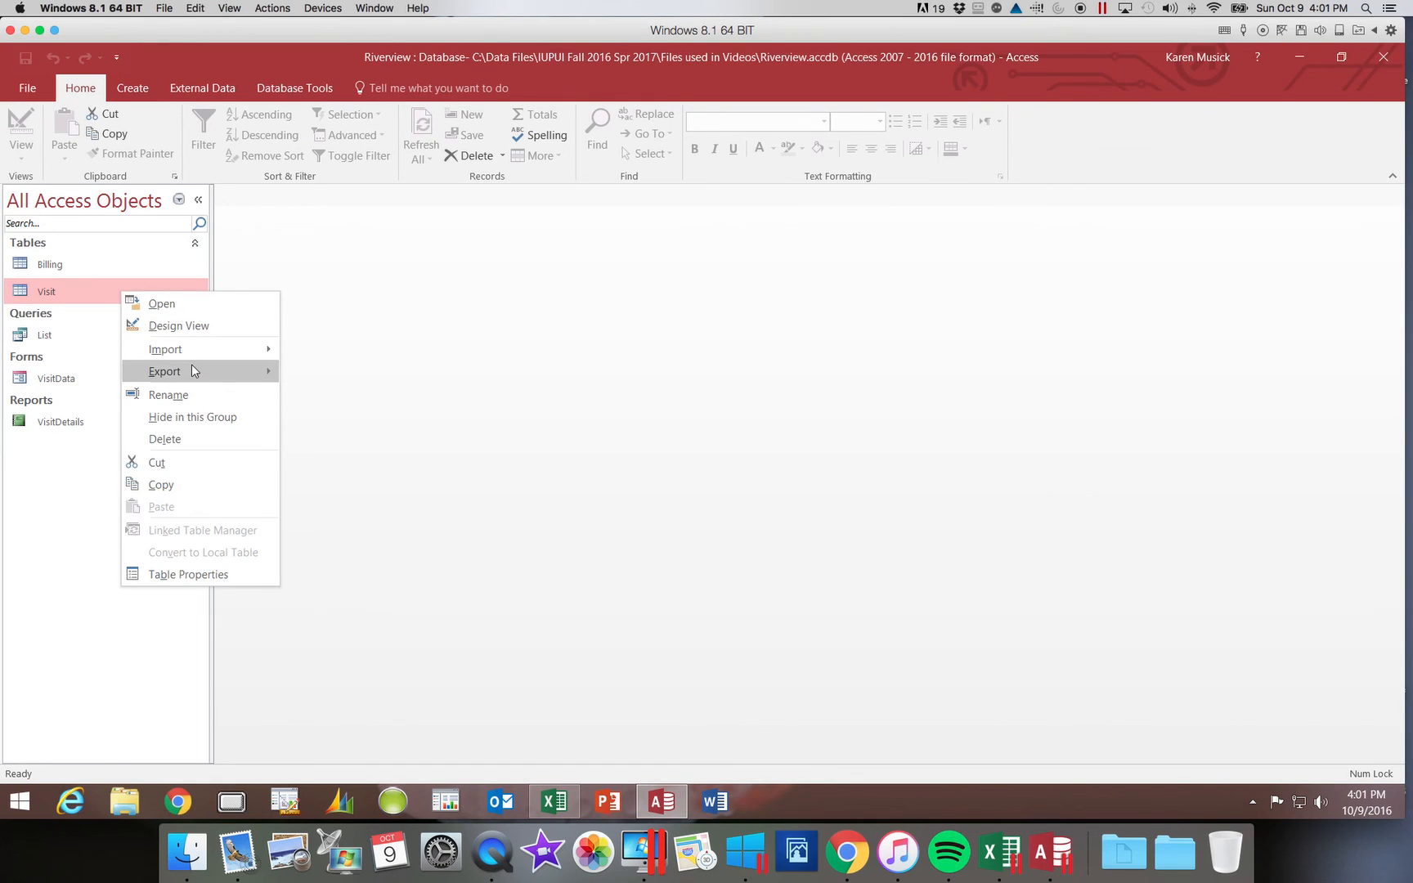
{"action": "mouse_move", "coordinate": [178, 326]}
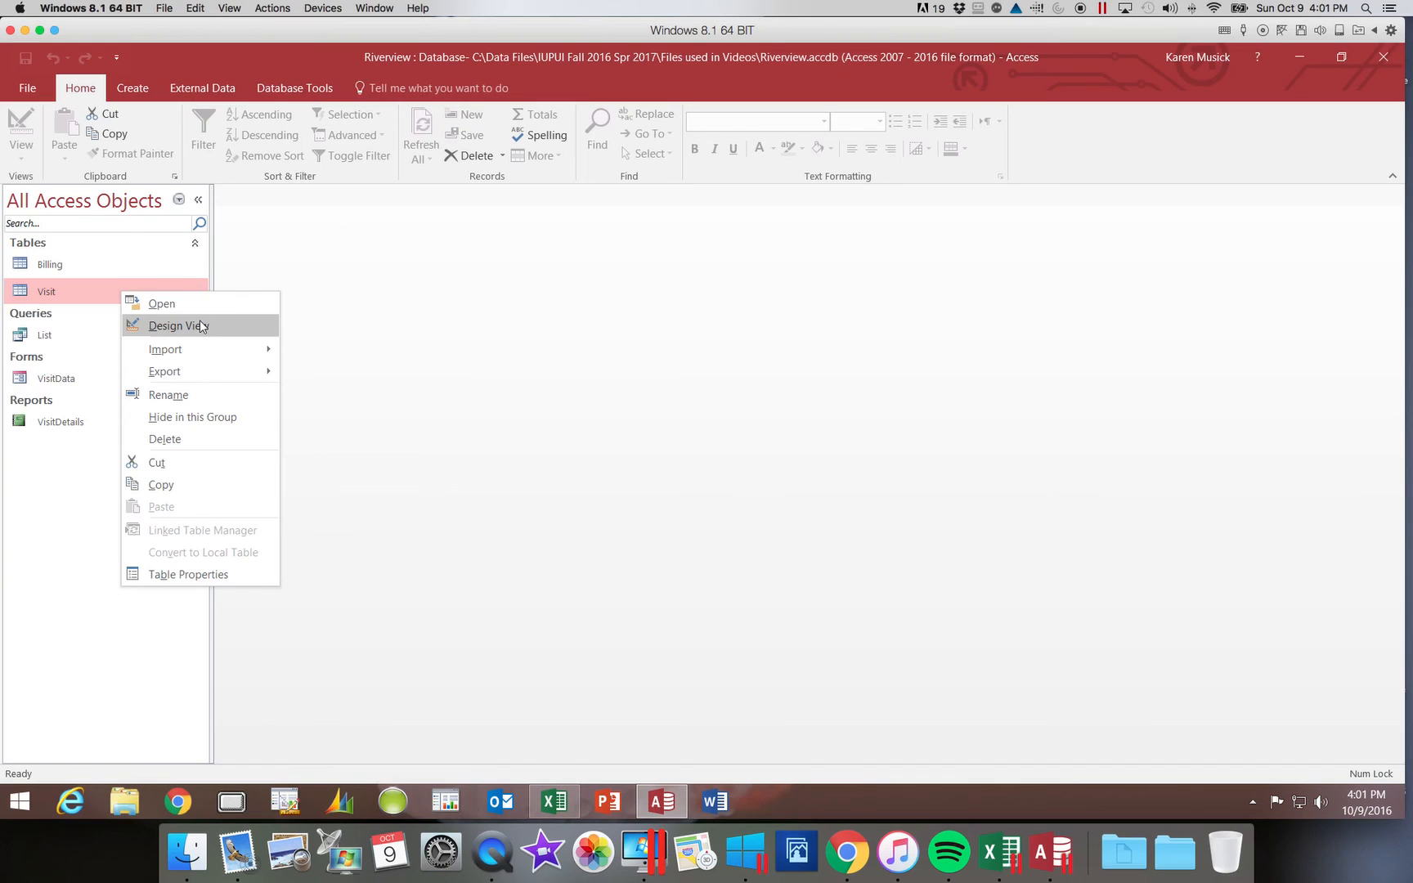
{"action": "left_click", "coordinate": [178, 326]}
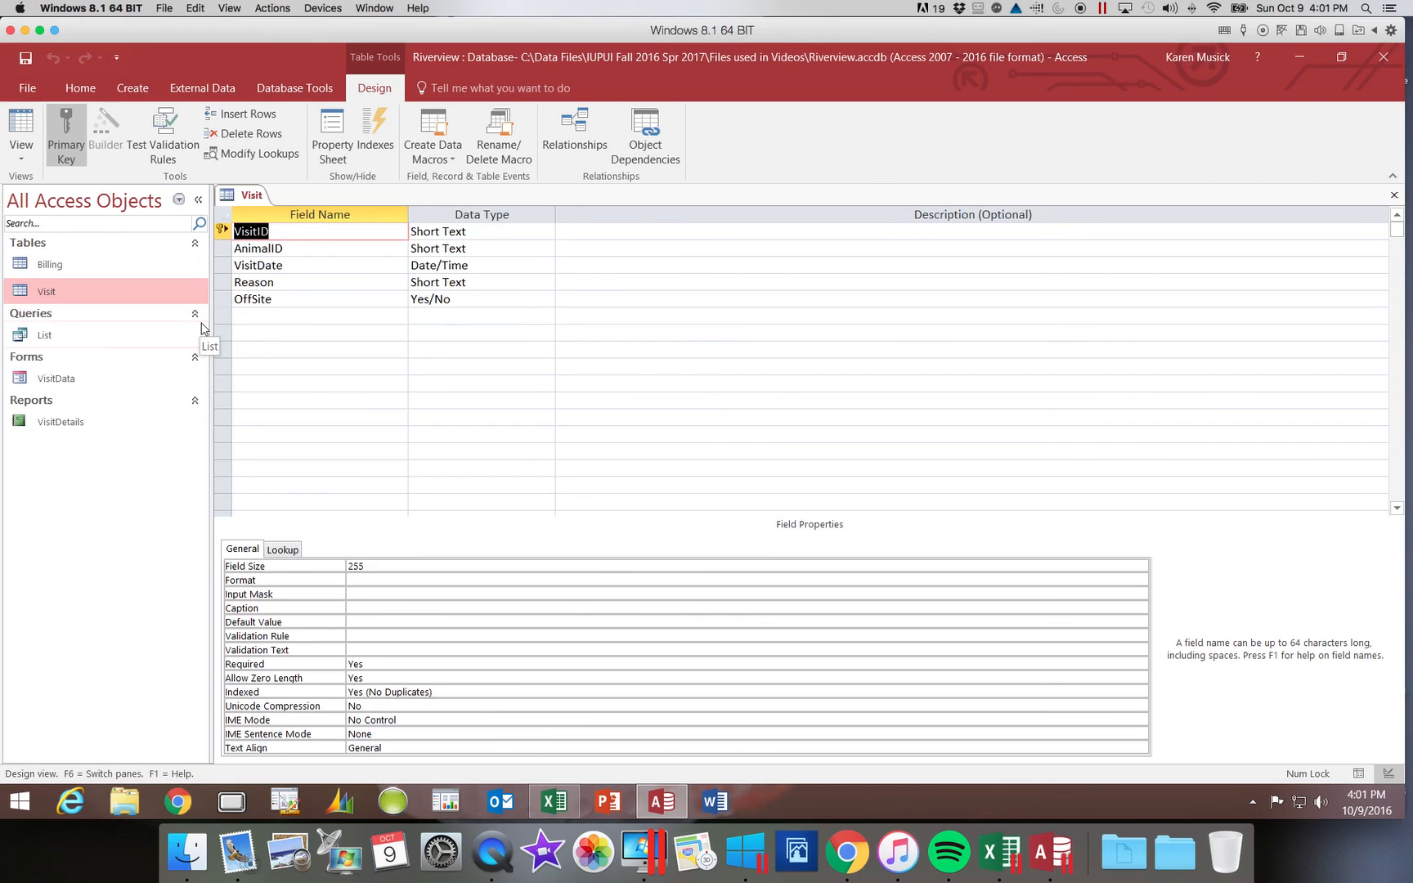
{"action": "mouse_move", "coordinate": [1379, 180]}
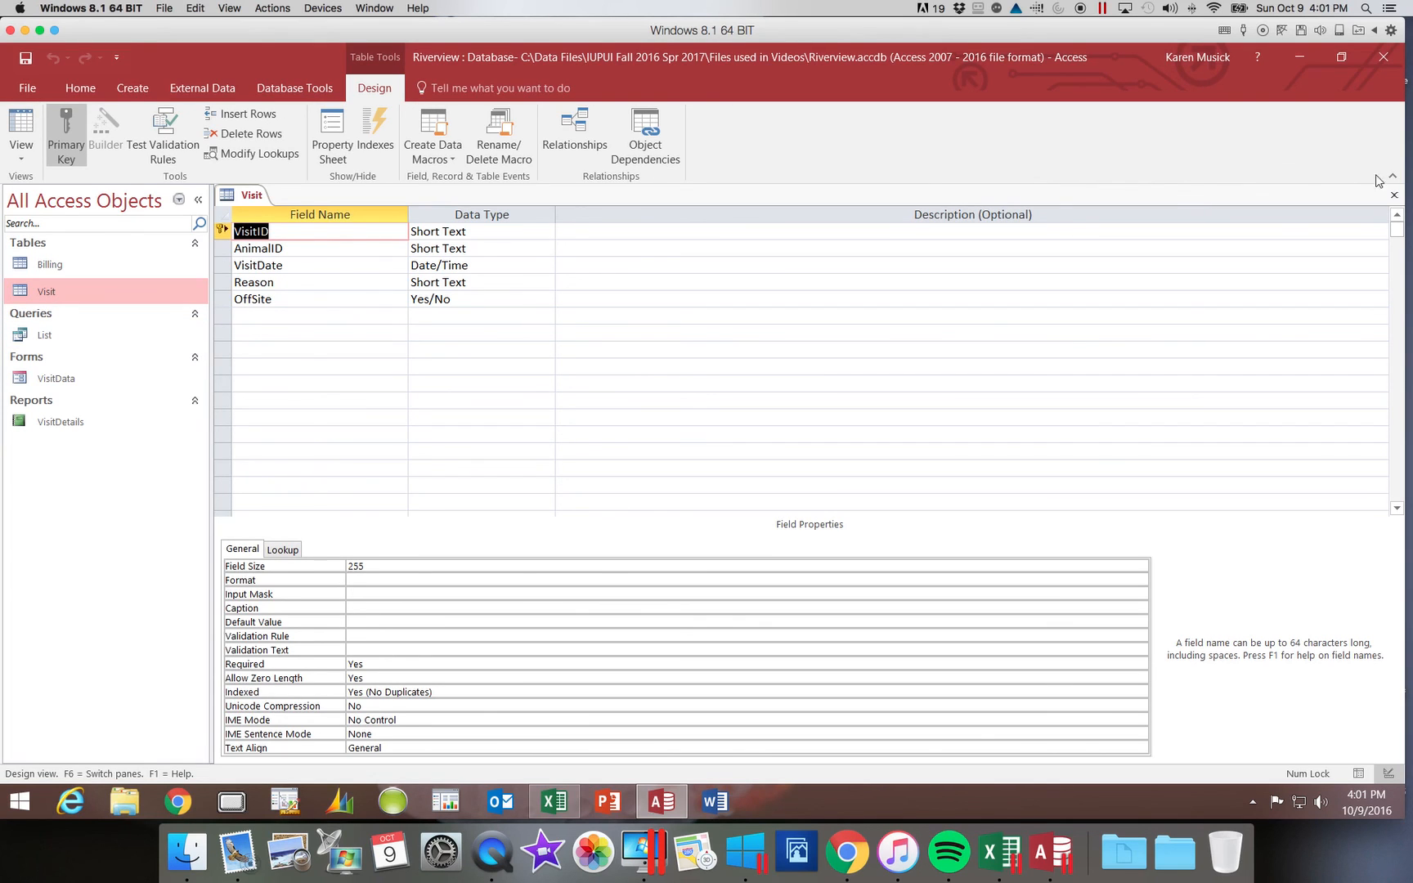